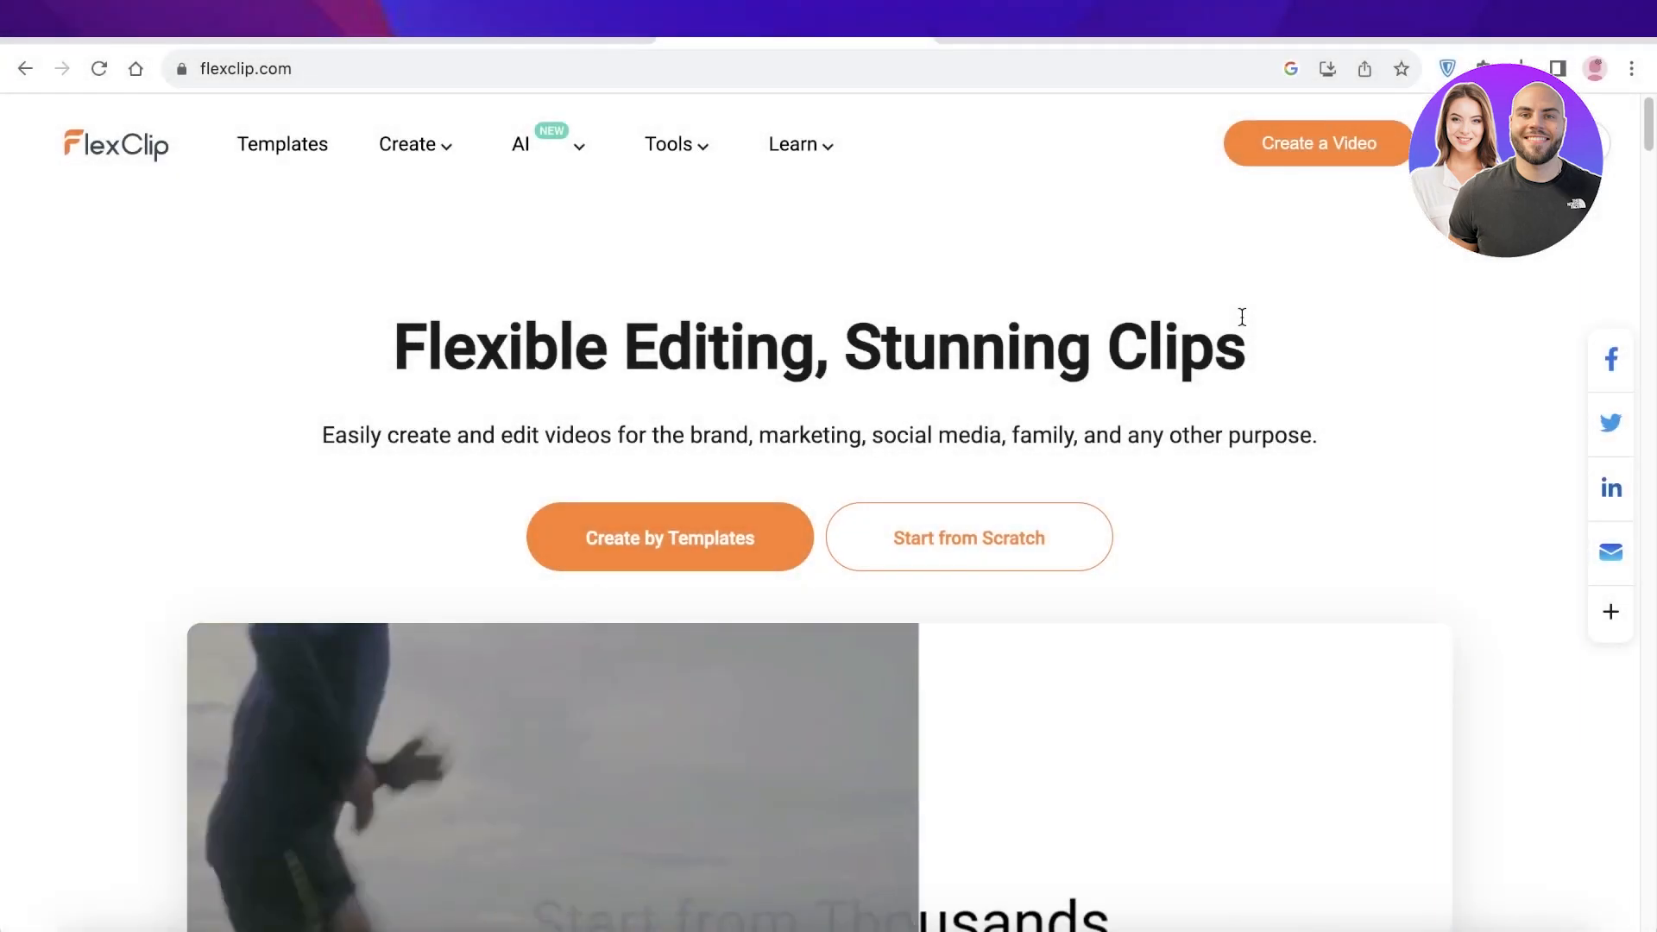
# Step: Browse the FlexClip landing page and its AI features menu
pyautogui.scroll(-3)
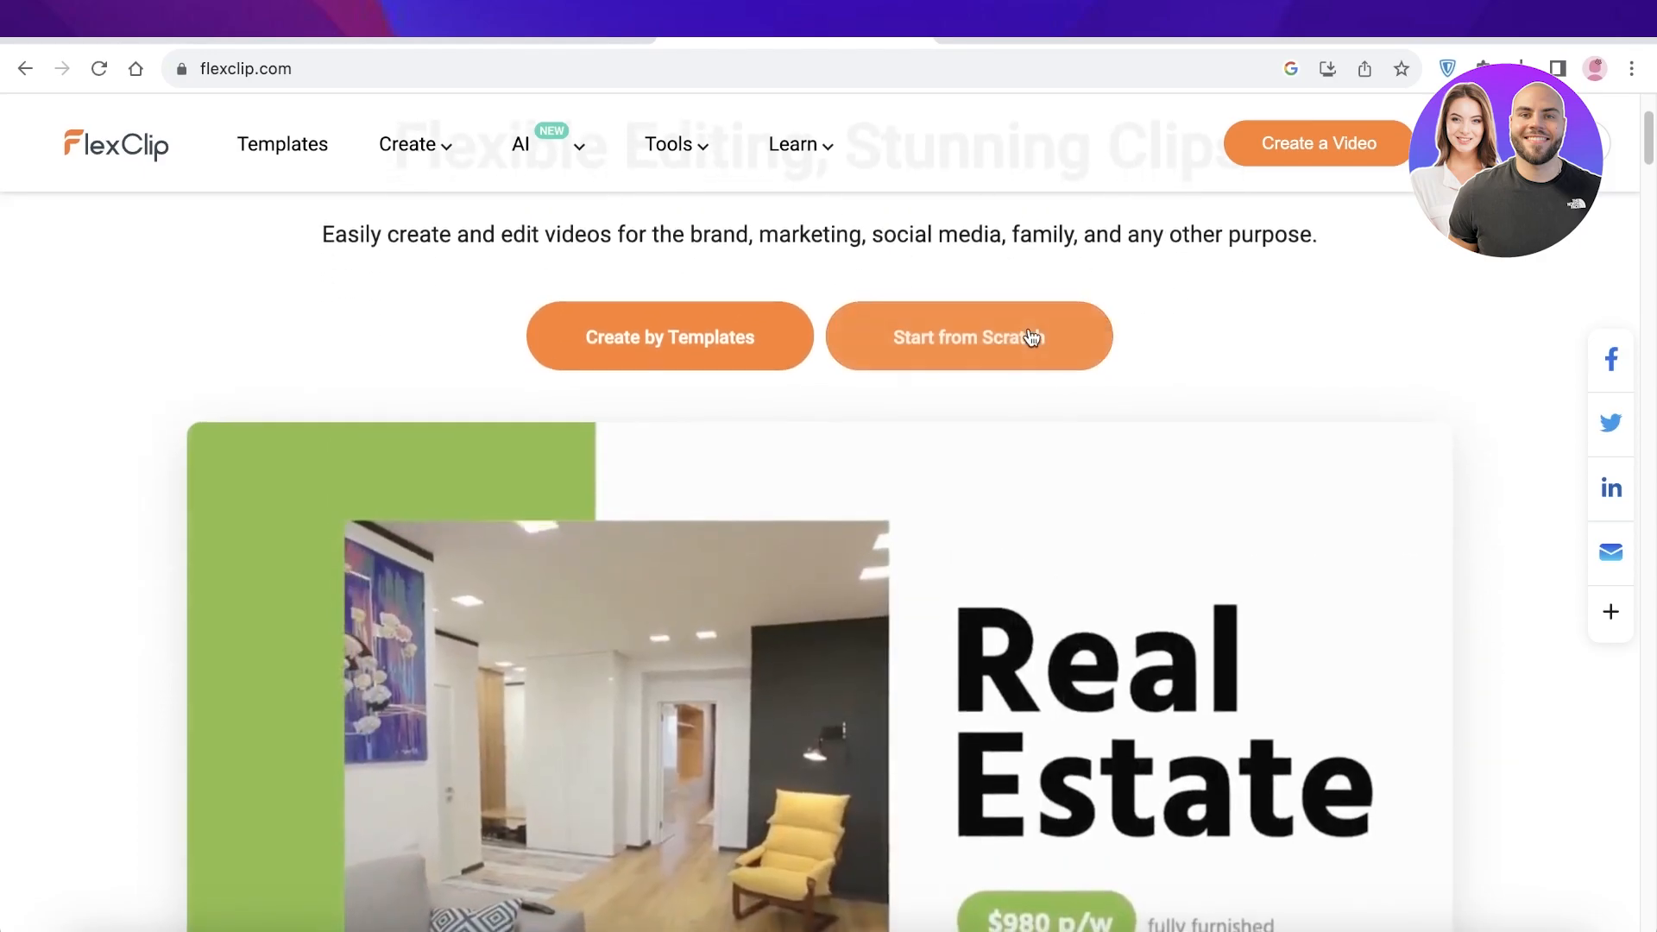
pyautogui.click(670, 144)
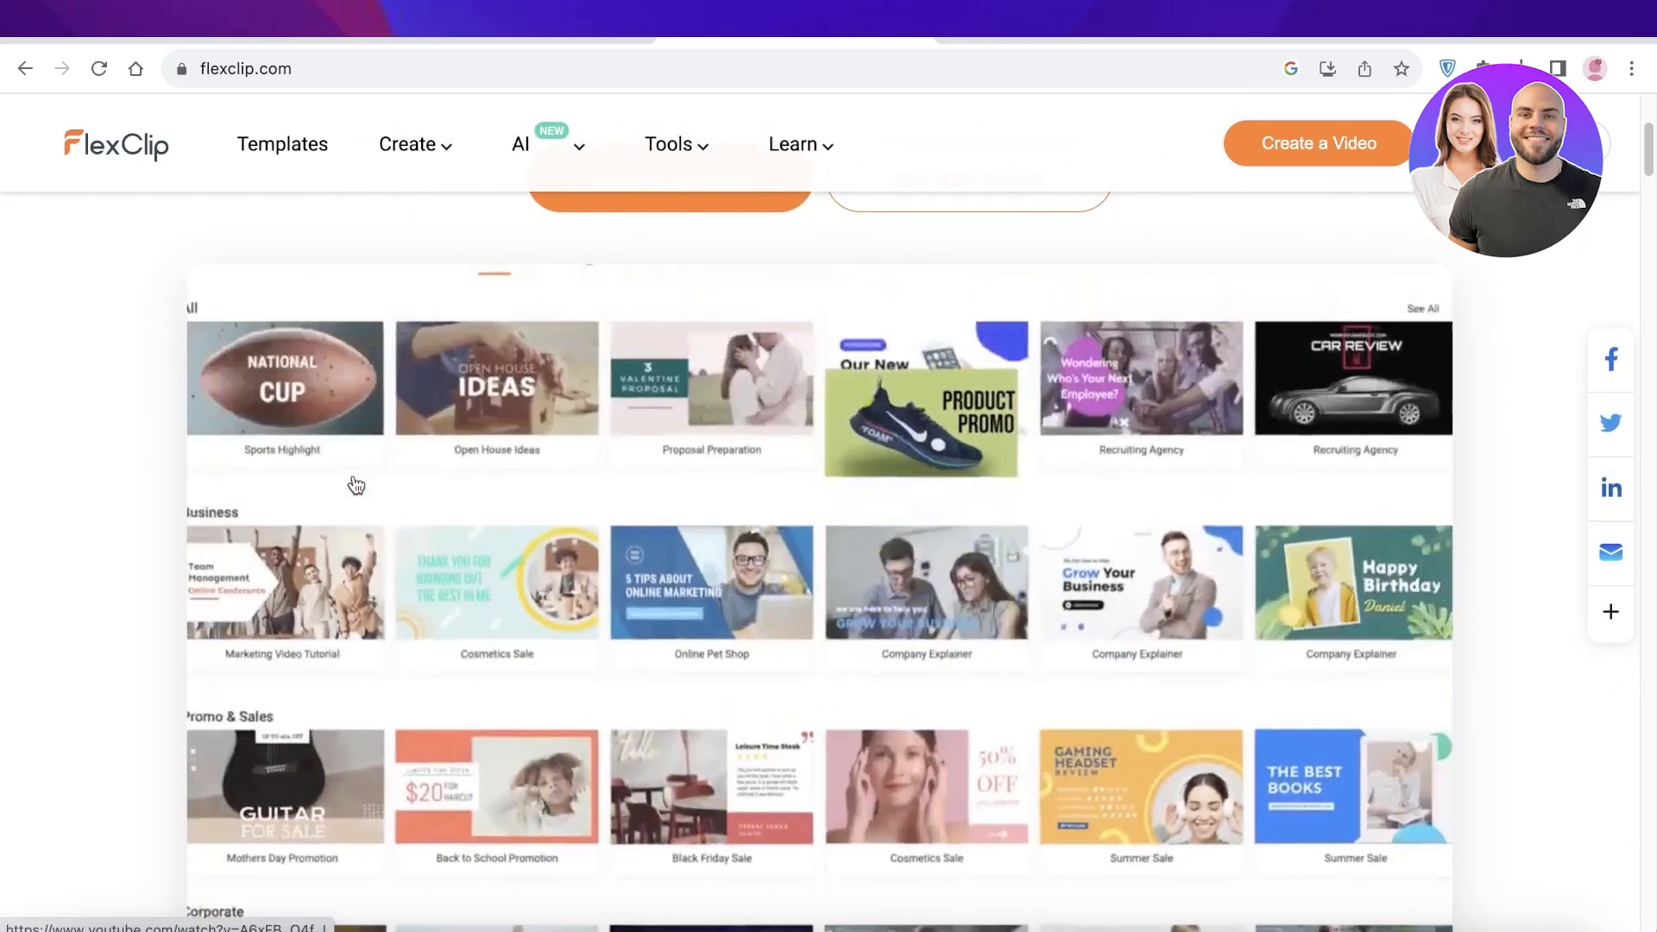
pyautogui.scroll(-3)
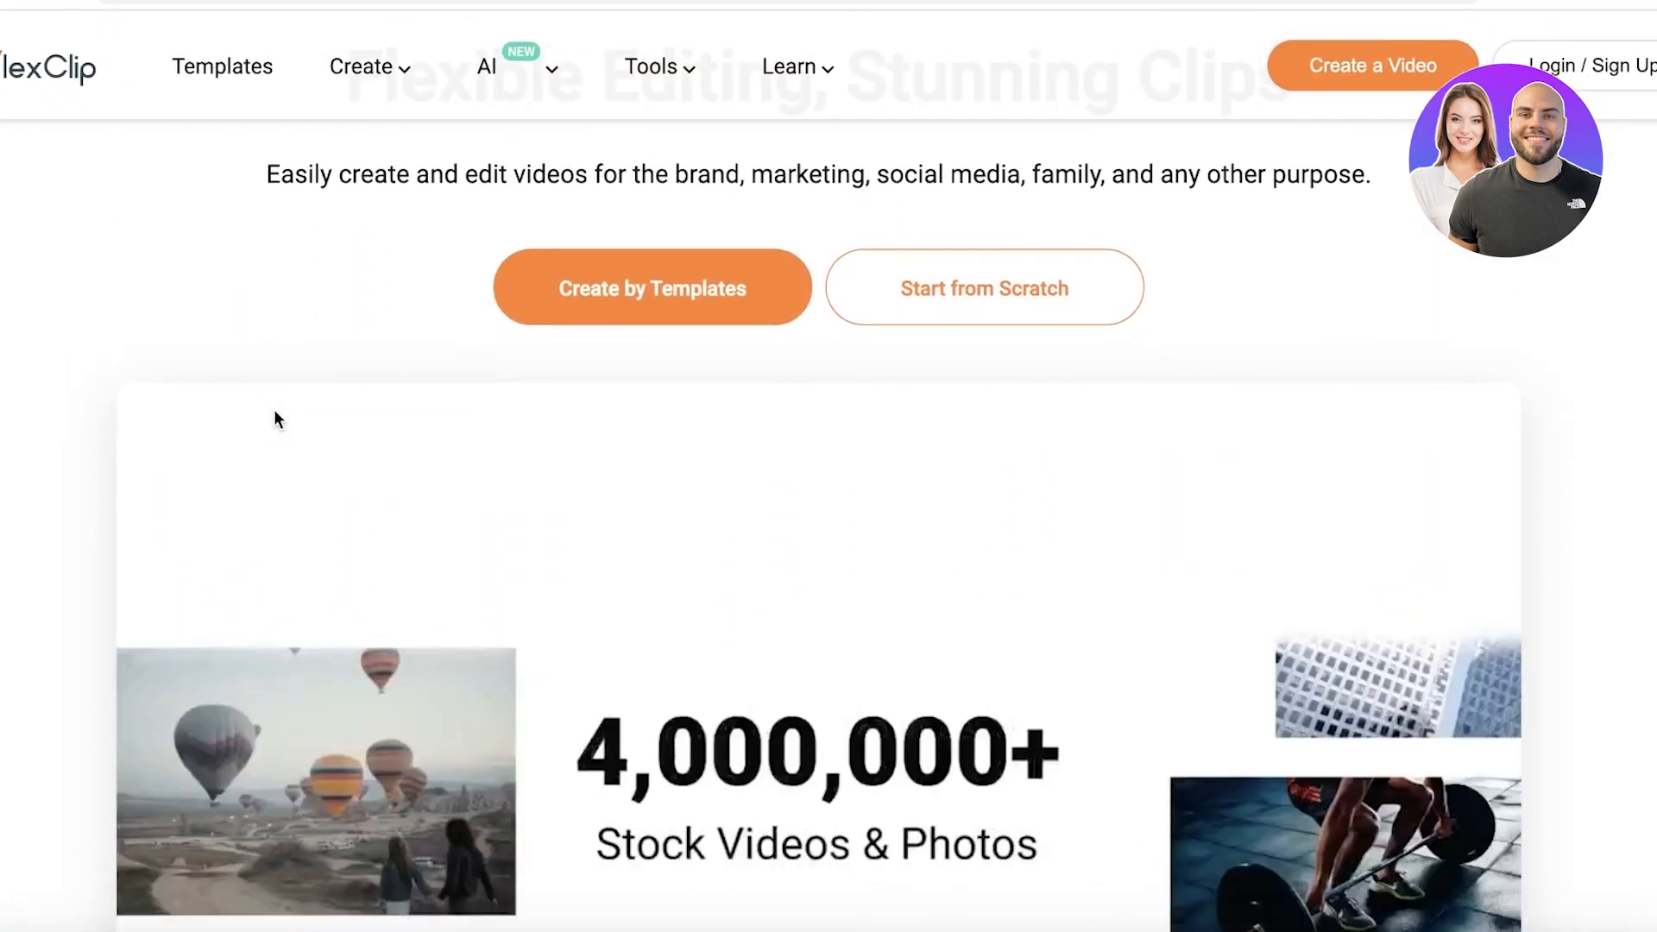
pyautogui.scroll(-3)
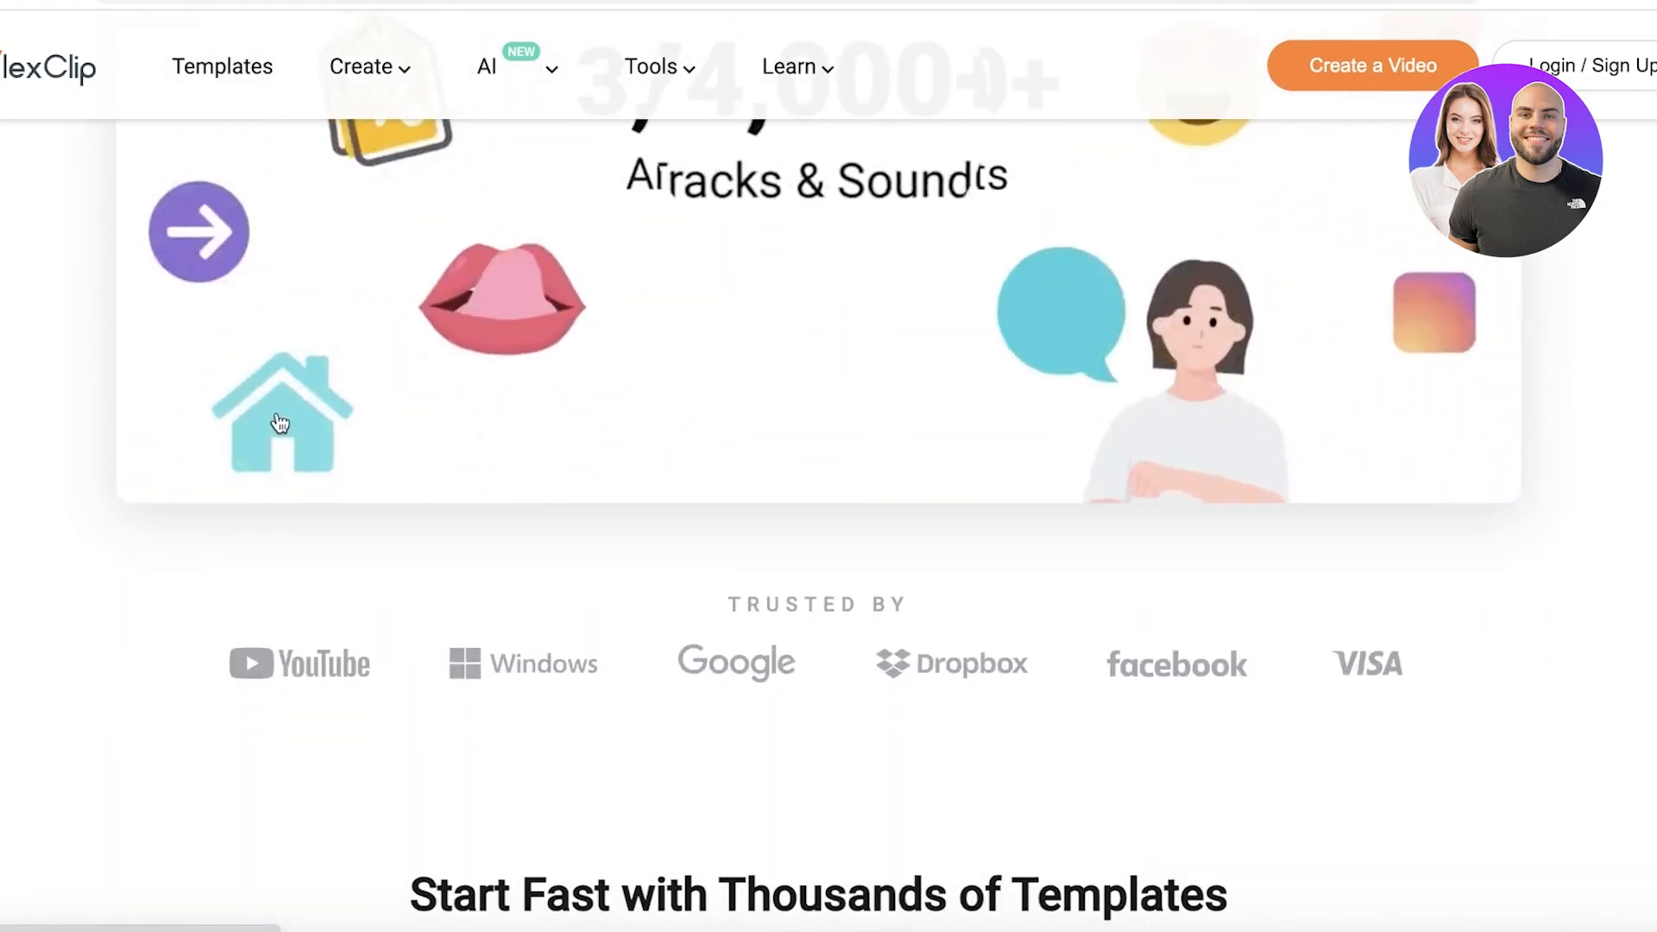
pyautogui.scroll(-3)
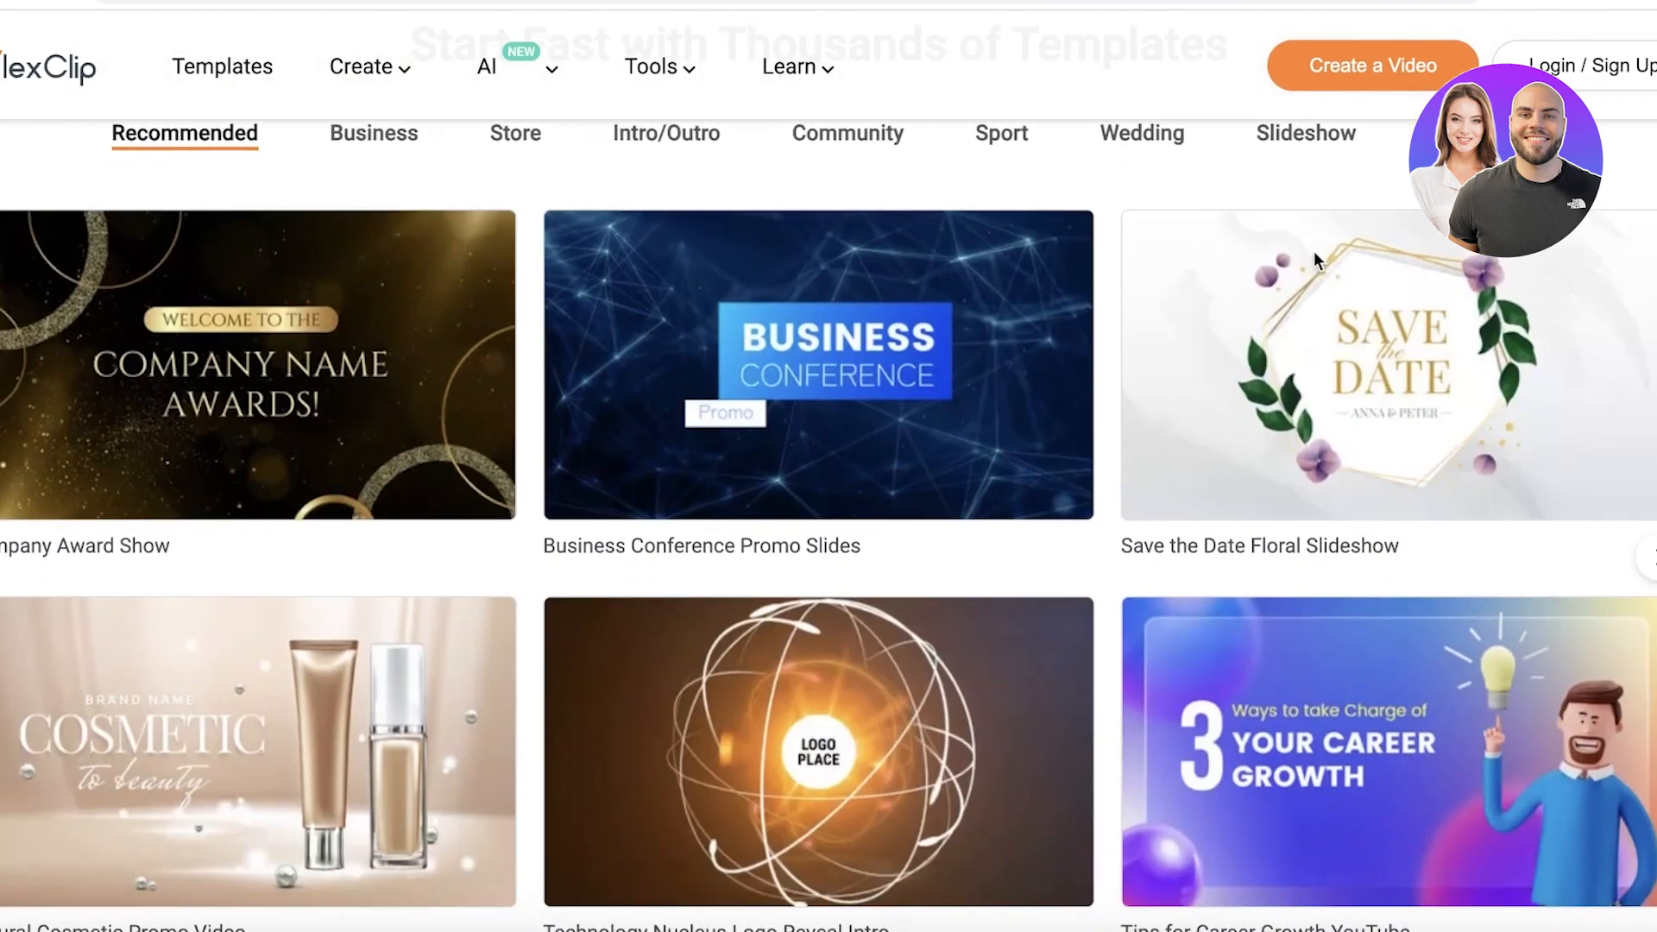
pyautogui.moveTo(470, 416)
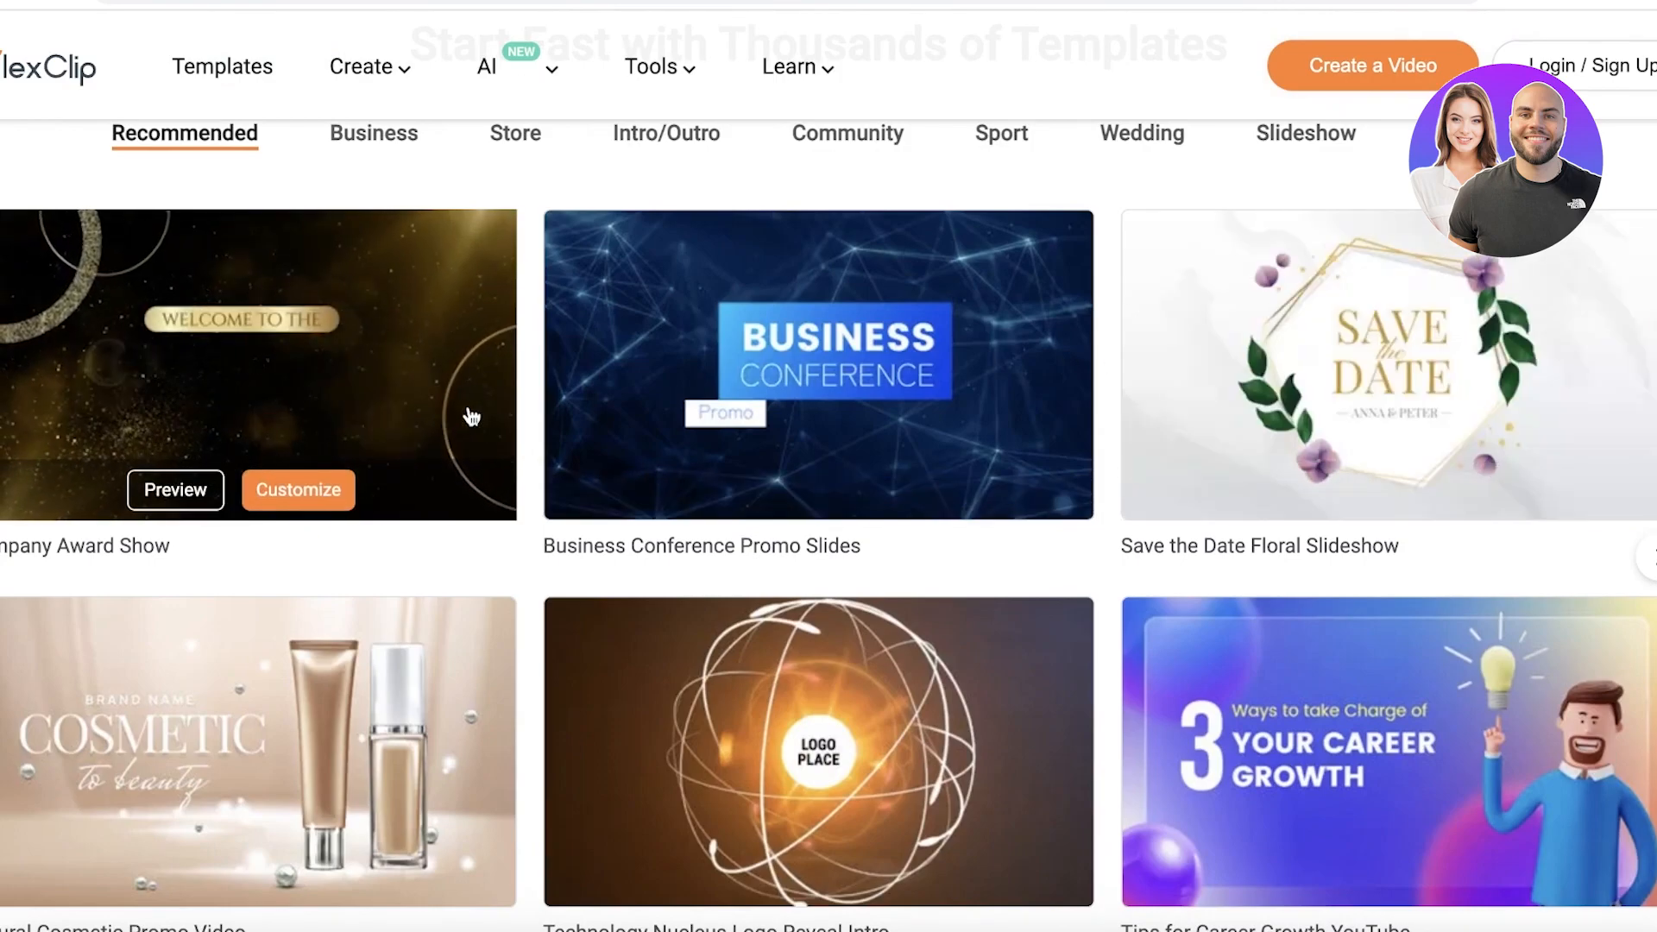
pyautogui.scroll(-3)
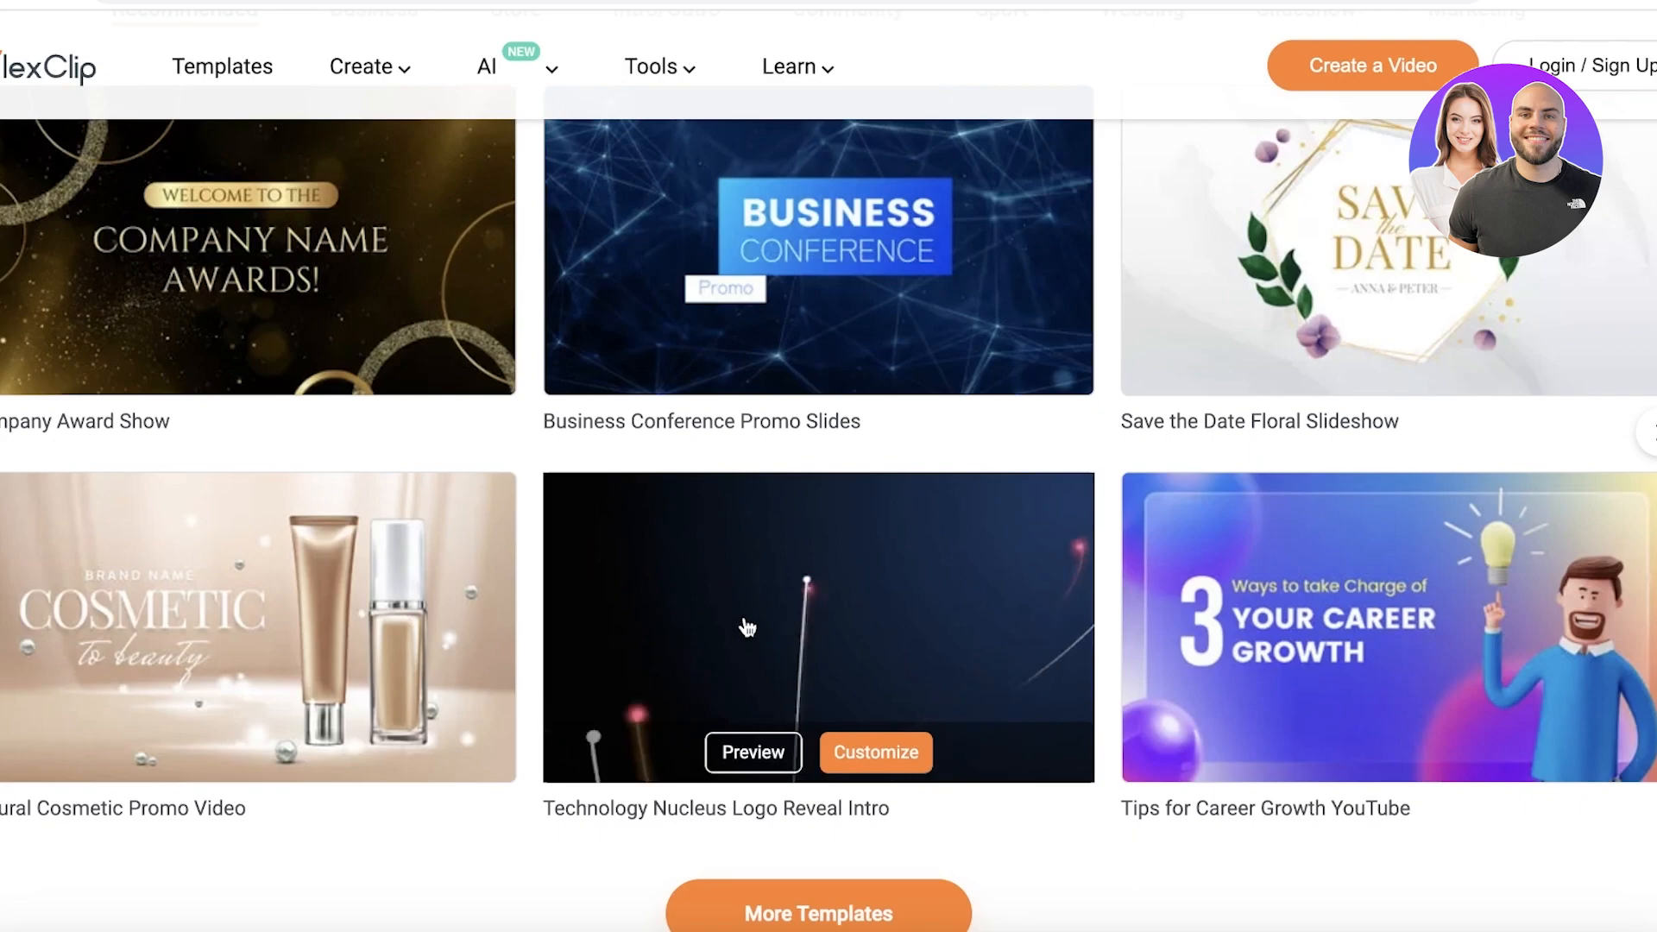
pyautogui.click(486, 67)
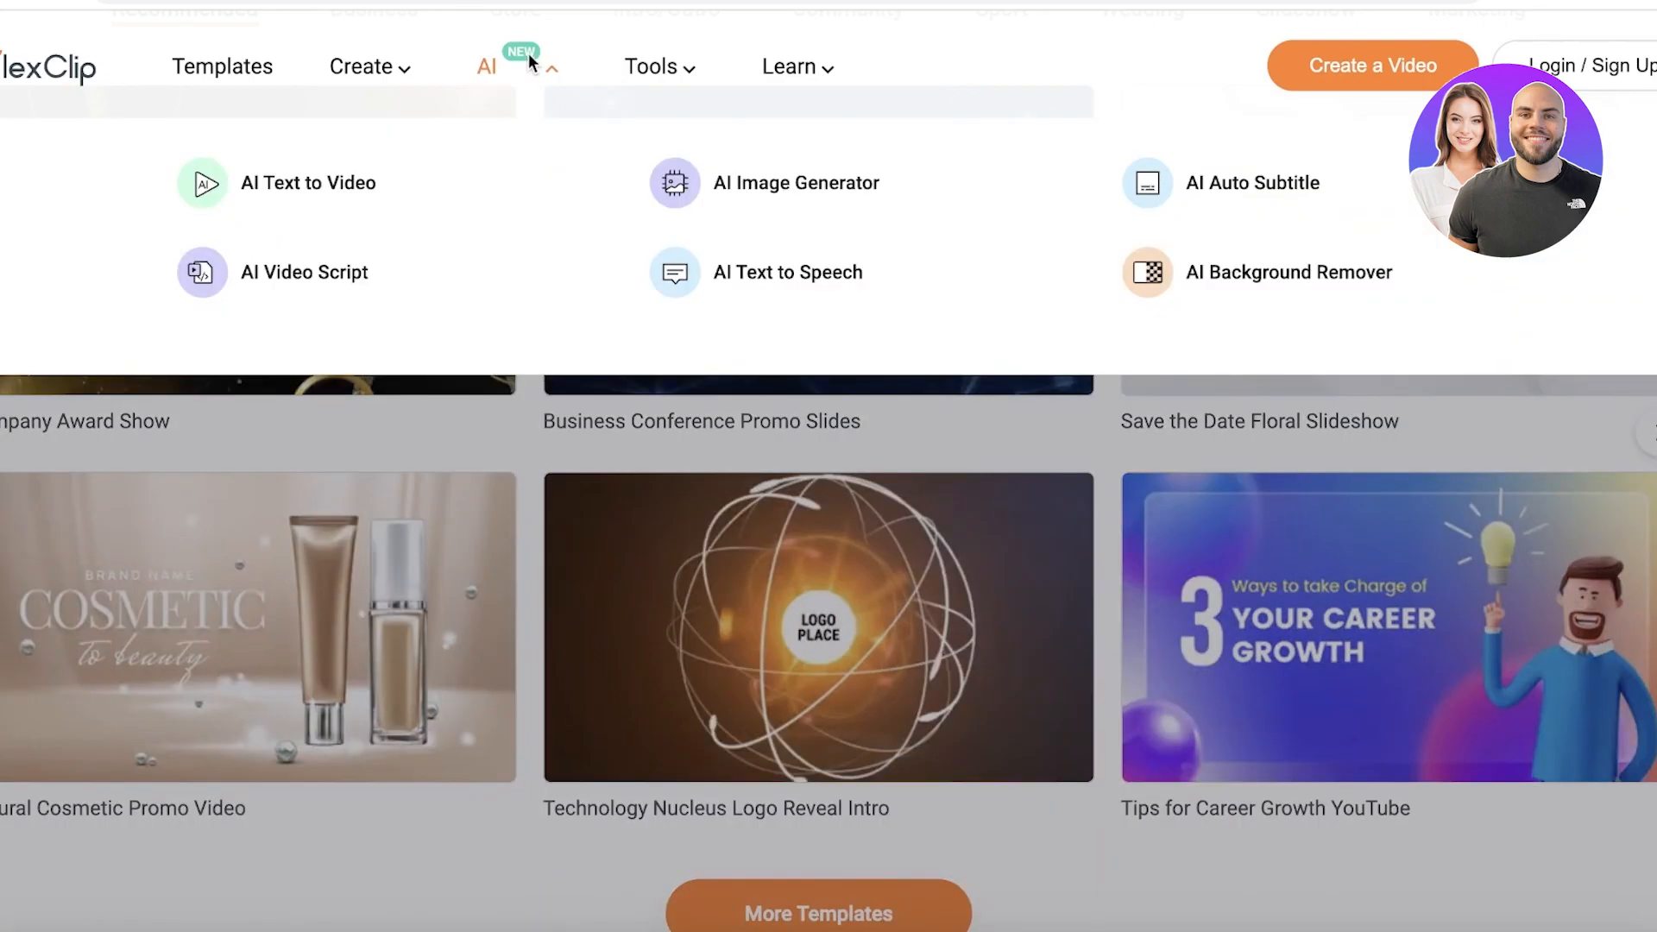
pyautogui.moveTo(484, 138)
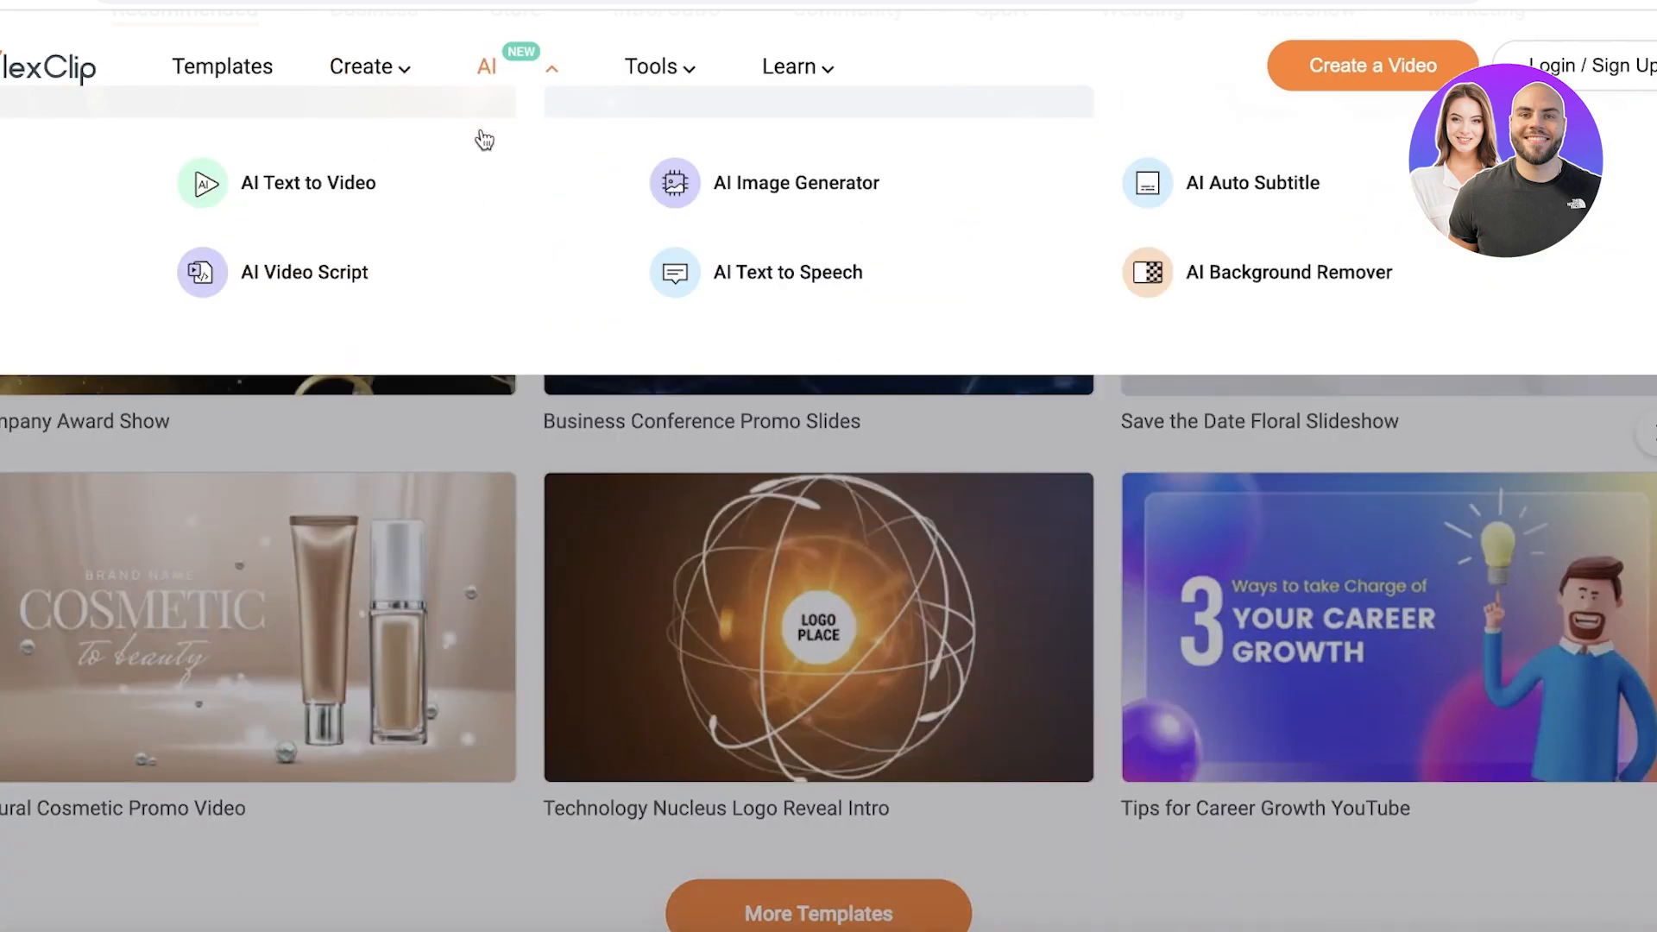
pyautogui.moveTo(303, 271)
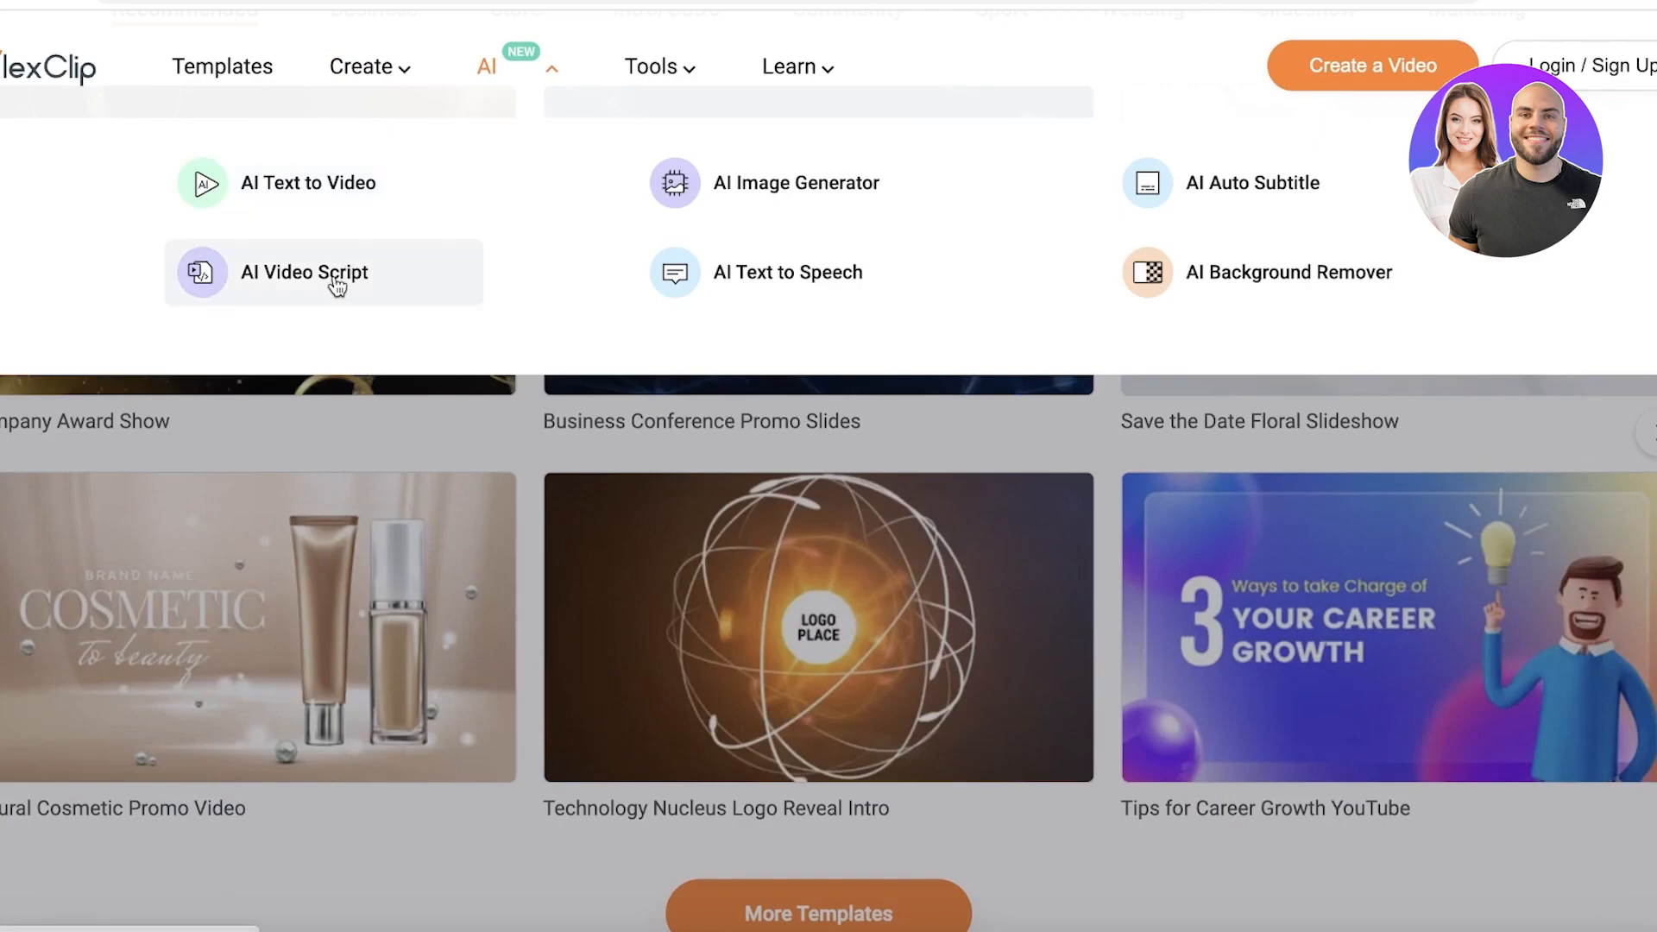
pyautogui.moveTo(357, 290)
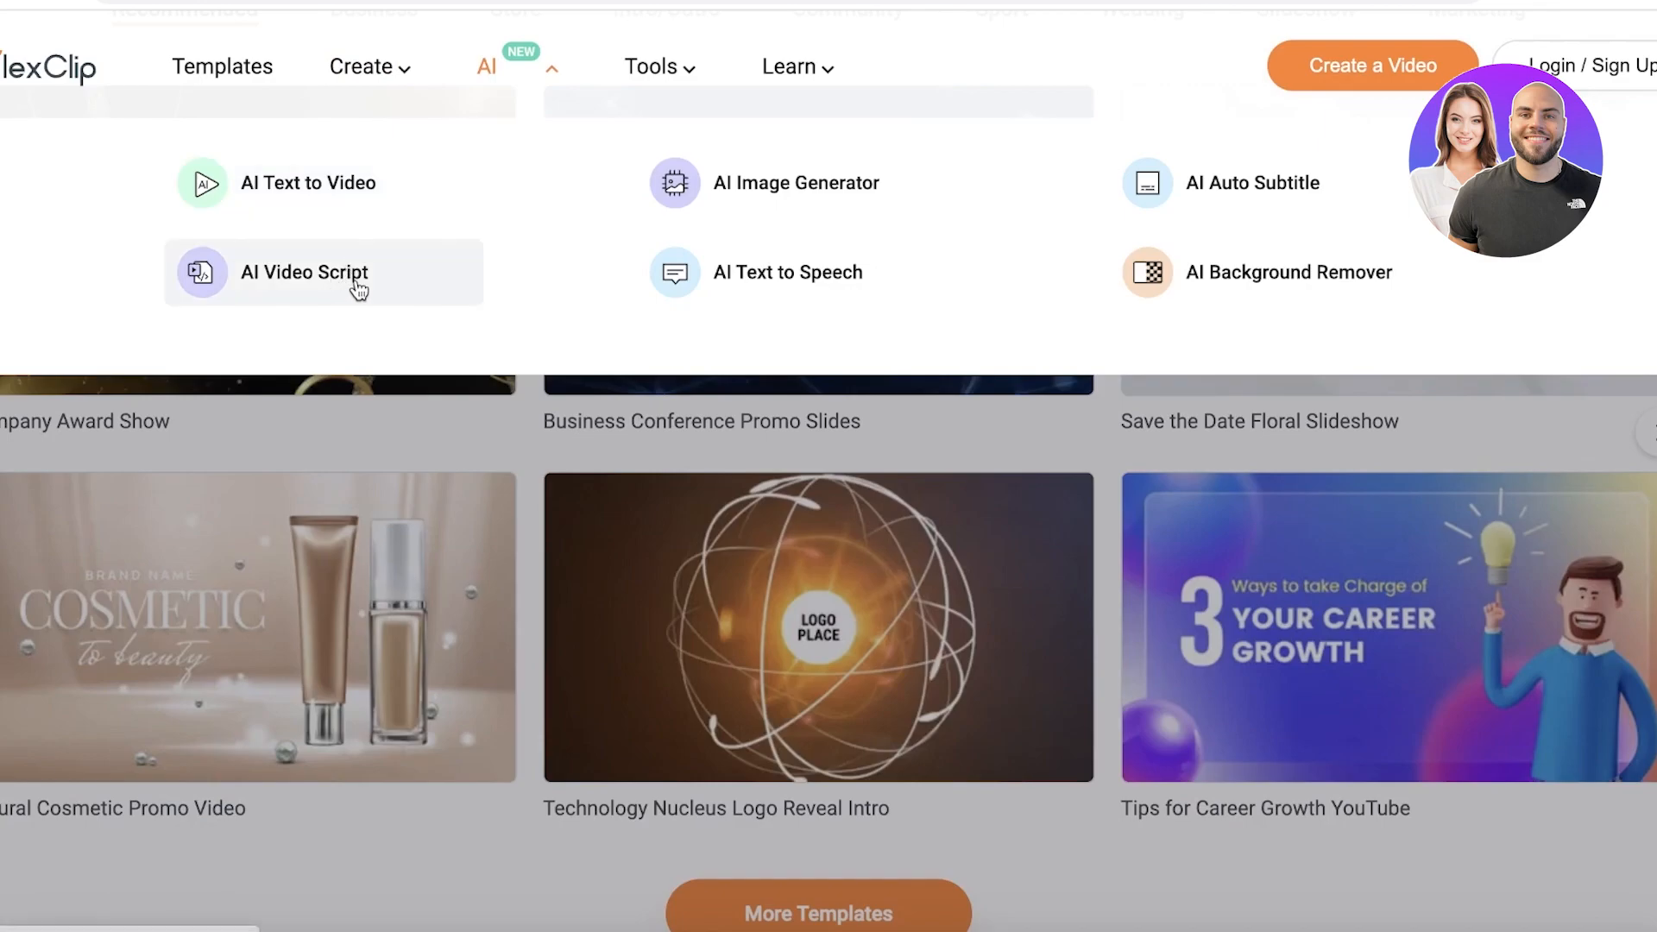
pyautogui.moveTo(1044, 242)
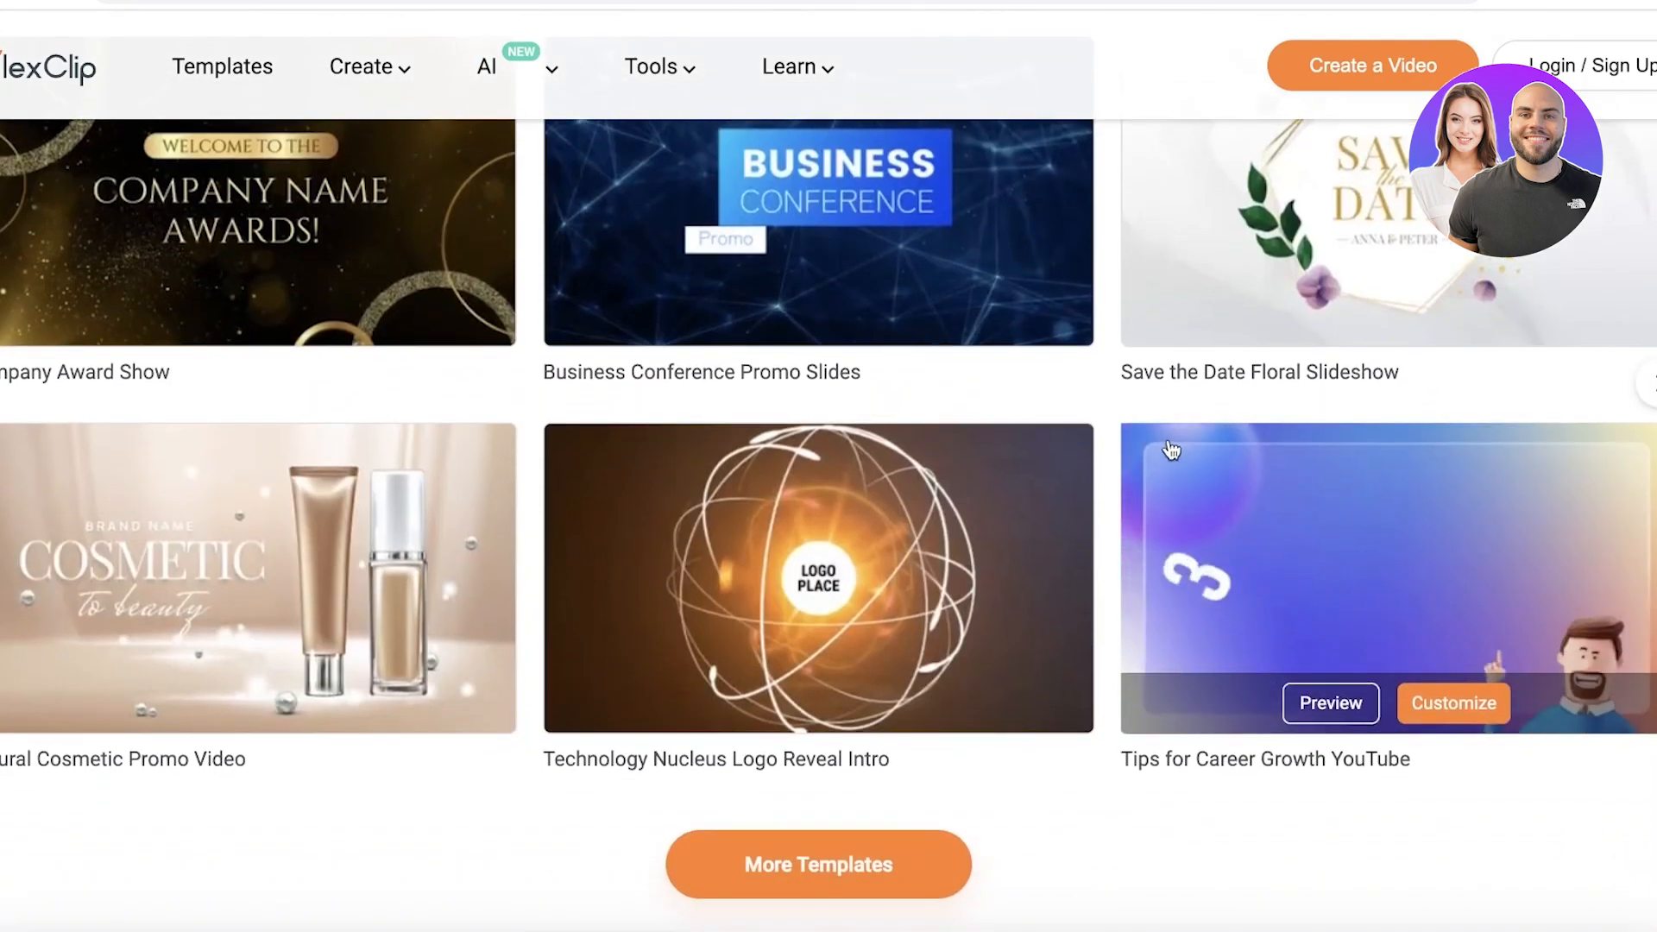
pyautogui.moveTo(1137, 349)
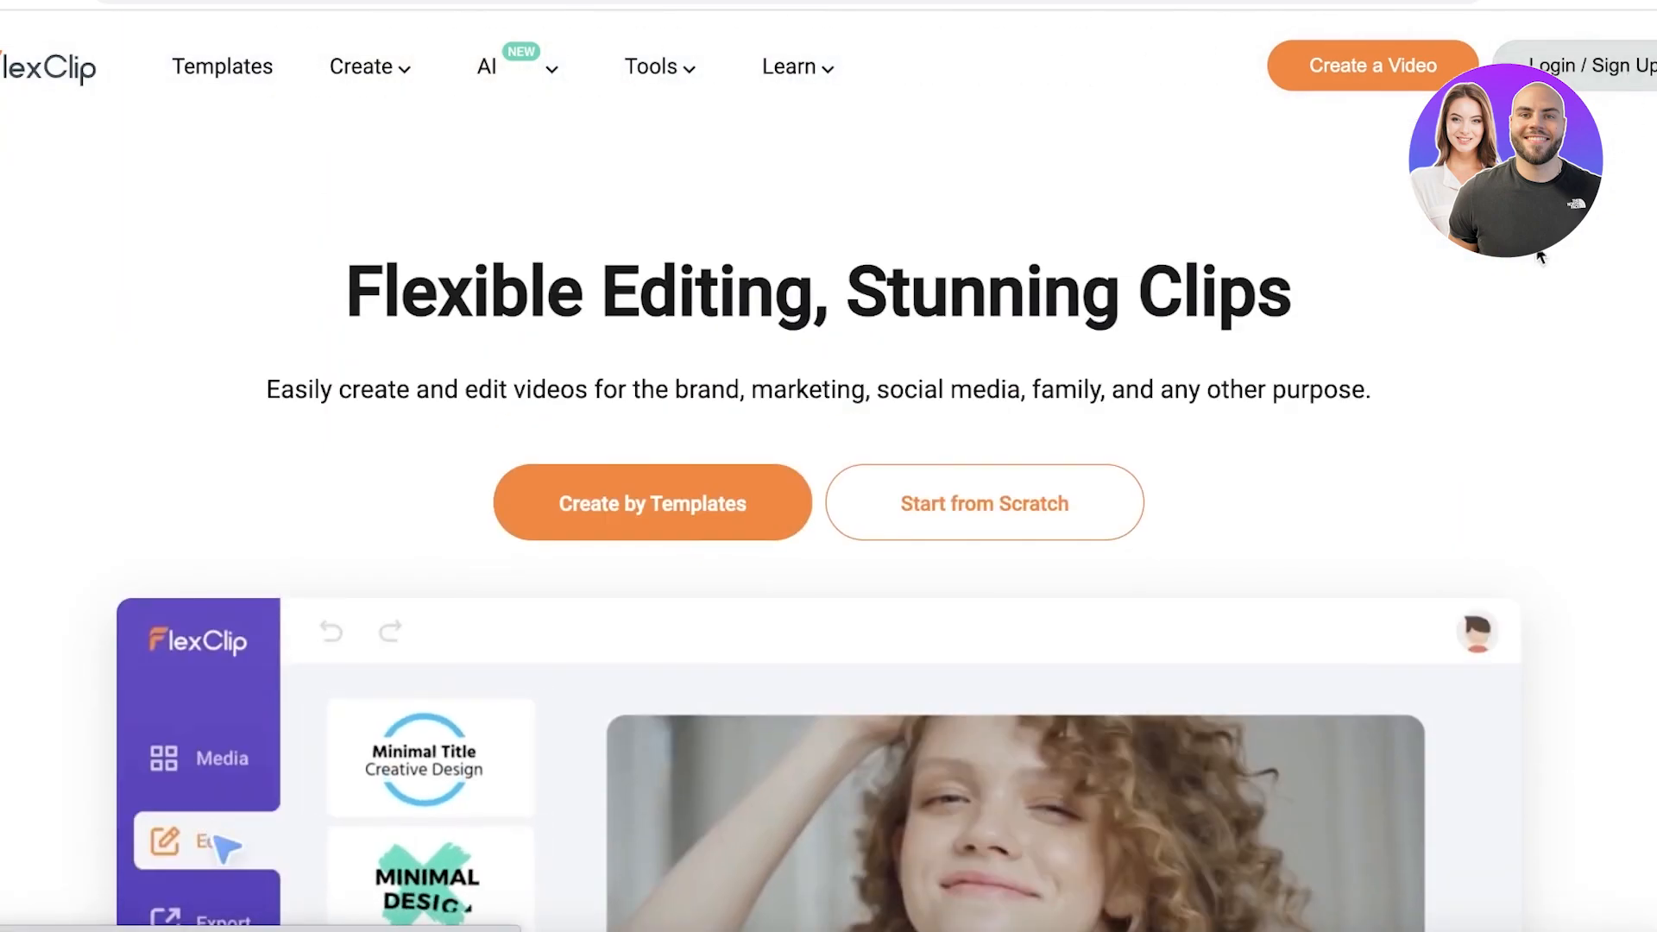
# Step: Sign in to FlexClip with a Google account, reaching the home dashboard
pyautogui.click(1589, 66)
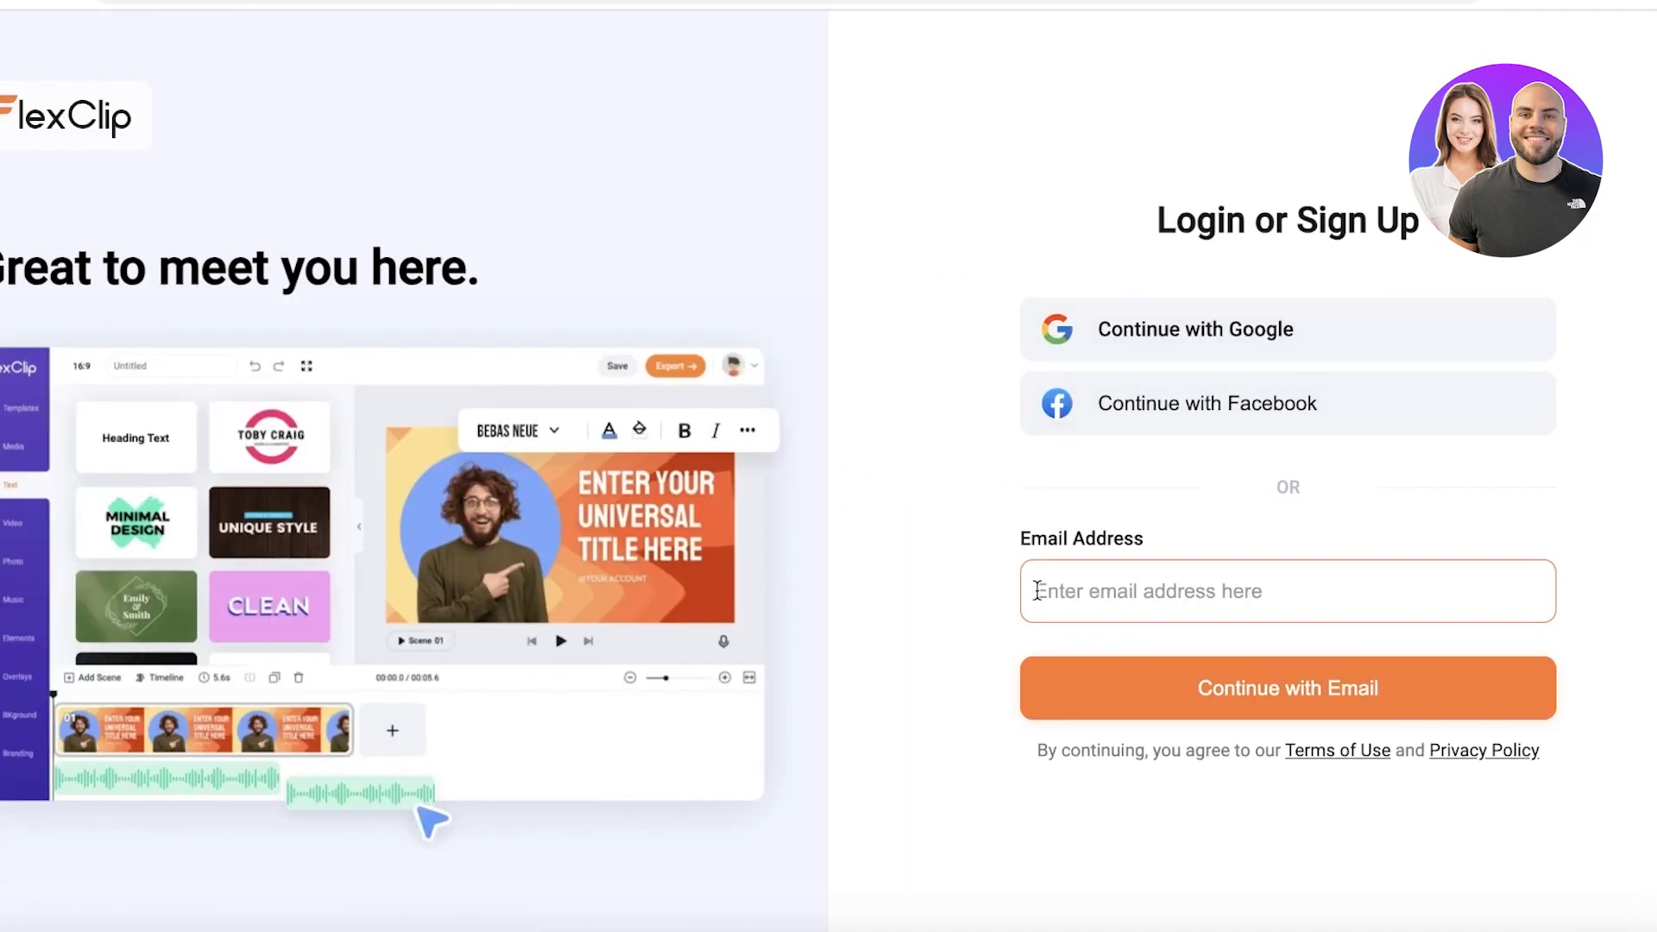
pyautogui.moveTo(1130, 317)
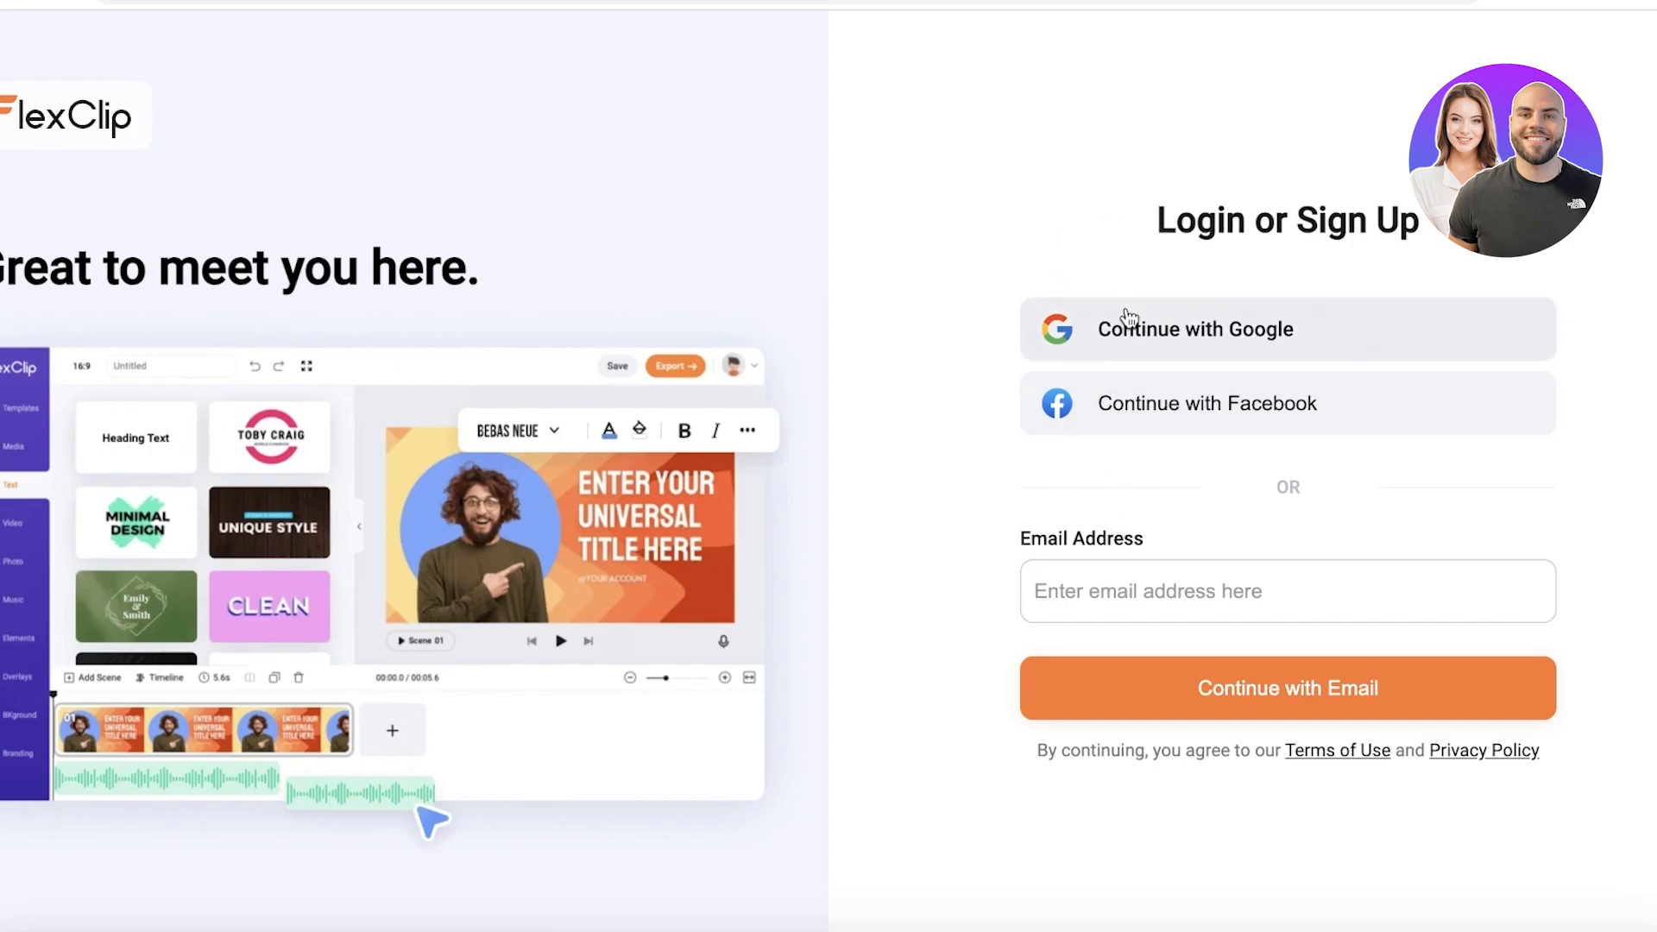
pyautogui.click(1194, 328)
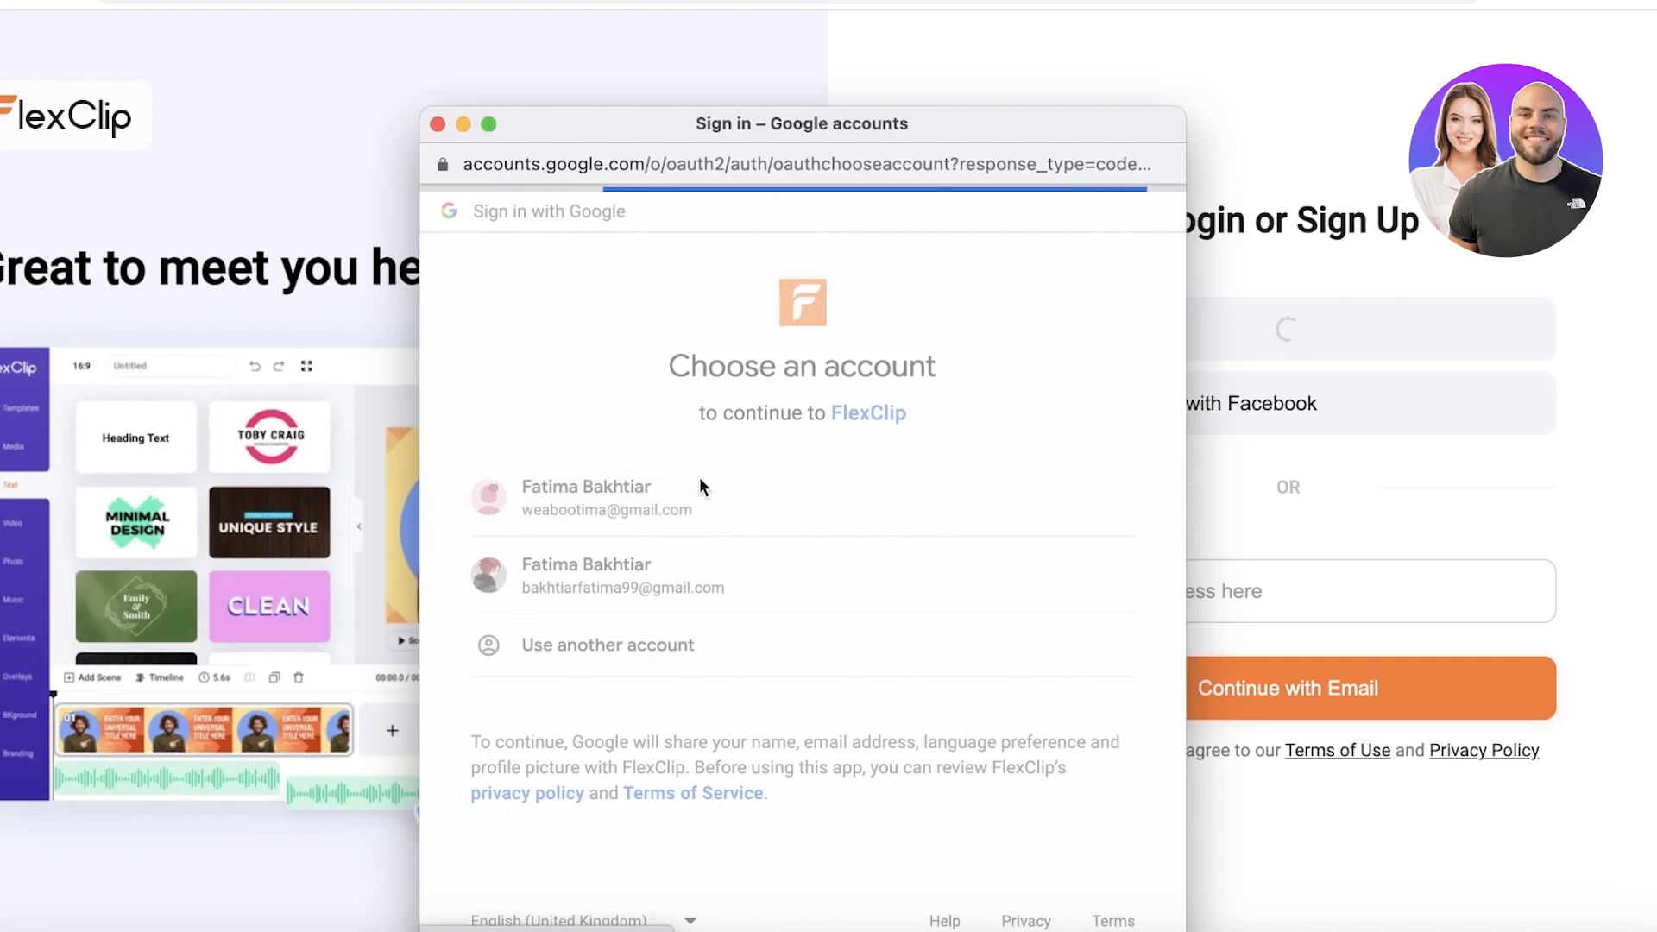
pyautogui.click(606, 497)
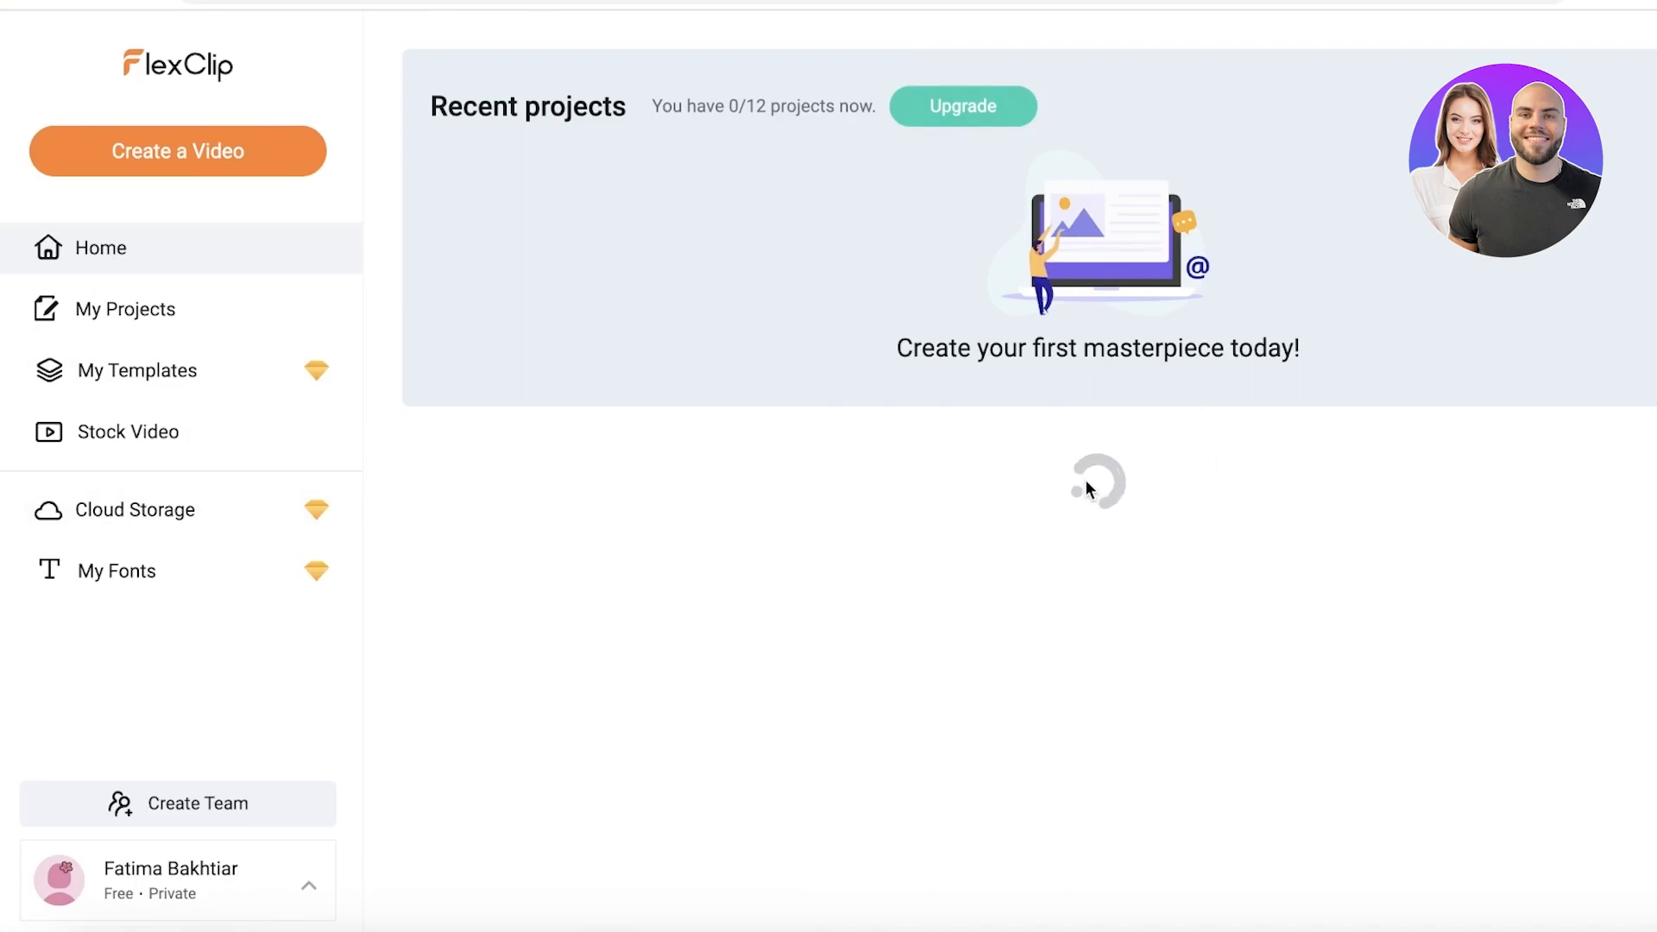
pyautogui.moveTo(813, 207)
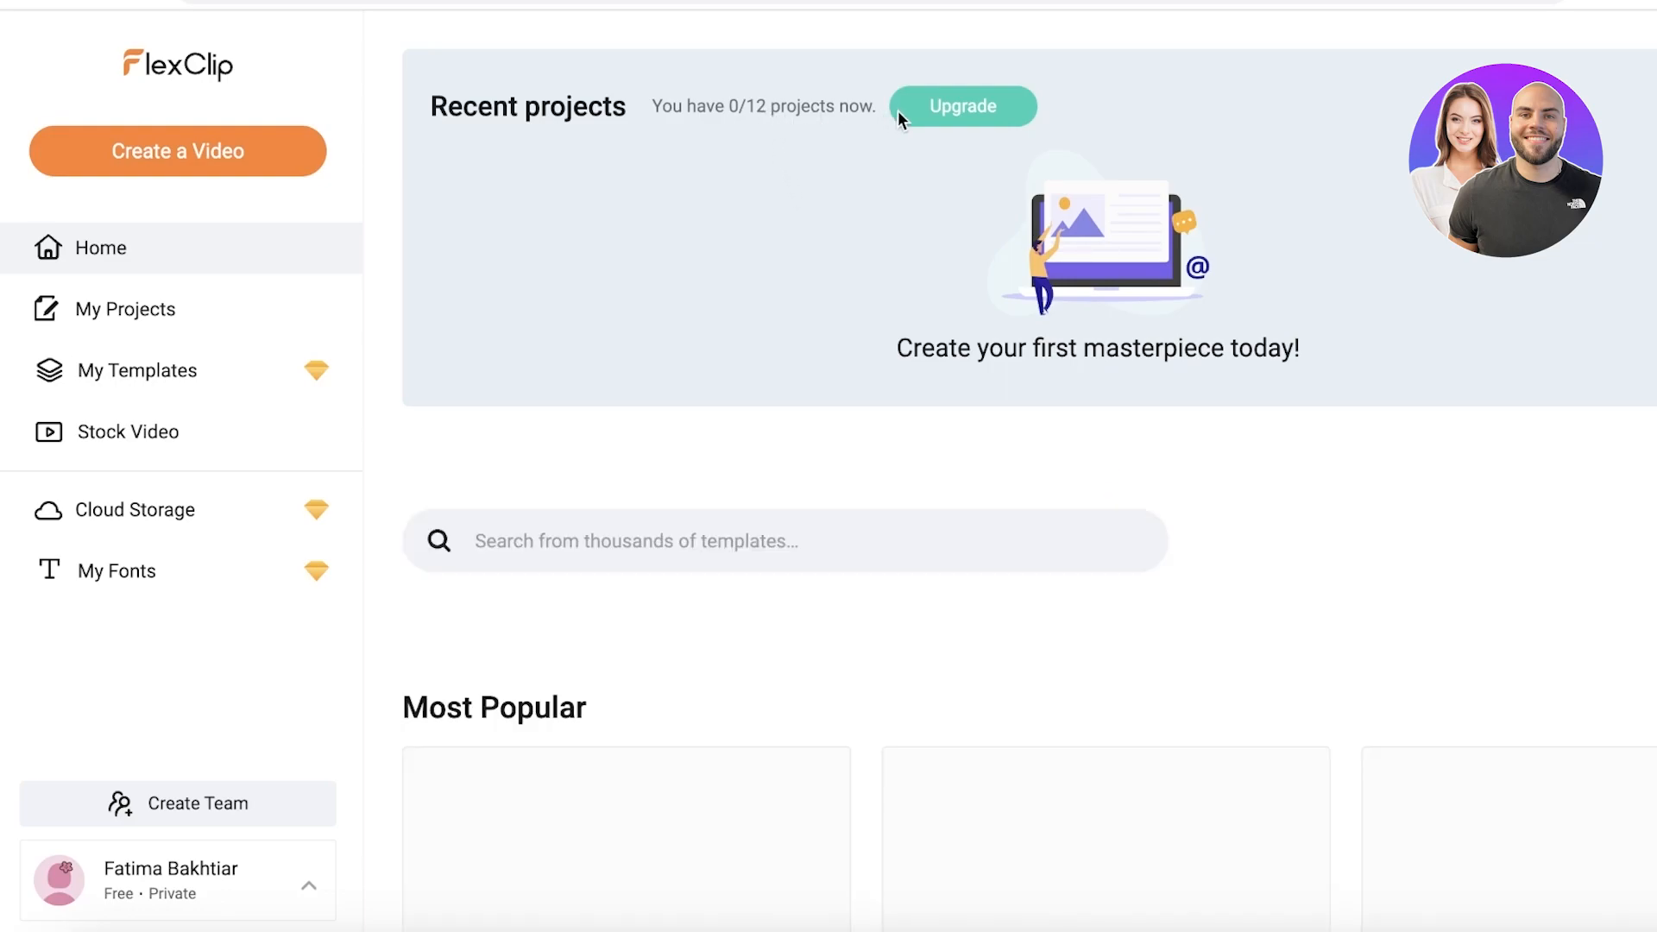
# Step: View the pricing plans (Plus $6.99/mo, Business $13.99/mo) and dismiss the AI credits breakdown
pyautogui.click(961, 106)
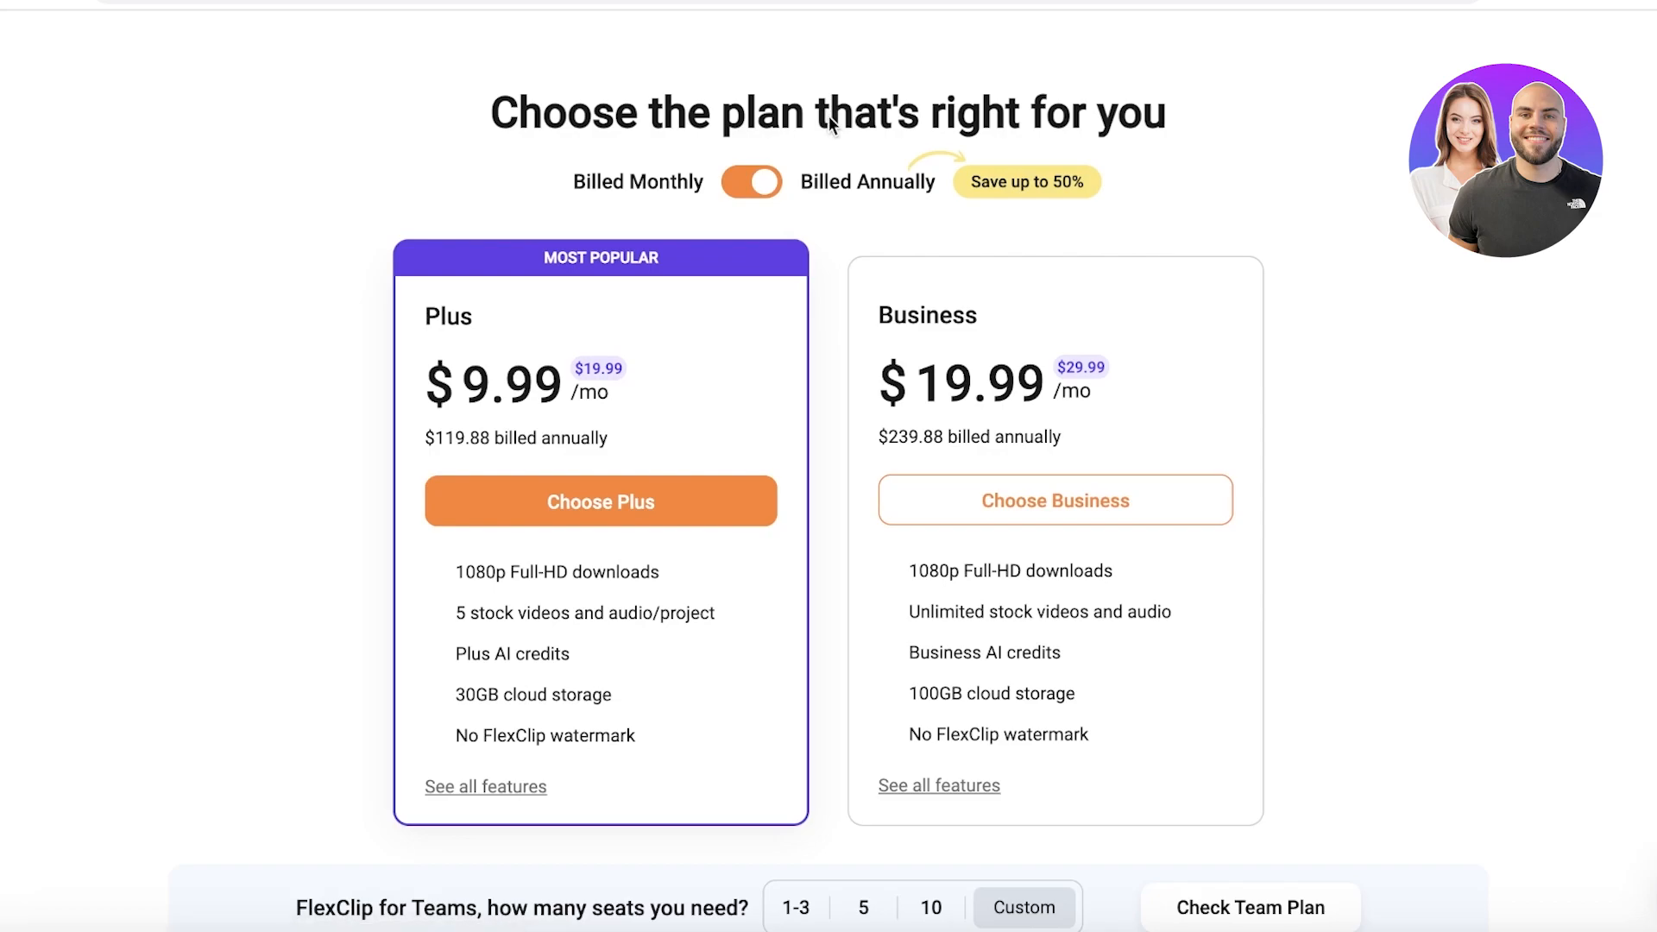
pyautogui.moveTo(459, 398)
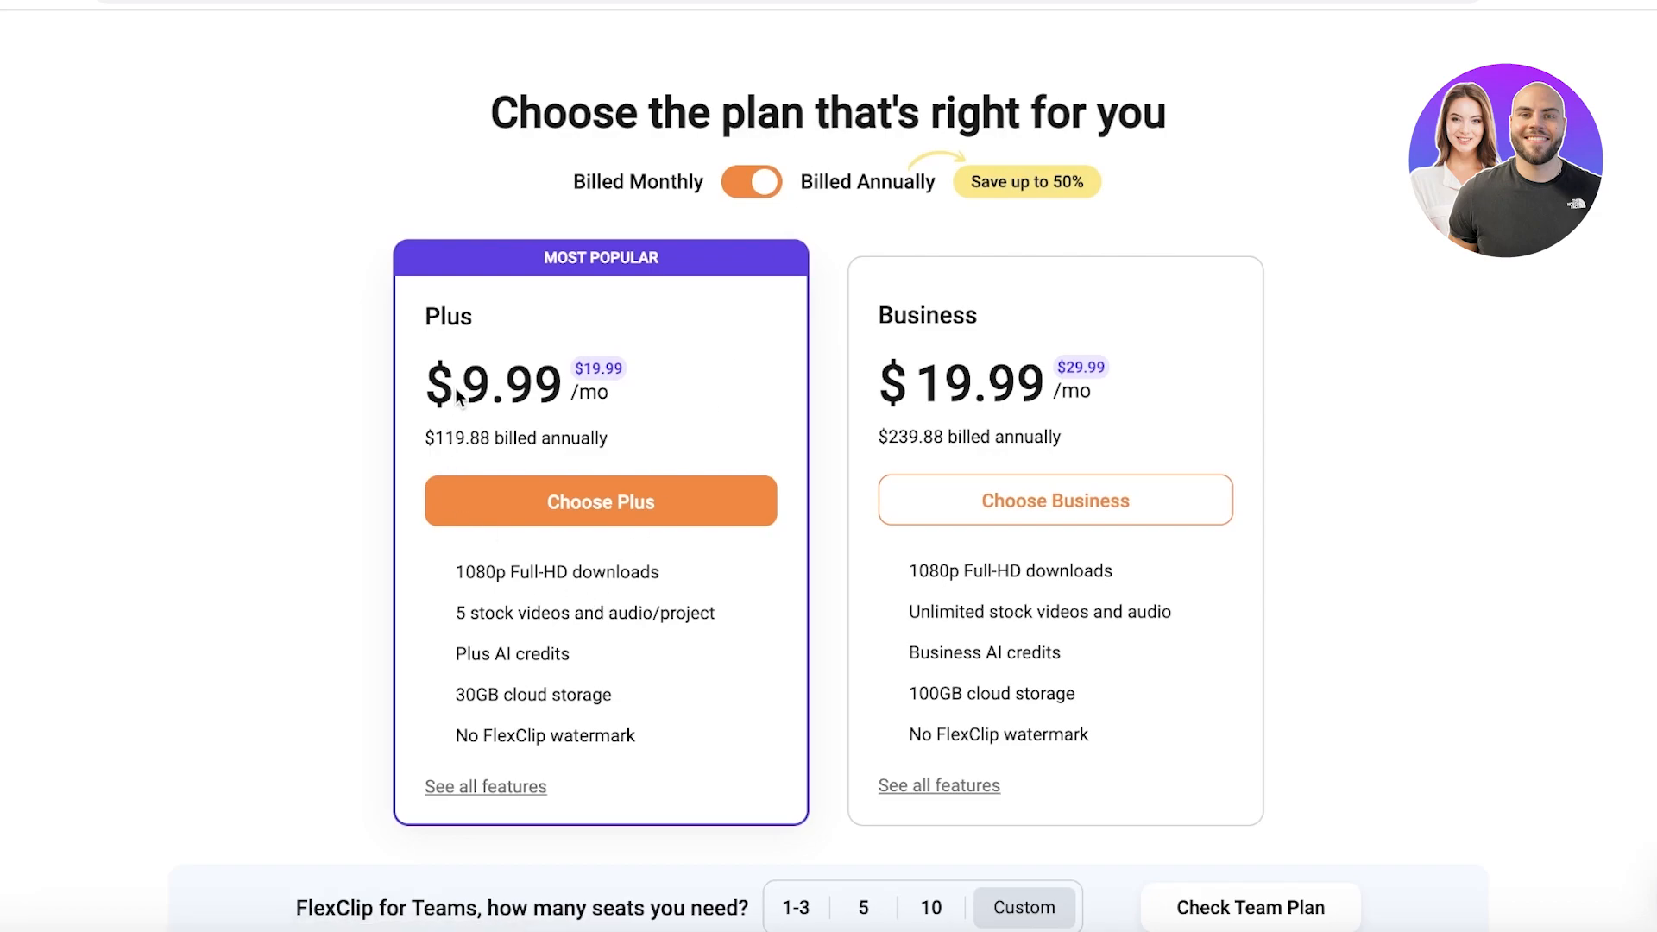
pyautogui.moveTo(450, 419)
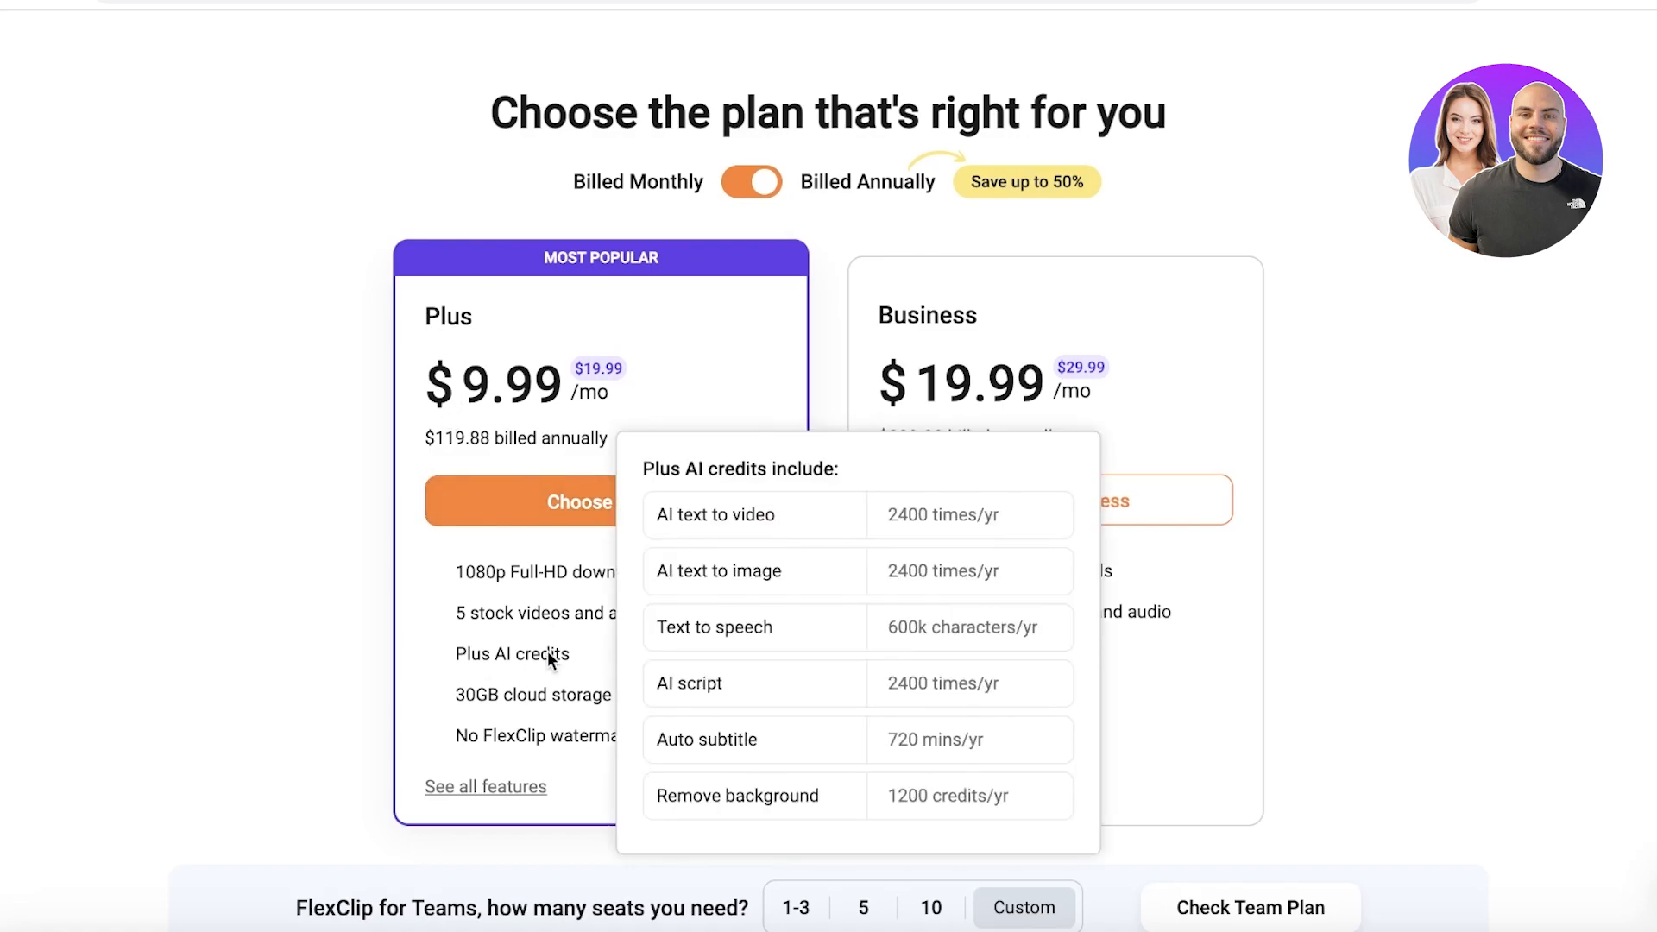
pyautogui.click(751, 181)
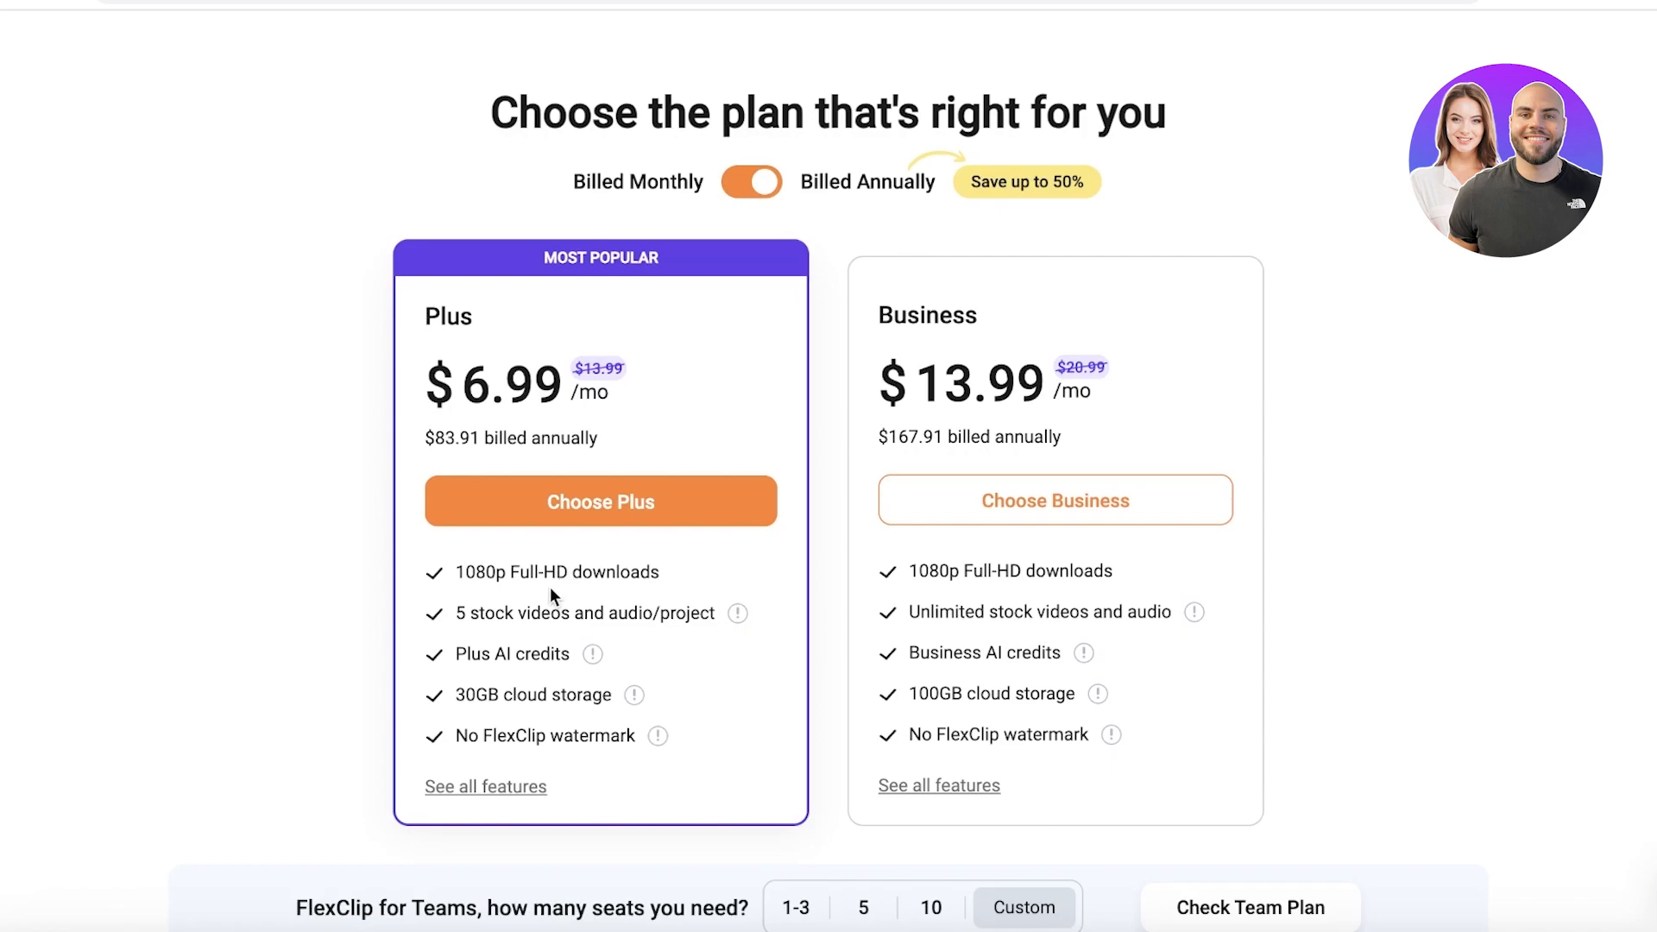
pyautogui.moveTo(549, 613)
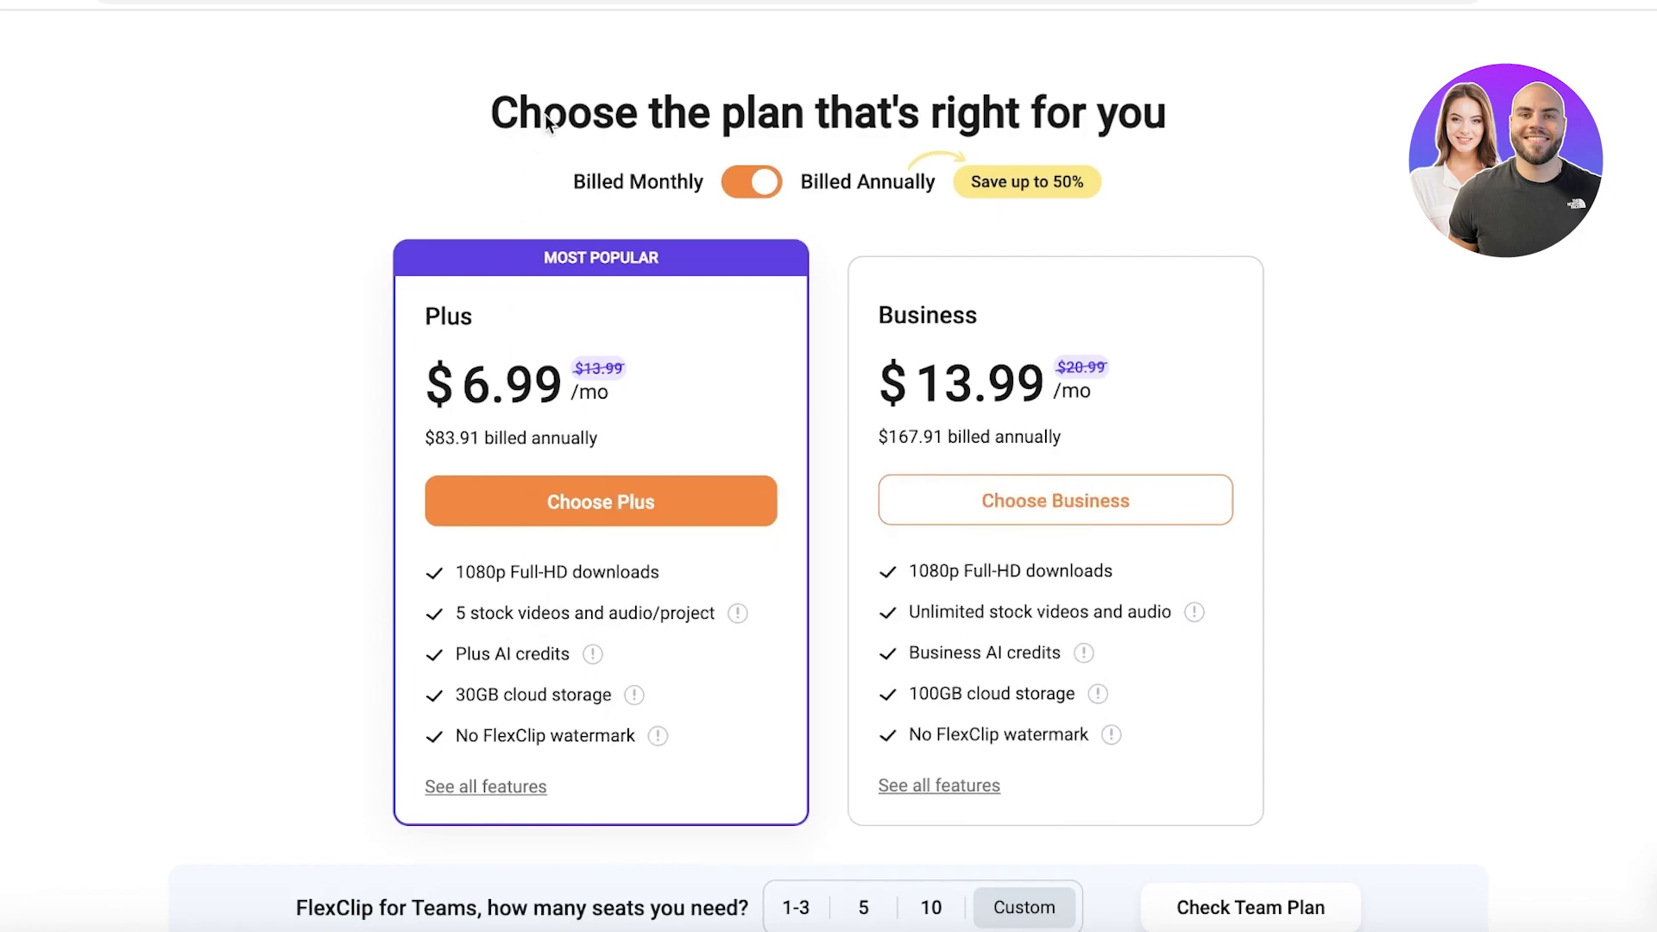
pyautogui.moveTo(449, 413)
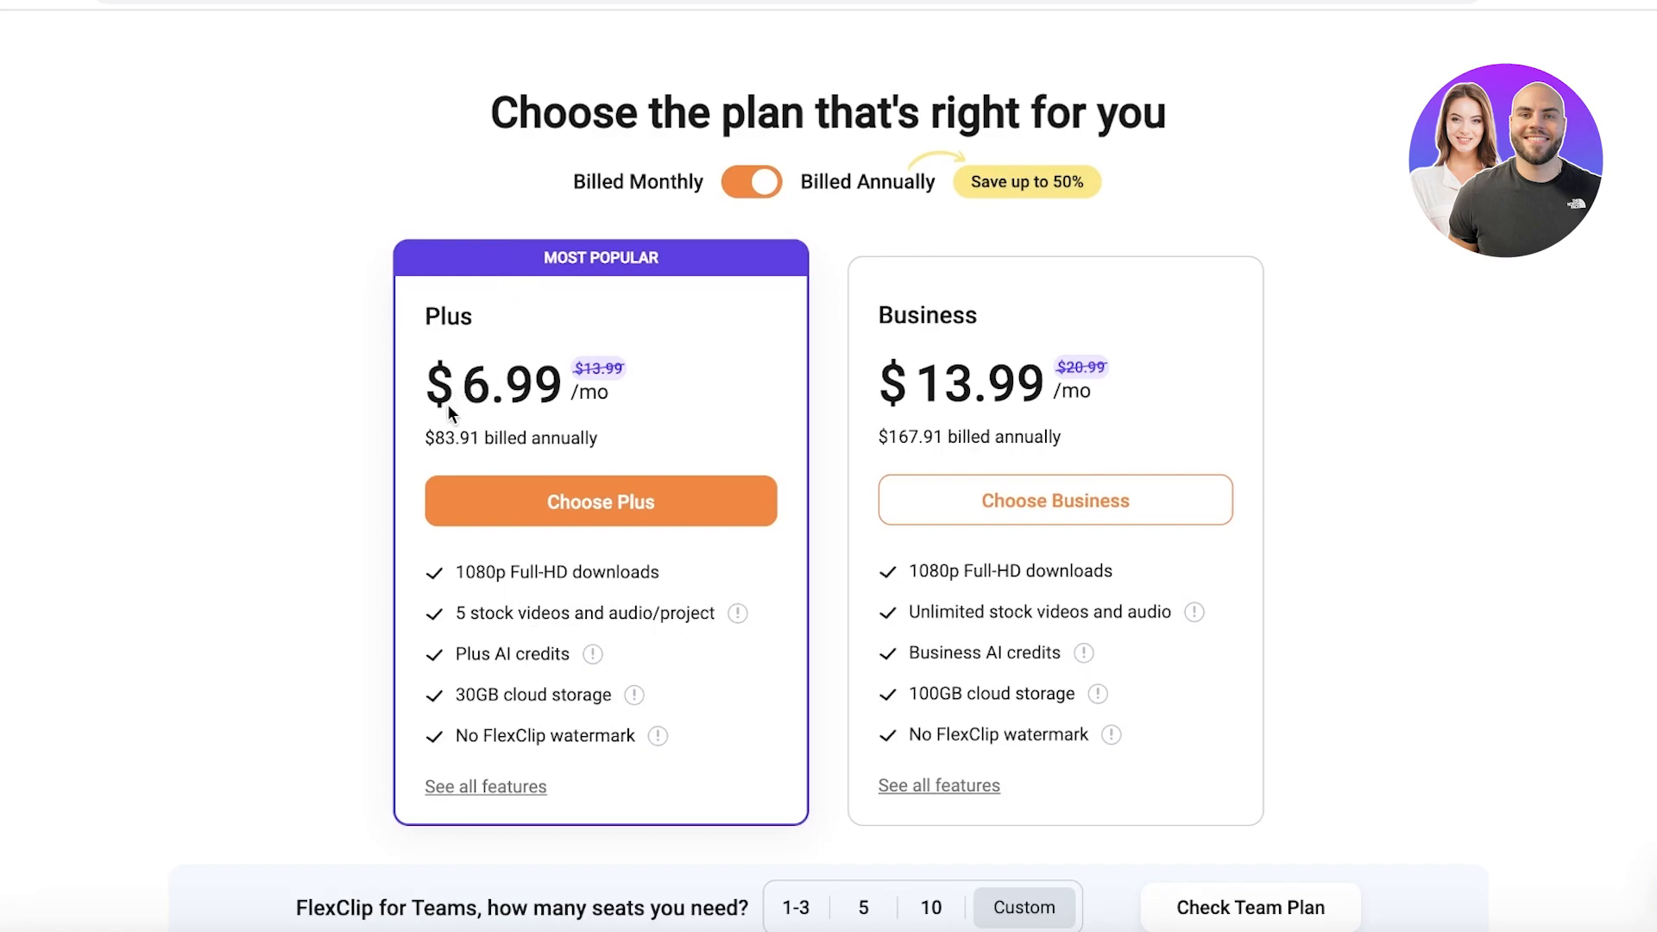
pyautogui.moveTo(477, 402)
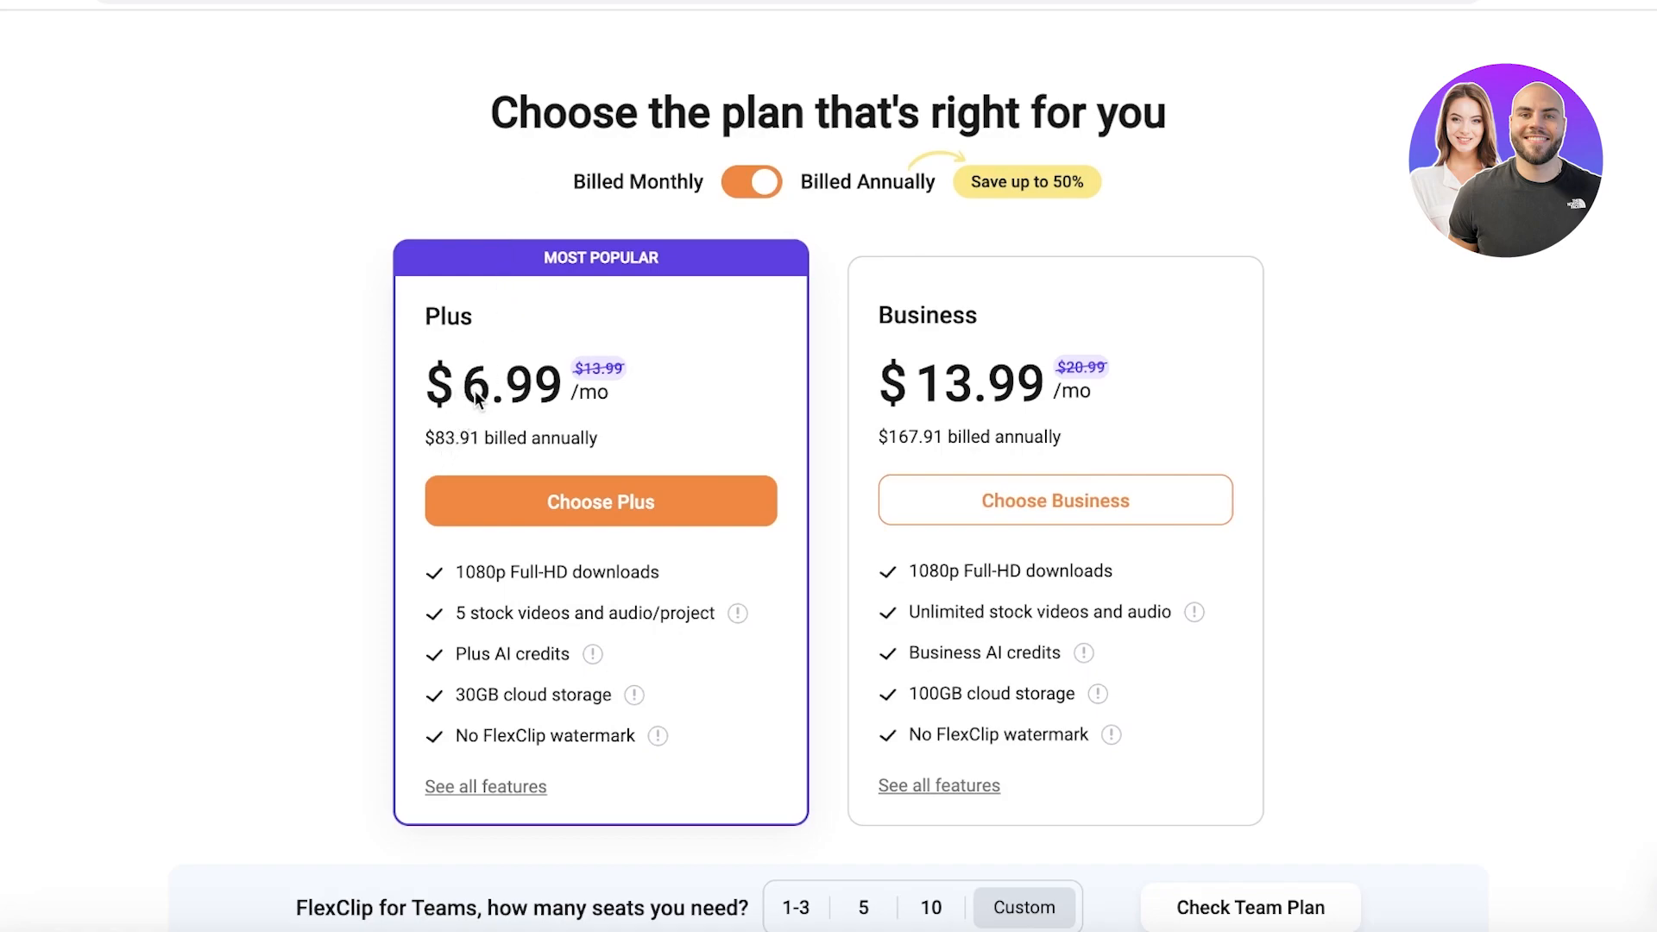
pyautogui.moveTo(533, 393)
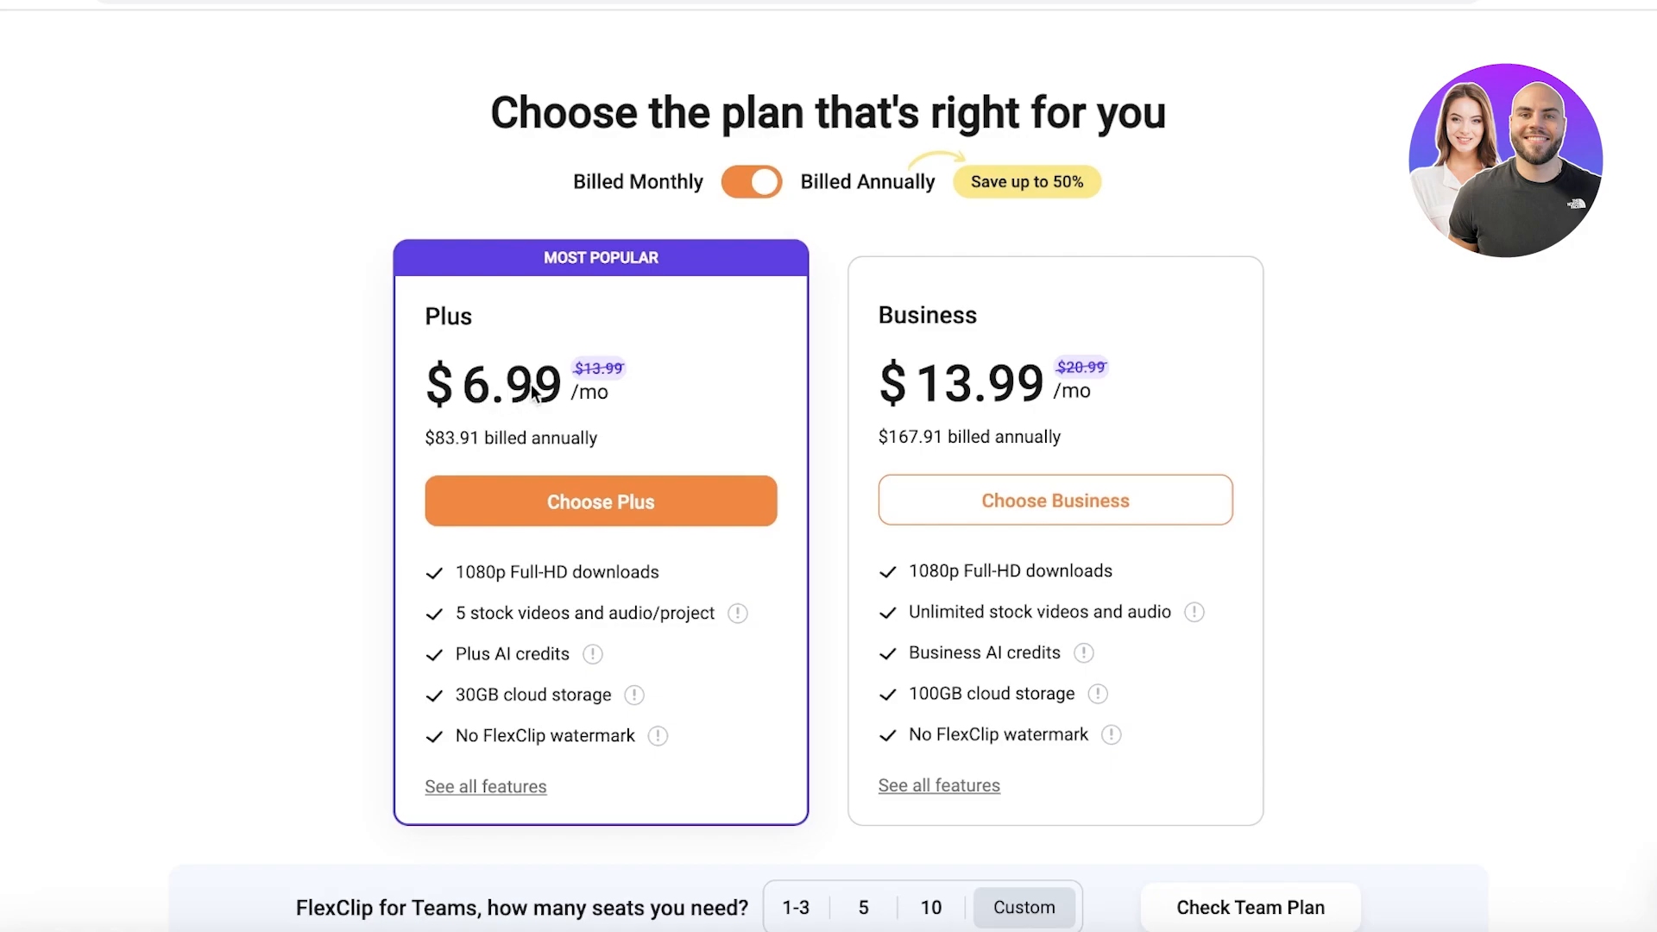
pyautogui.moveTo(1046, 298)
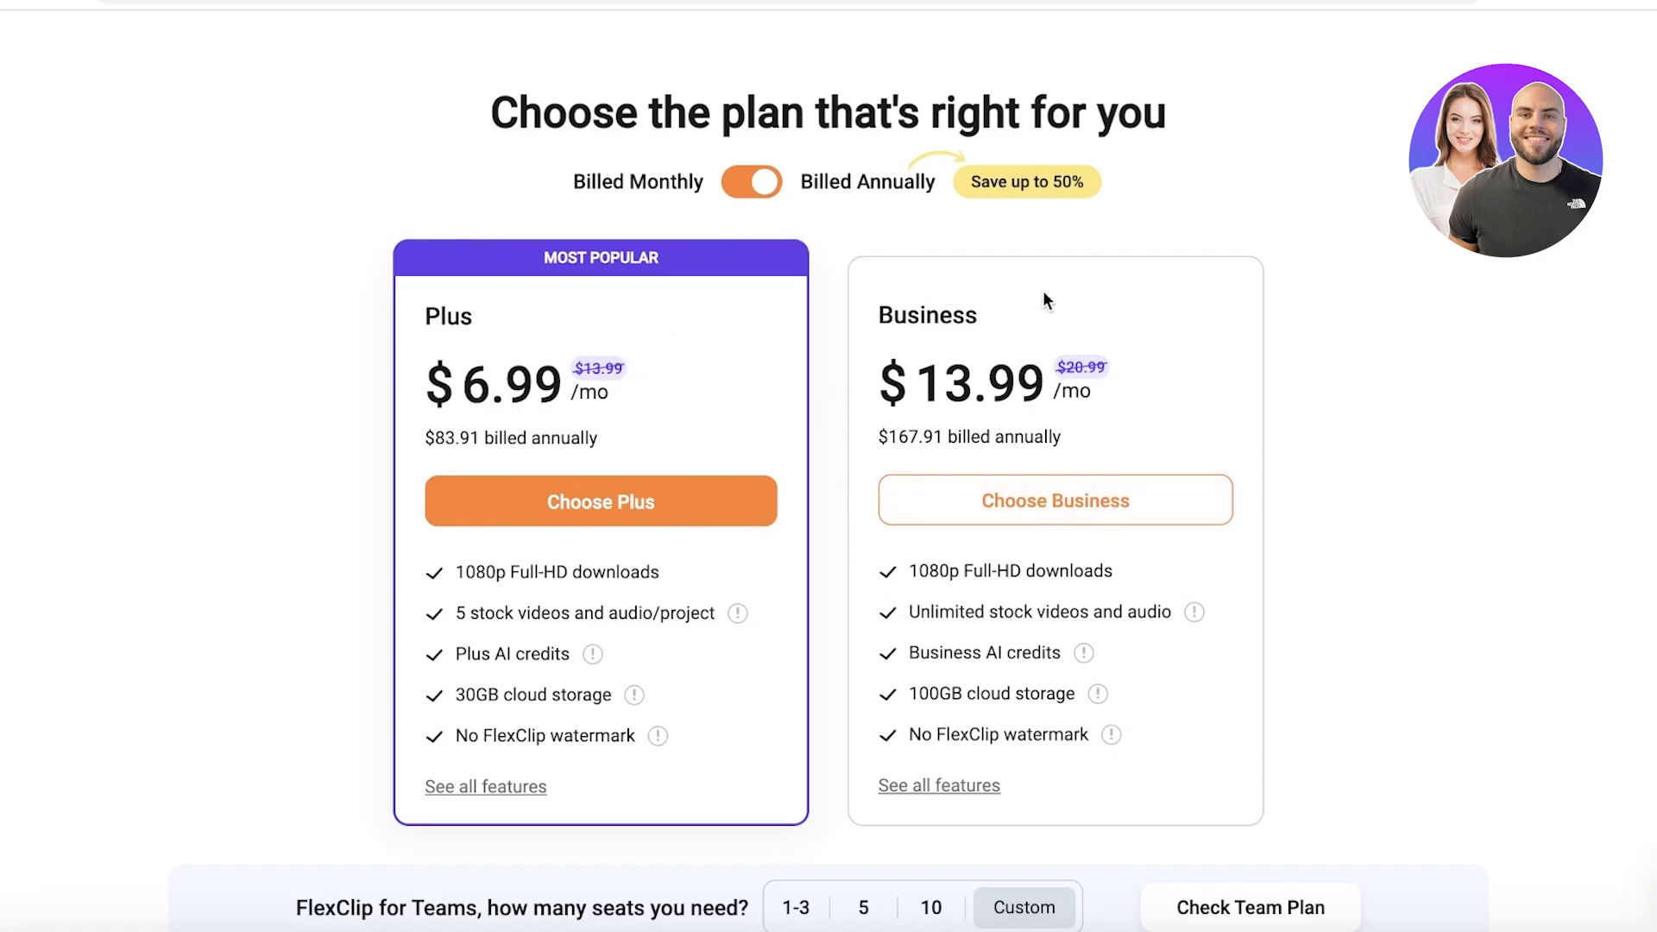
pyautogui.moveTo(1038, 391)
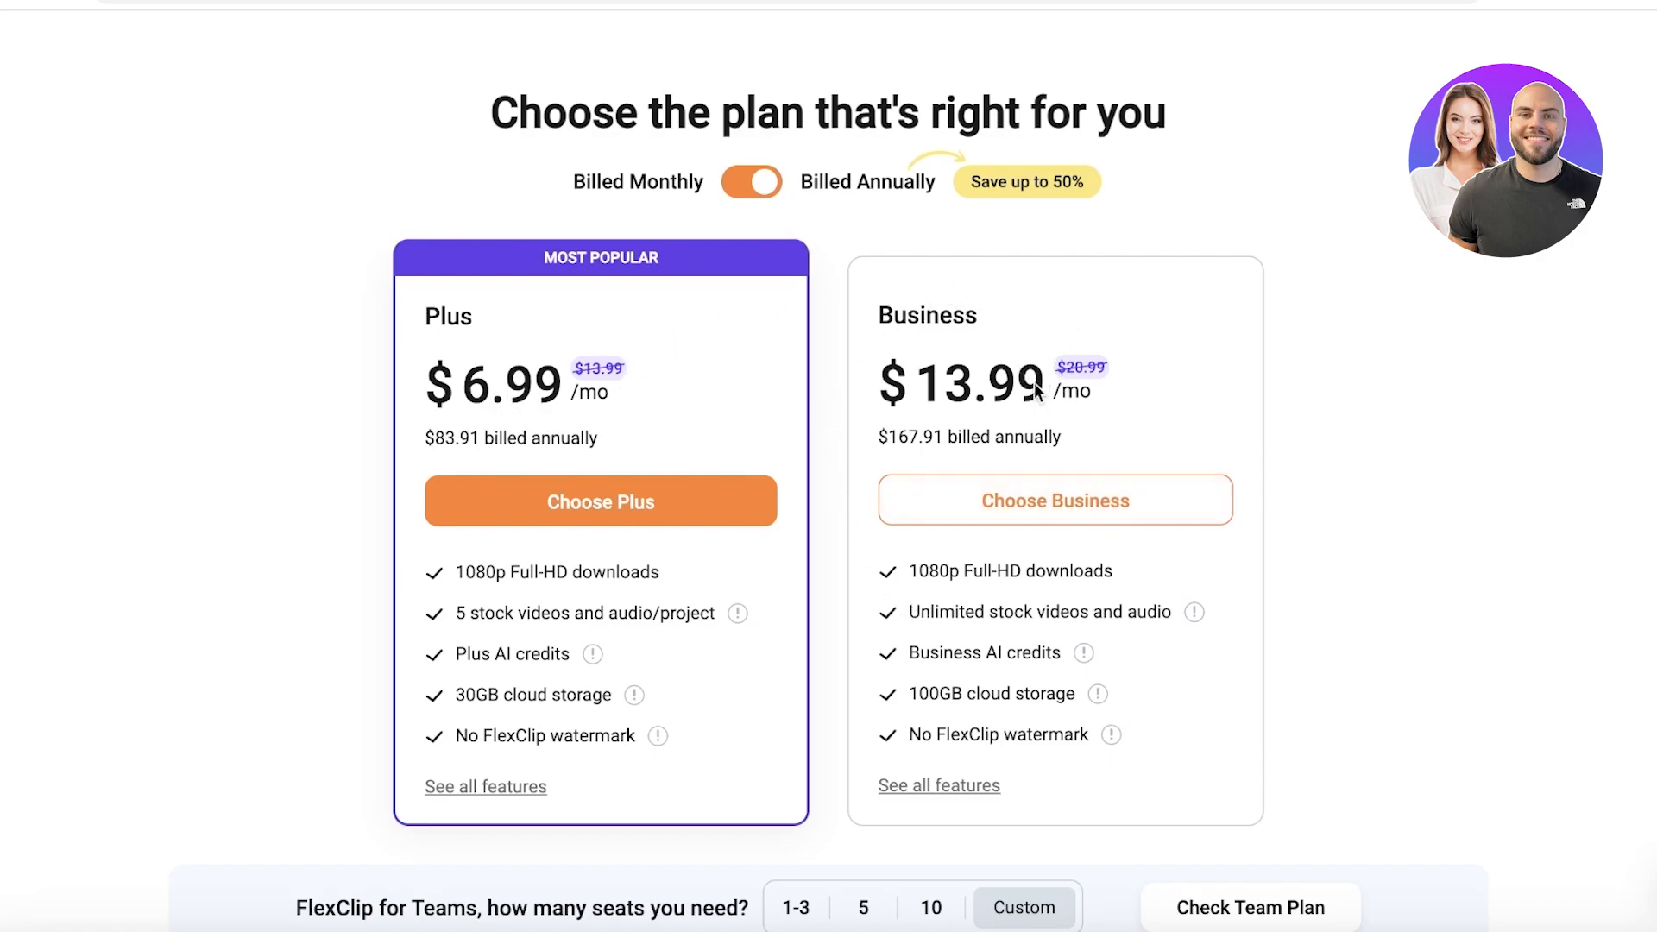
pyautogui.moveTo(944, 705)
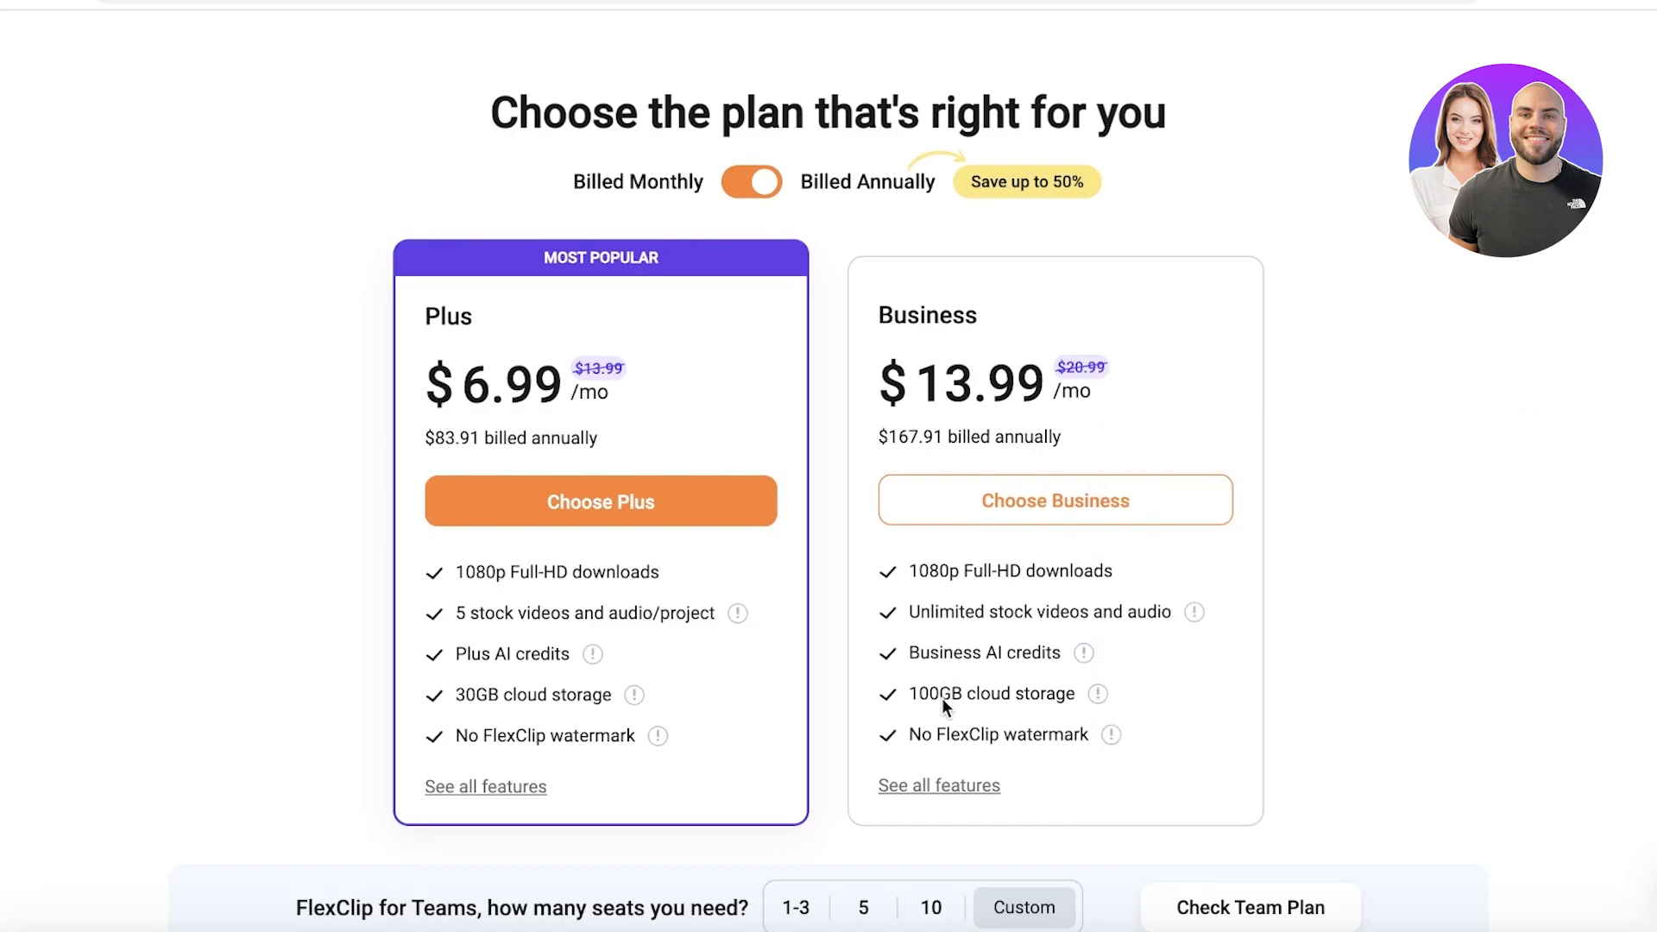
pyautogui.moveTo(955, 680)
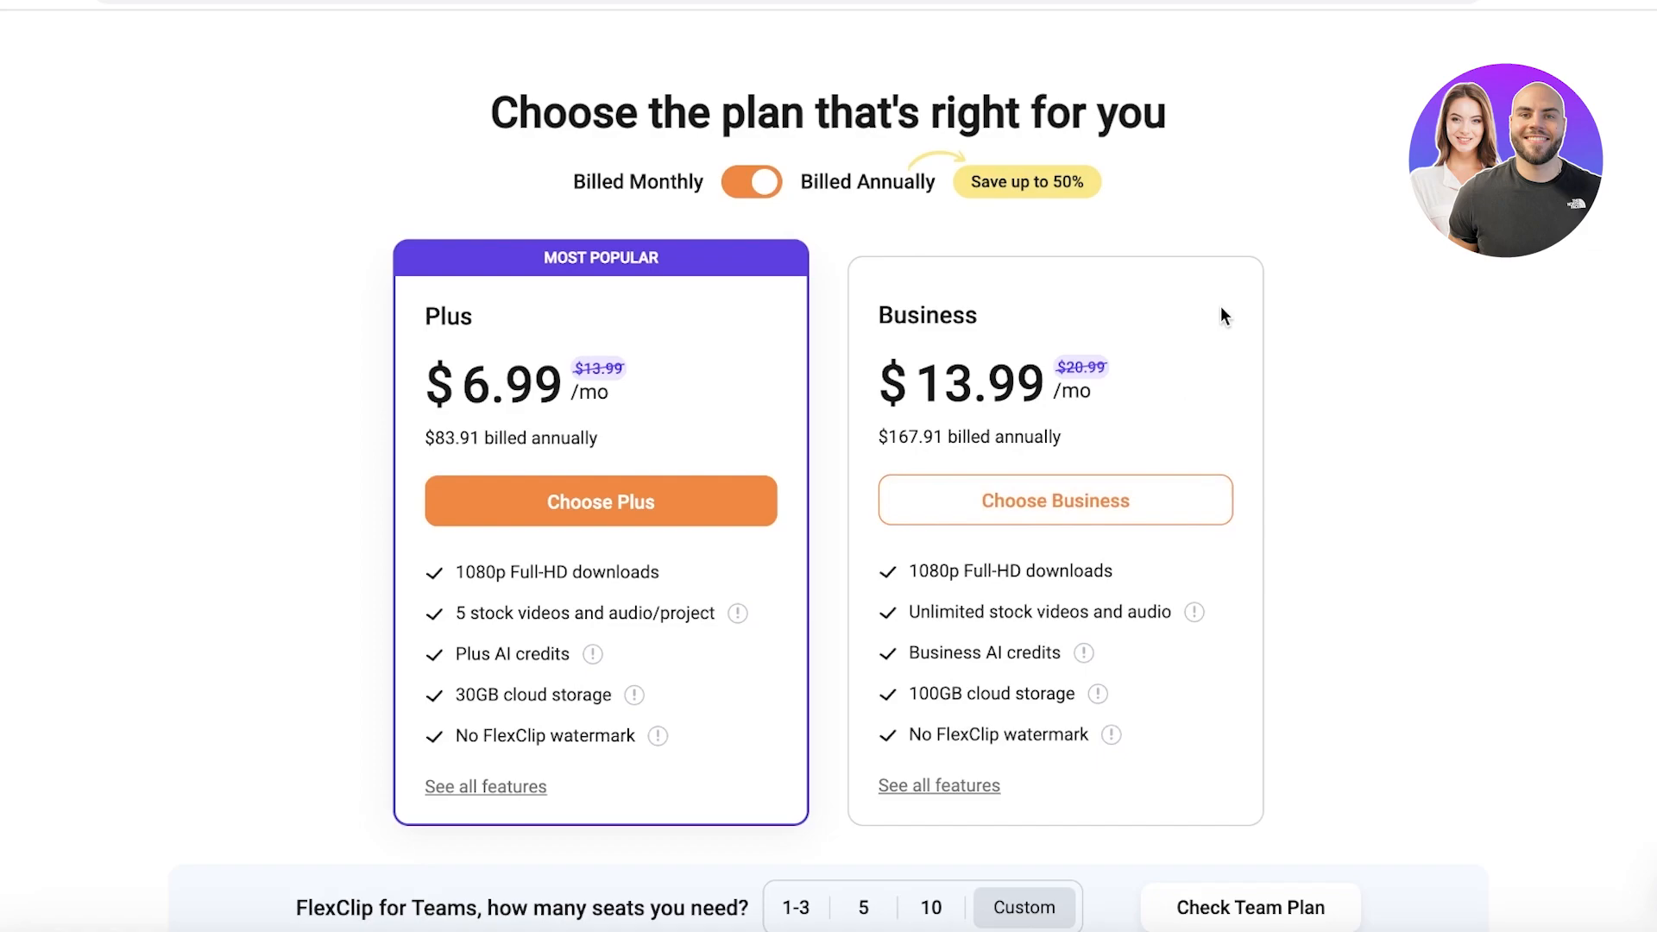
pyautogui.moveTo(1199, 308)
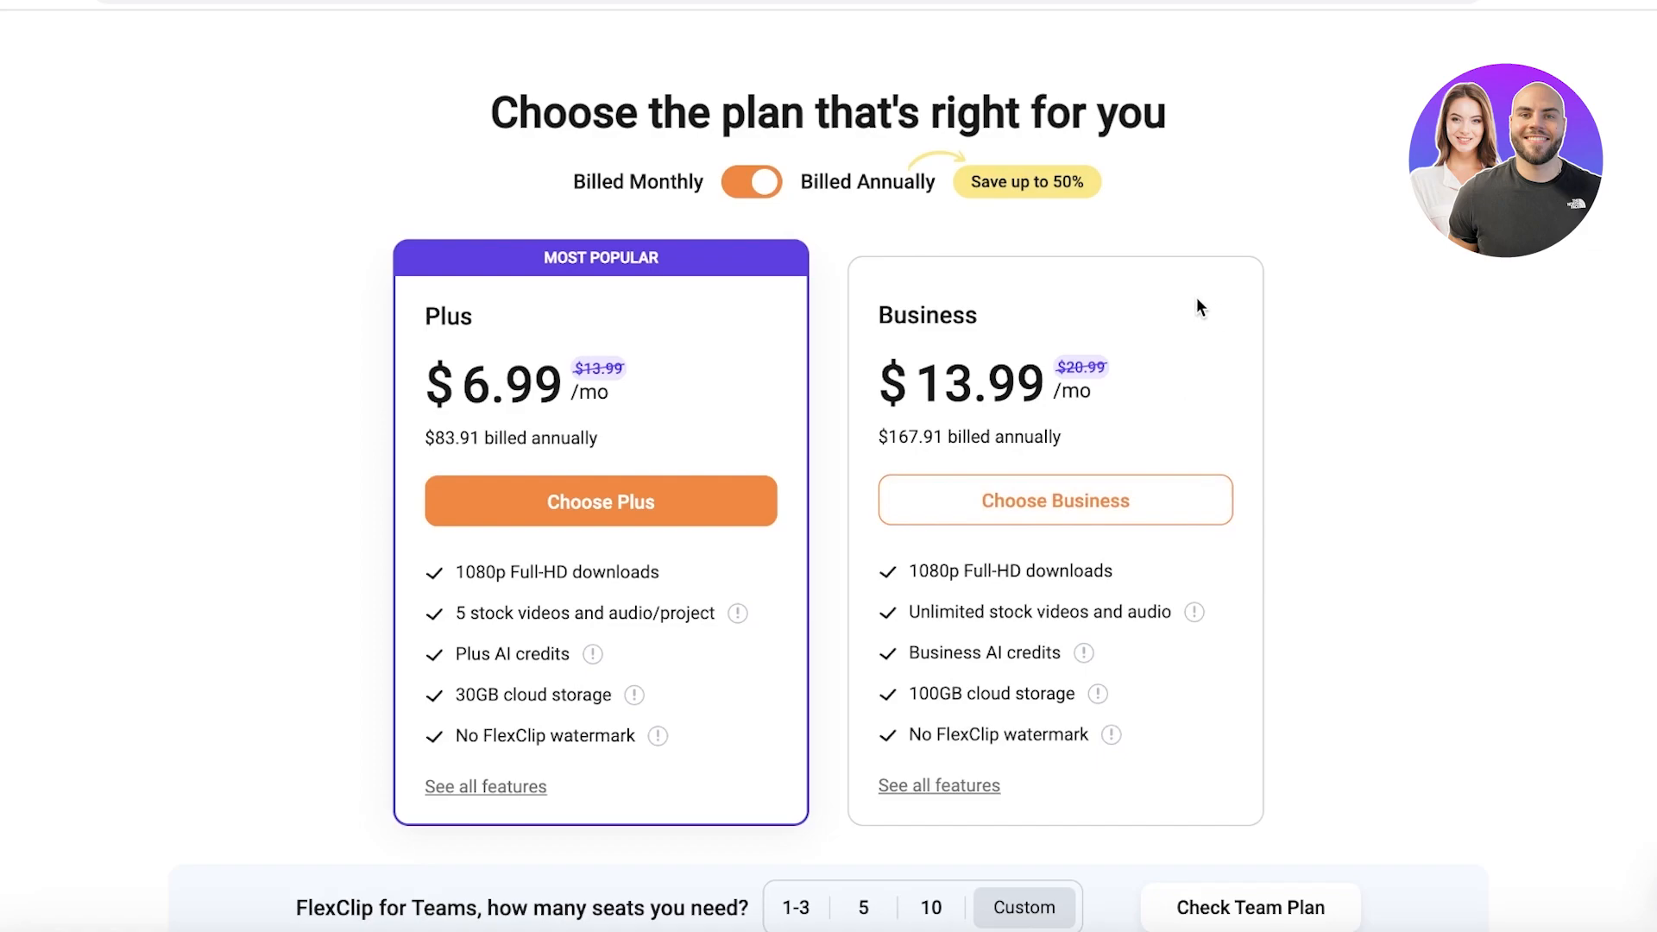
pyautogui.moveTo(1140, 192)
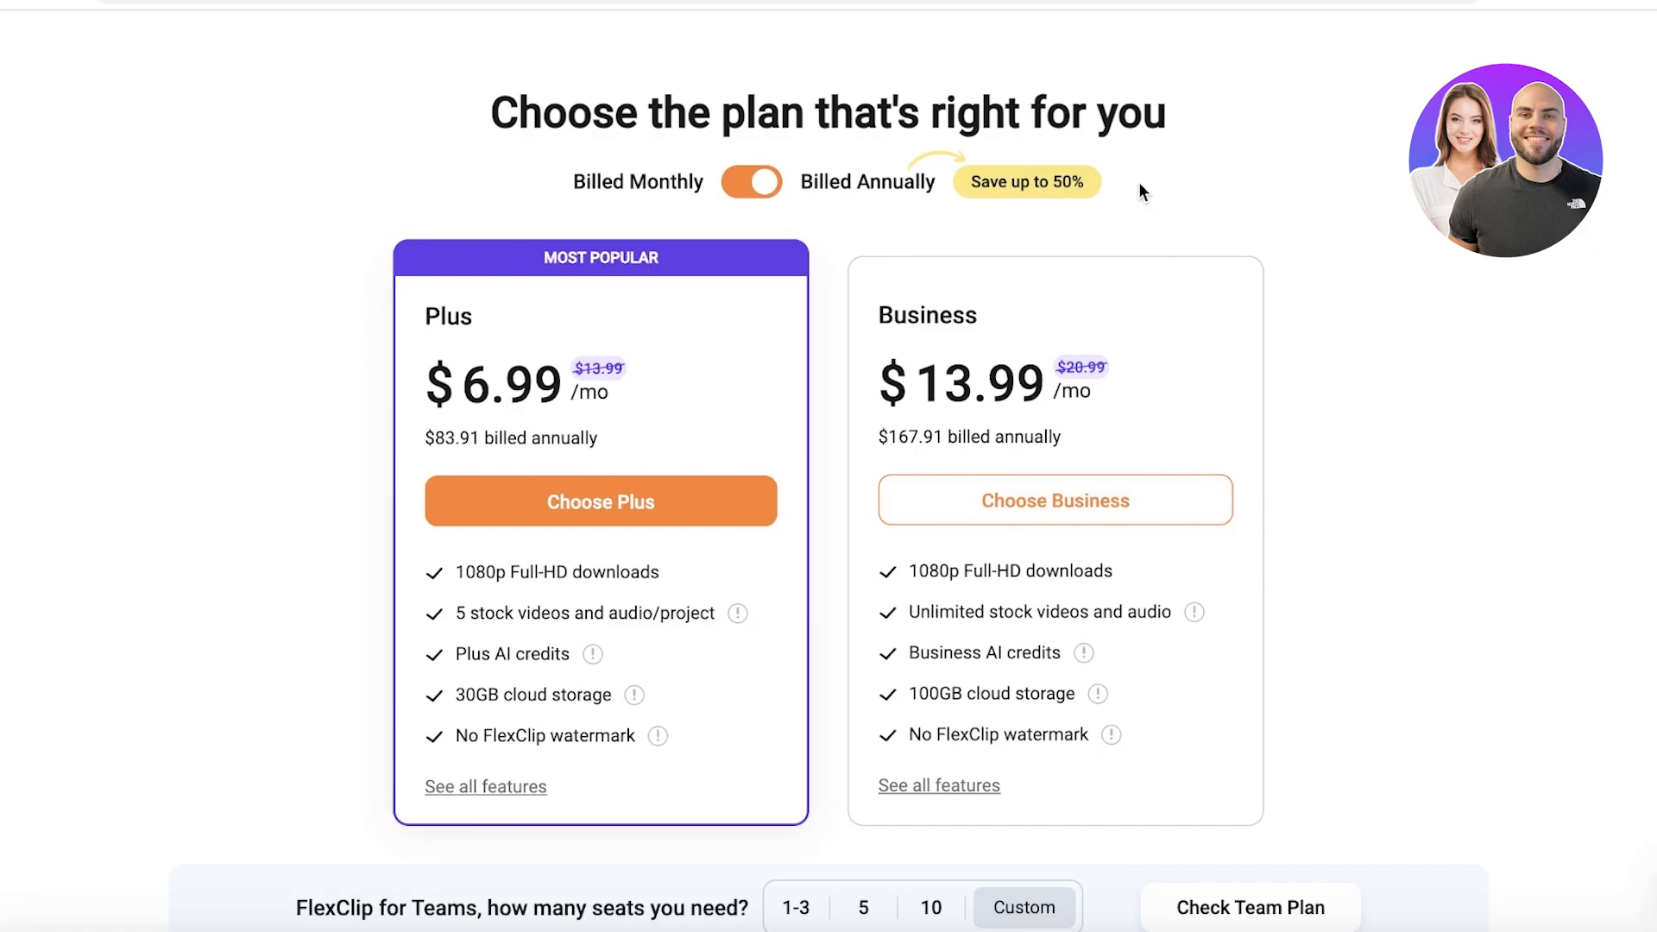
pyautogui.moveTo(1163, 248)
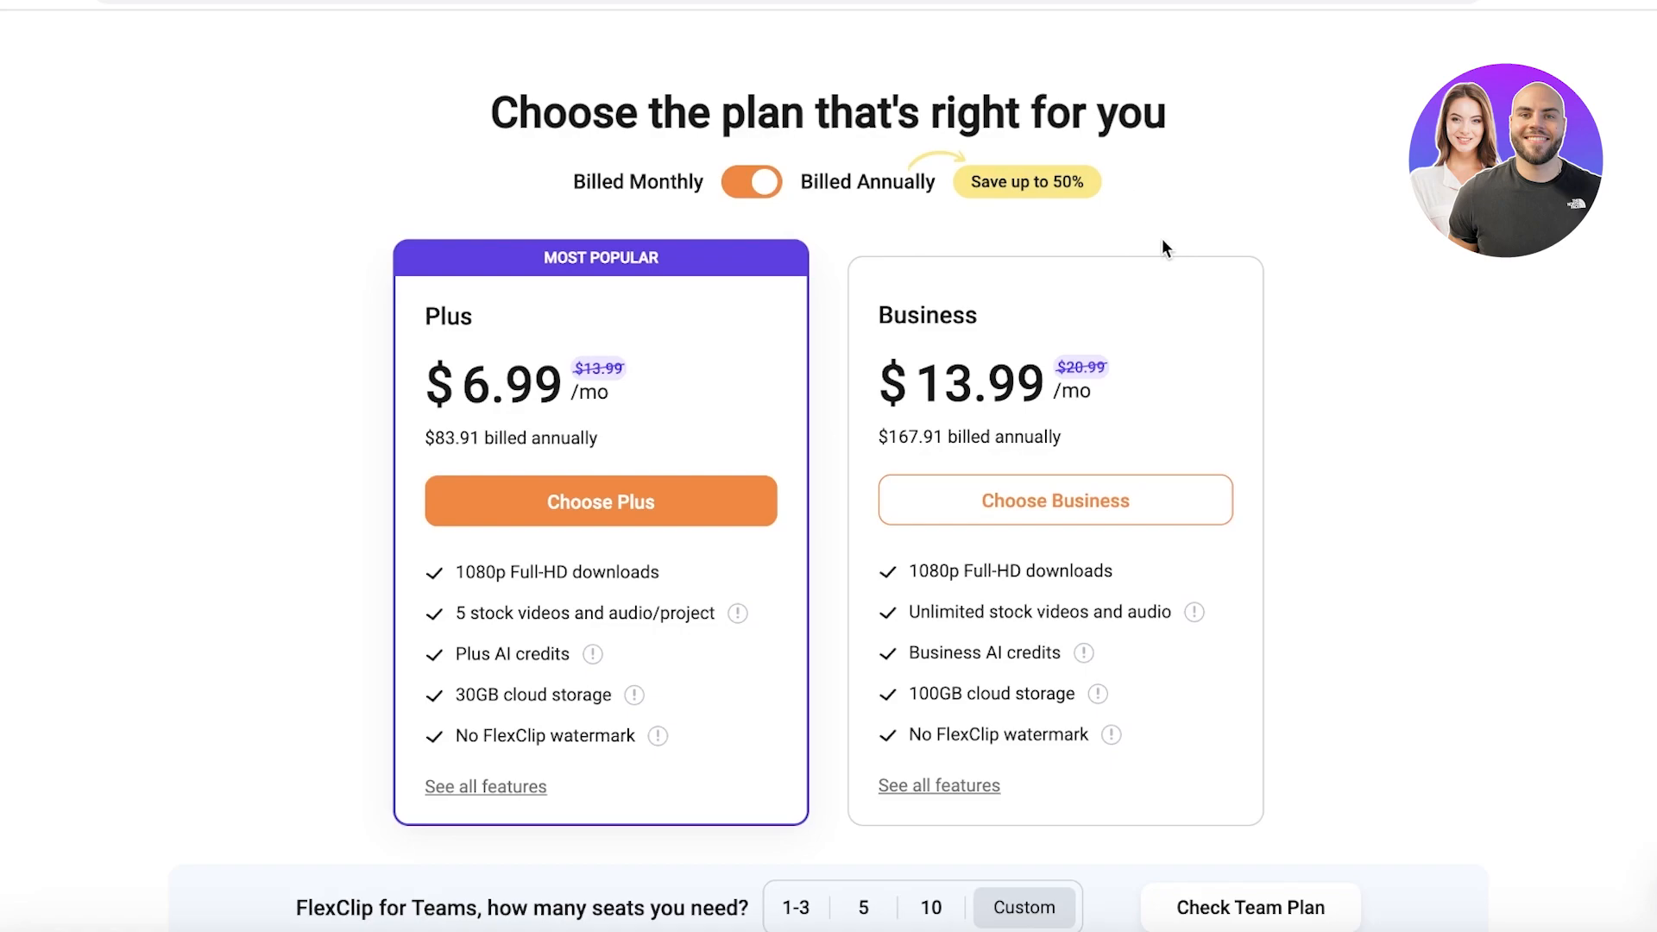
pyautogui.moveTo(1622, 177)
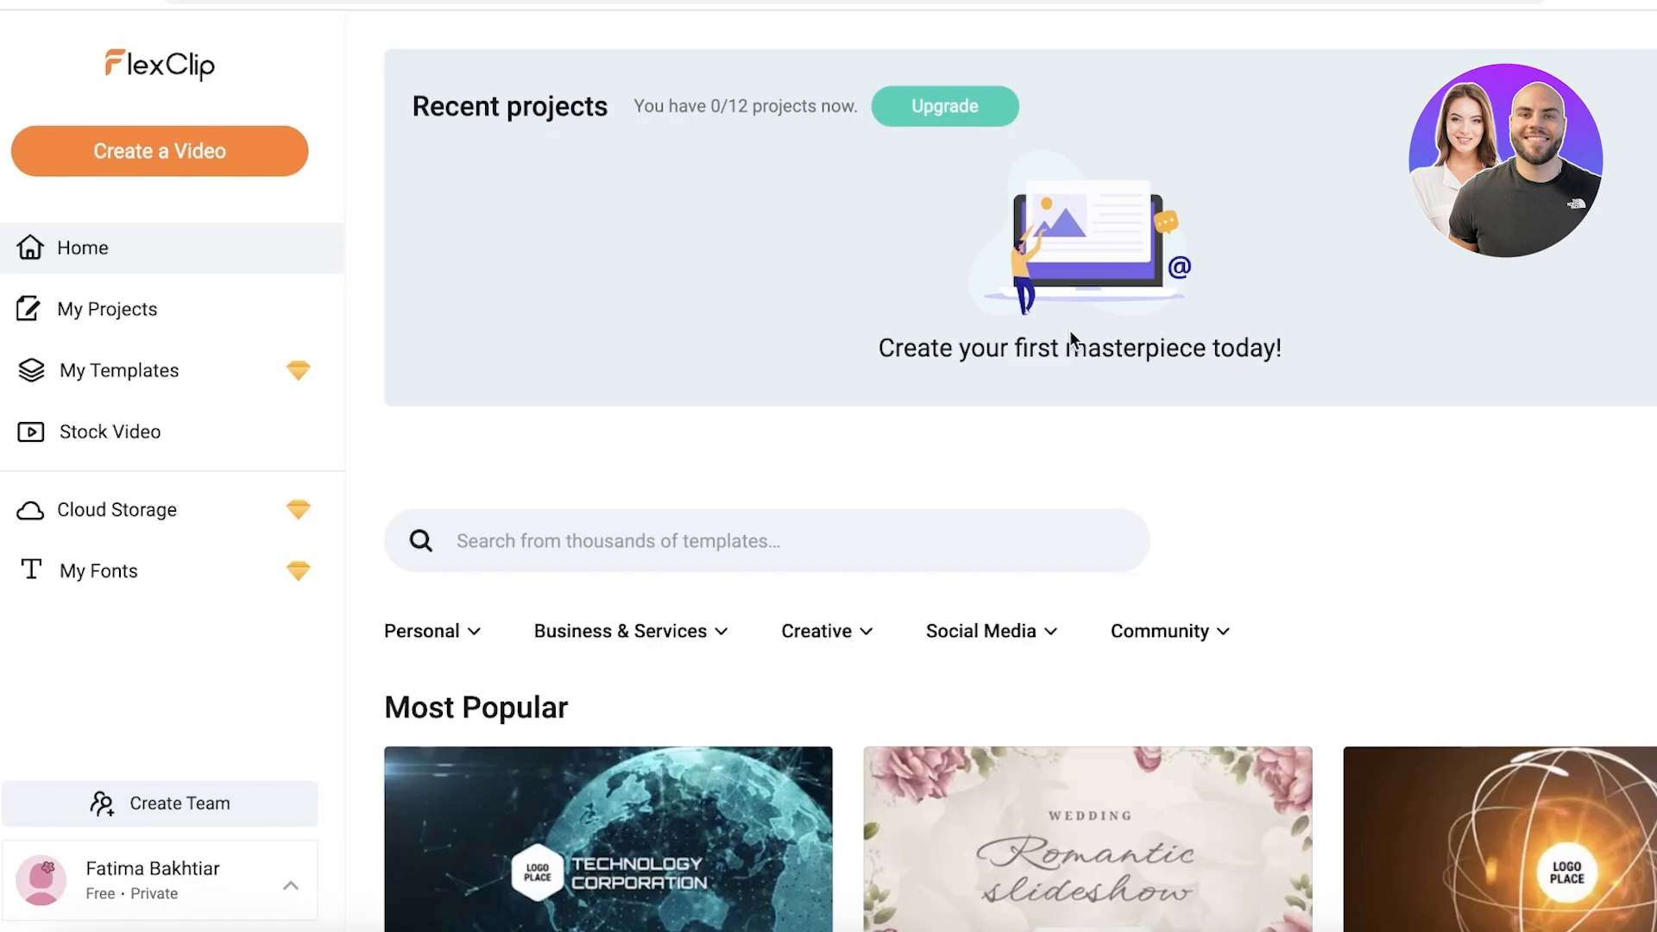
pyautogui.moveTo(521, 207)
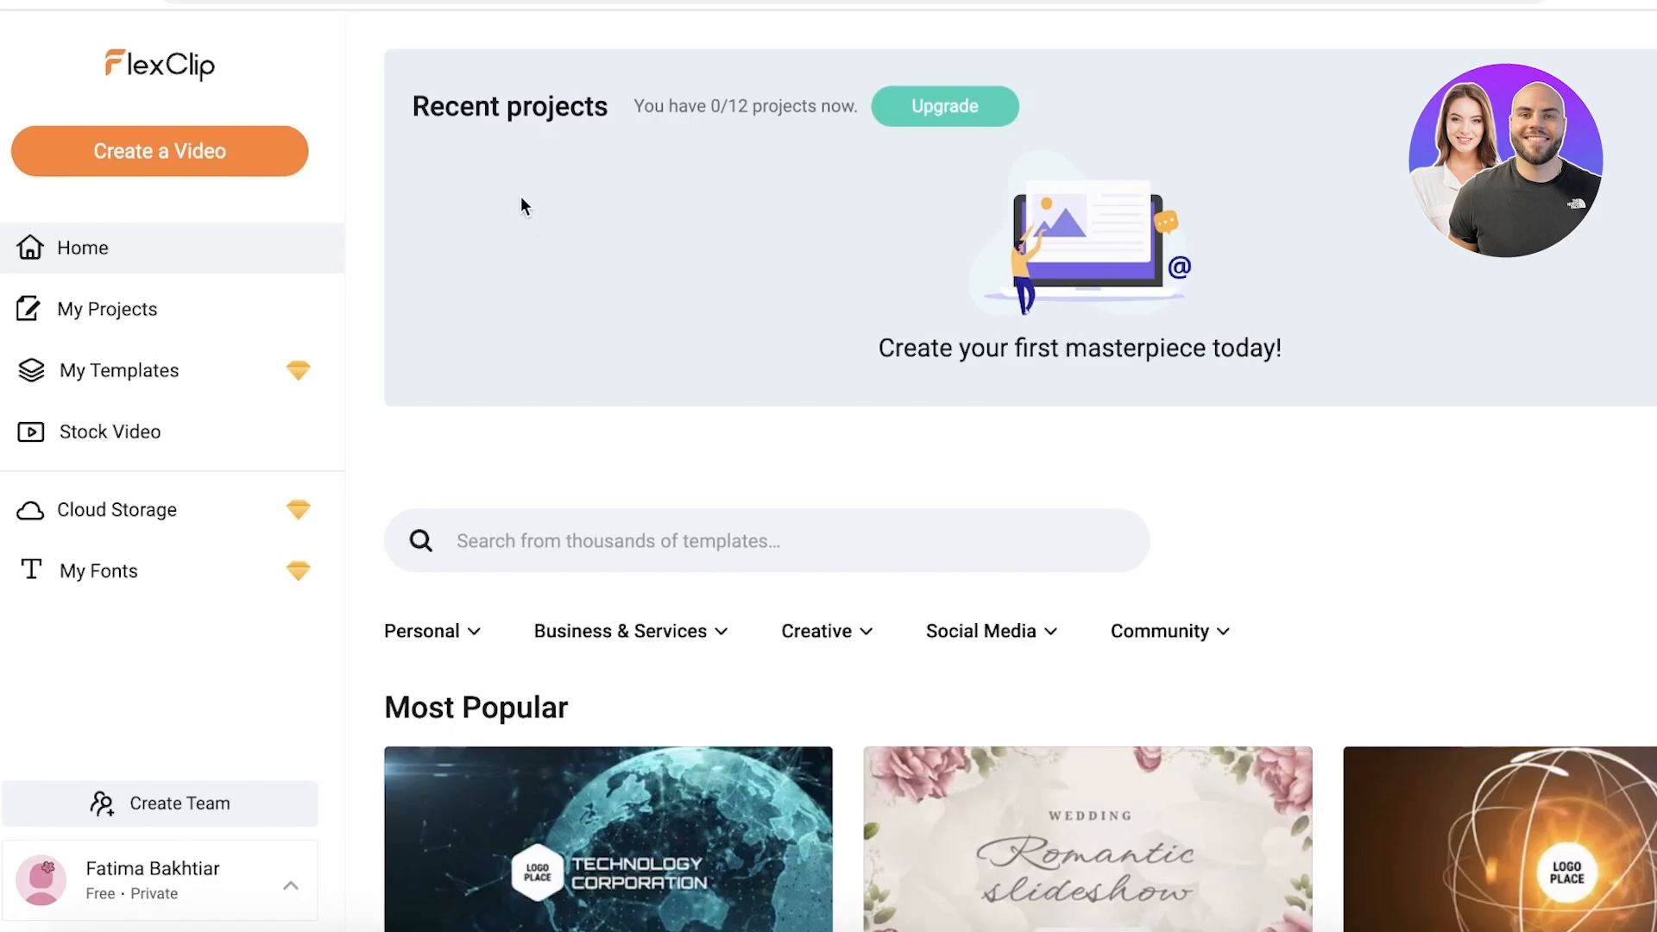
pyautogui.moveTo(185, 151)
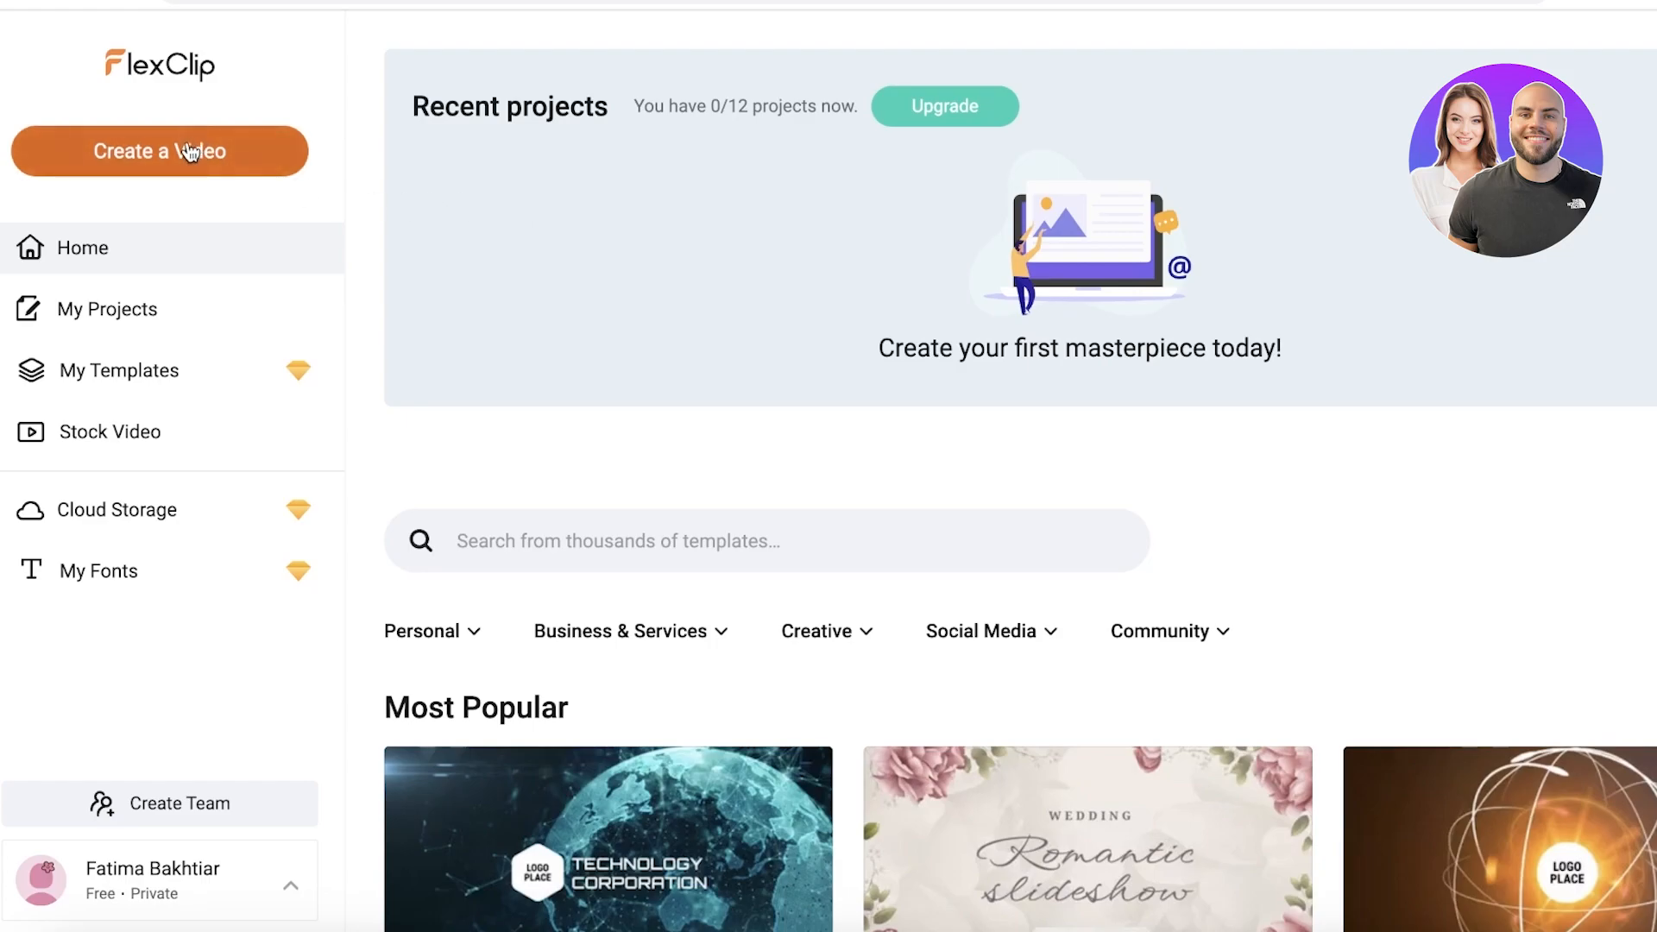
# Step: Start a new 16:9 video, trying Storyboard then settling on Timeline Mode
pyautogui.click(159, 151)
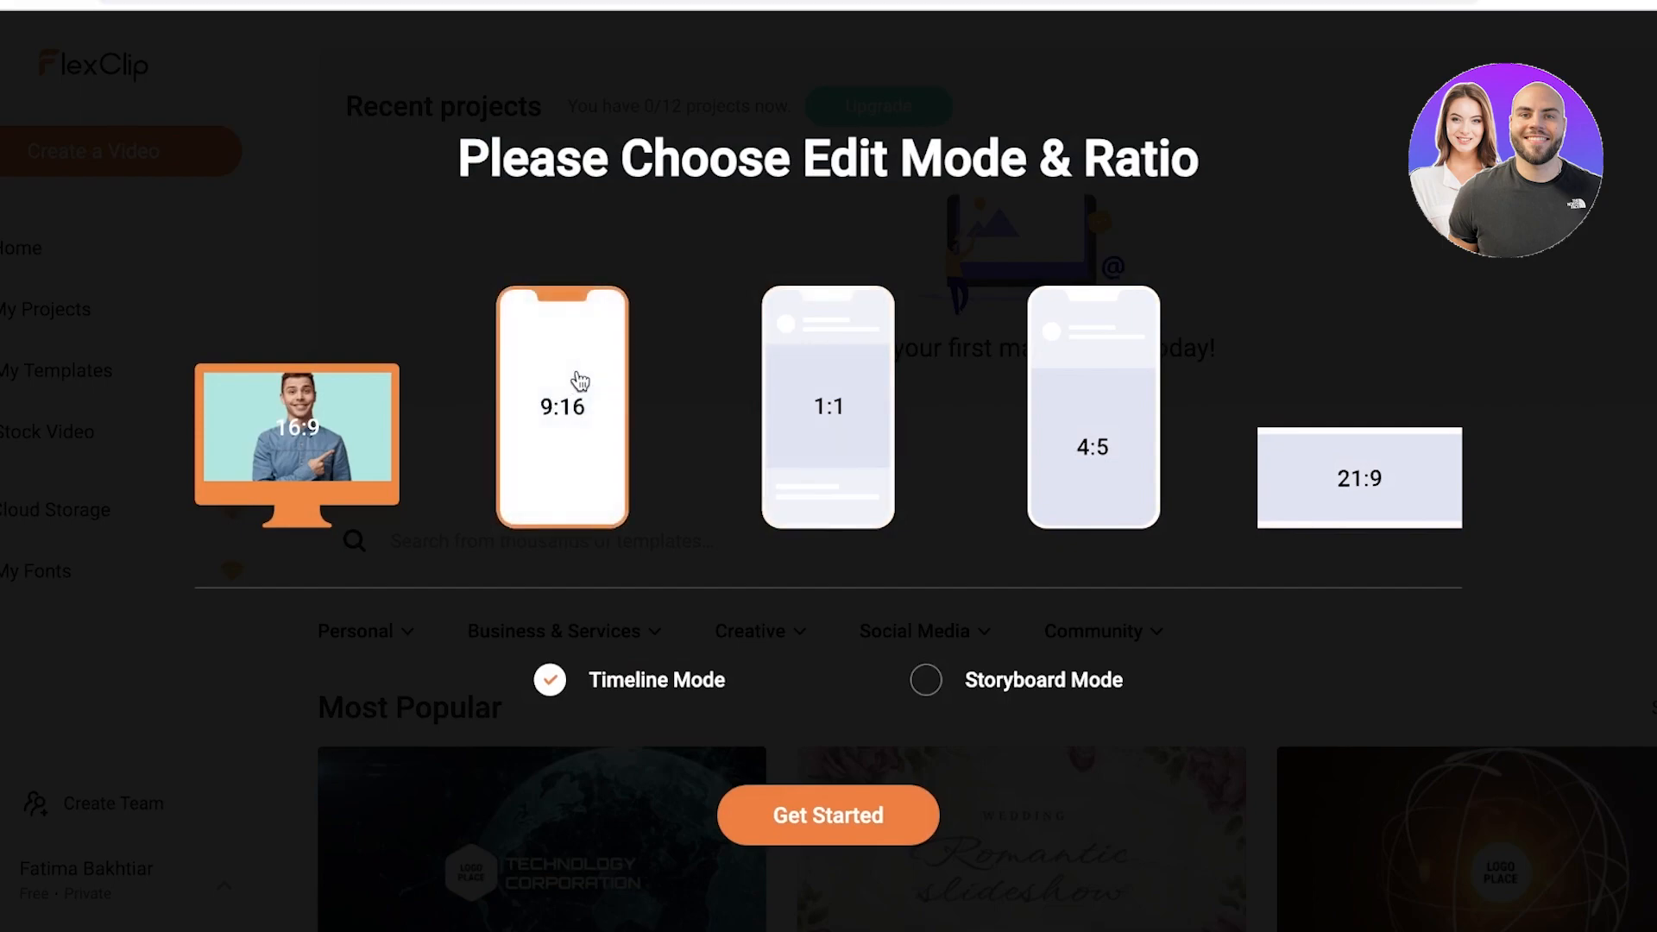
pyautogui.moveTo(621, 380)
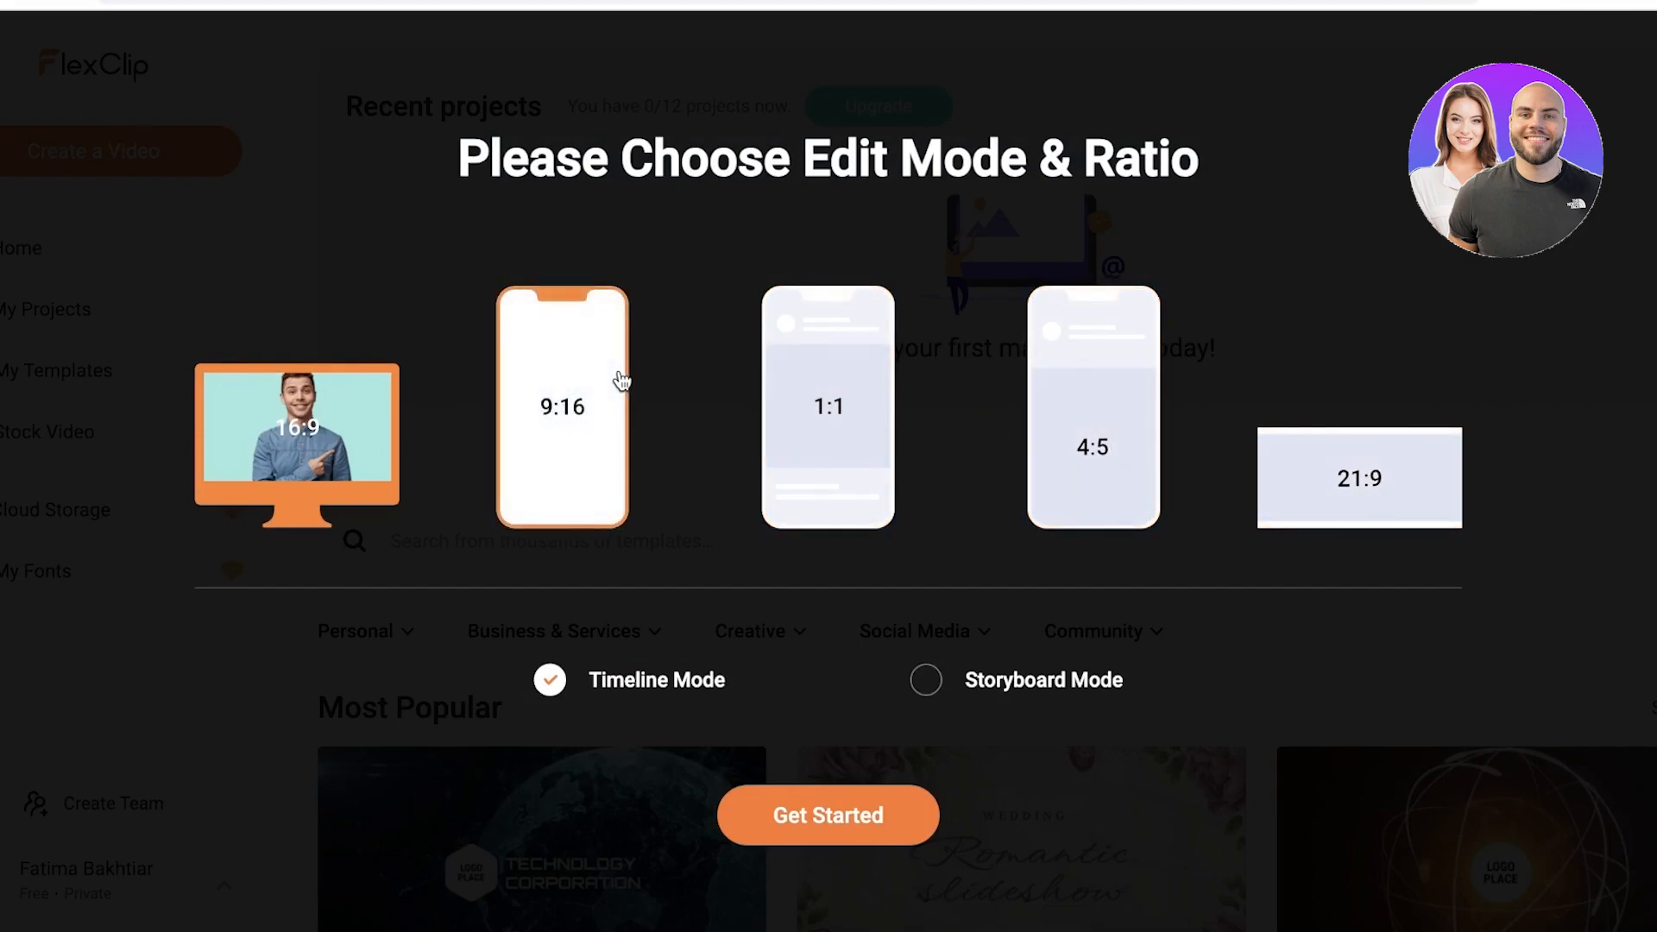
pyautogui.moveTo(392, 404)
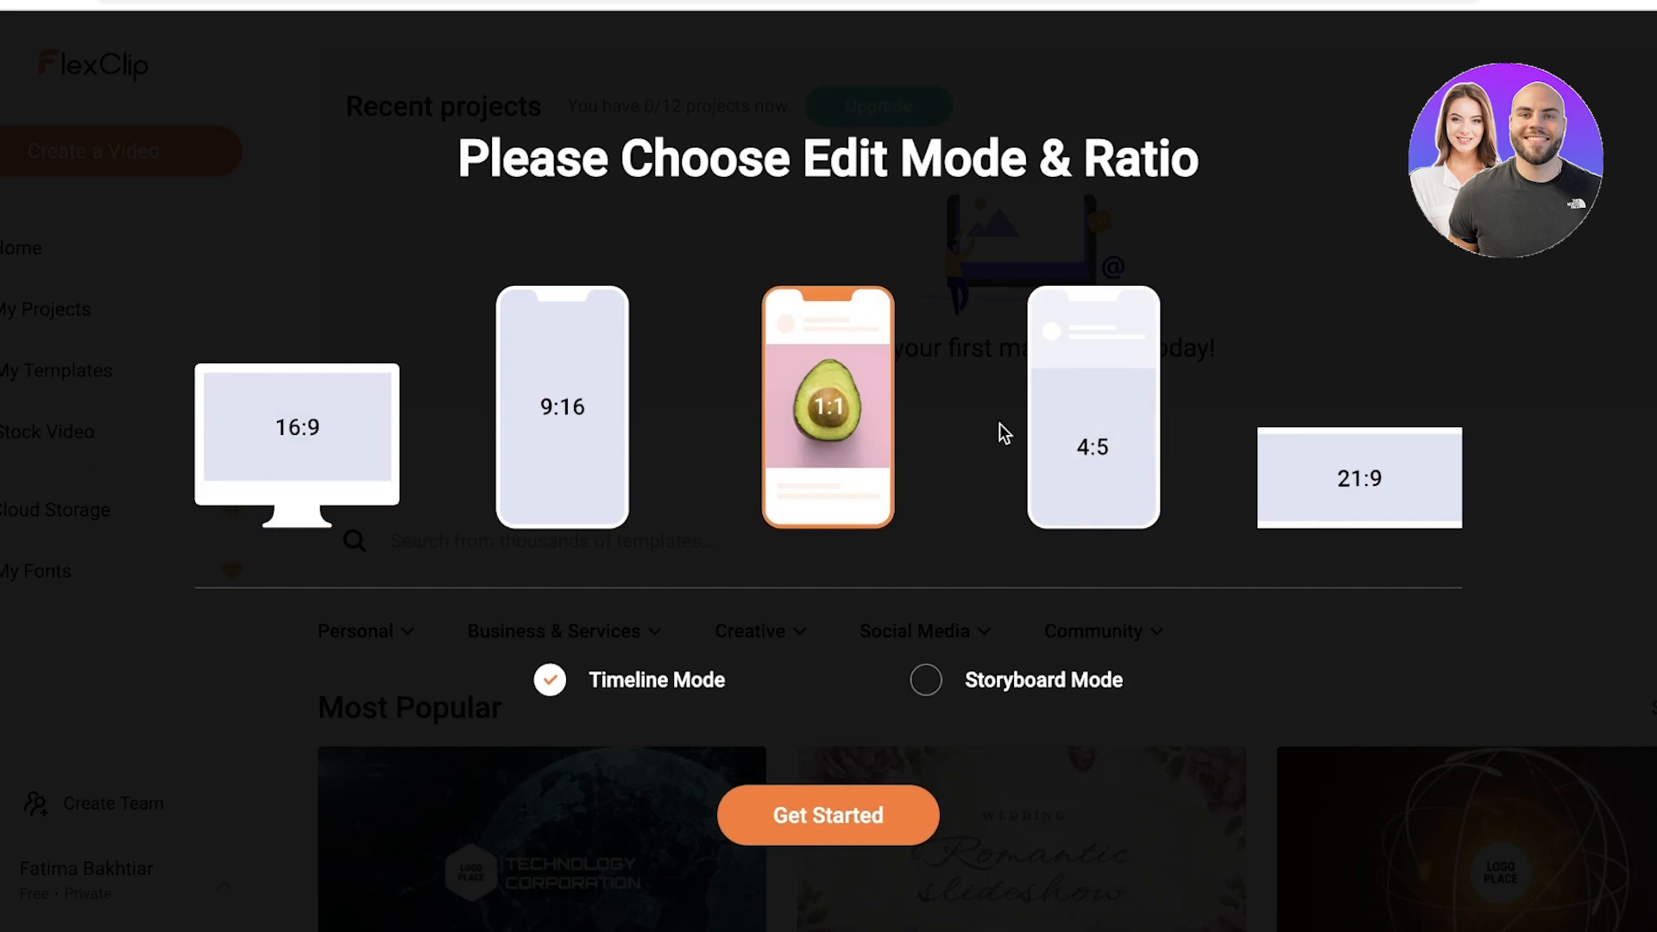
pyautogui.click(561, 405)
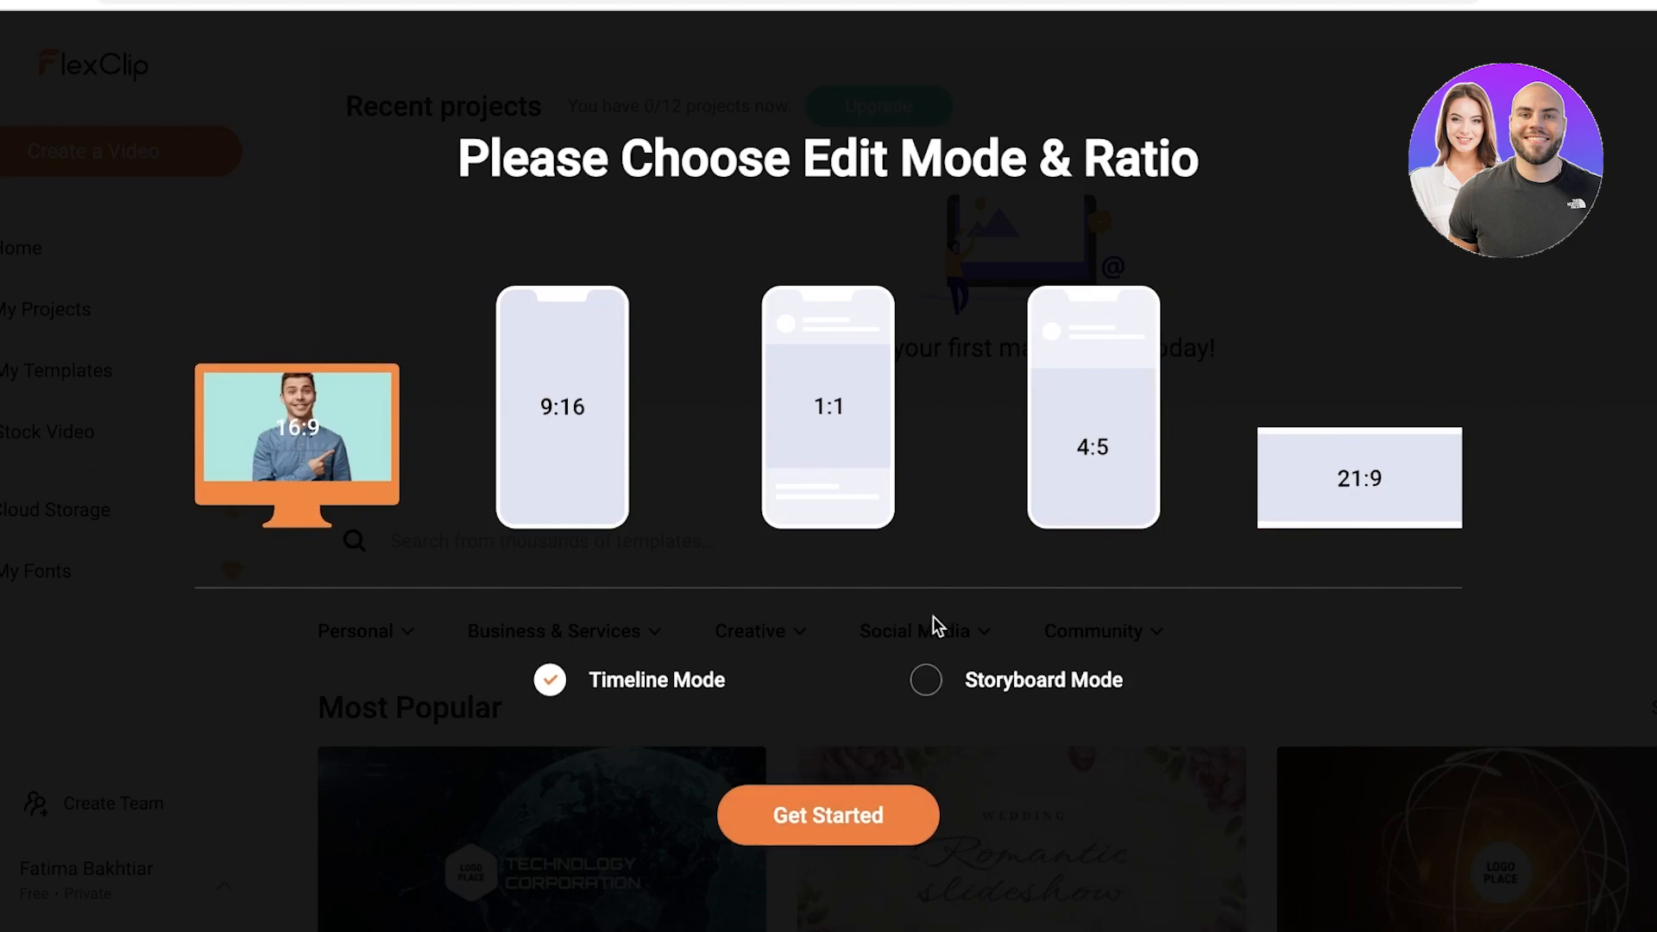
pyautogui.click(925, 680)
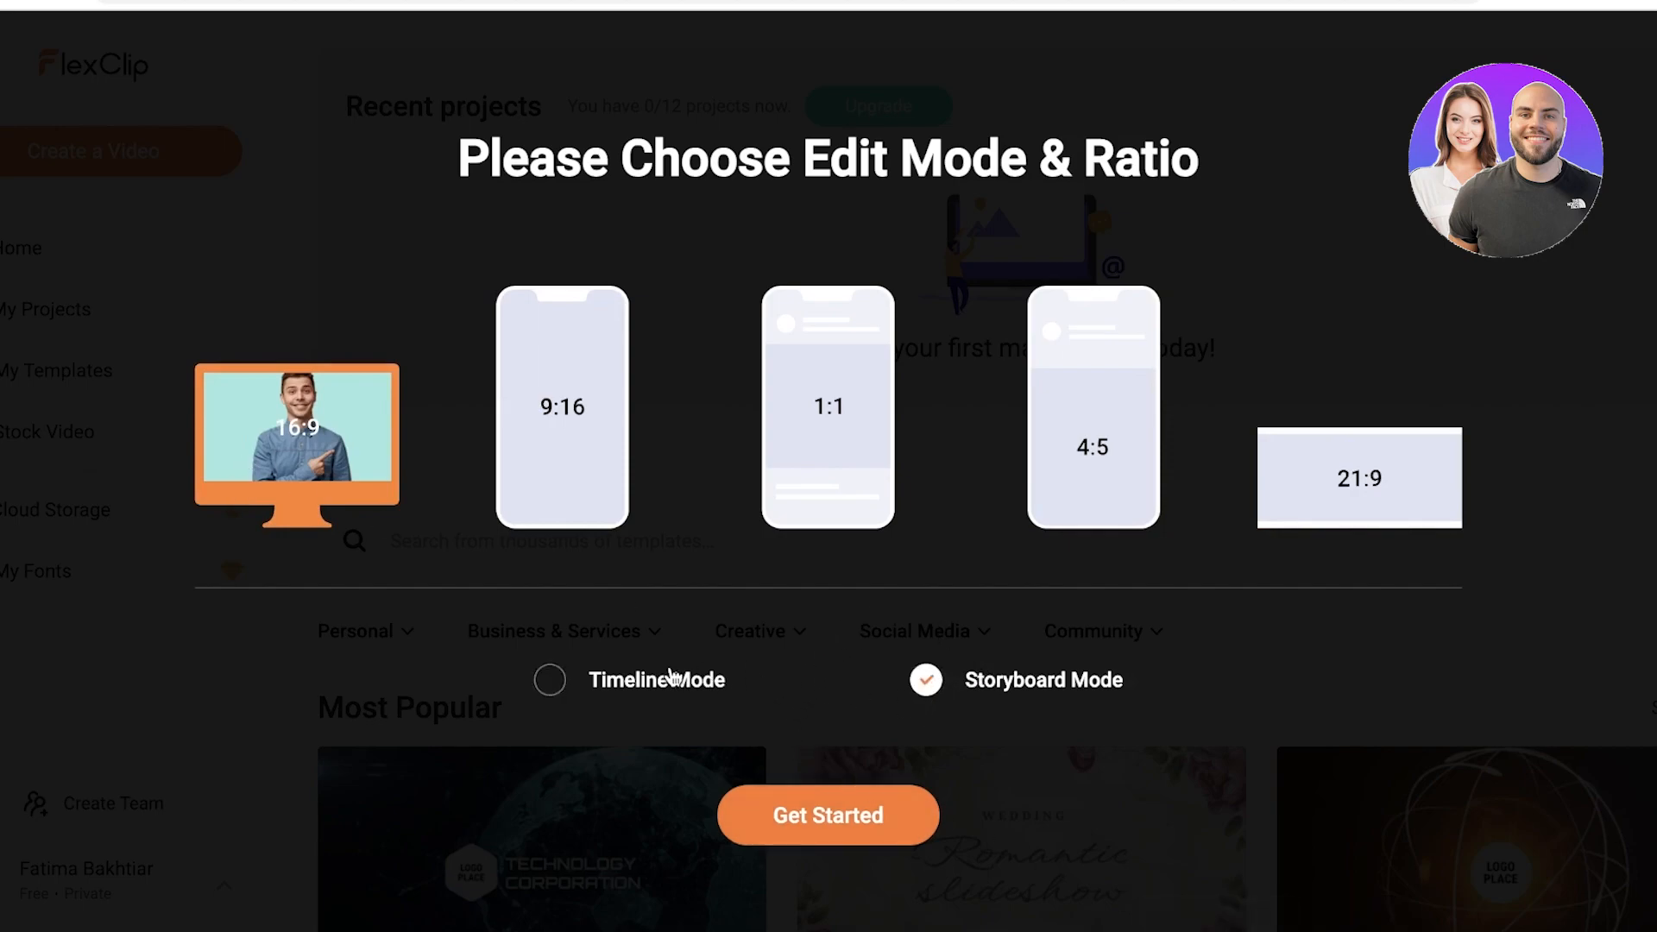
pyautogui.click(549, 680)
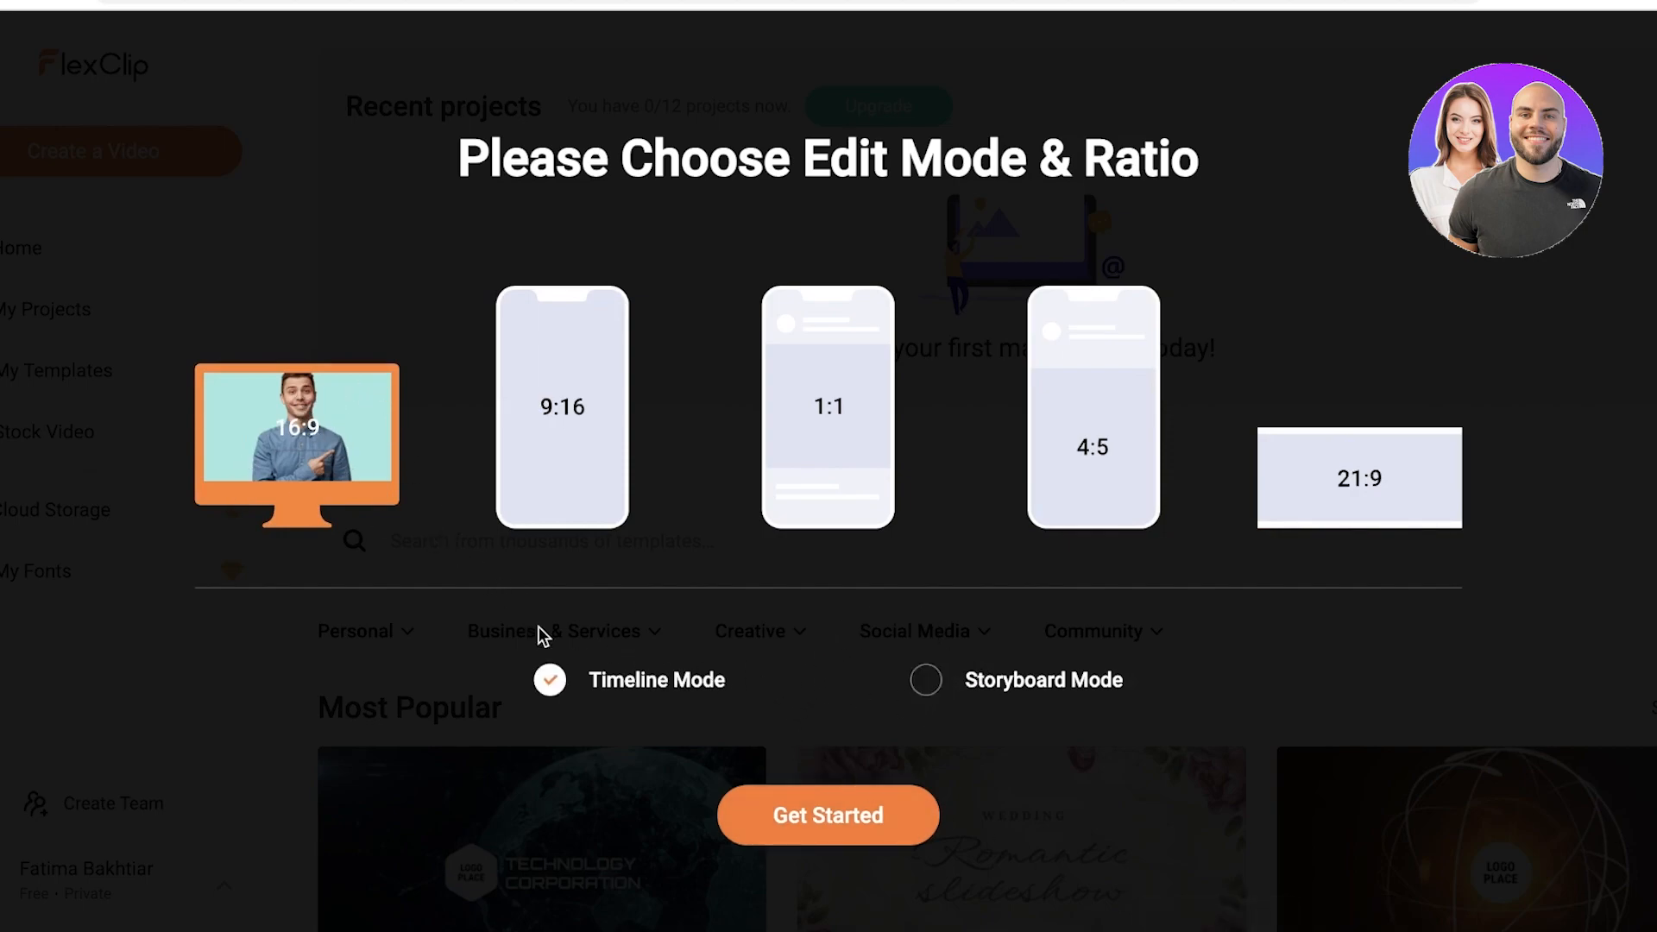
pyautogui.moveTo(797, 728)
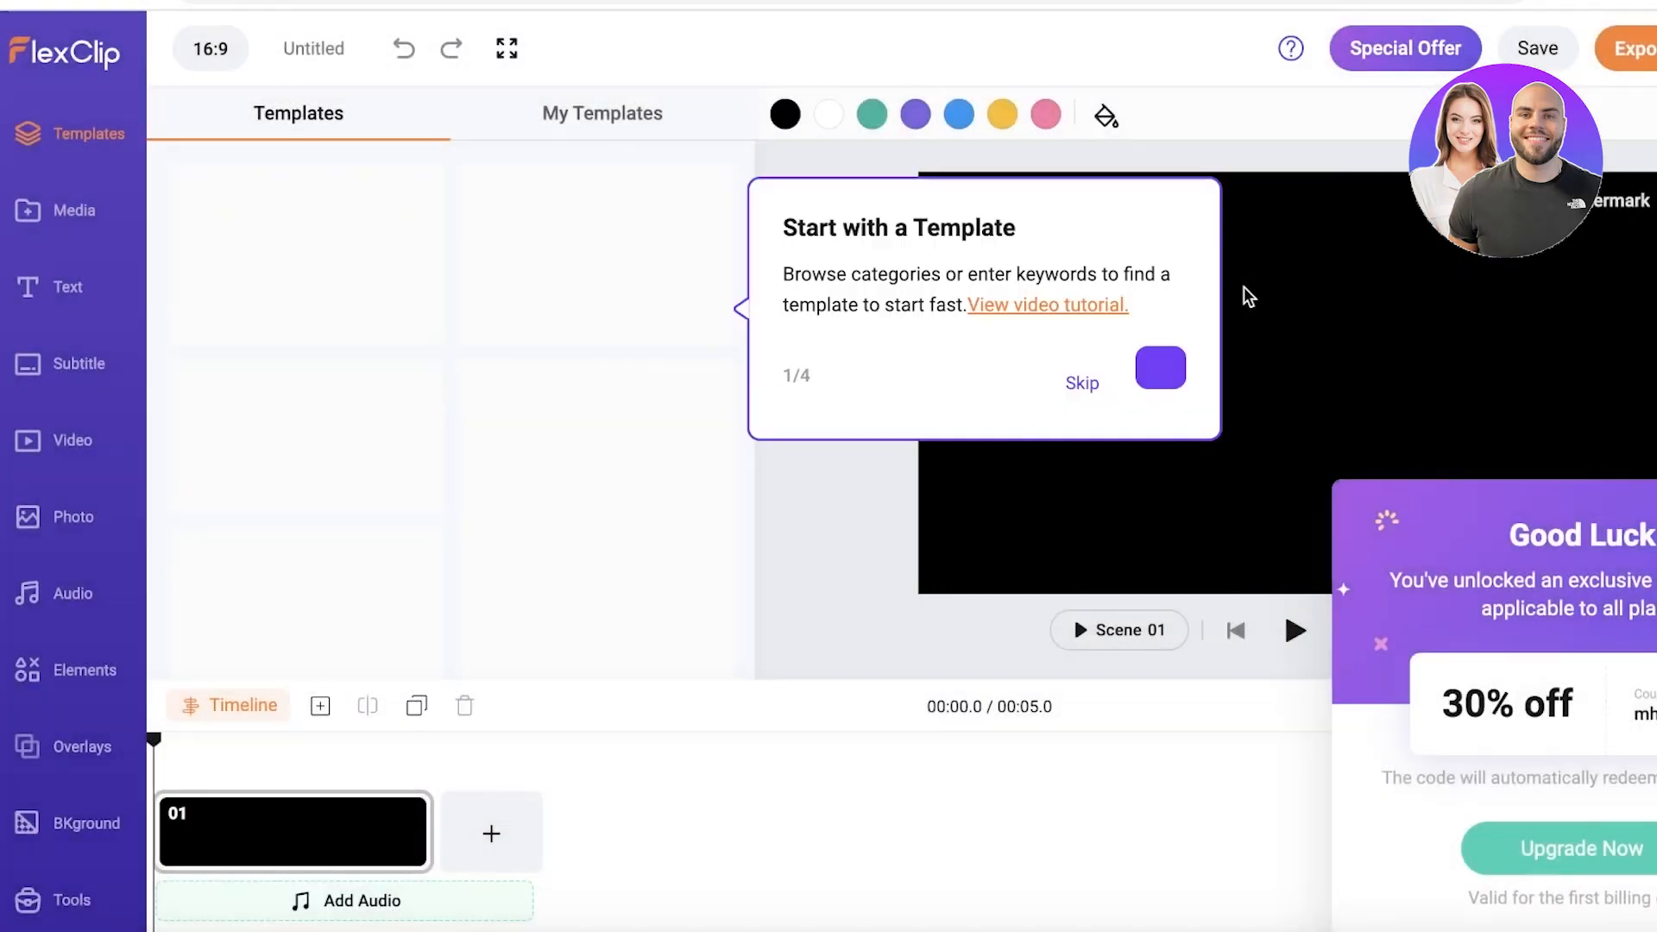
# Step: Skip the template guide tip and close the Good Luck discount popup
pyautogui.click(1080, 383)
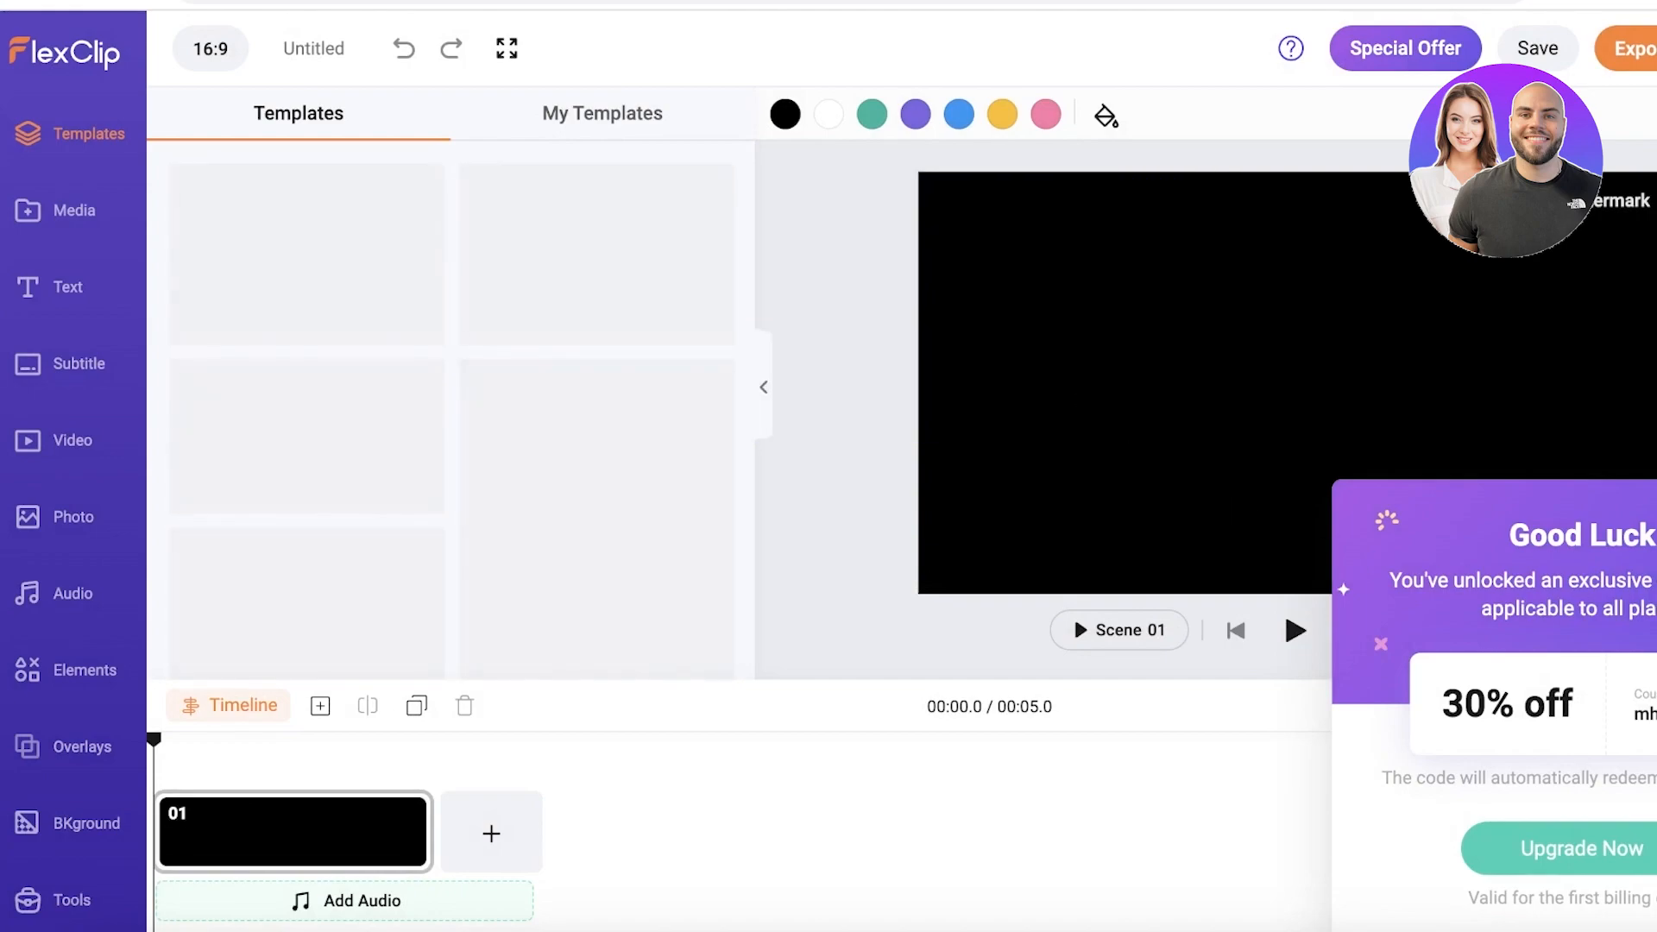
pyautogui.click(1378, 643)
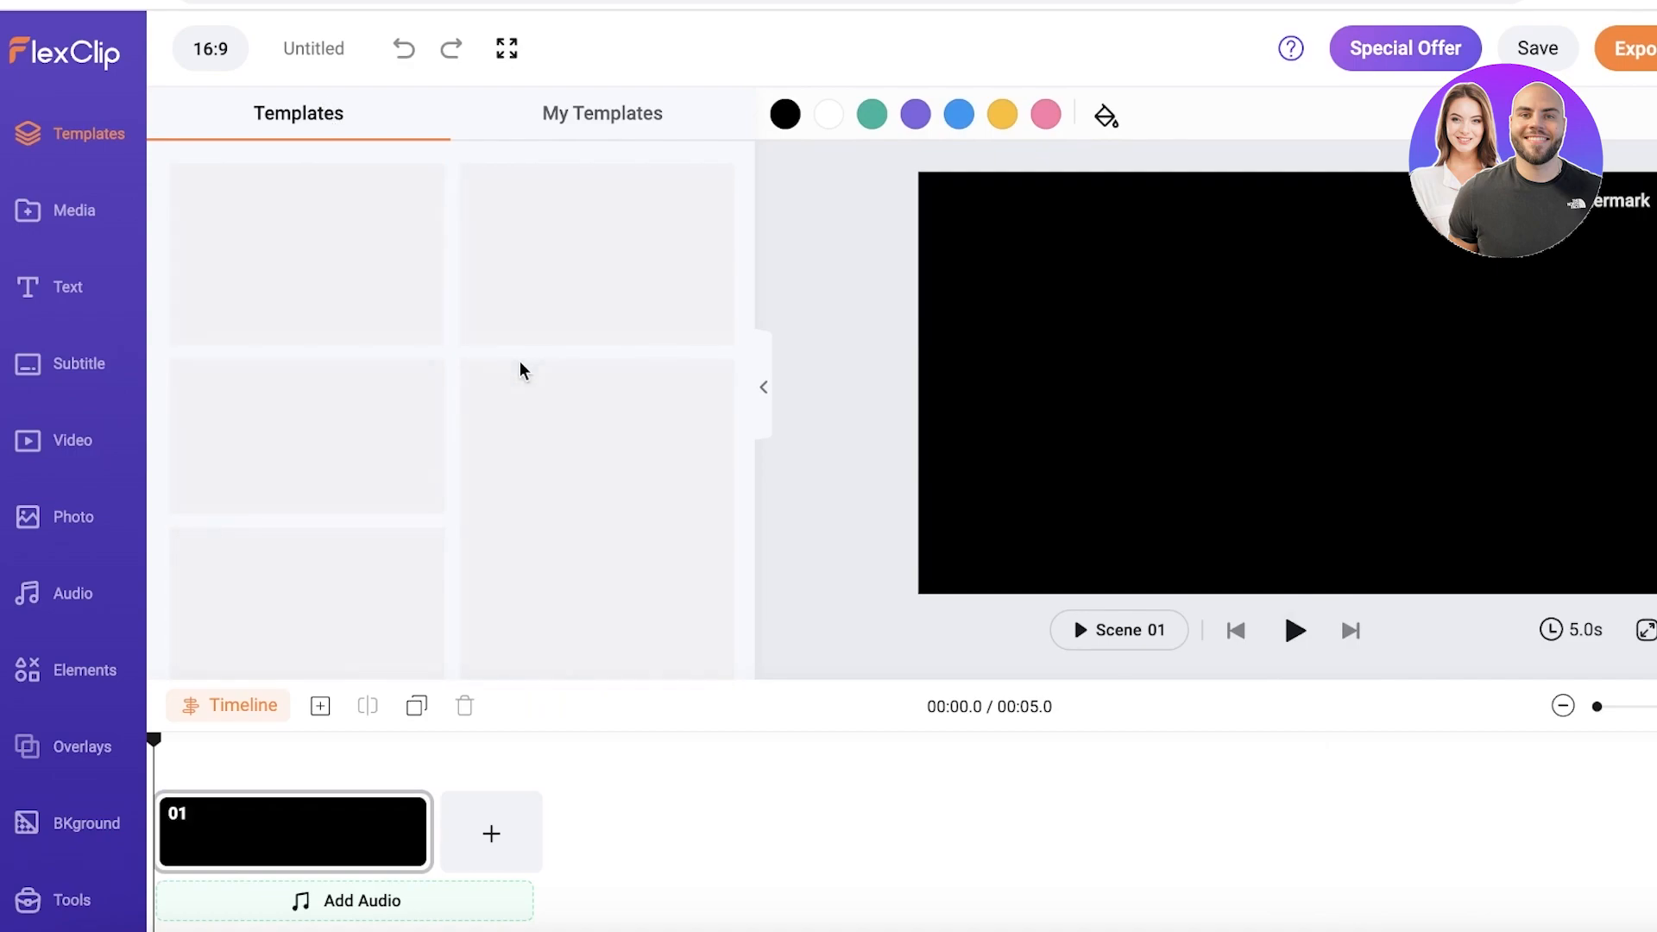
pyautogui.moveTo(398, 440)
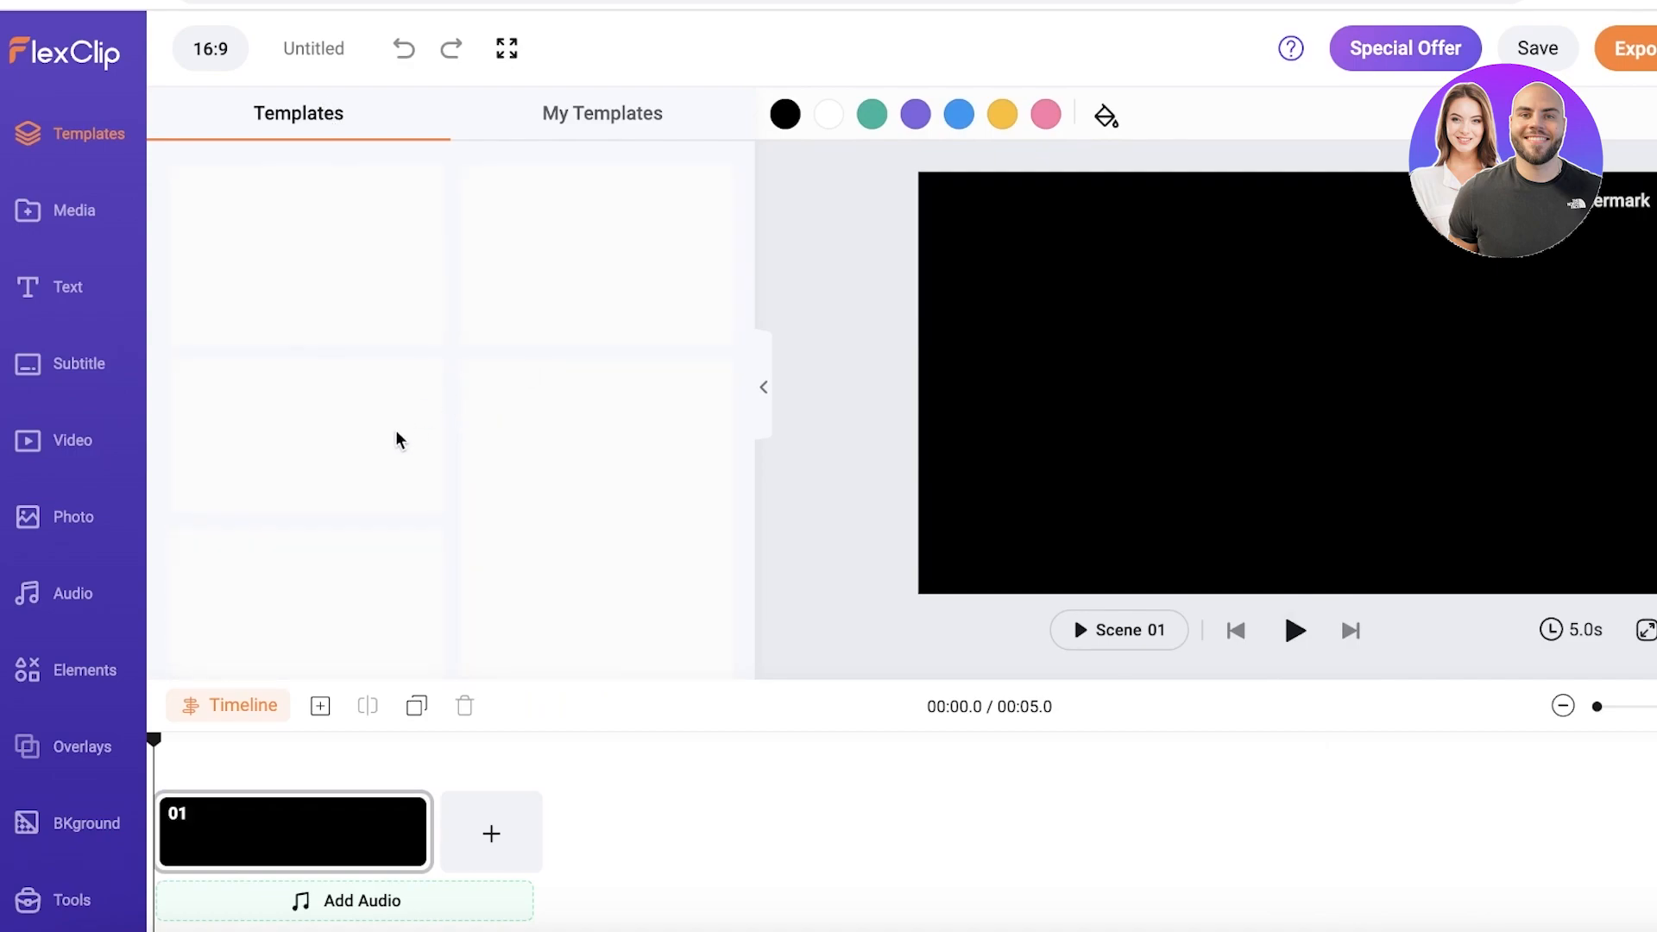
pyautogui.moveTo(490, 403)
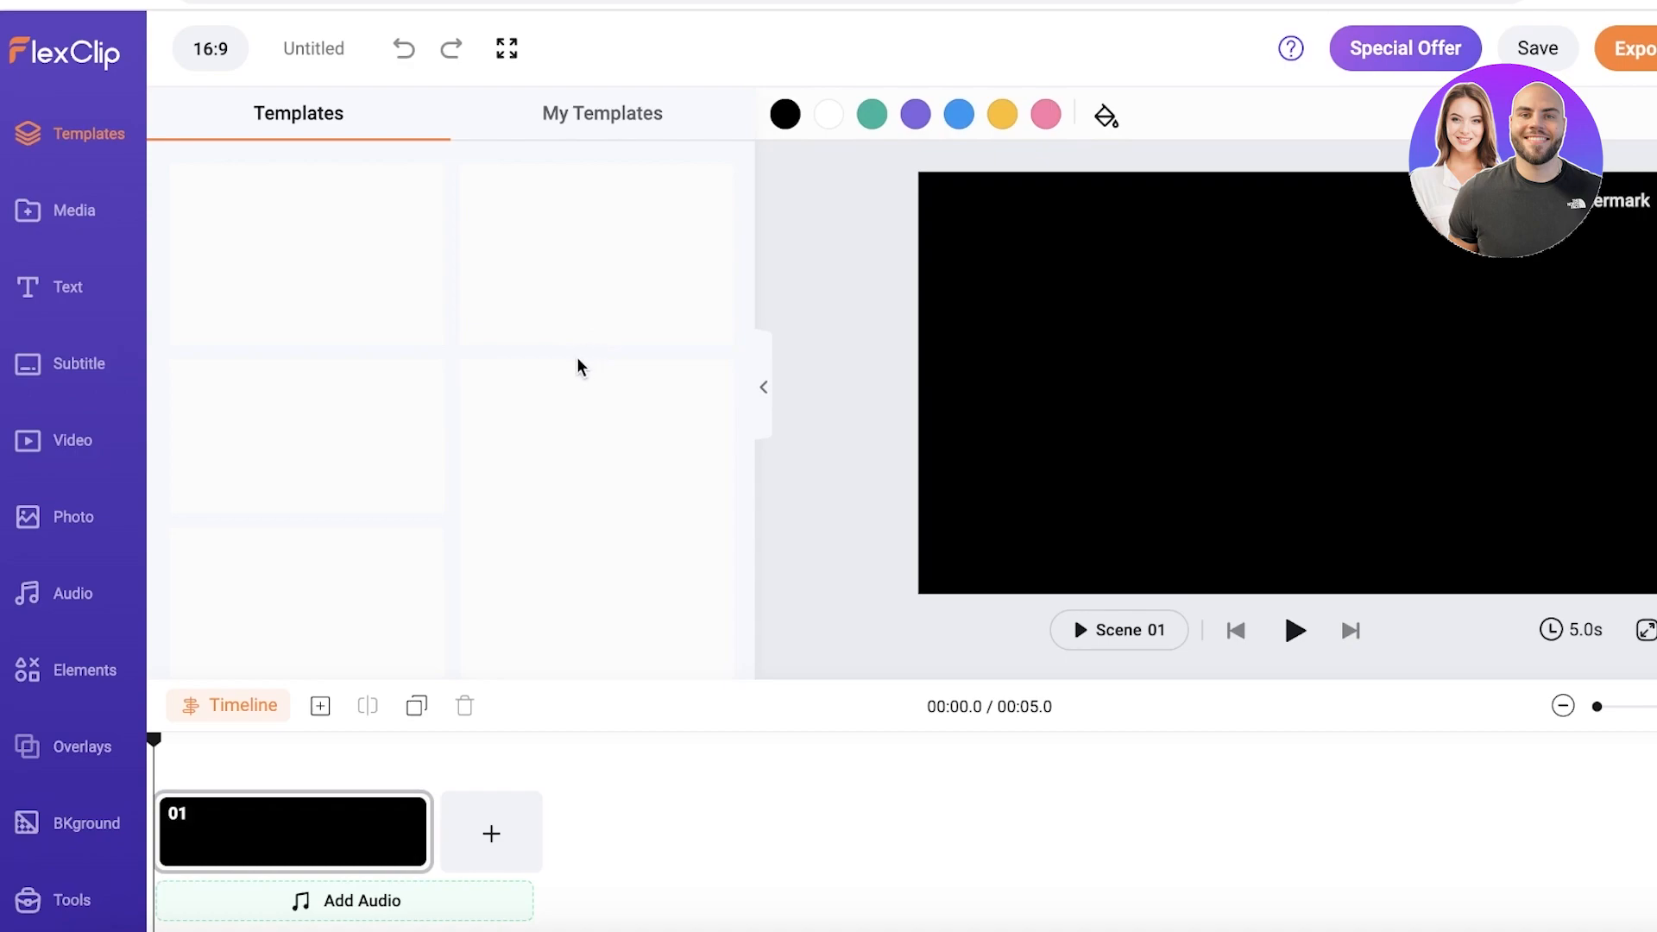
pyautogui.moveTo(273, 176)
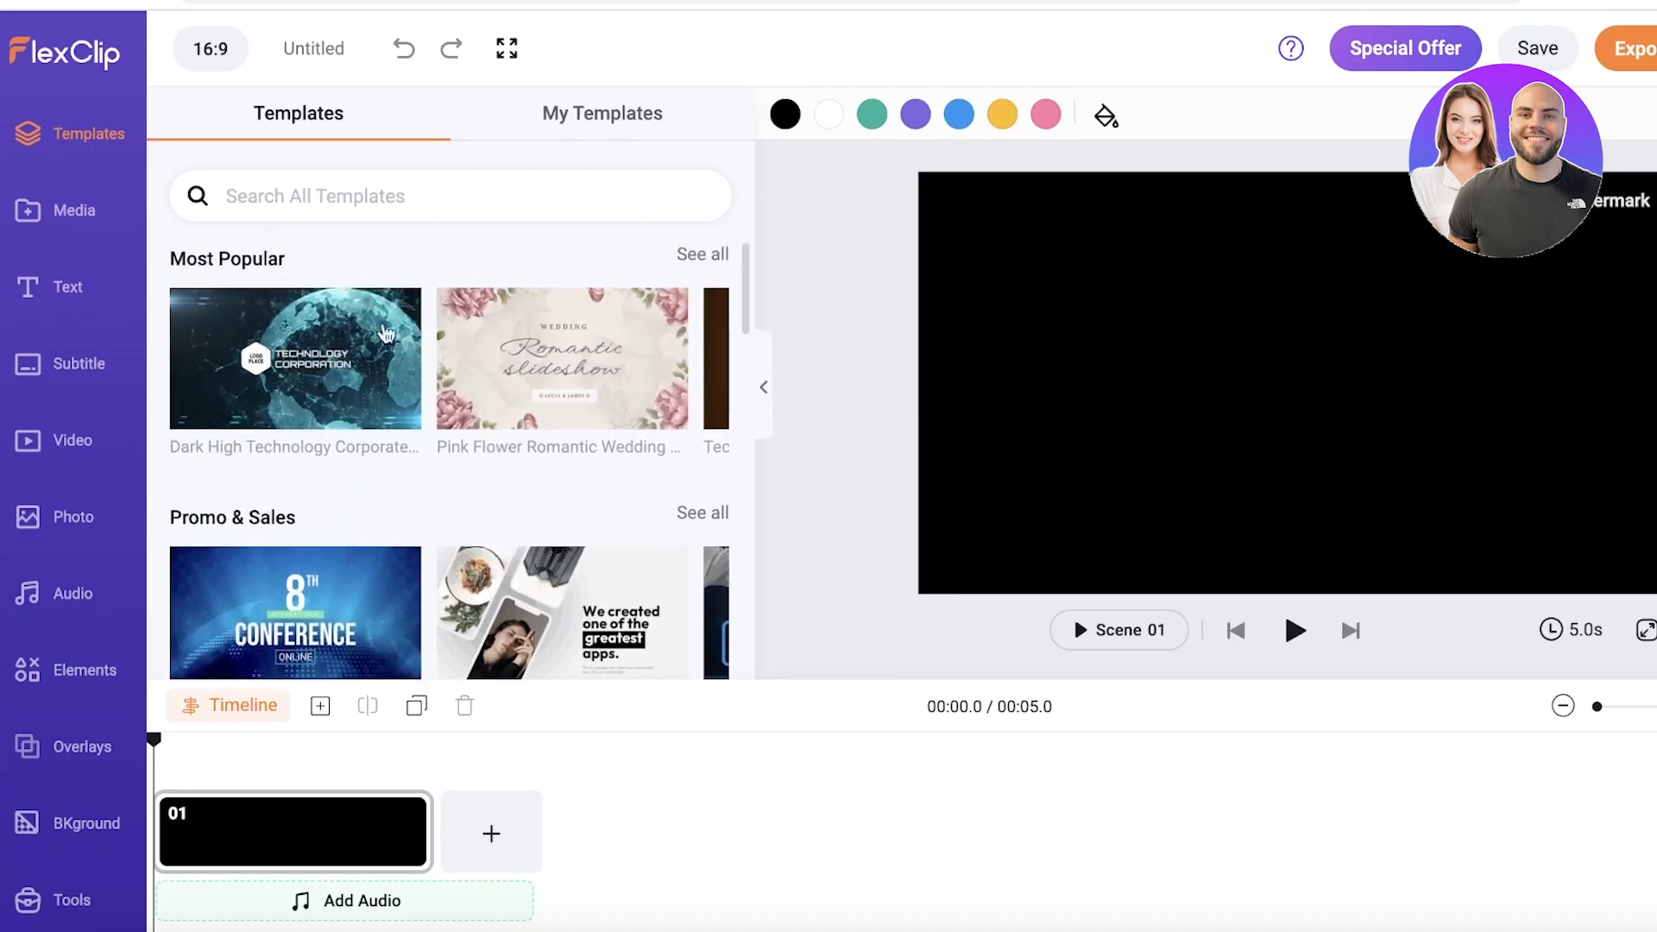
pyautogui.scroll(-3)
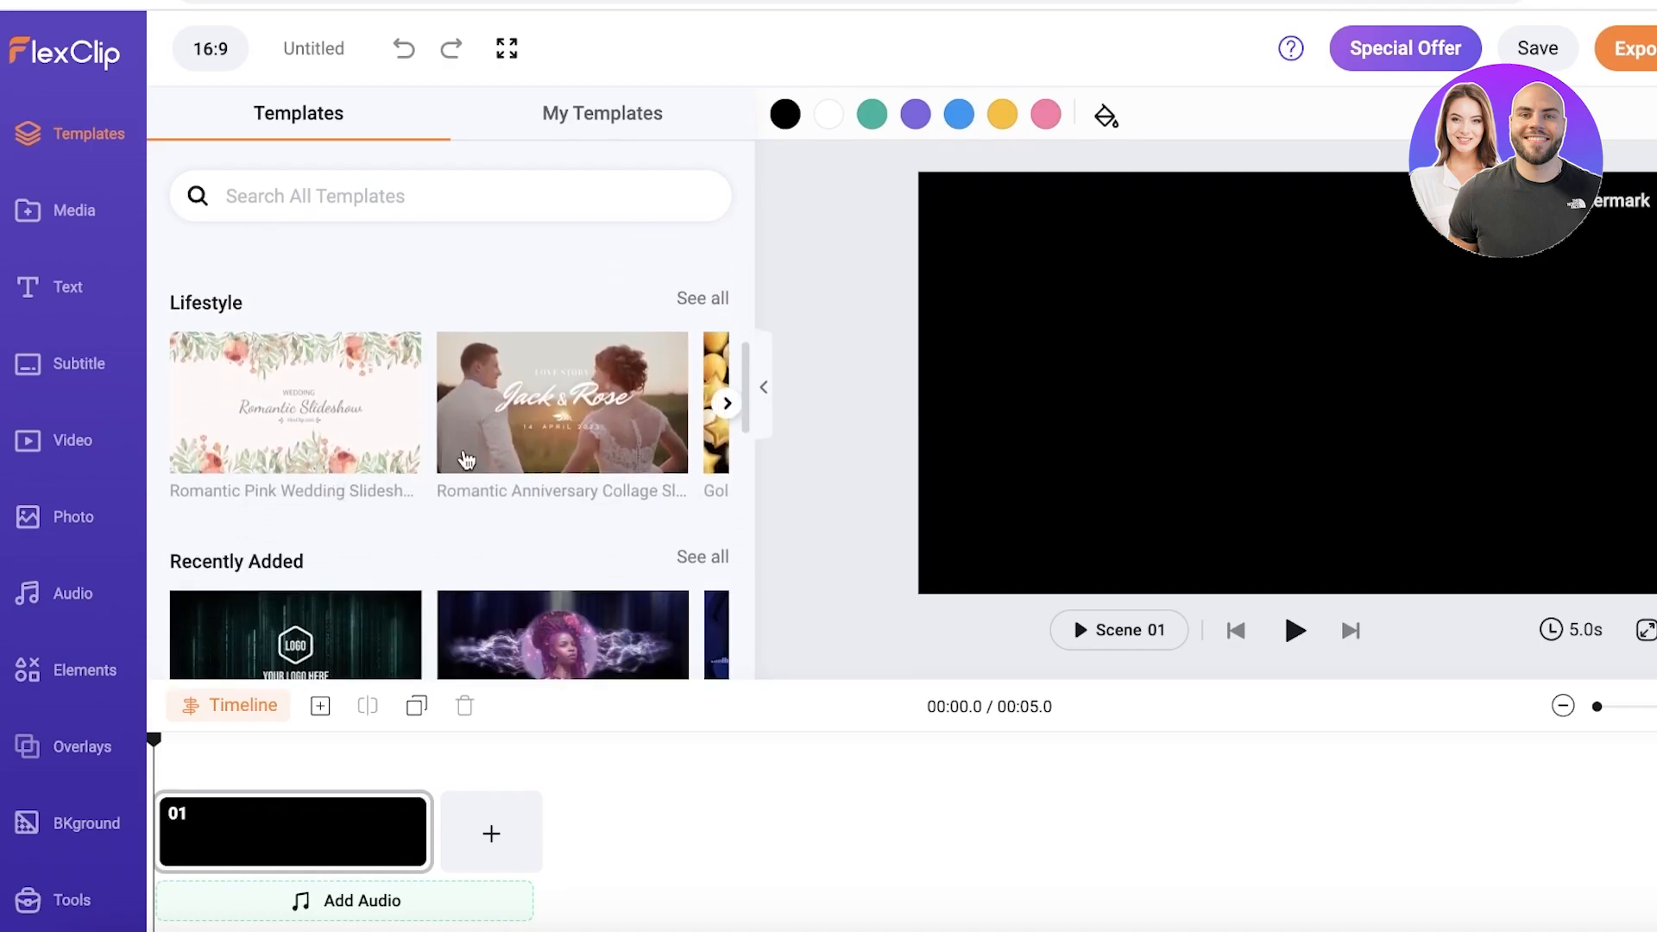
pyautogui.scroll(-3)
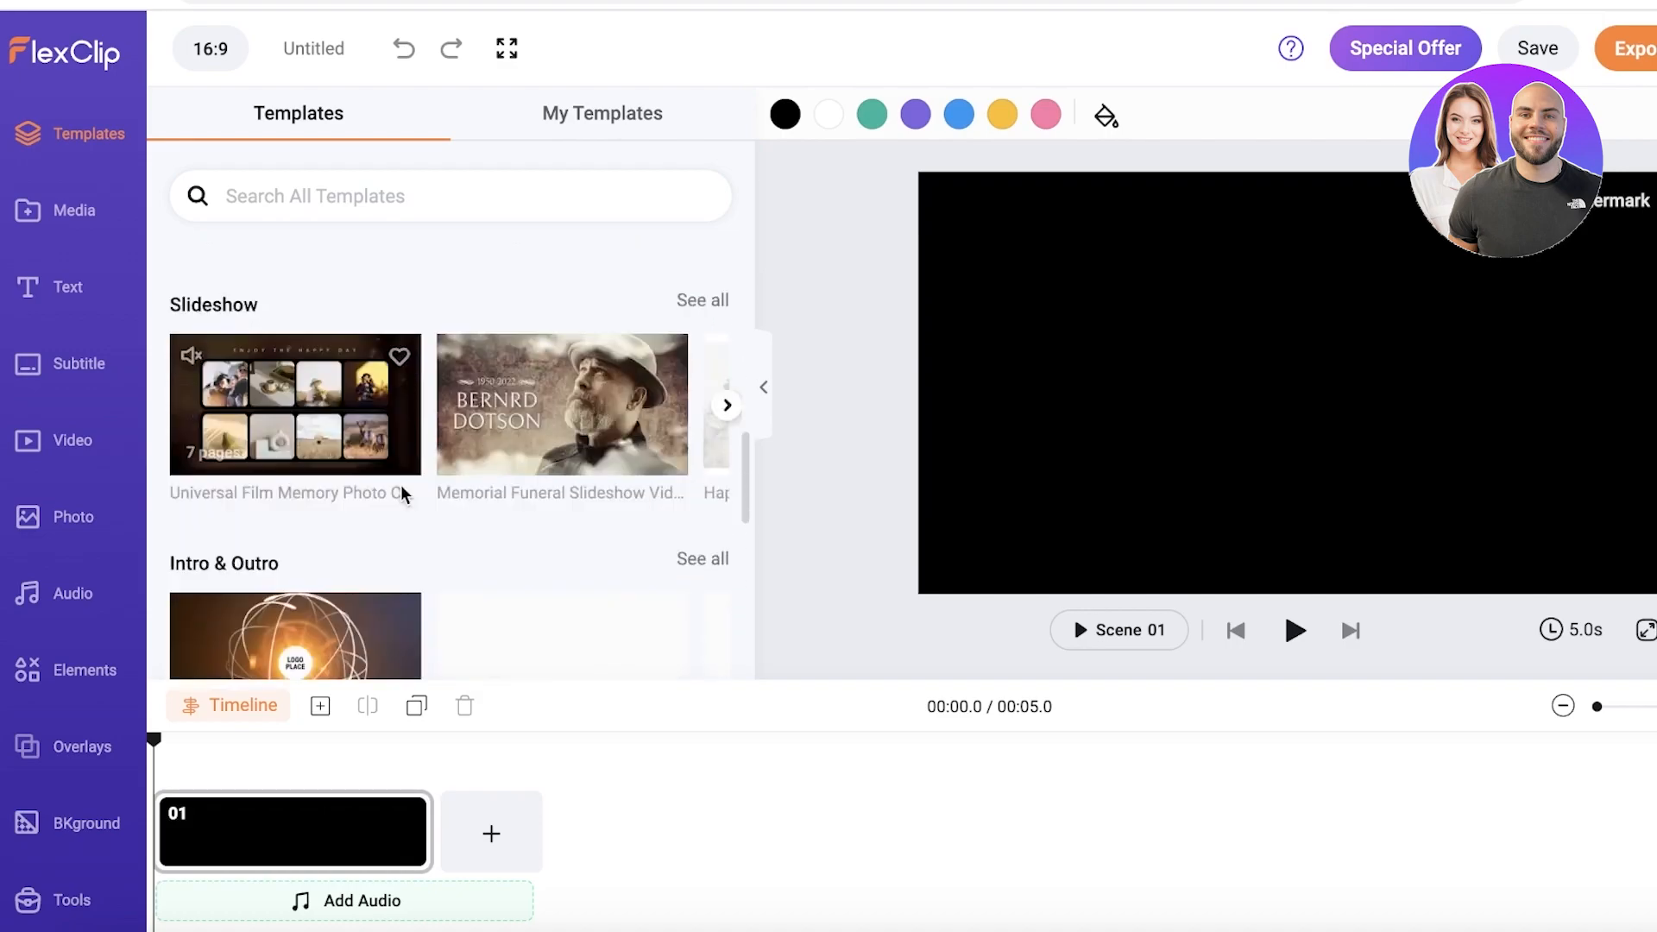
pyautogui.scroll(-3)
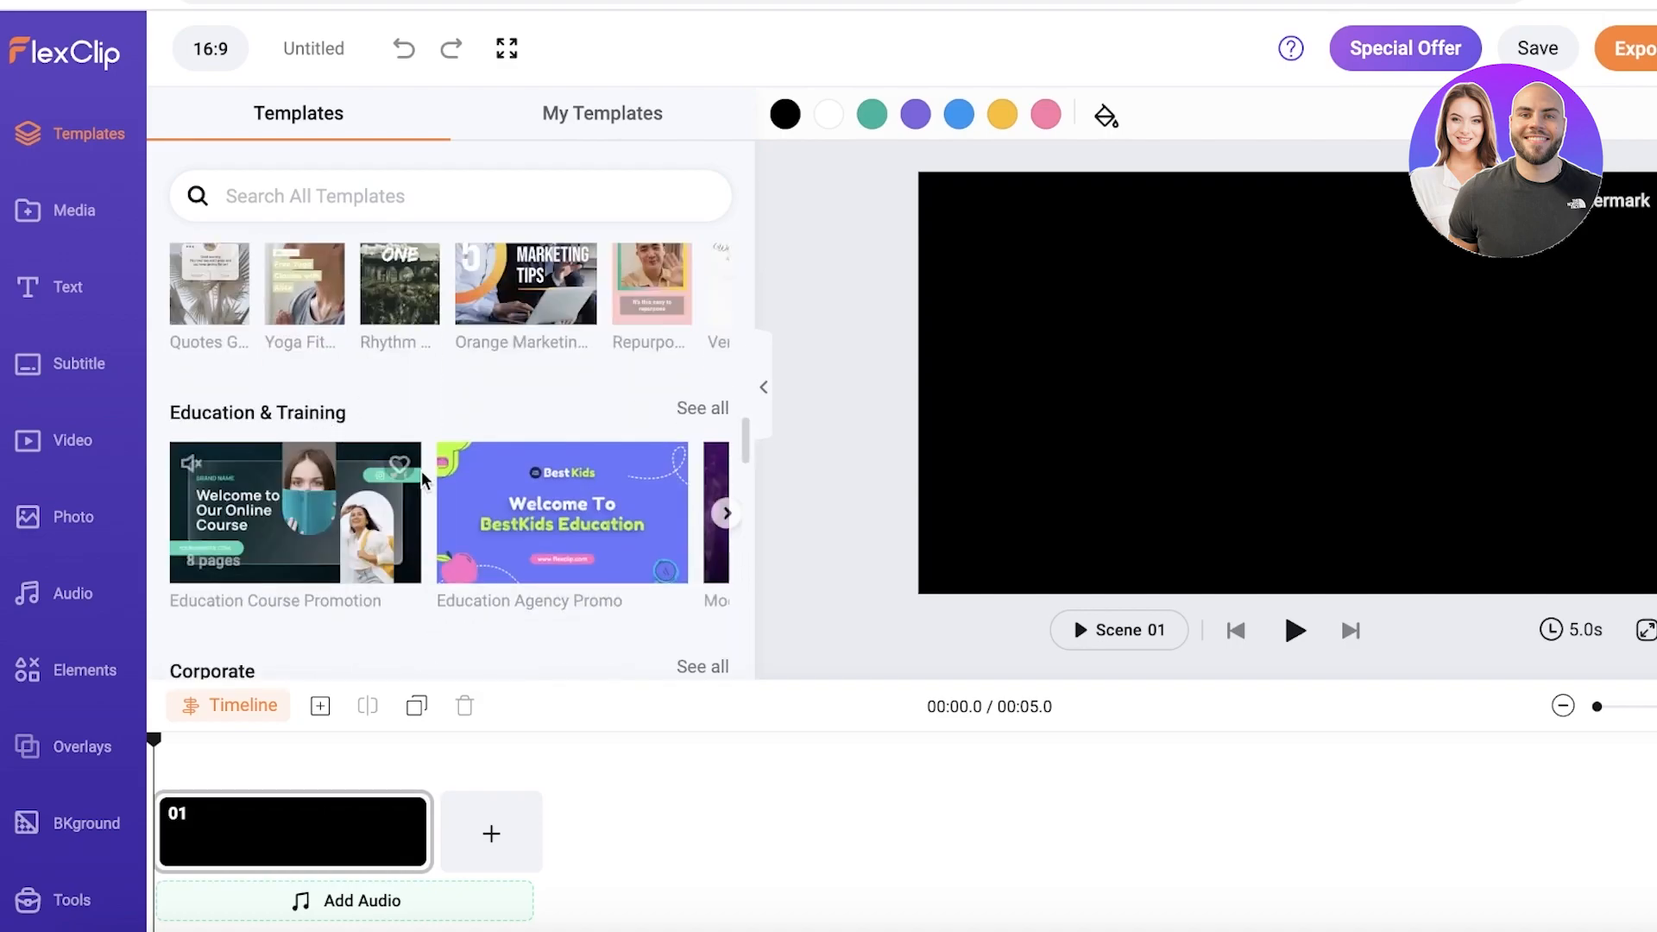
pyautogui.scroll(-3)
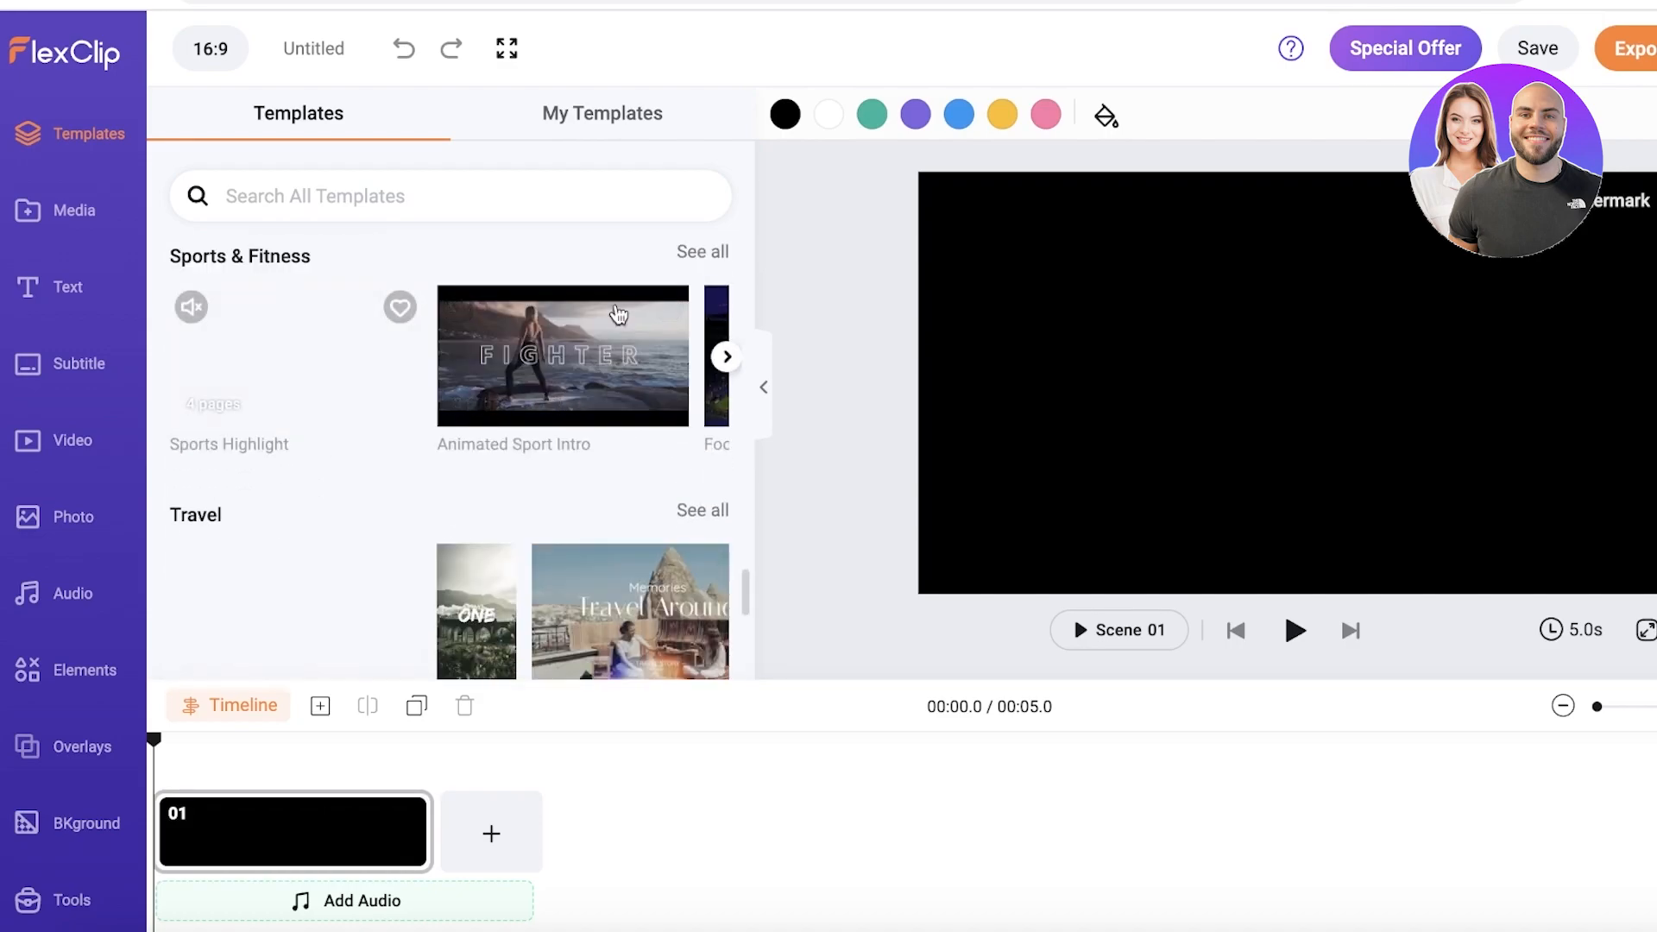
pyautogui.scroll(-3)
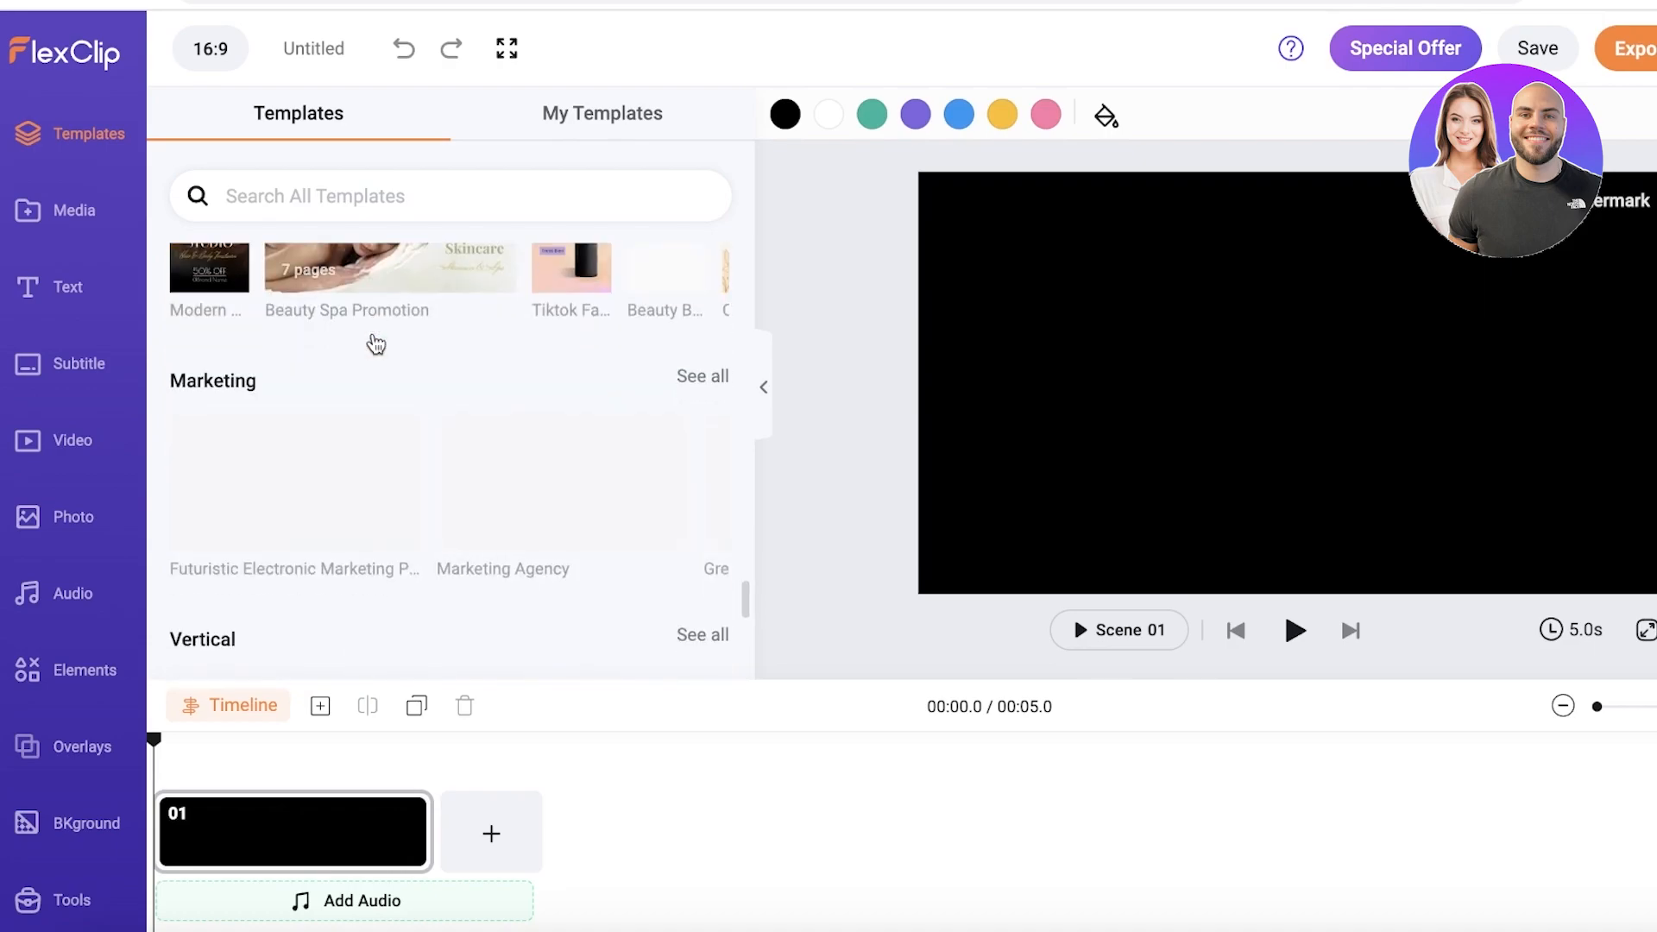
pyautogui.scroll(-3)
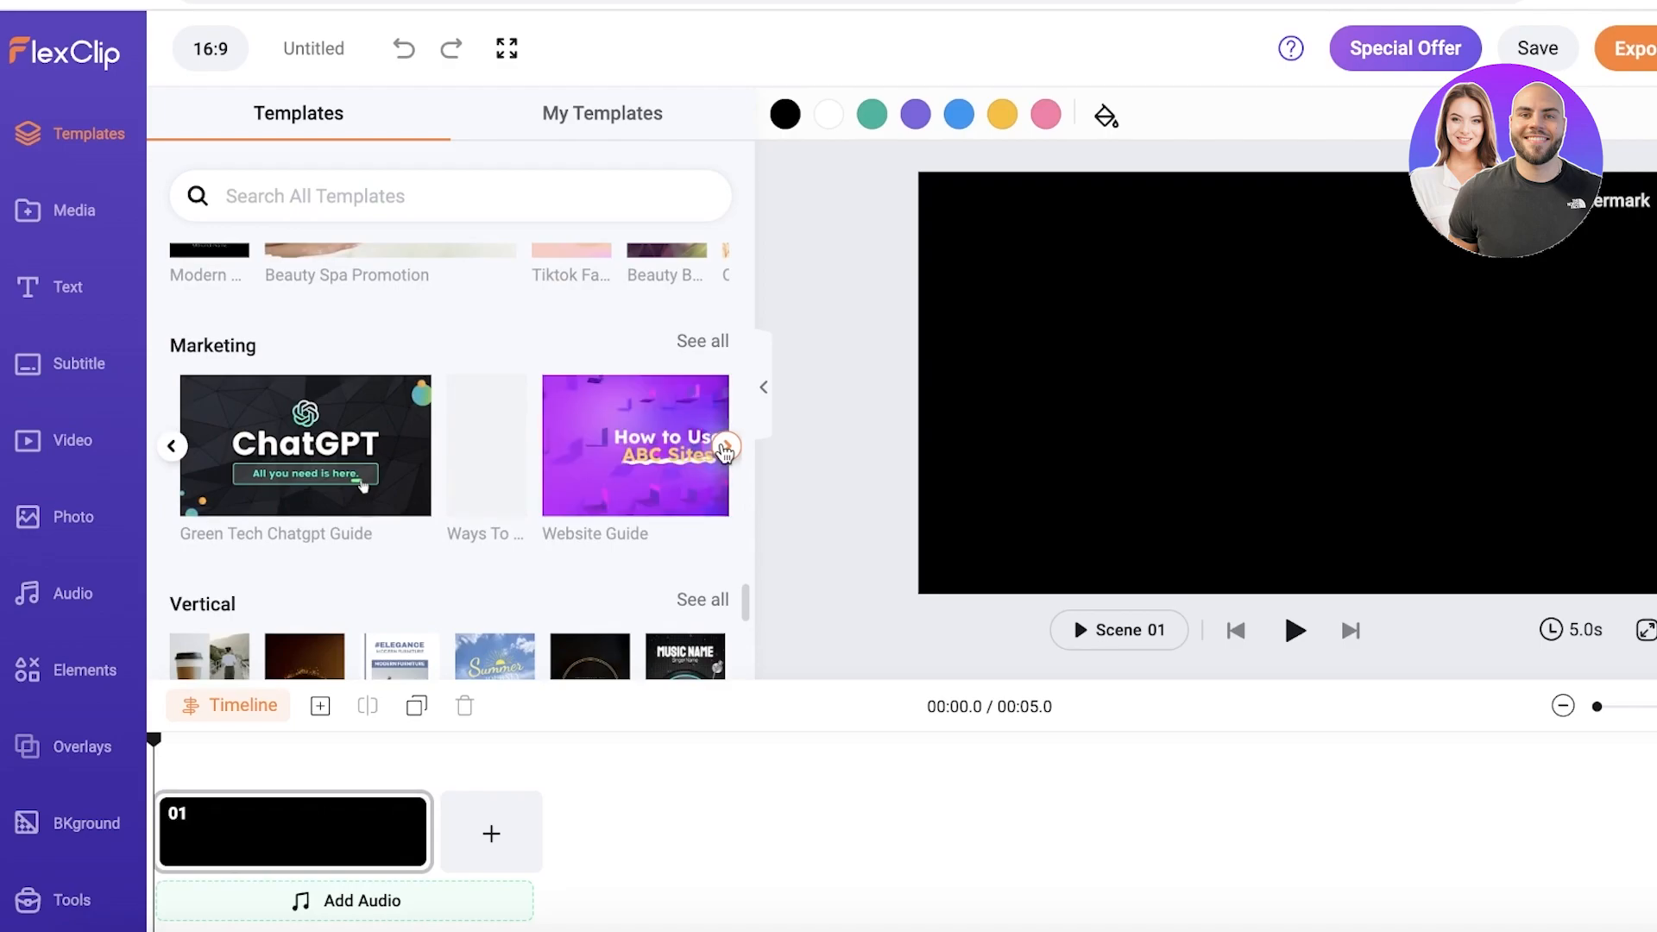
pyautogui.scroll(-3)
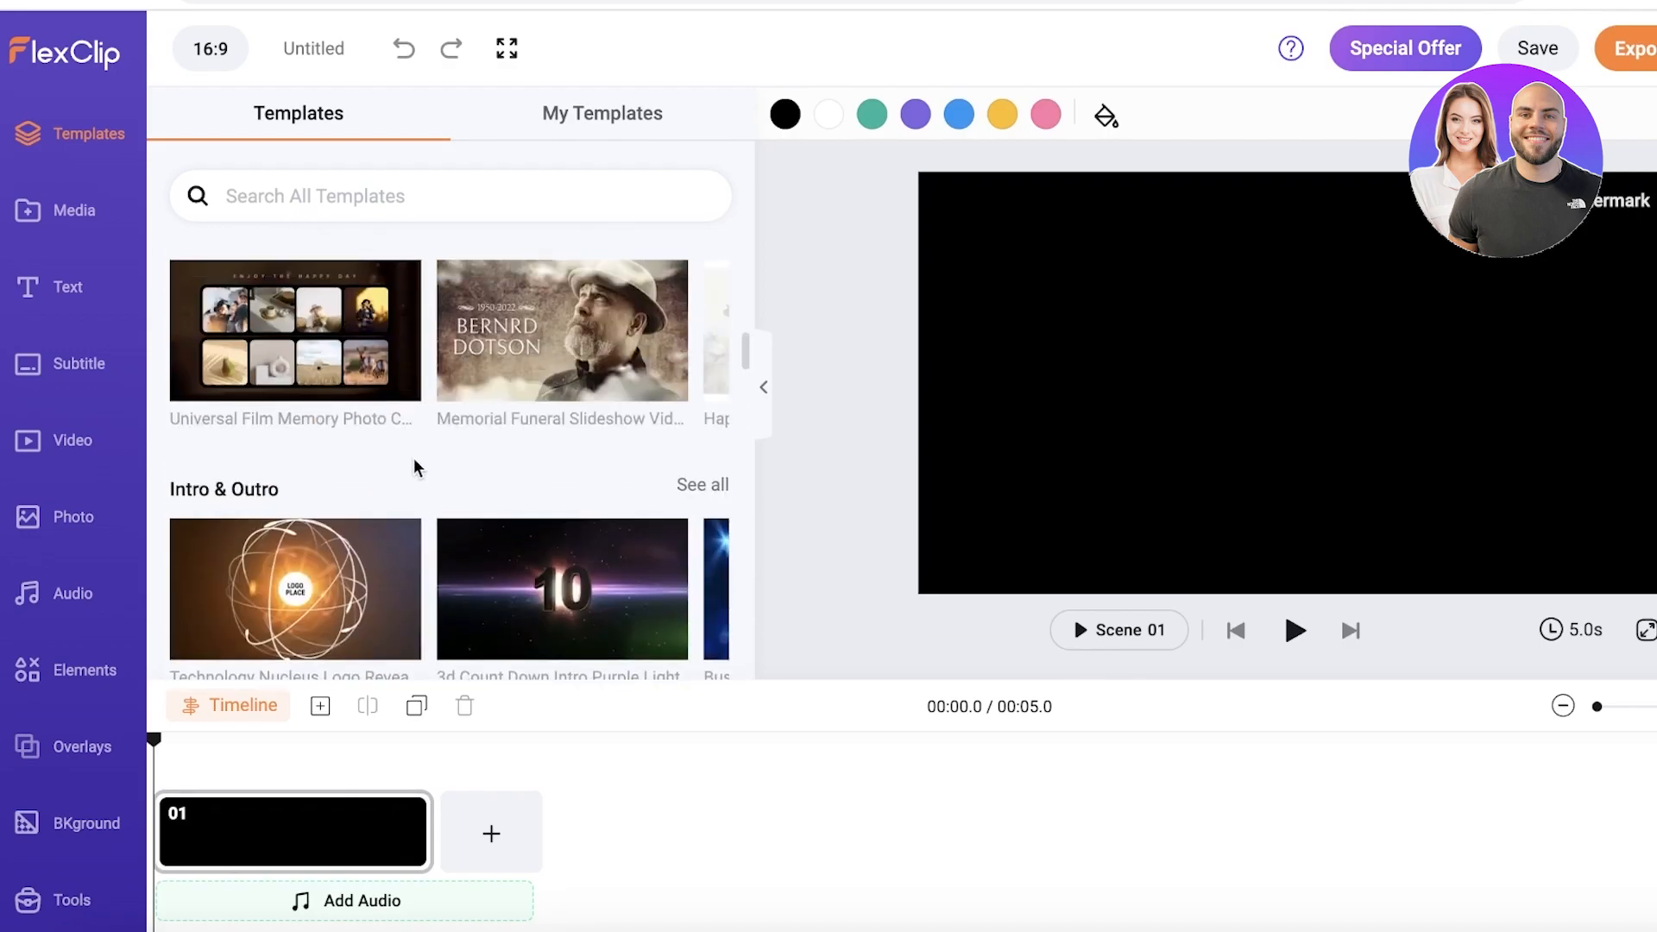
pyautogui.scroll(-3)
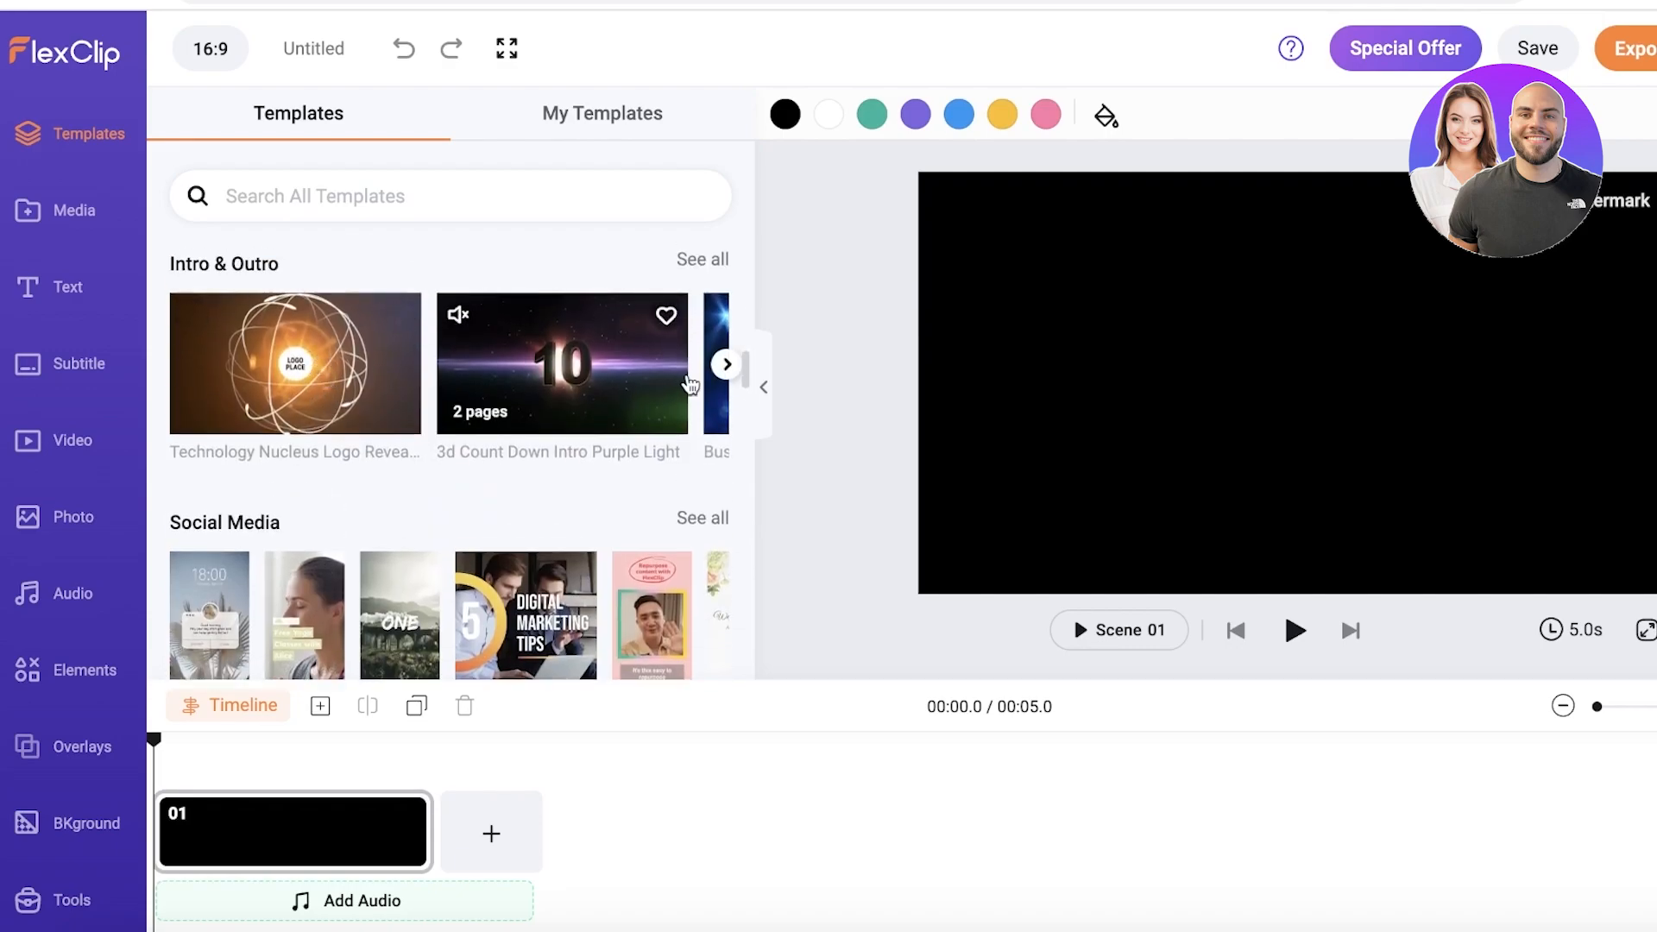
pyautogui.click(727, 364)
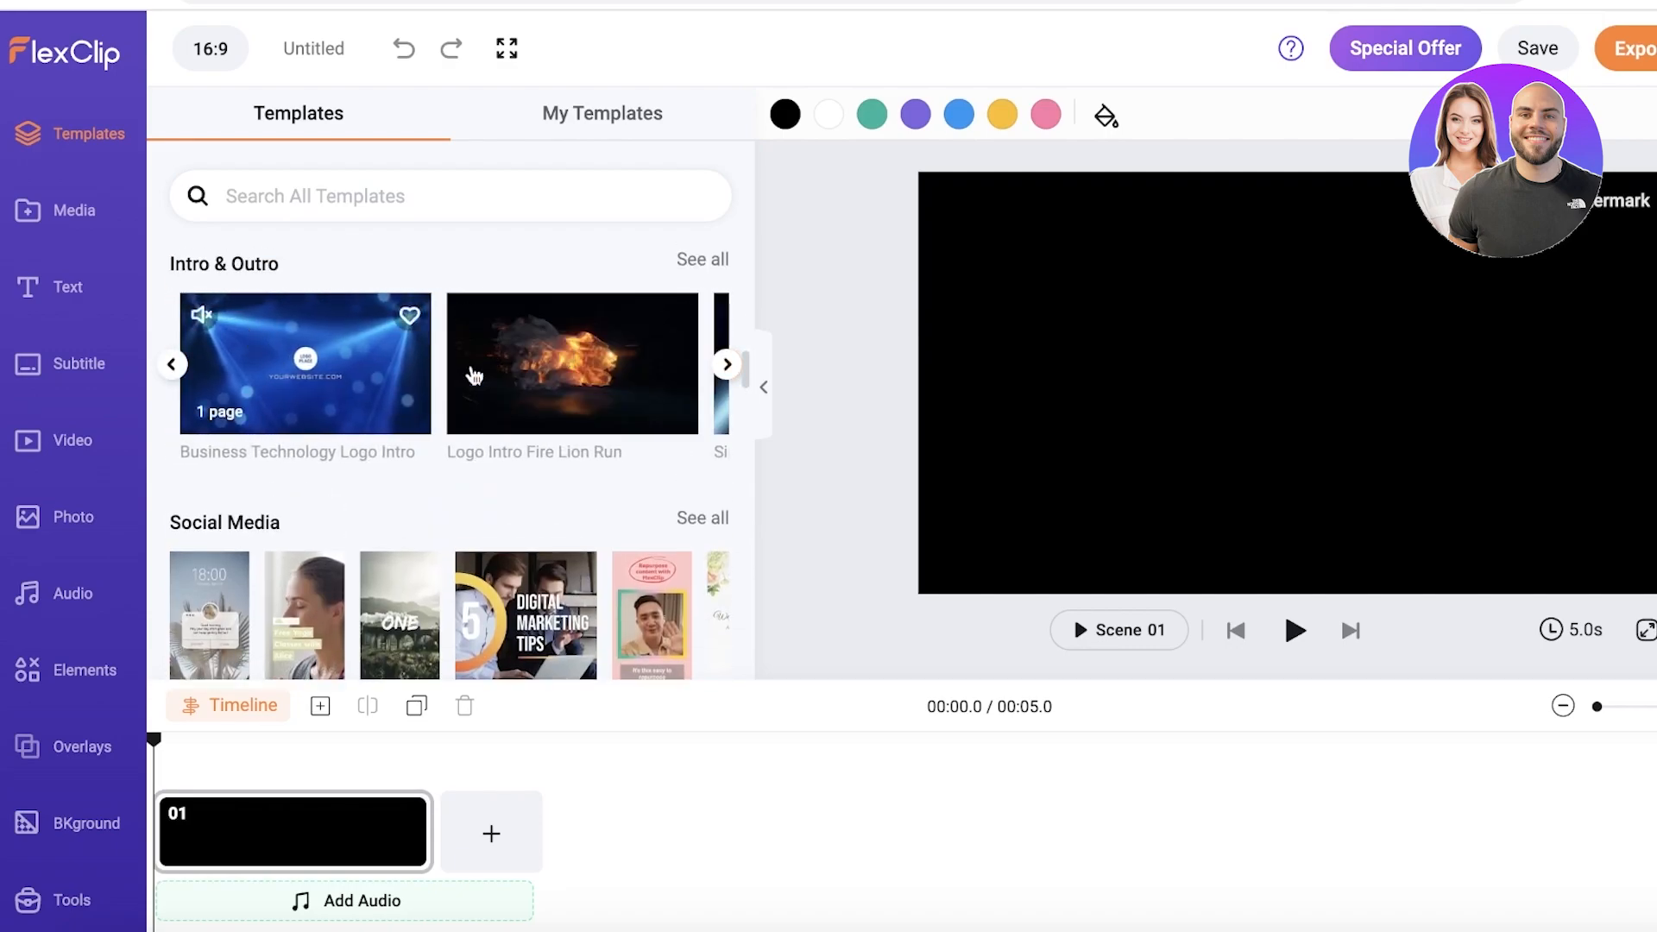
pyautogui.moveTo(473, 340)
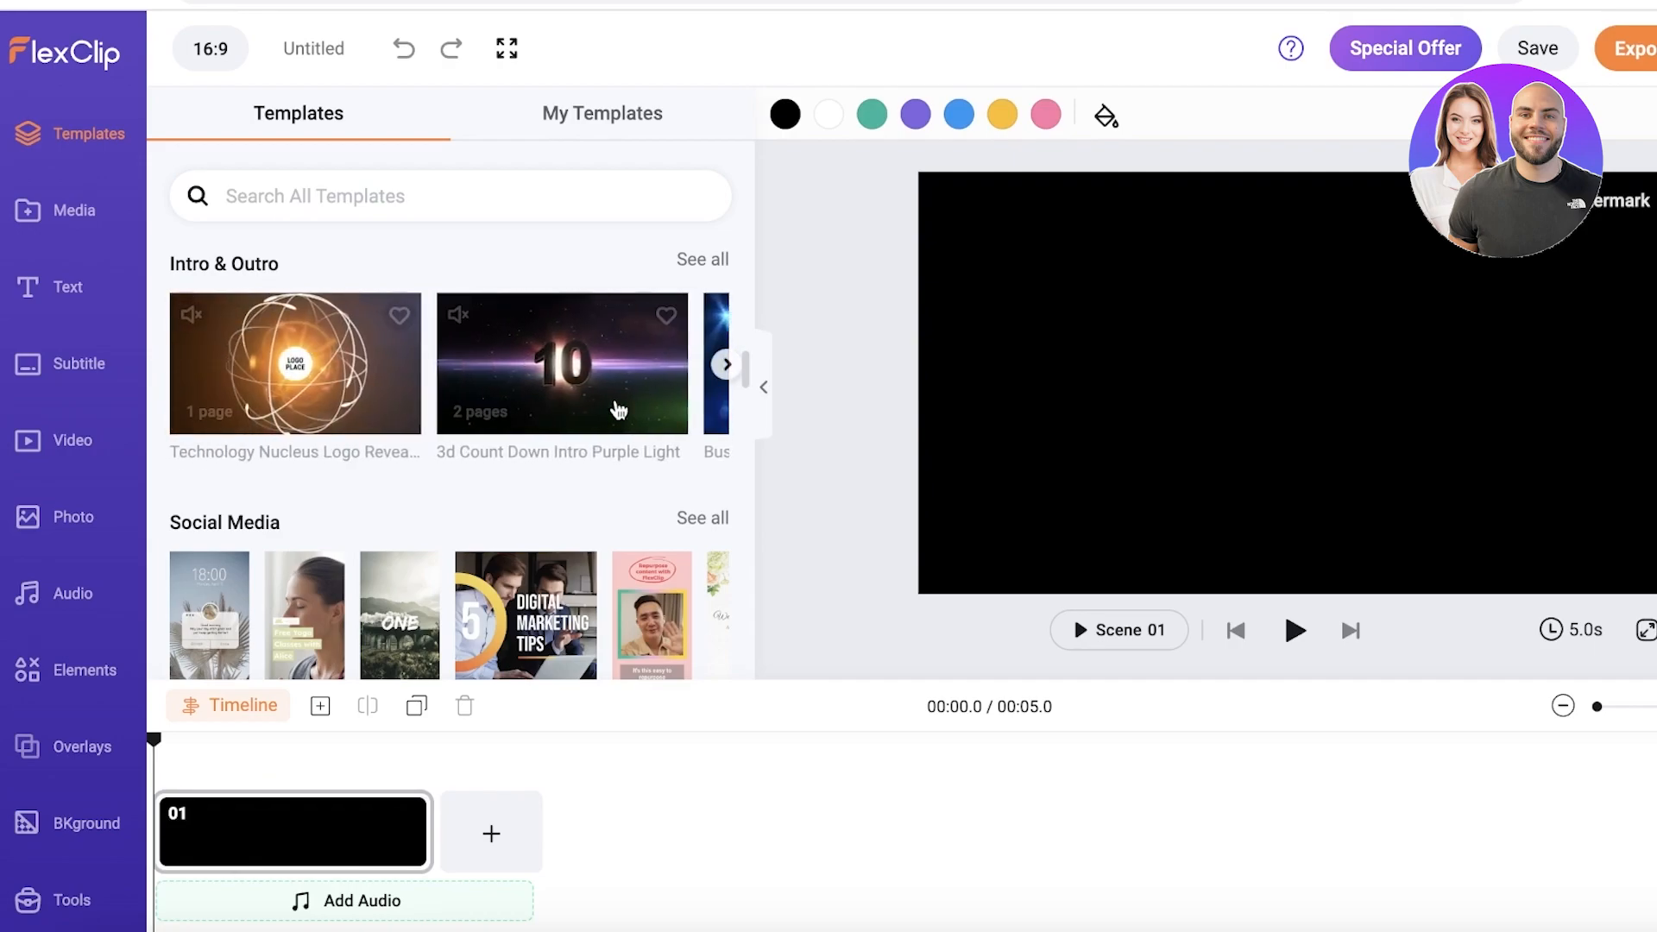
pyautogui.click(726, 364)
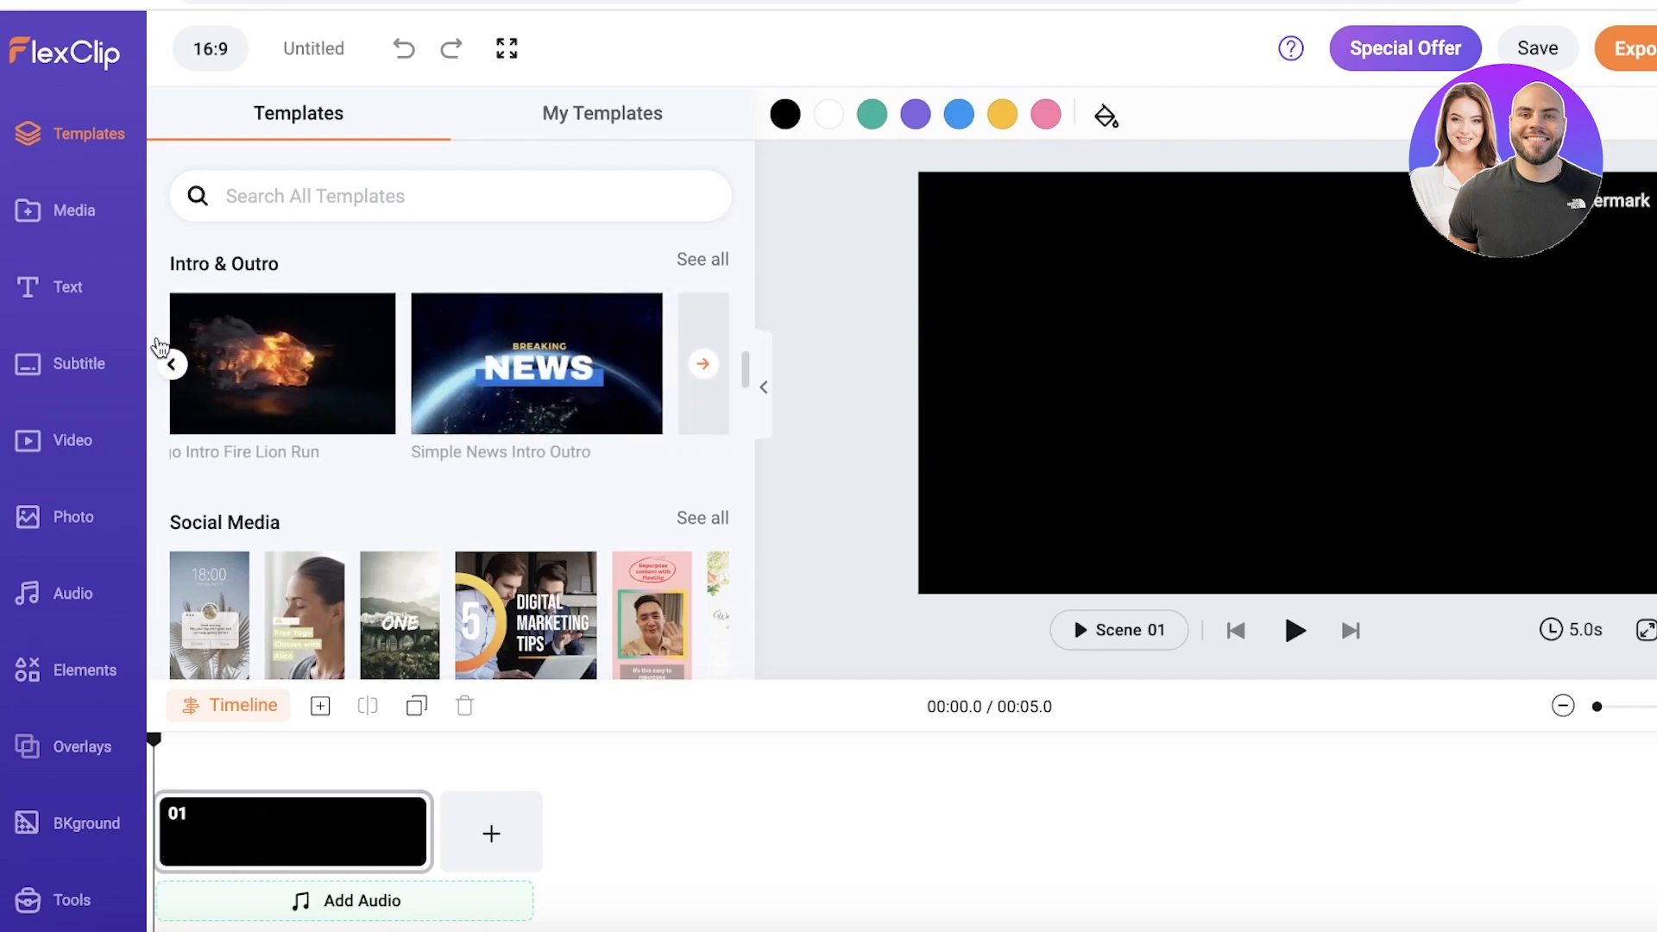
# Step: Apply the Logo Intro Fire Lion Run template, replacing the blank scene with music
pyautogui.click(281, 362)
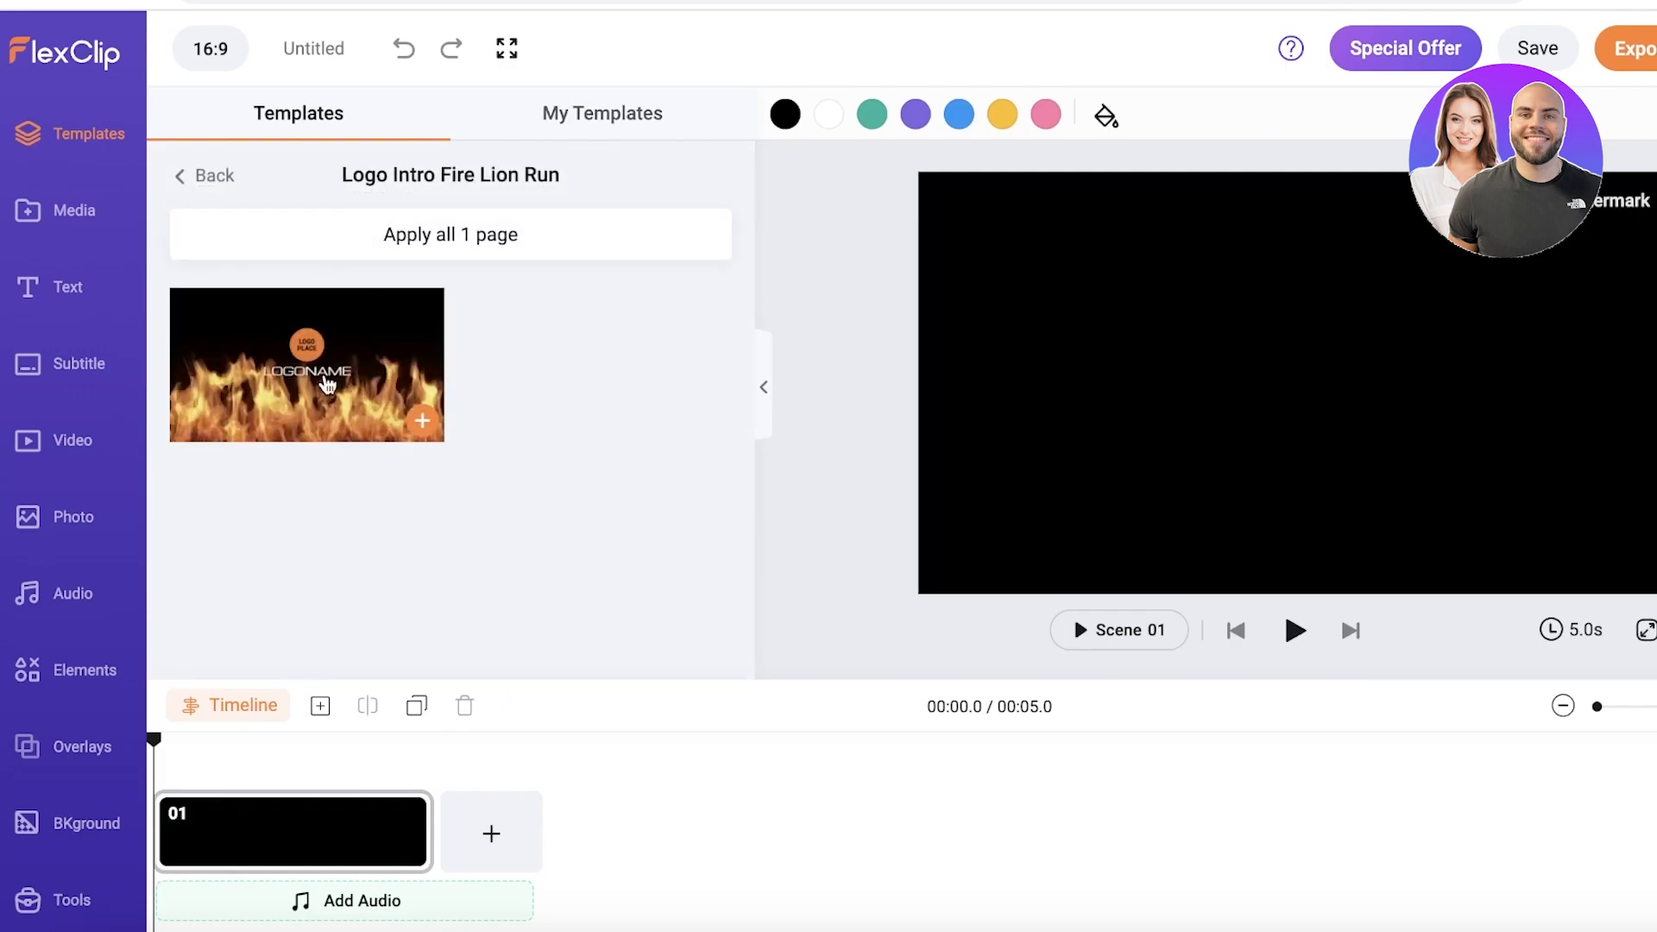
pyautogui.moveTo(320, 459)
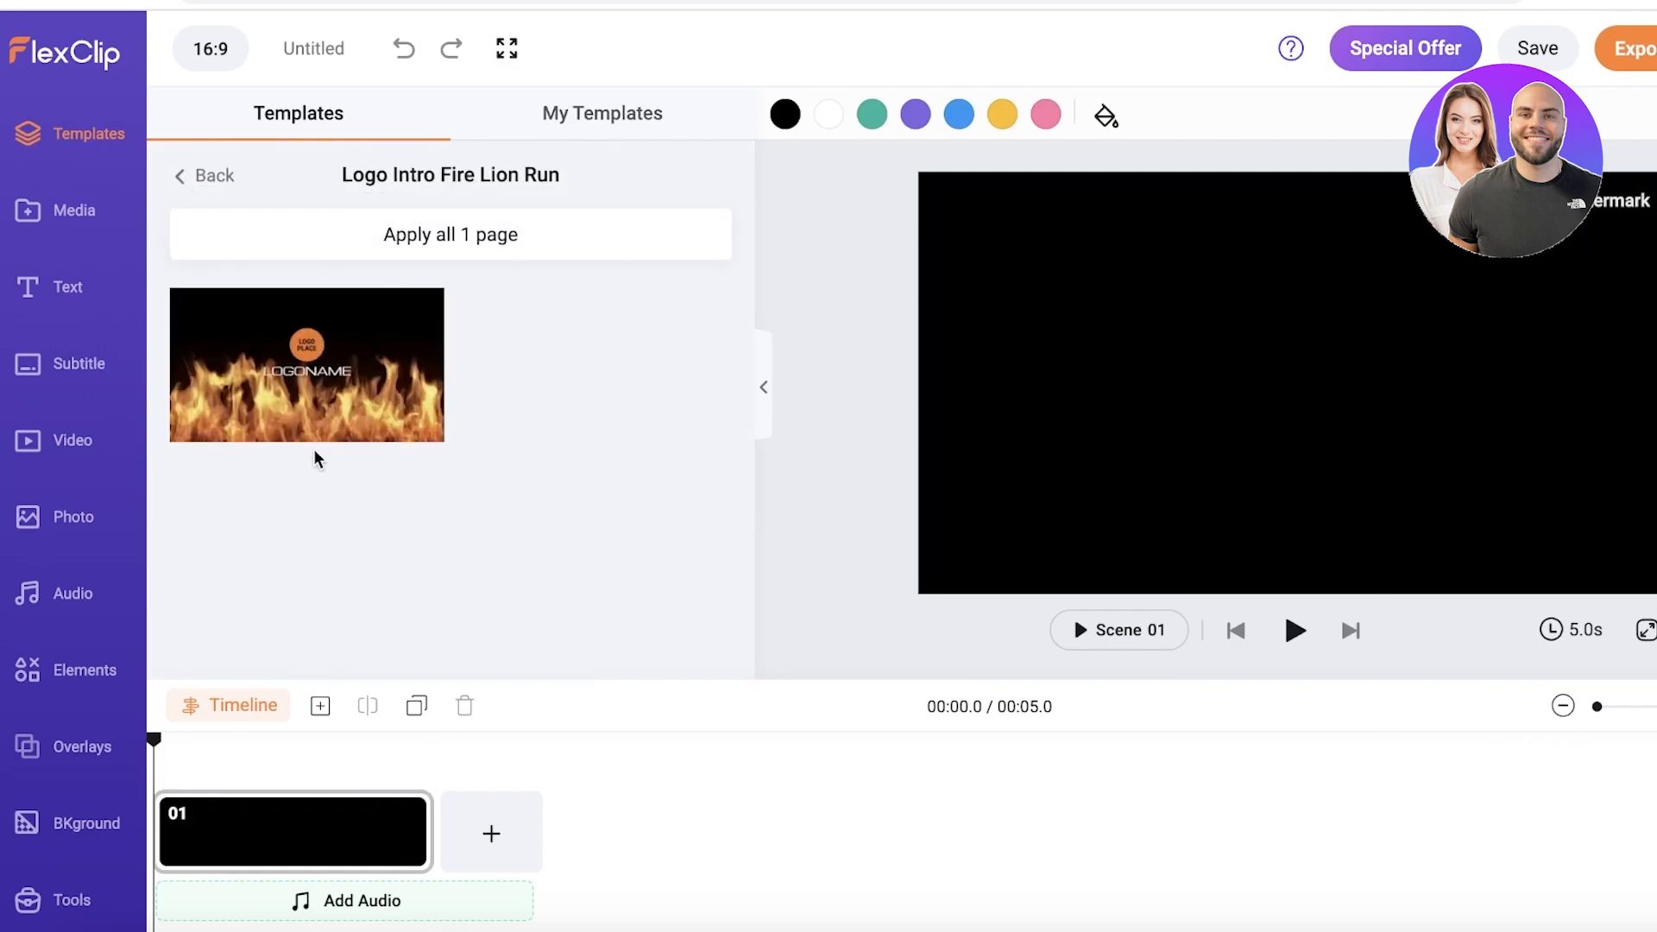
pyautogui.click(449, 233)
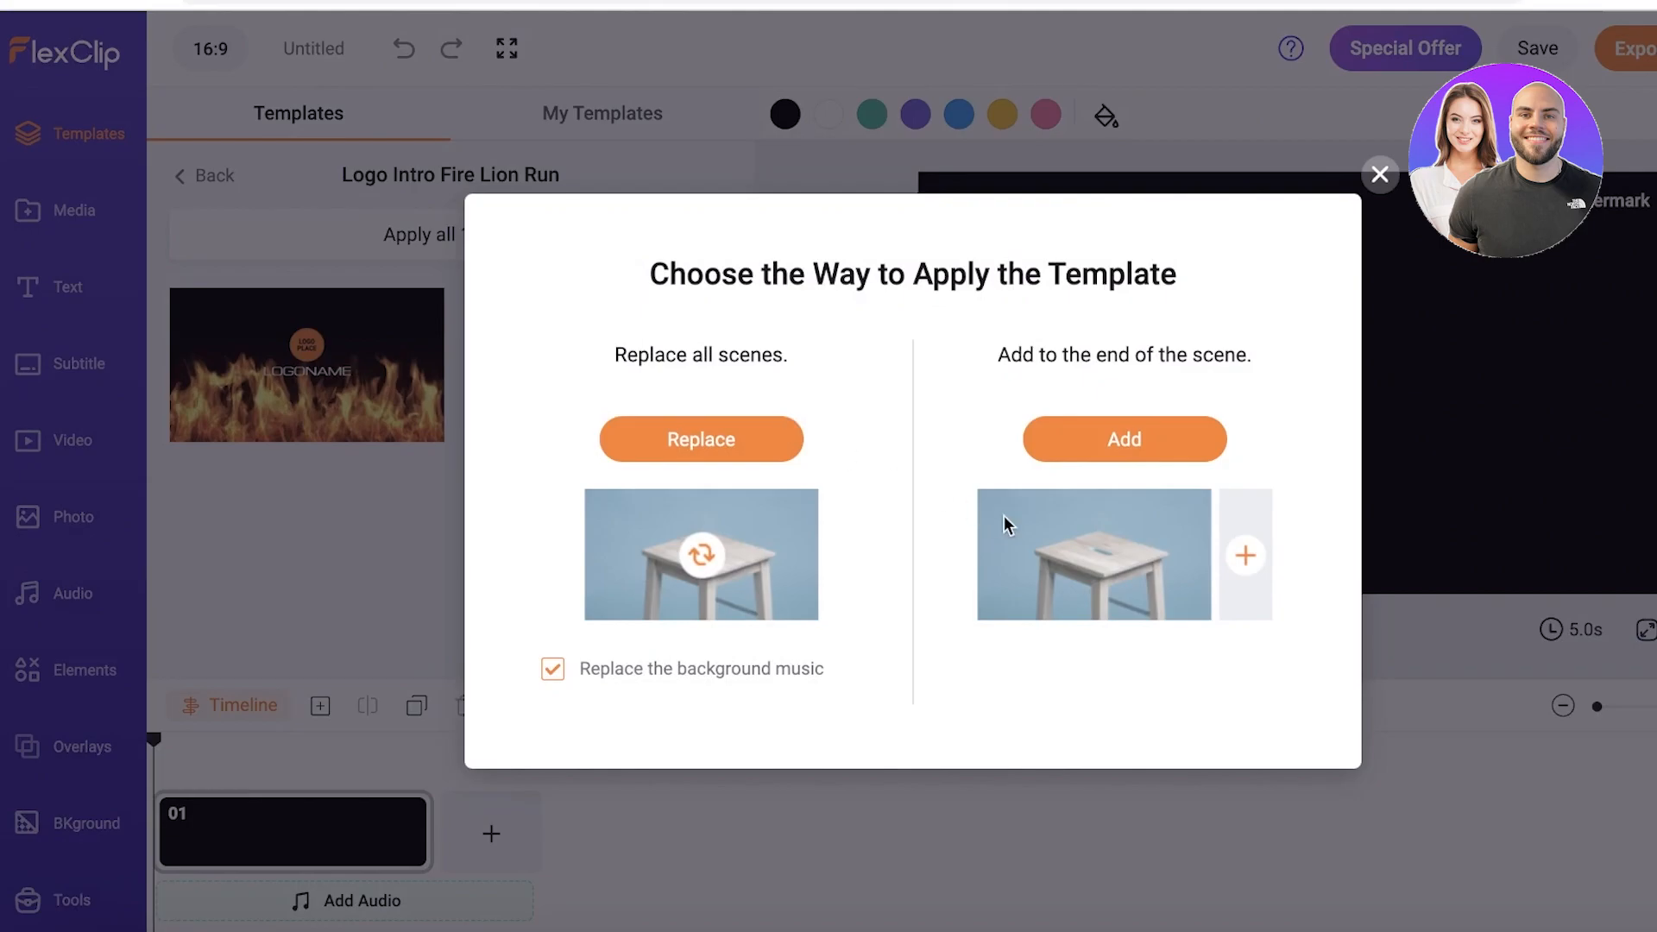
pyautogui.moveTo(701, 438)
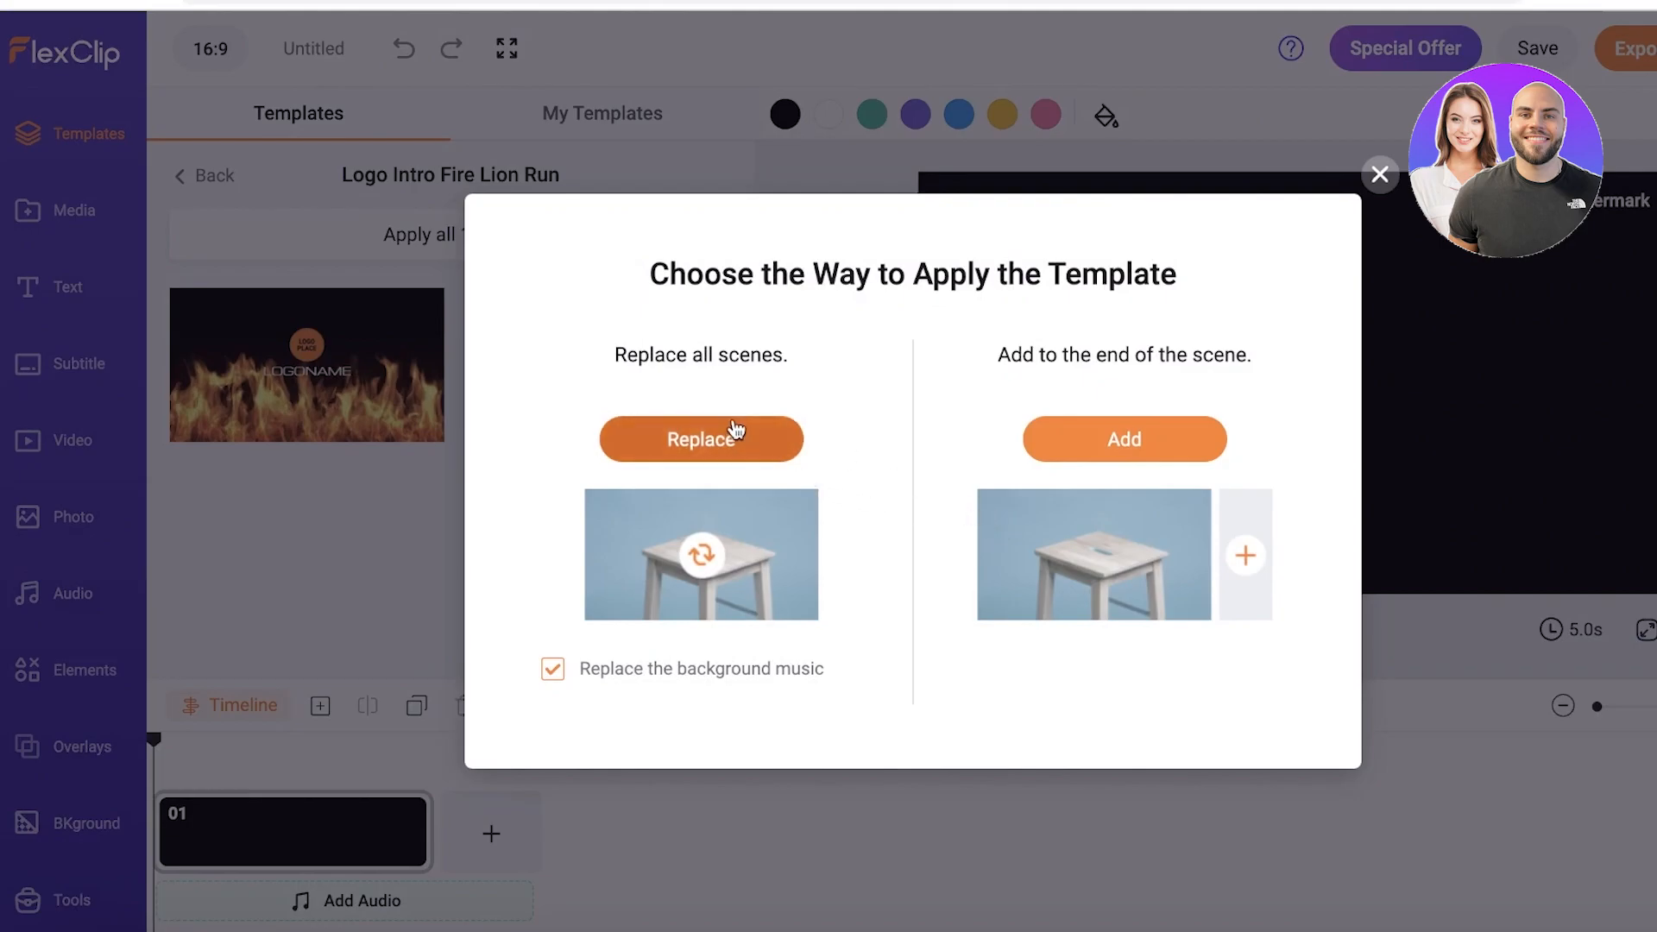
pyautogui.click(700, 438)
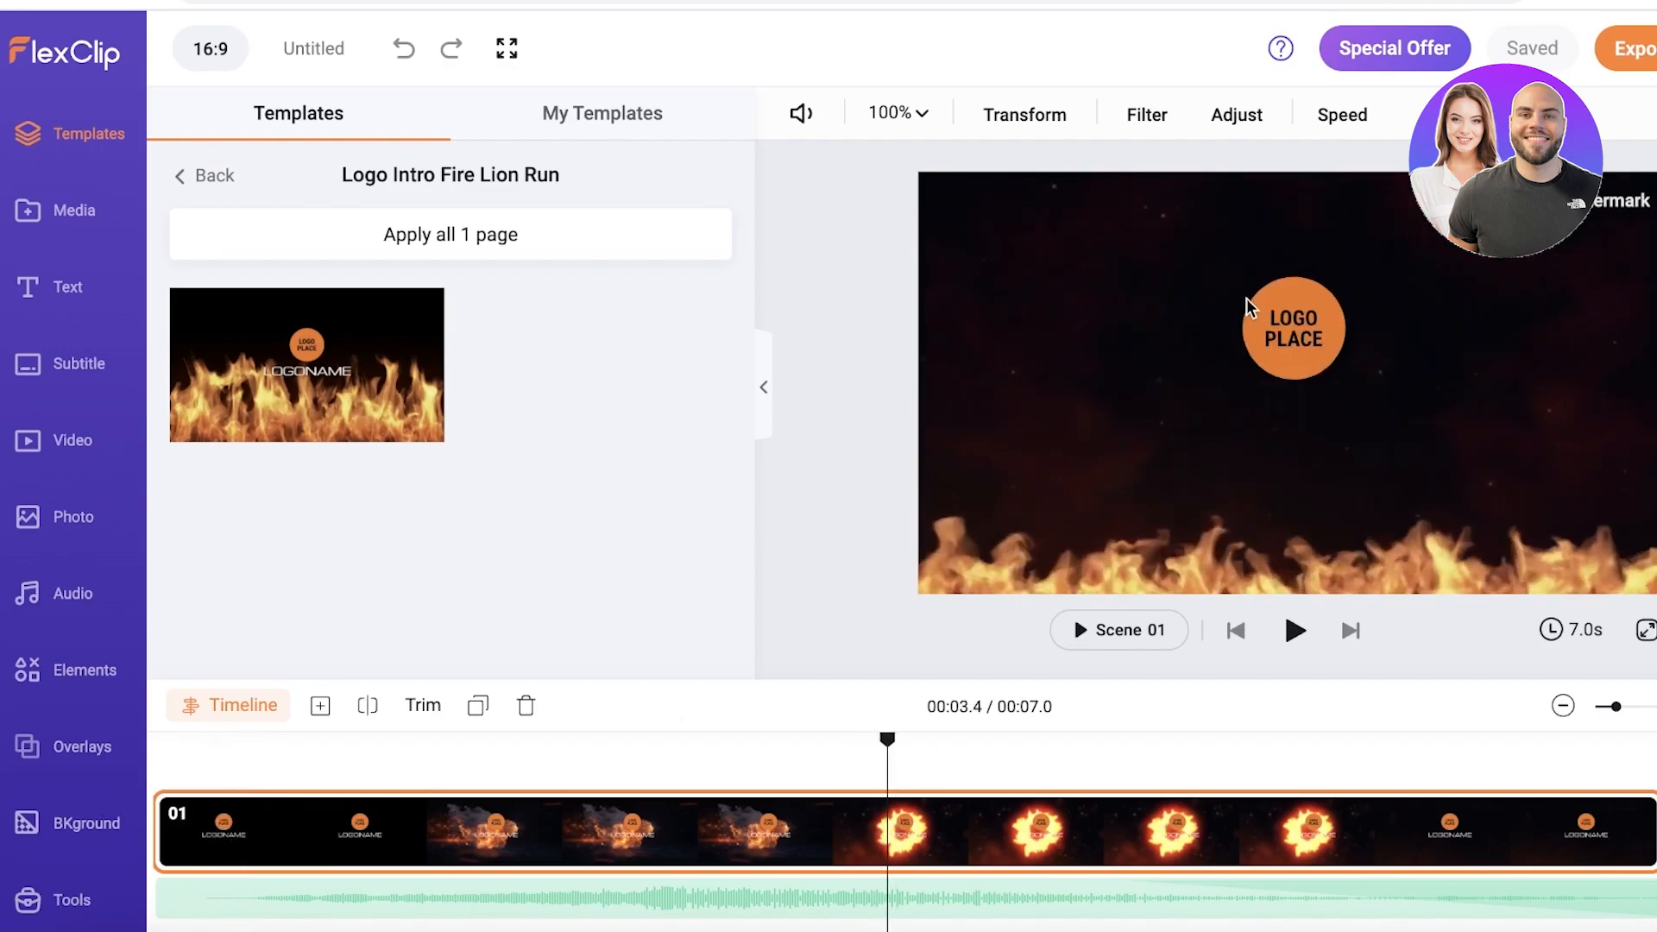
# Step: Select the logo placeholder and LOGONAME text, undo, and expand the intro's layers
pyautogui.click(1291, 328)
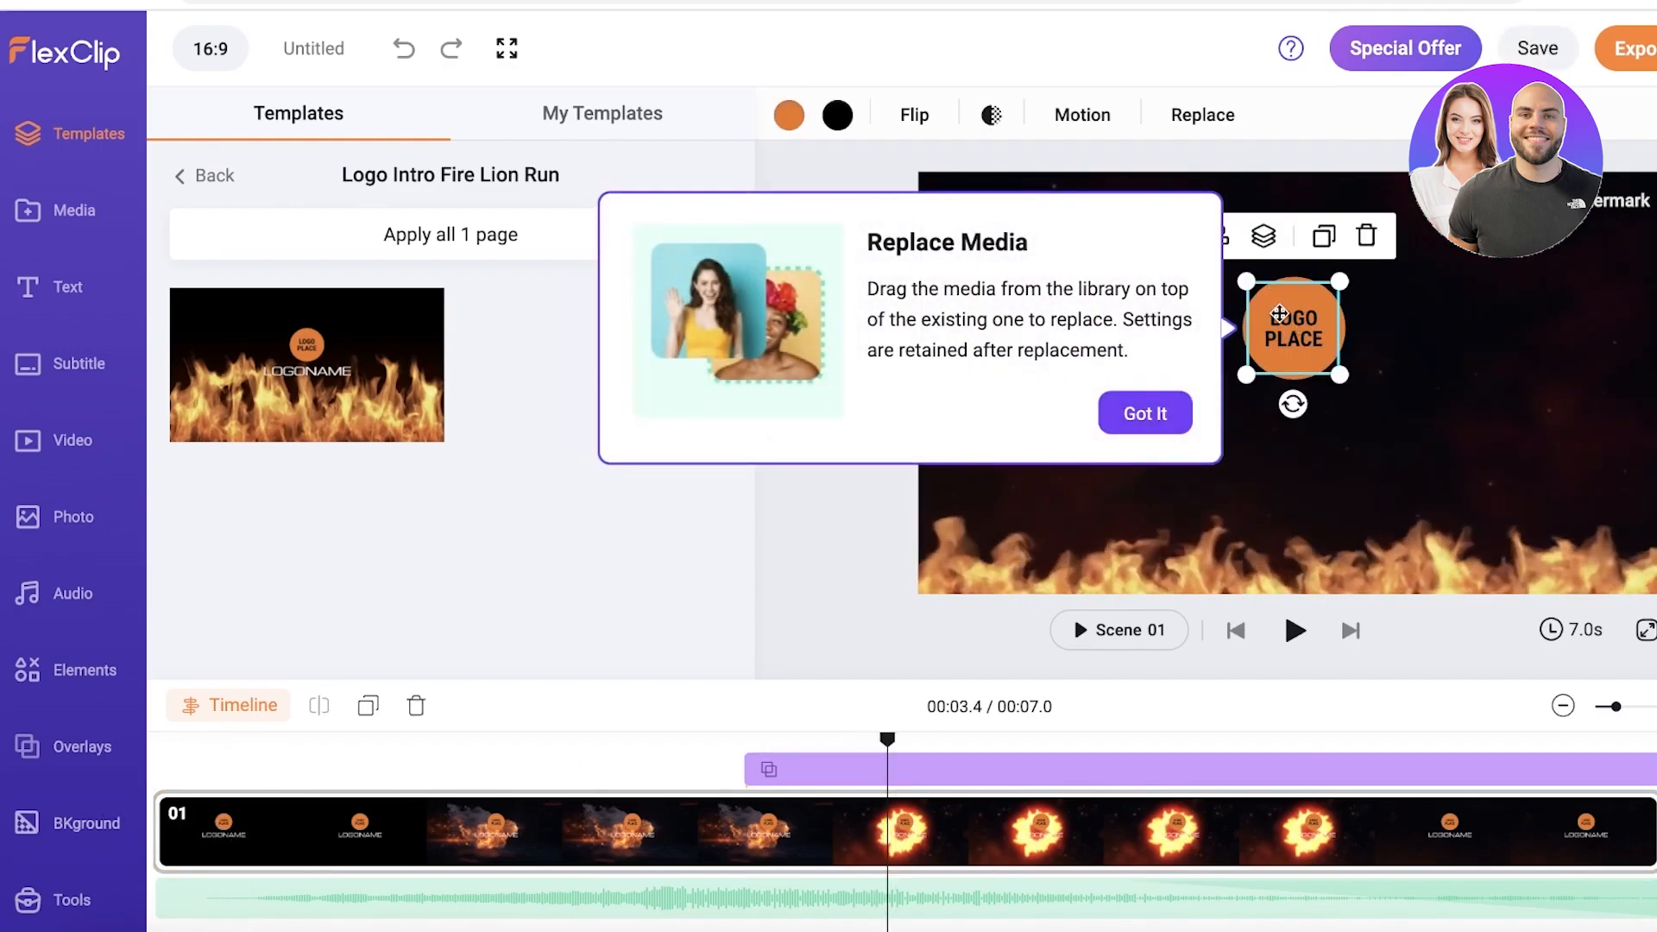
pyautogui.click(1144, 413)
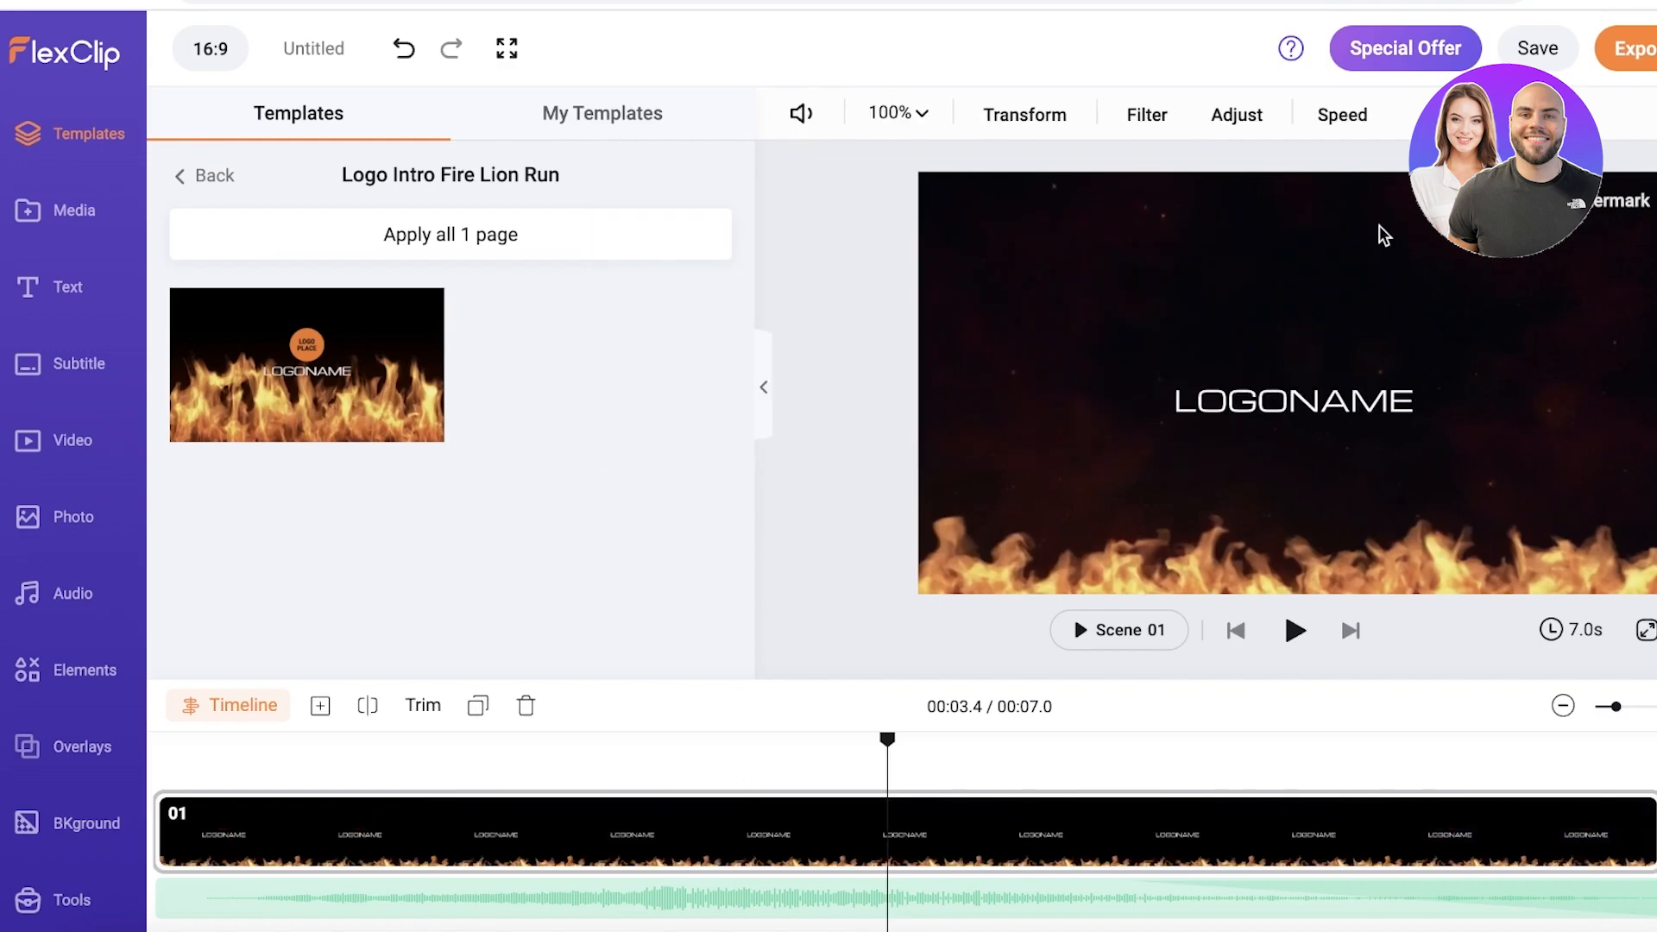
pyautogui.click(1291, 400)
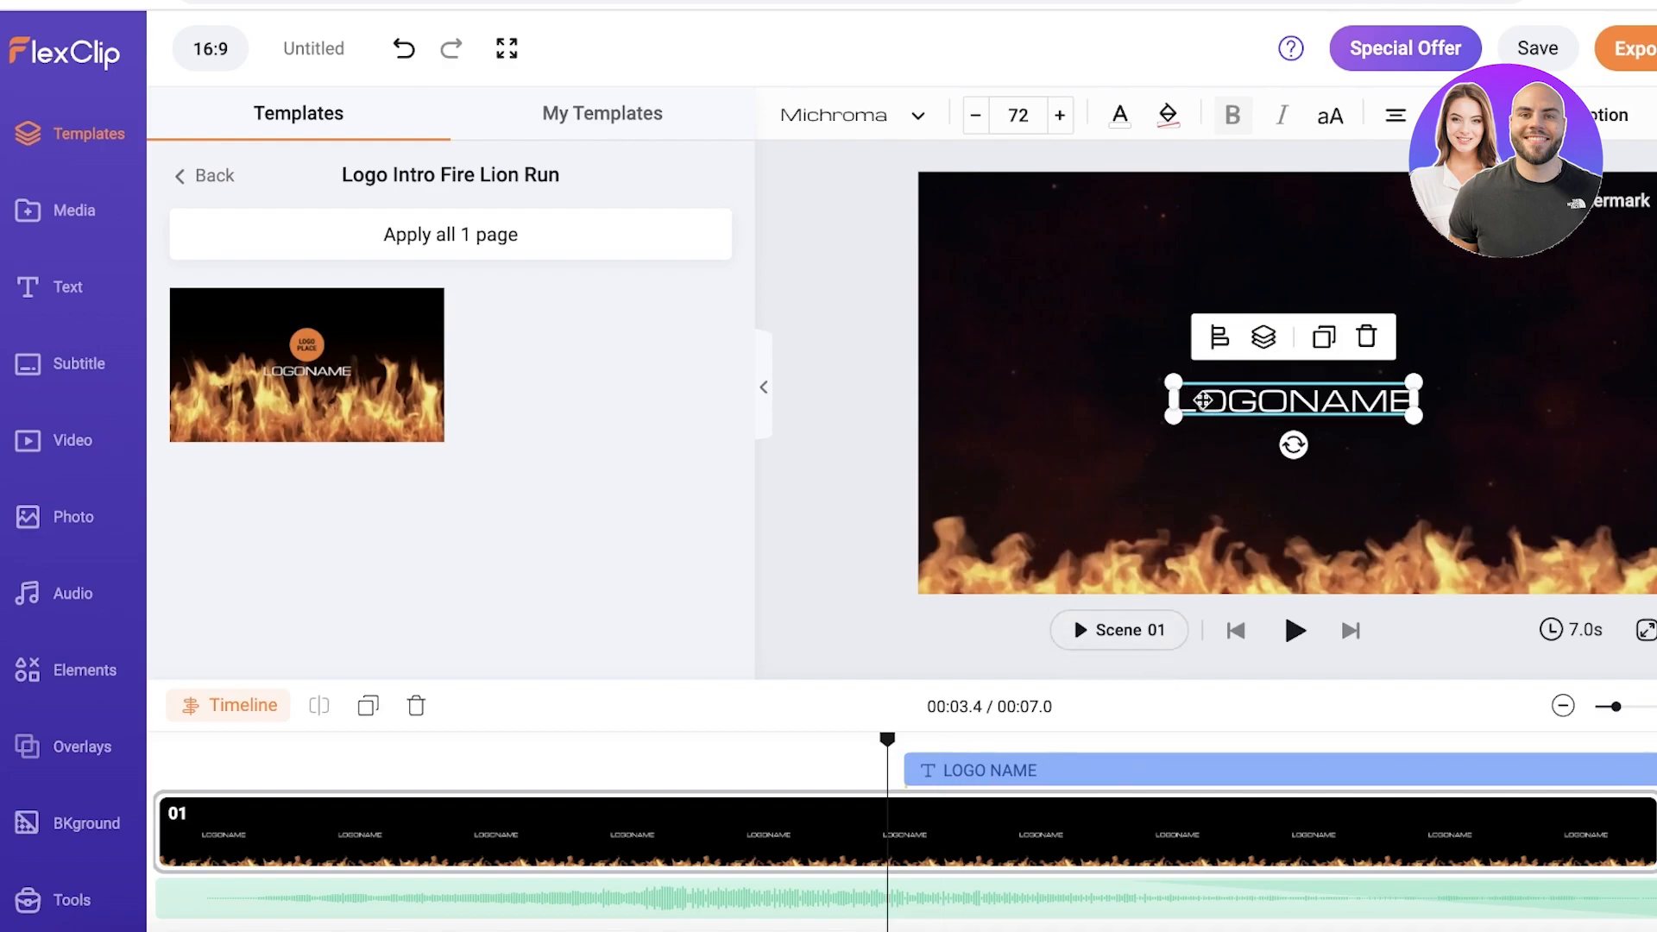
pyautogui.click(1536, 48)
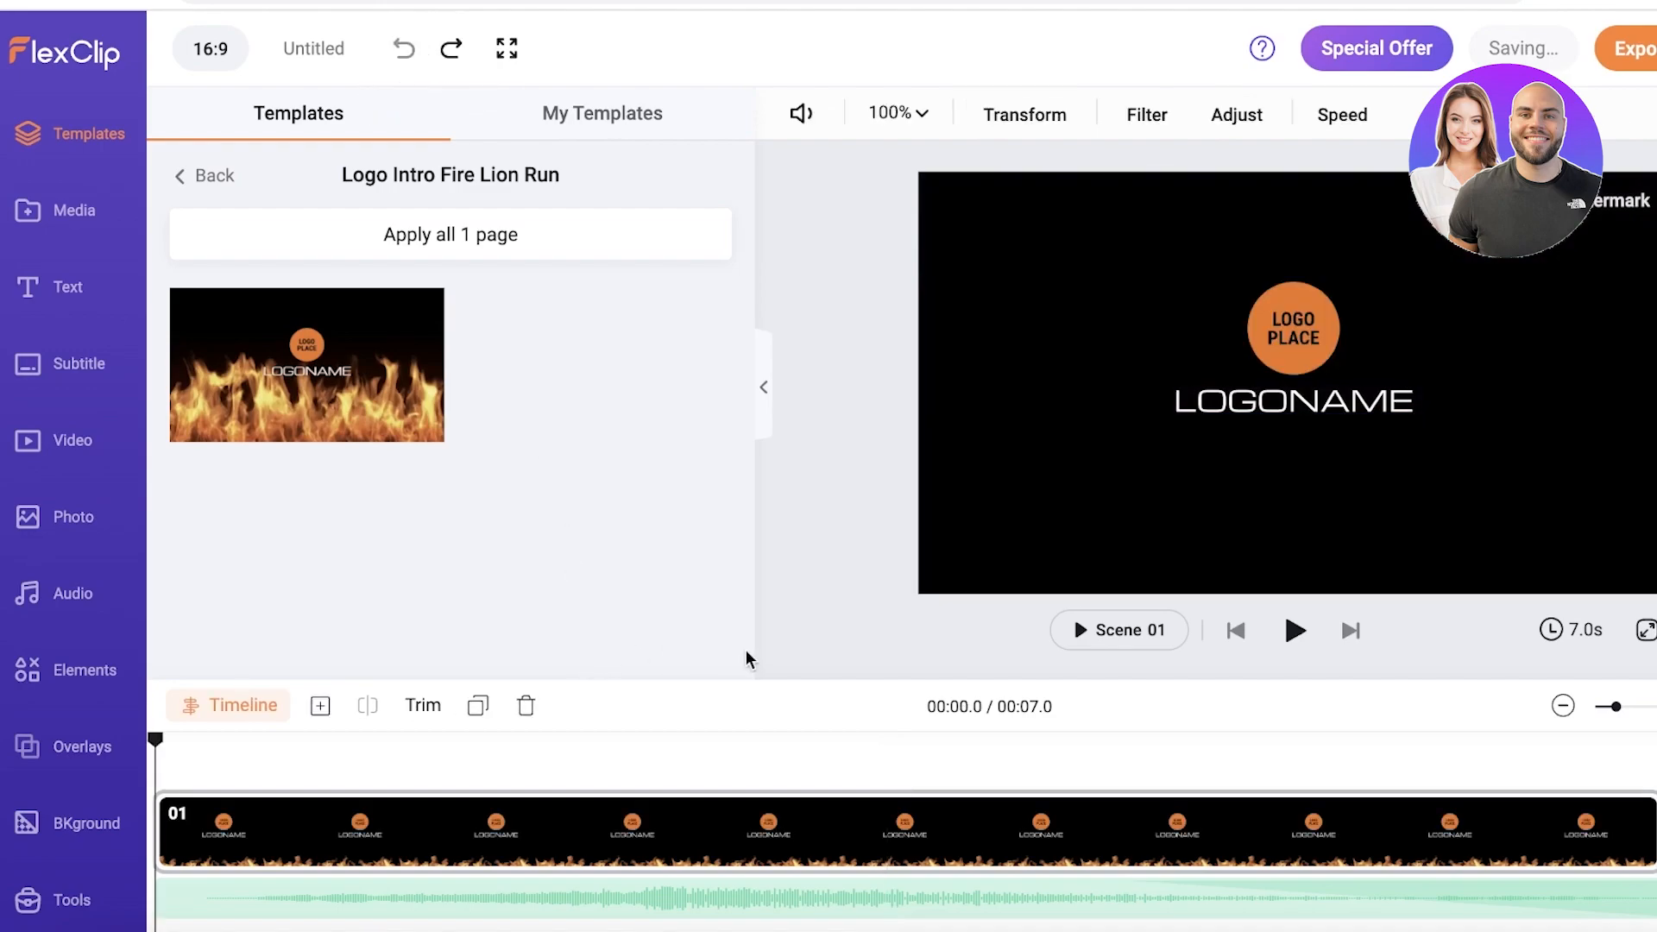
pyautogui.click(1291, 328)
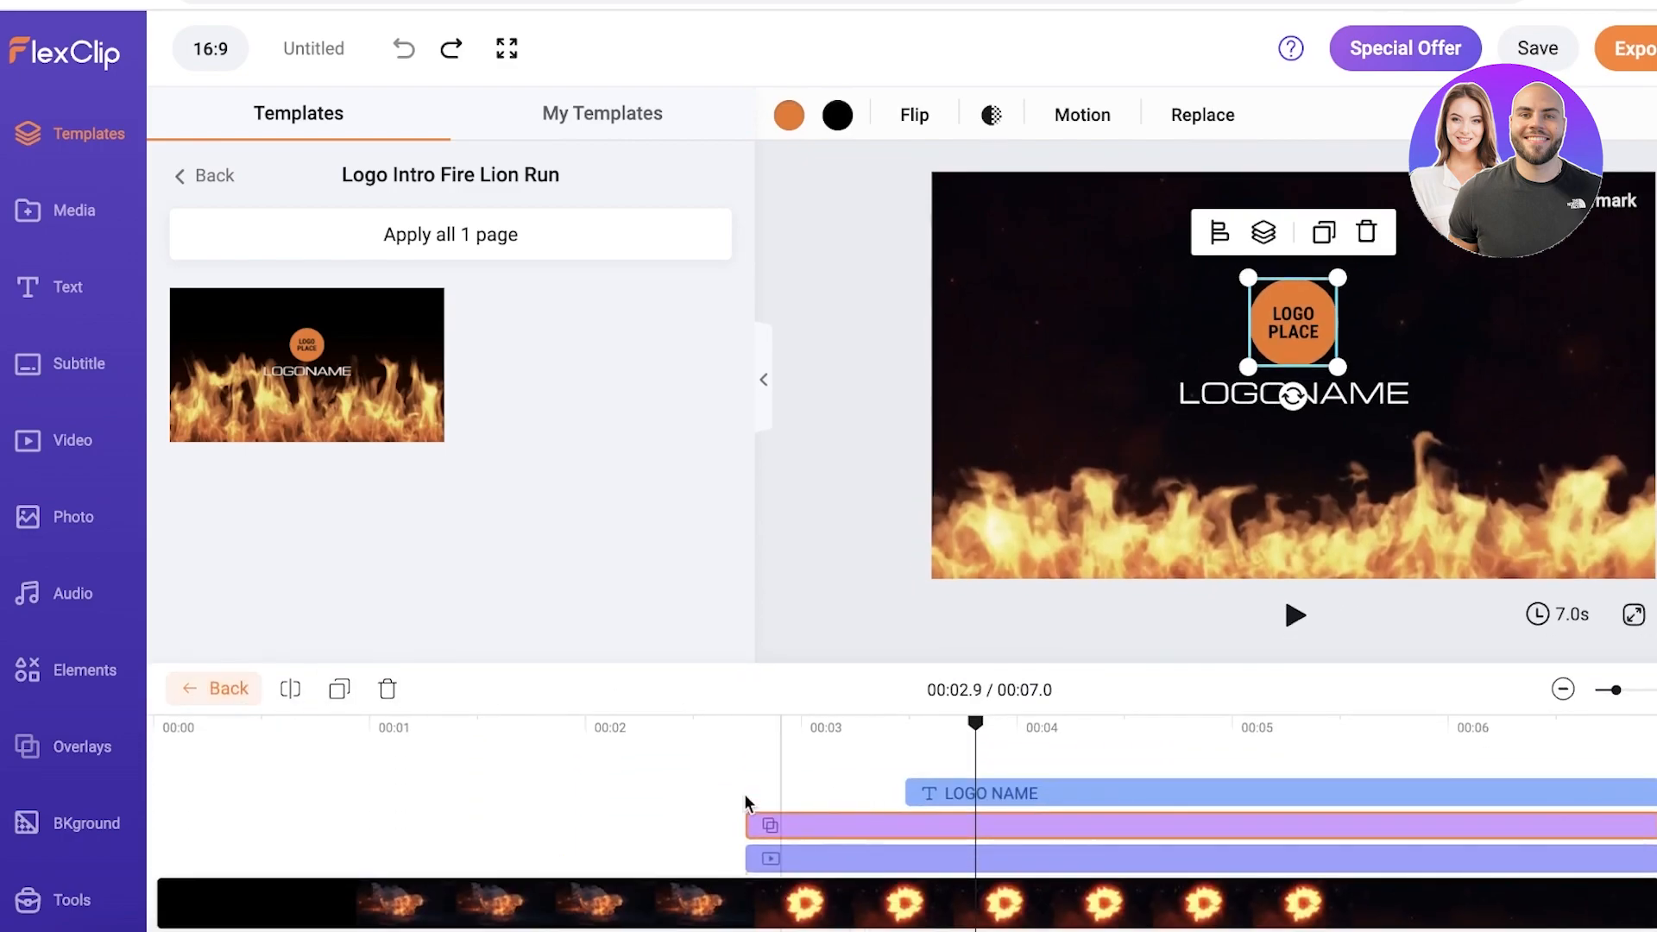
pyautogui.click(803, 825)
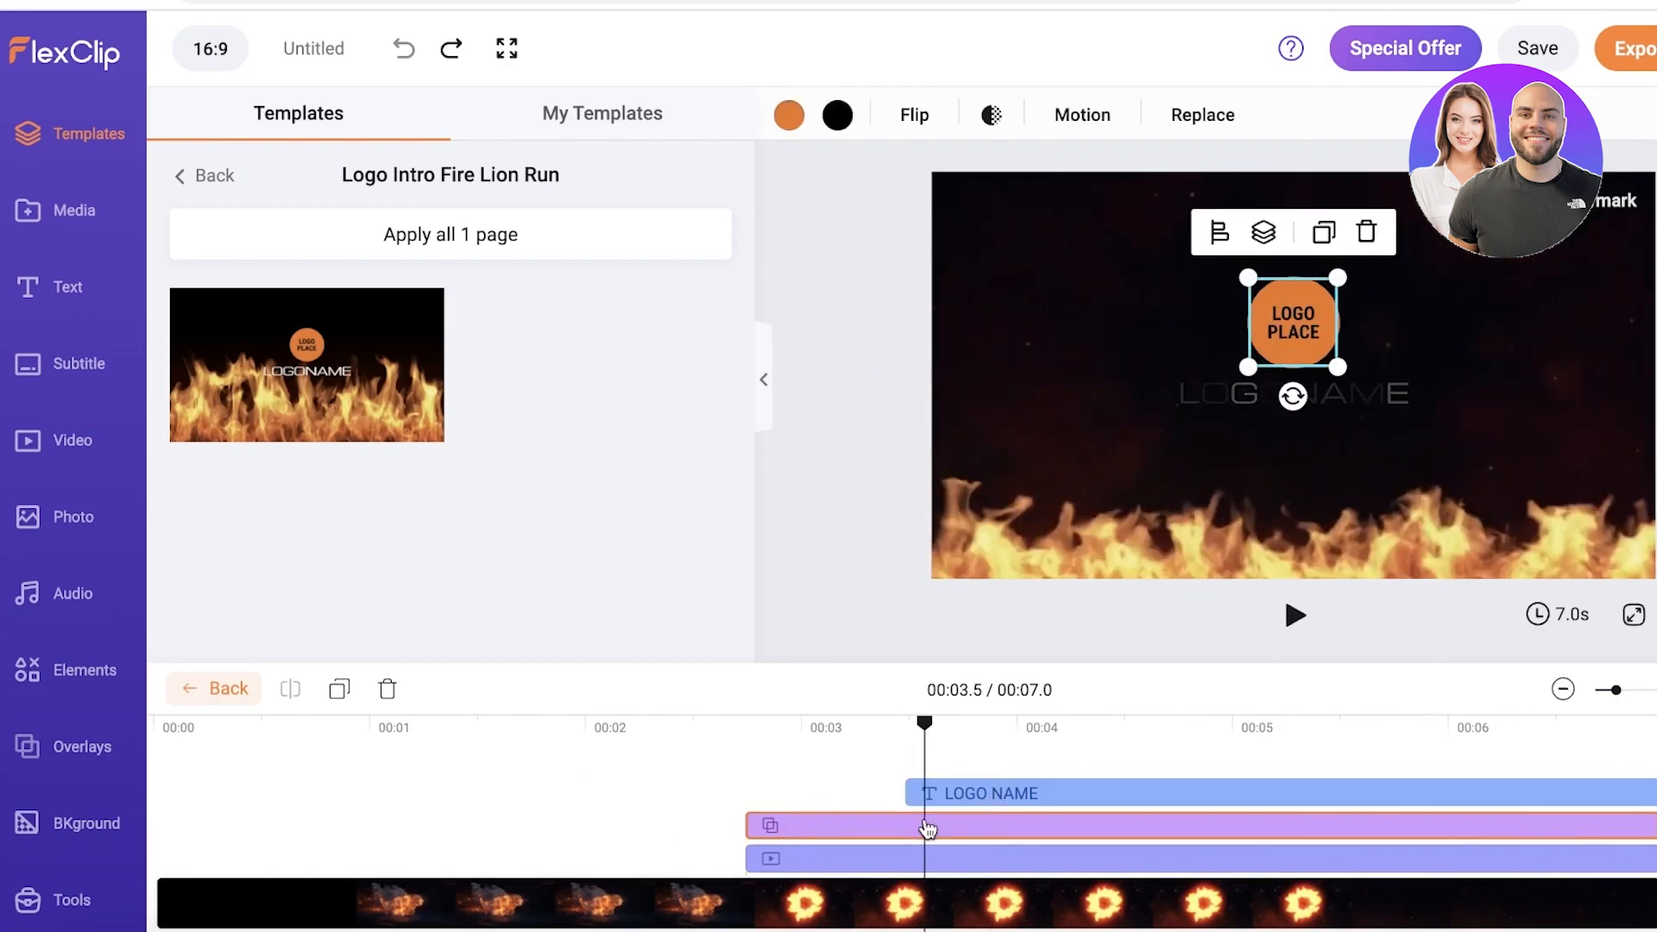
pyautogui.click(844, 859)
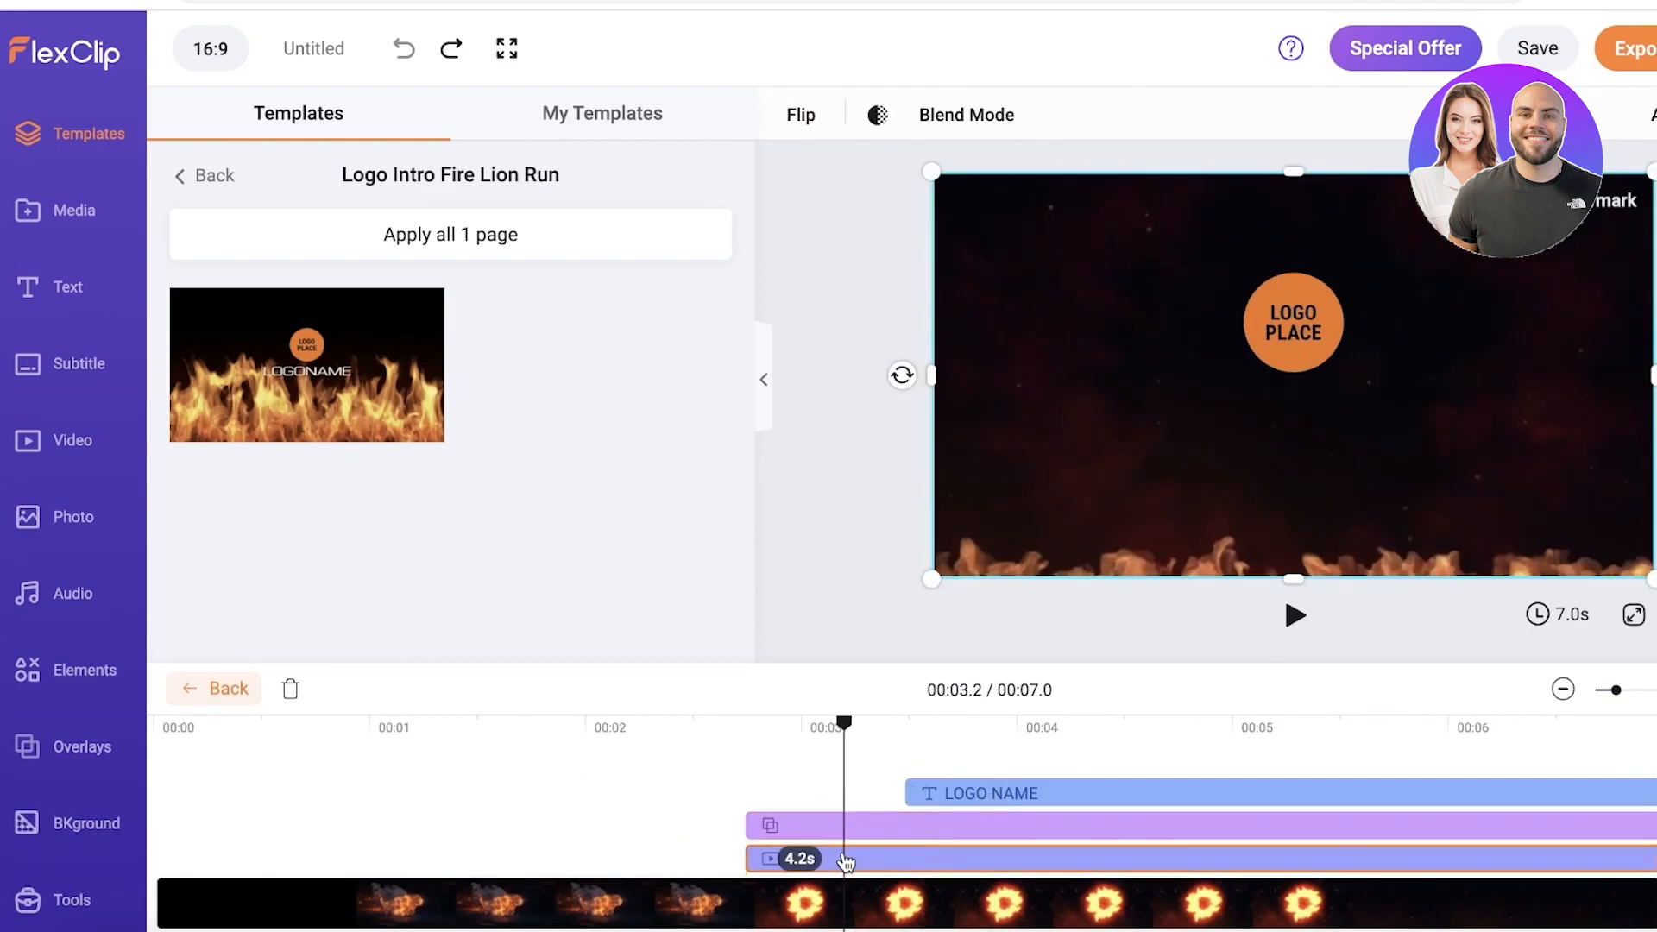
pyautogui.click(36, 286)
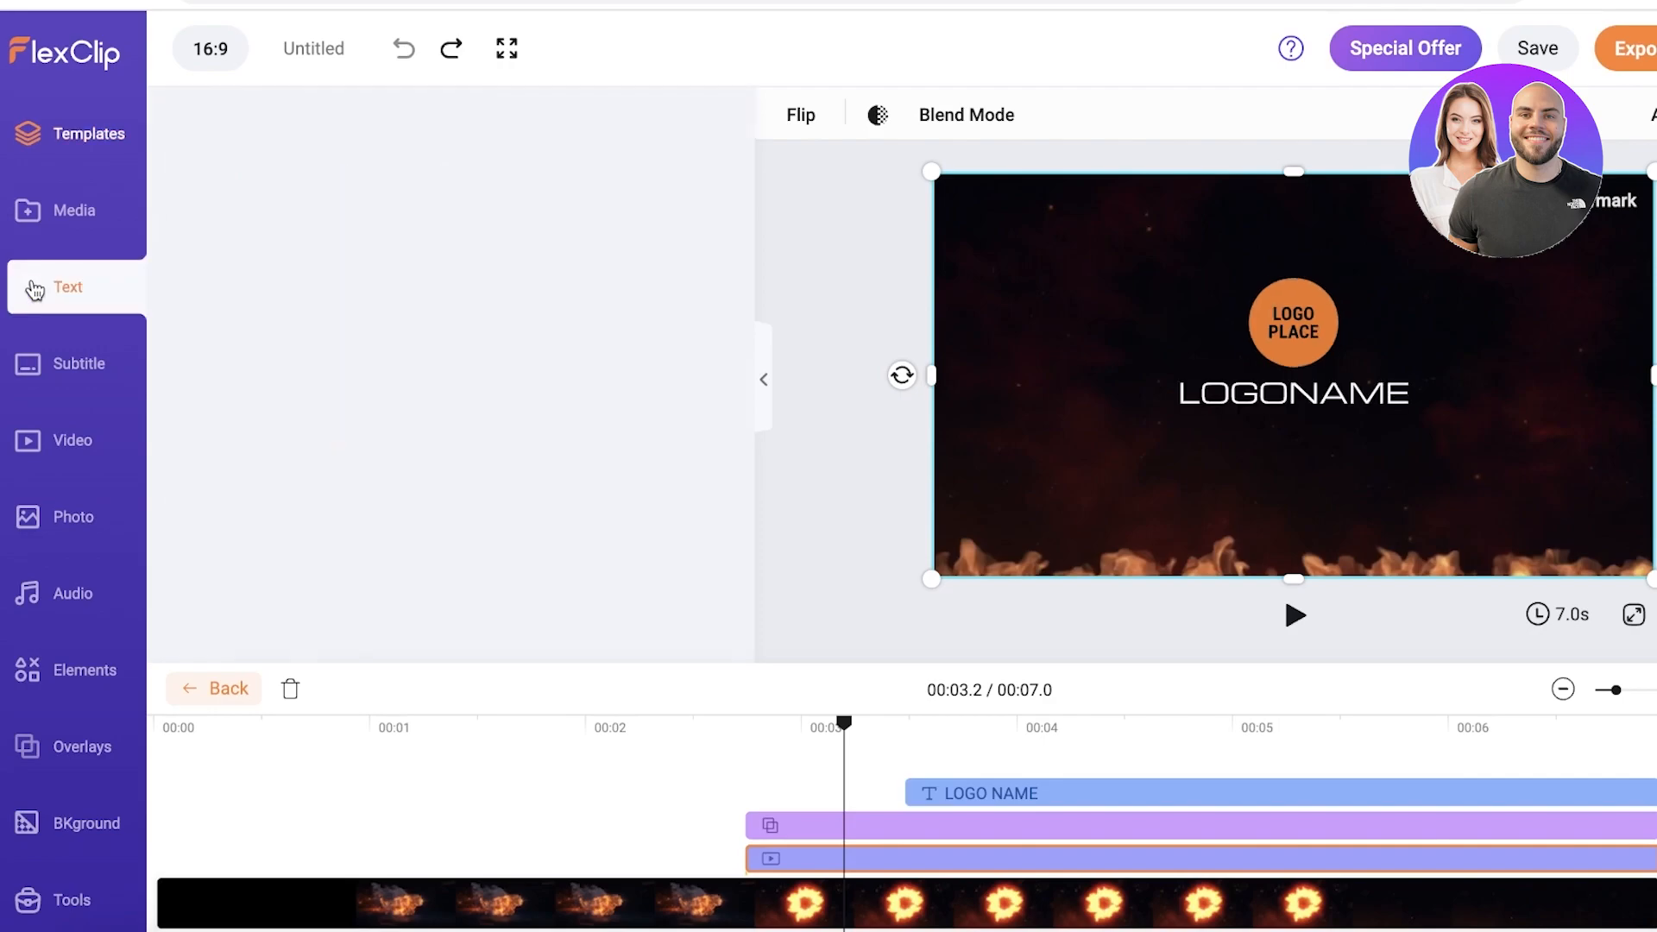
# Step: Browse the Text, Subtitle, Video, Photo and Audio sidebar libraries
pyautogui.click(67, 287)
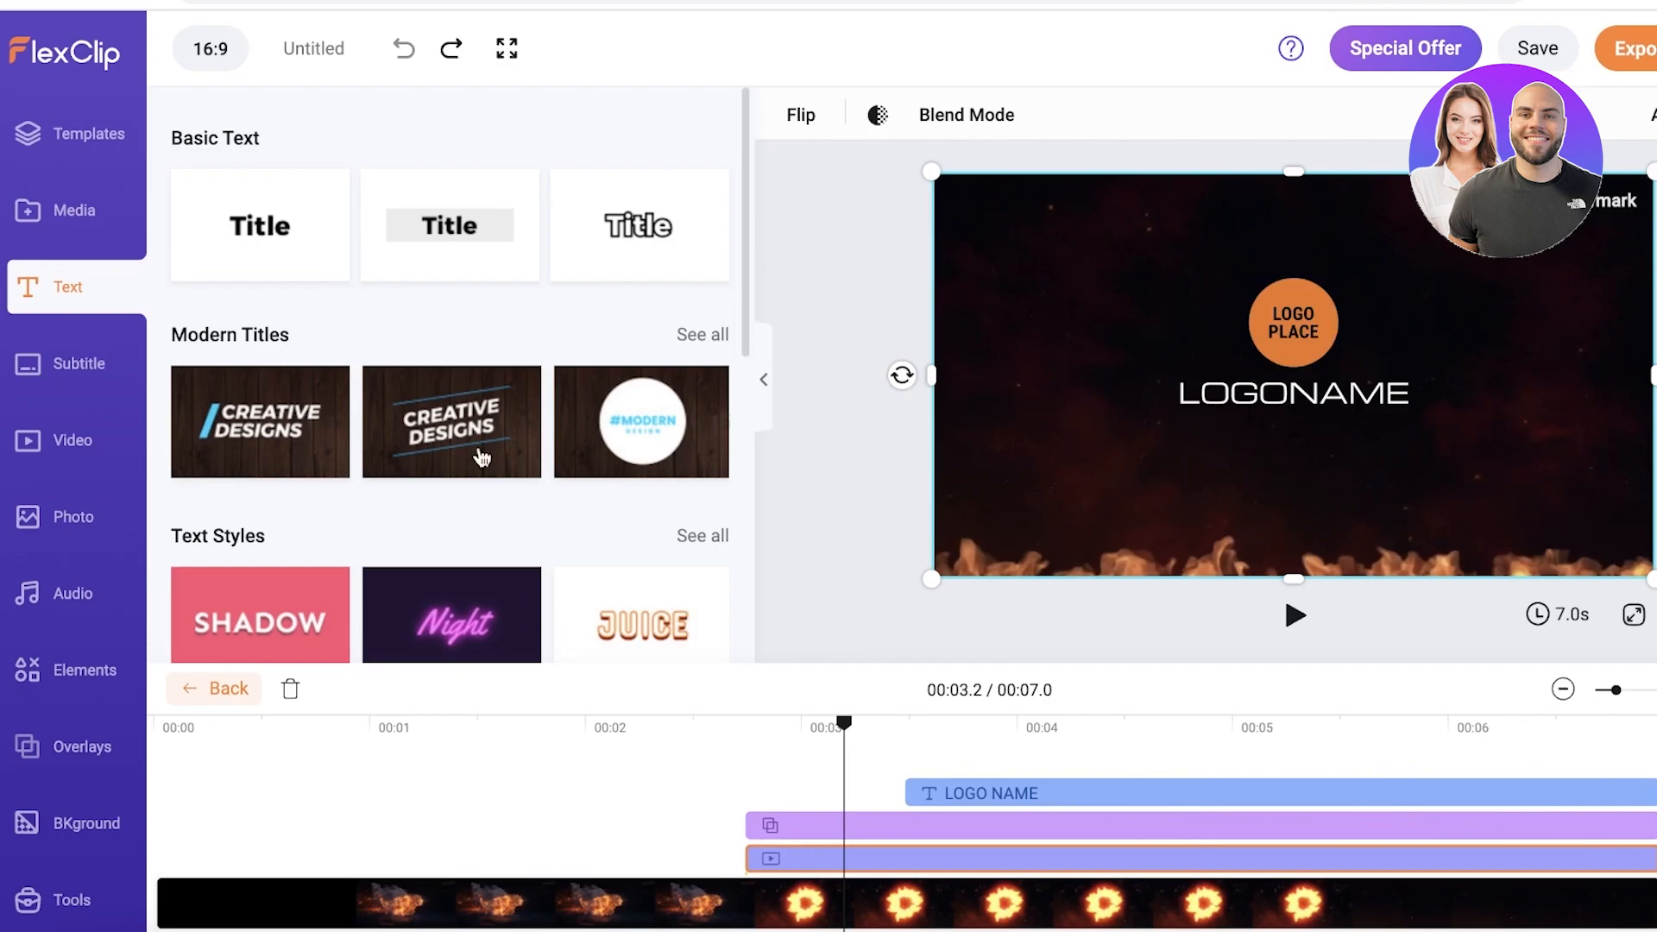
pyautogui.click(68, 364)
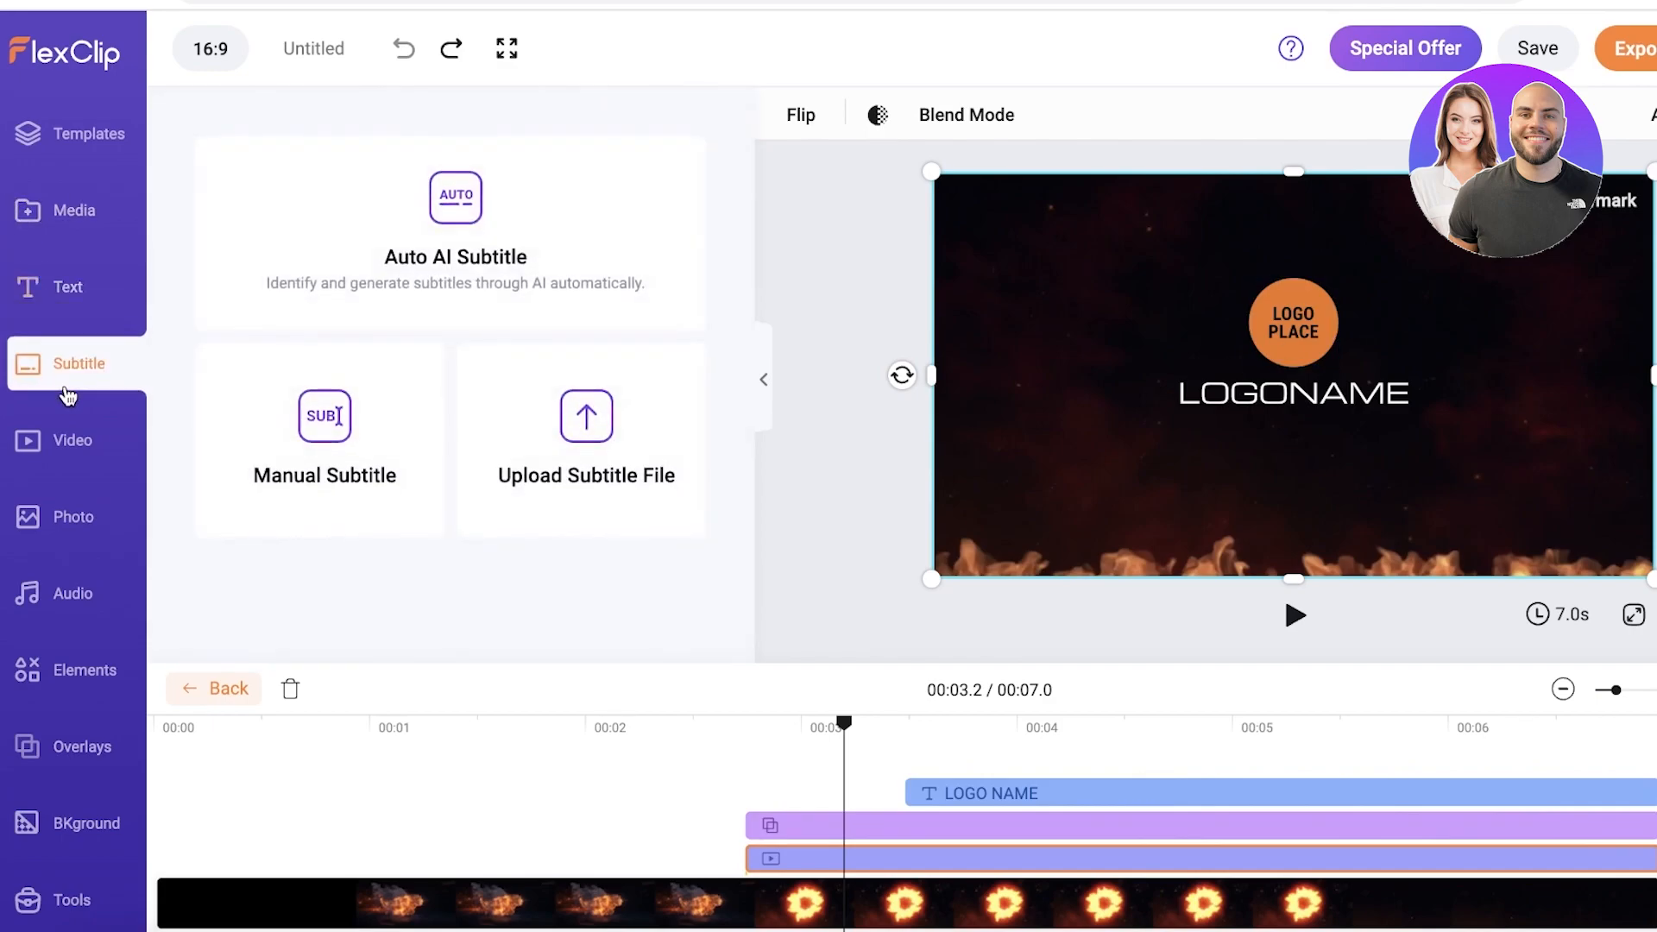
pyautogui.moveTo(404, 219)
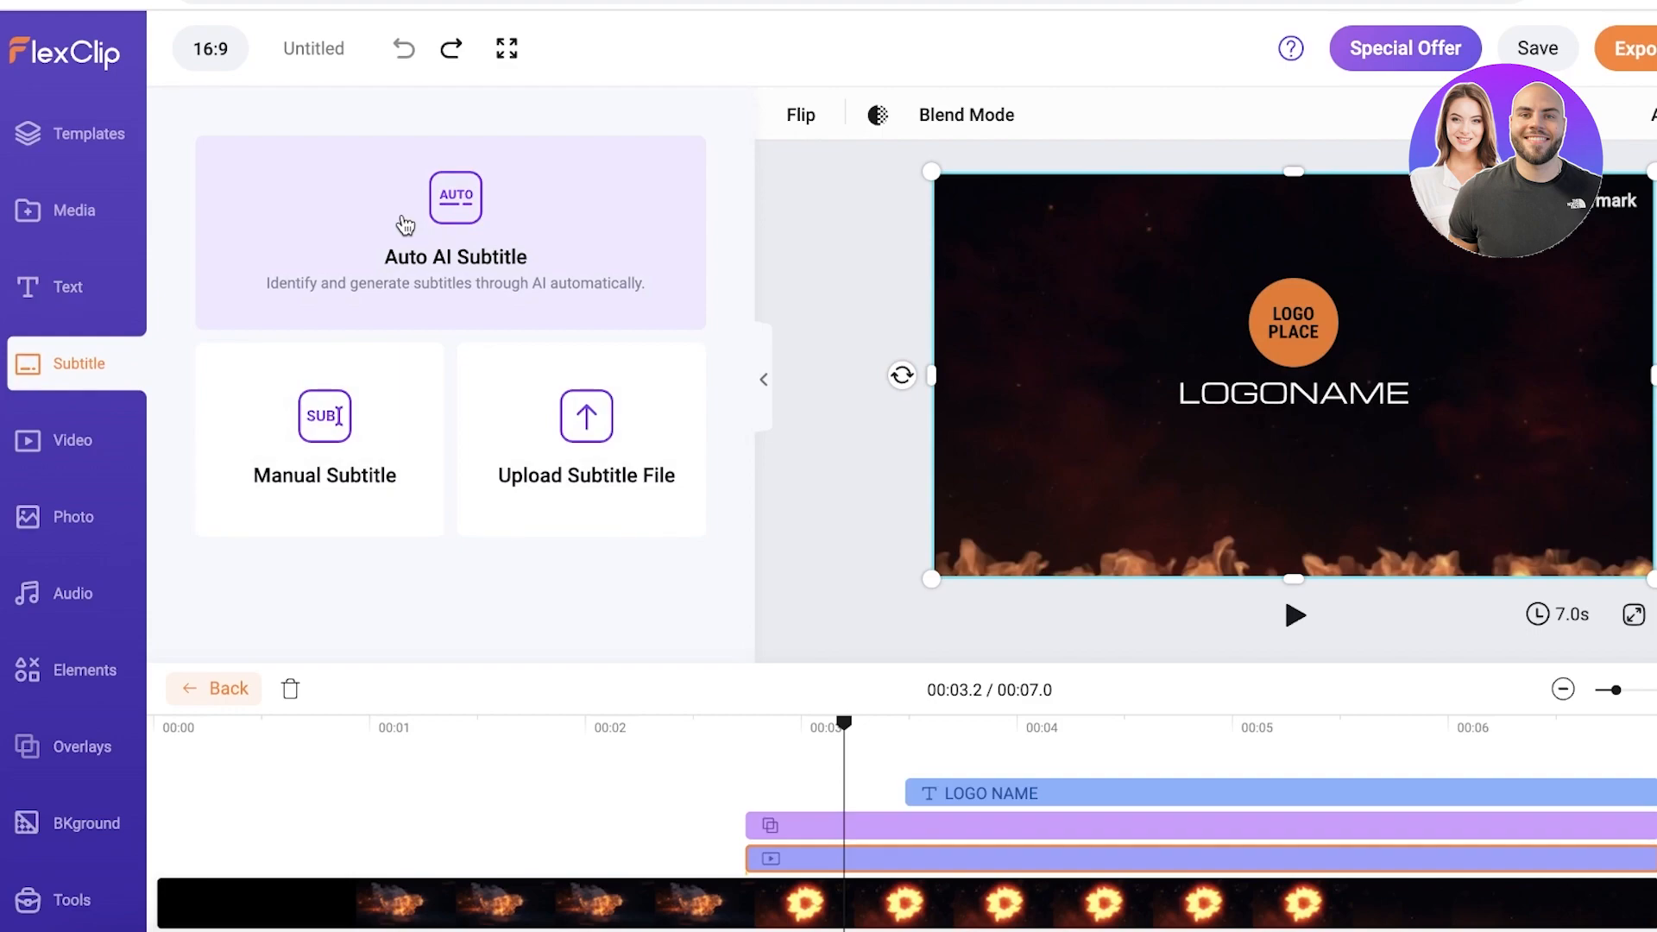
pyautogui.click(72, 440)
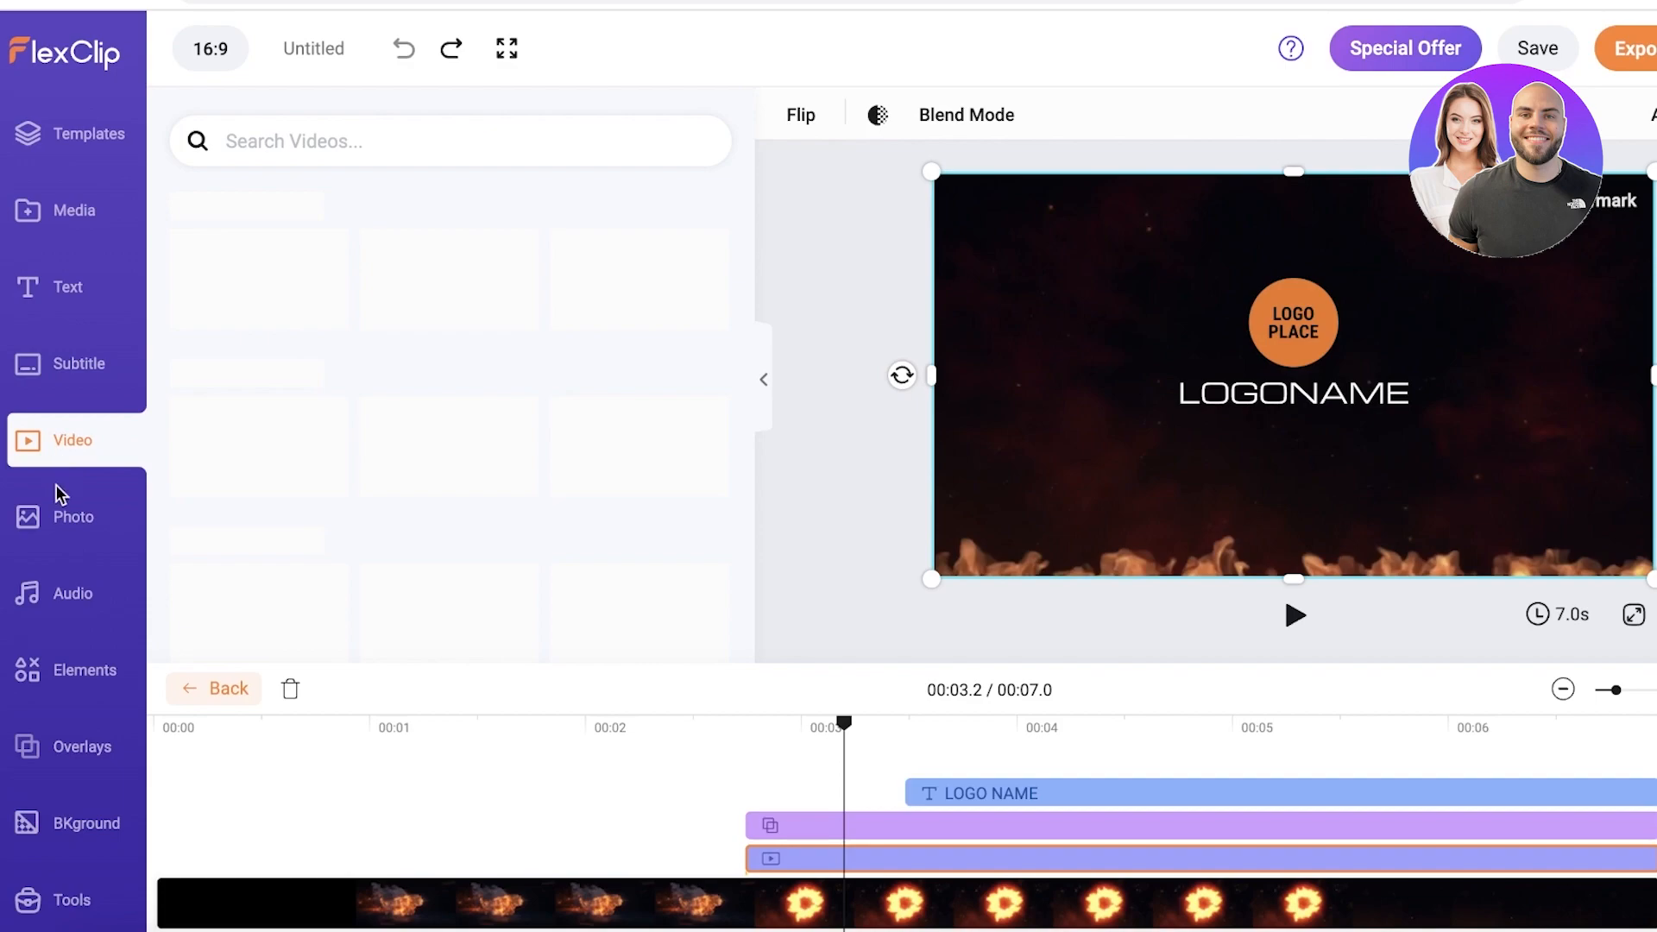
pyautogui.click(72, 516)
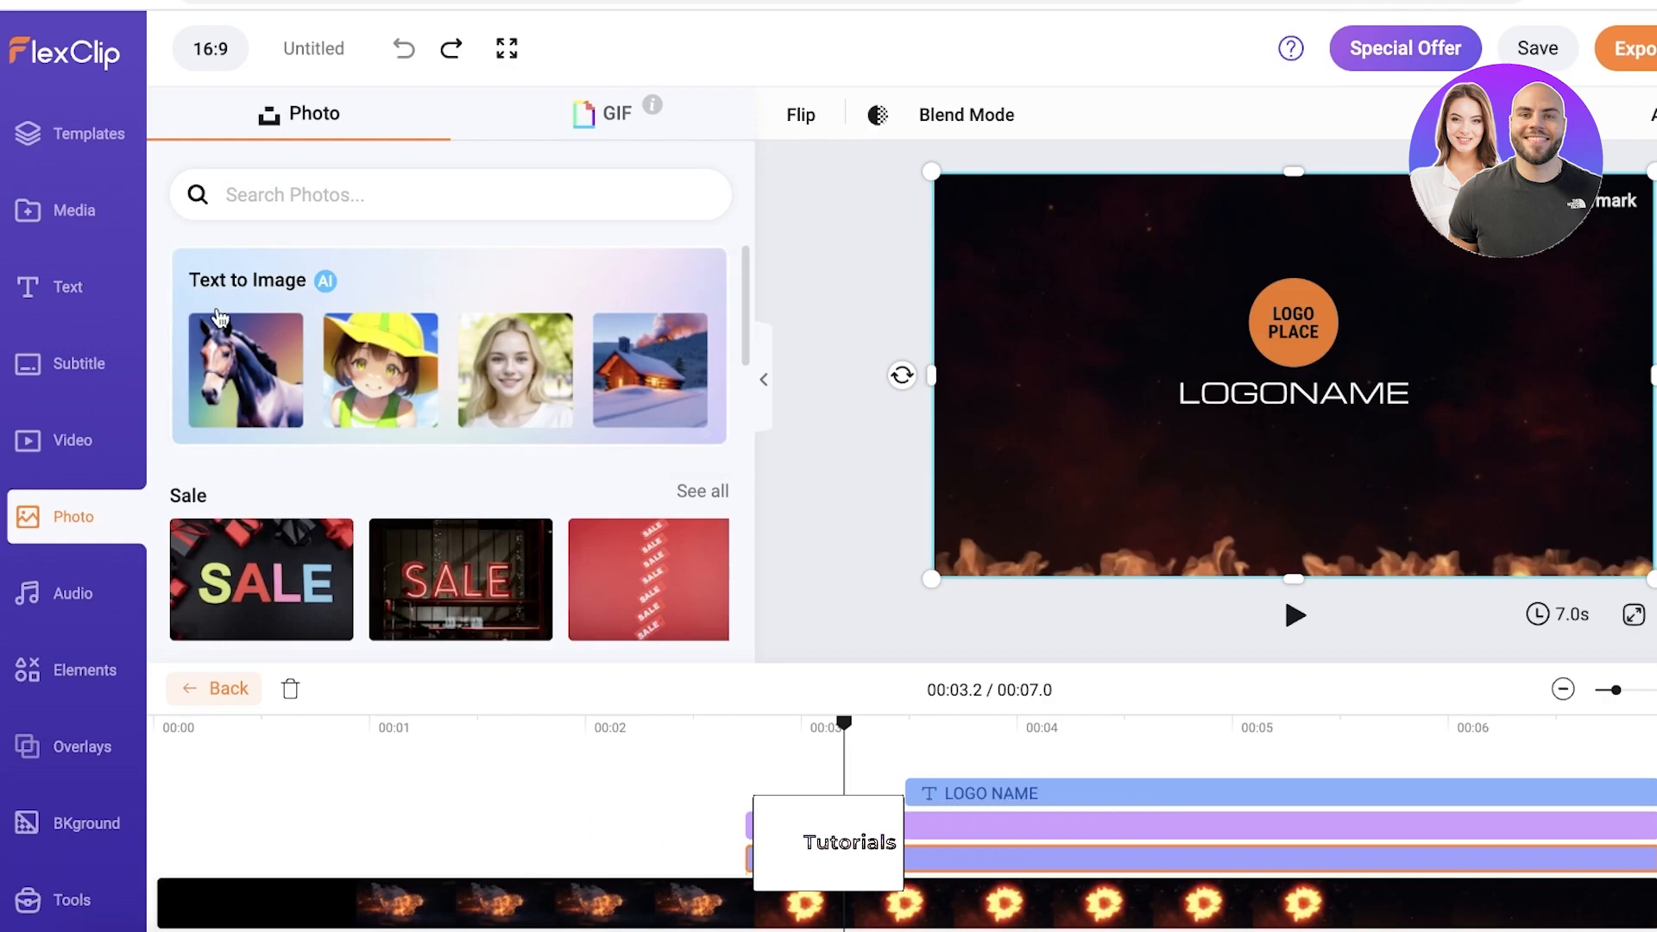
pyautogui.click(72, 592)
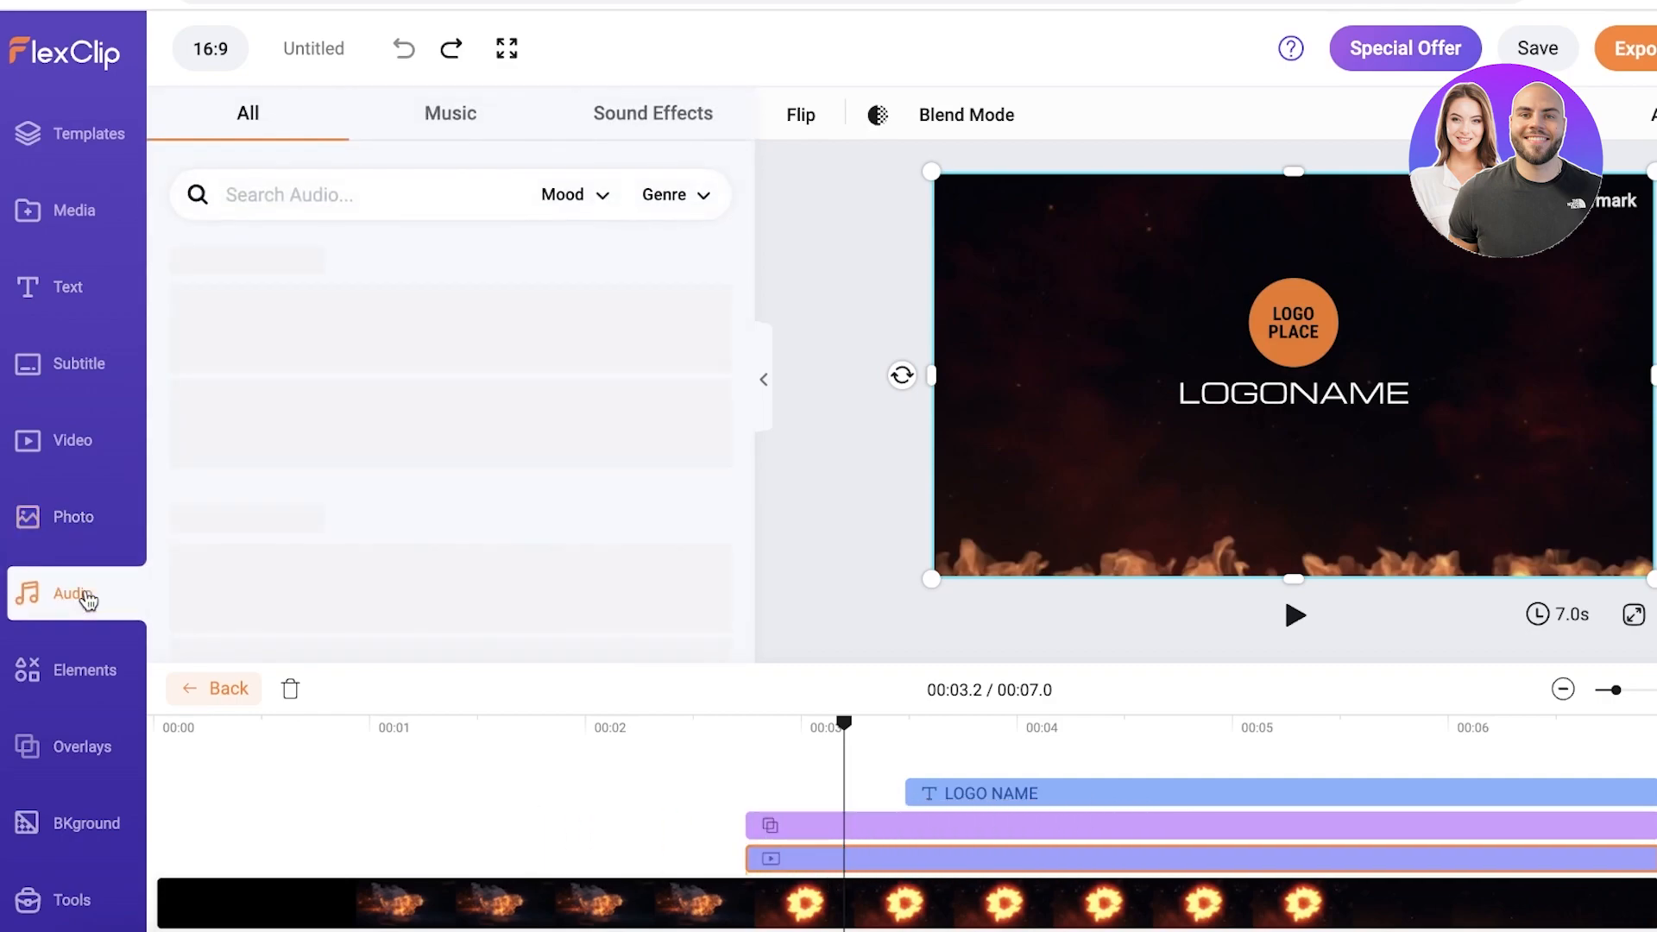
pyautogui.moveTo(40, 642)
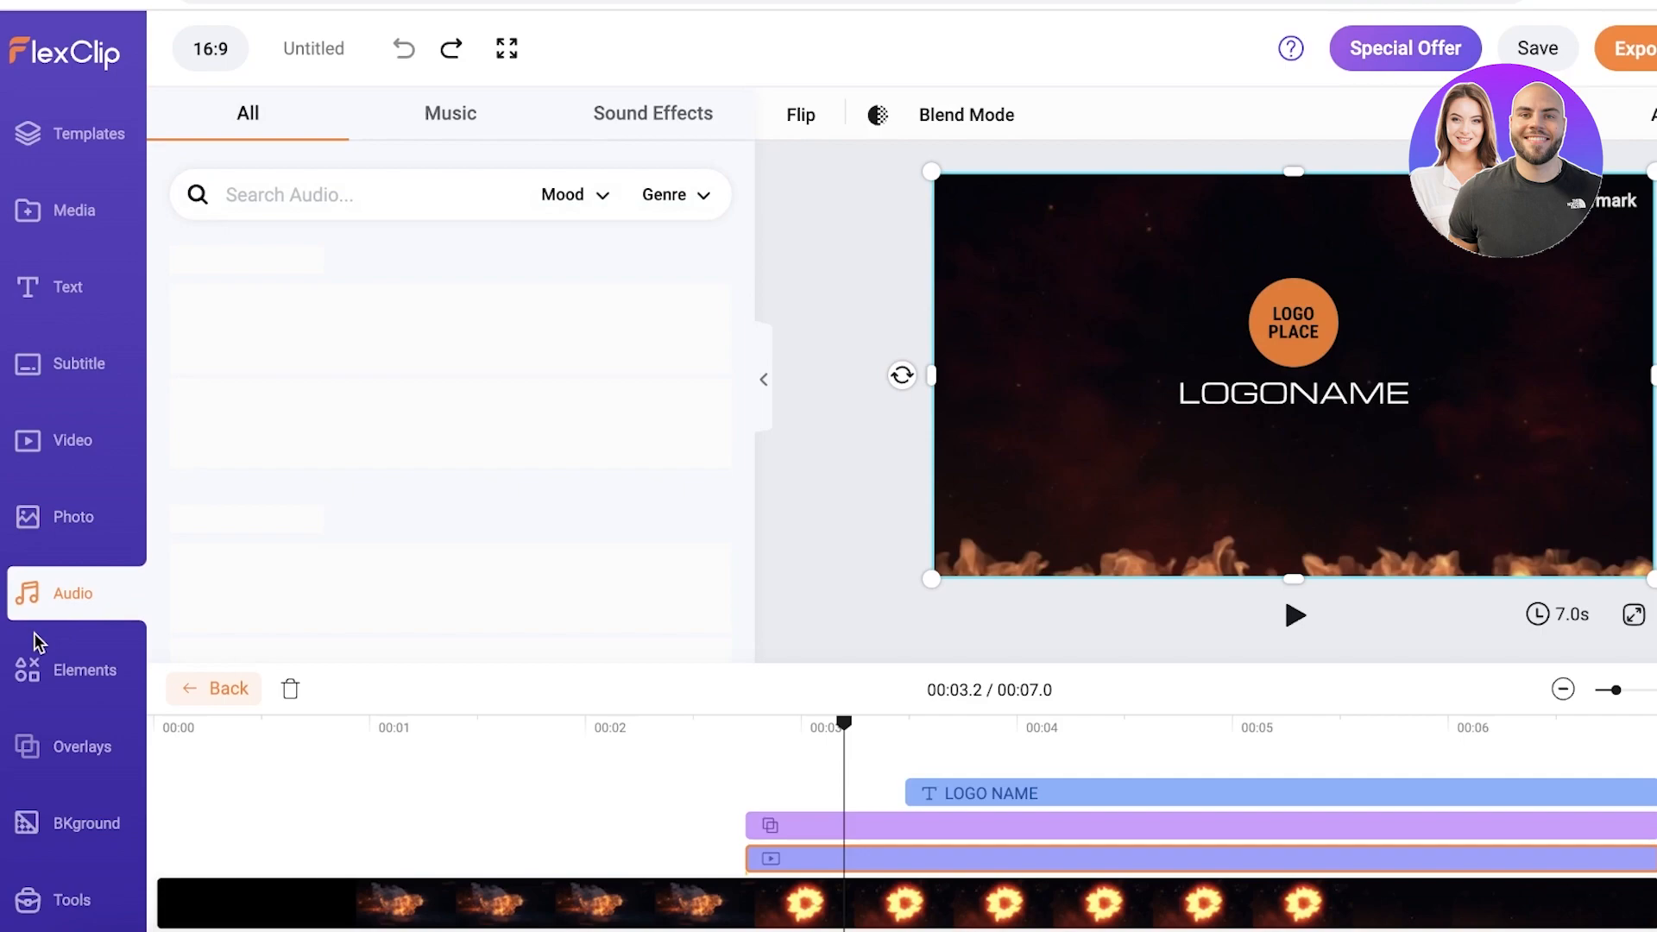
# Step: Browse Elements and Background videos, then reach the AI Tools collection
pyautogui.click(86, 669)
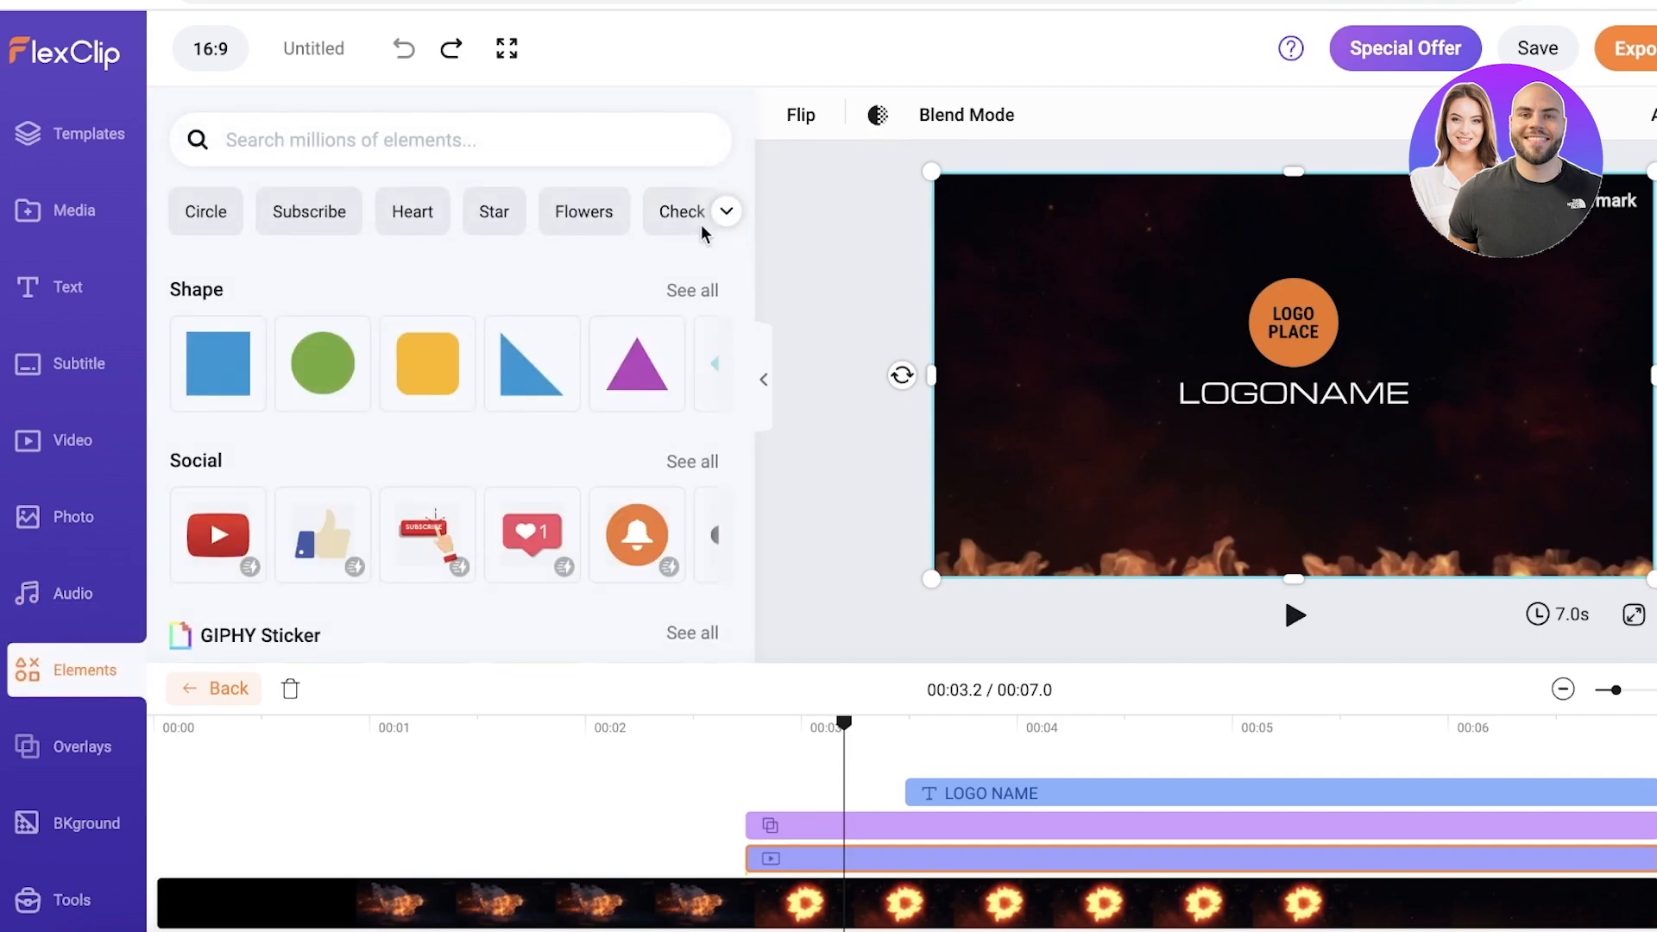
pyautogui.scroll(-3)
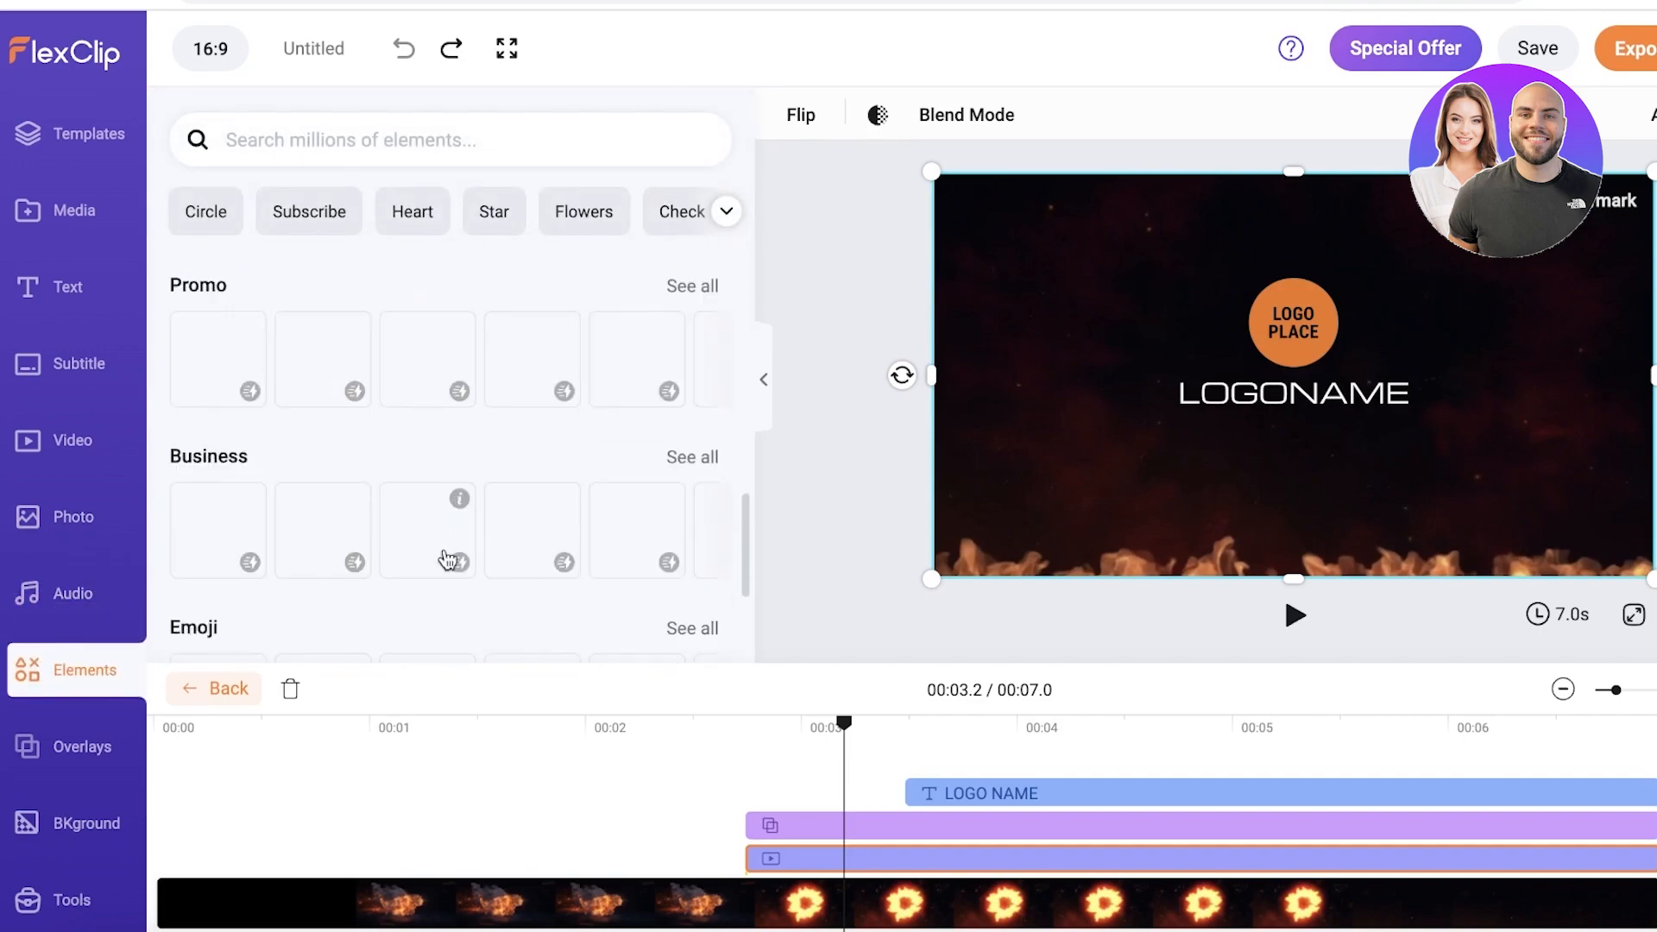
pyautogui.scroll(-3)
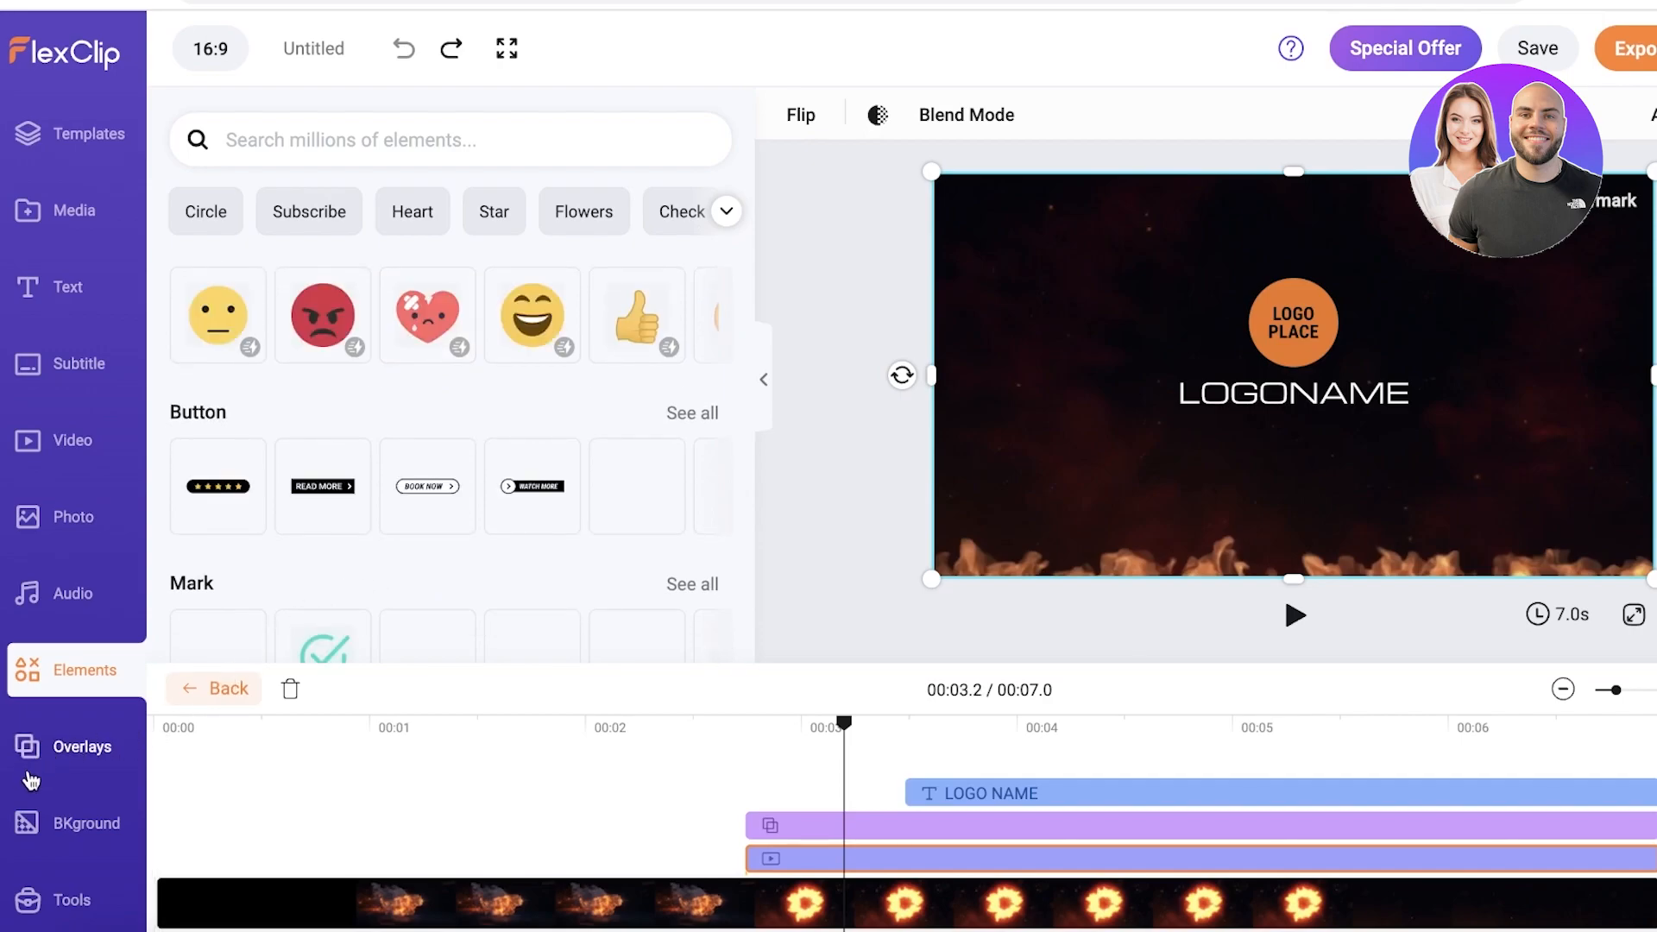
pyautogui.click(86, 823)
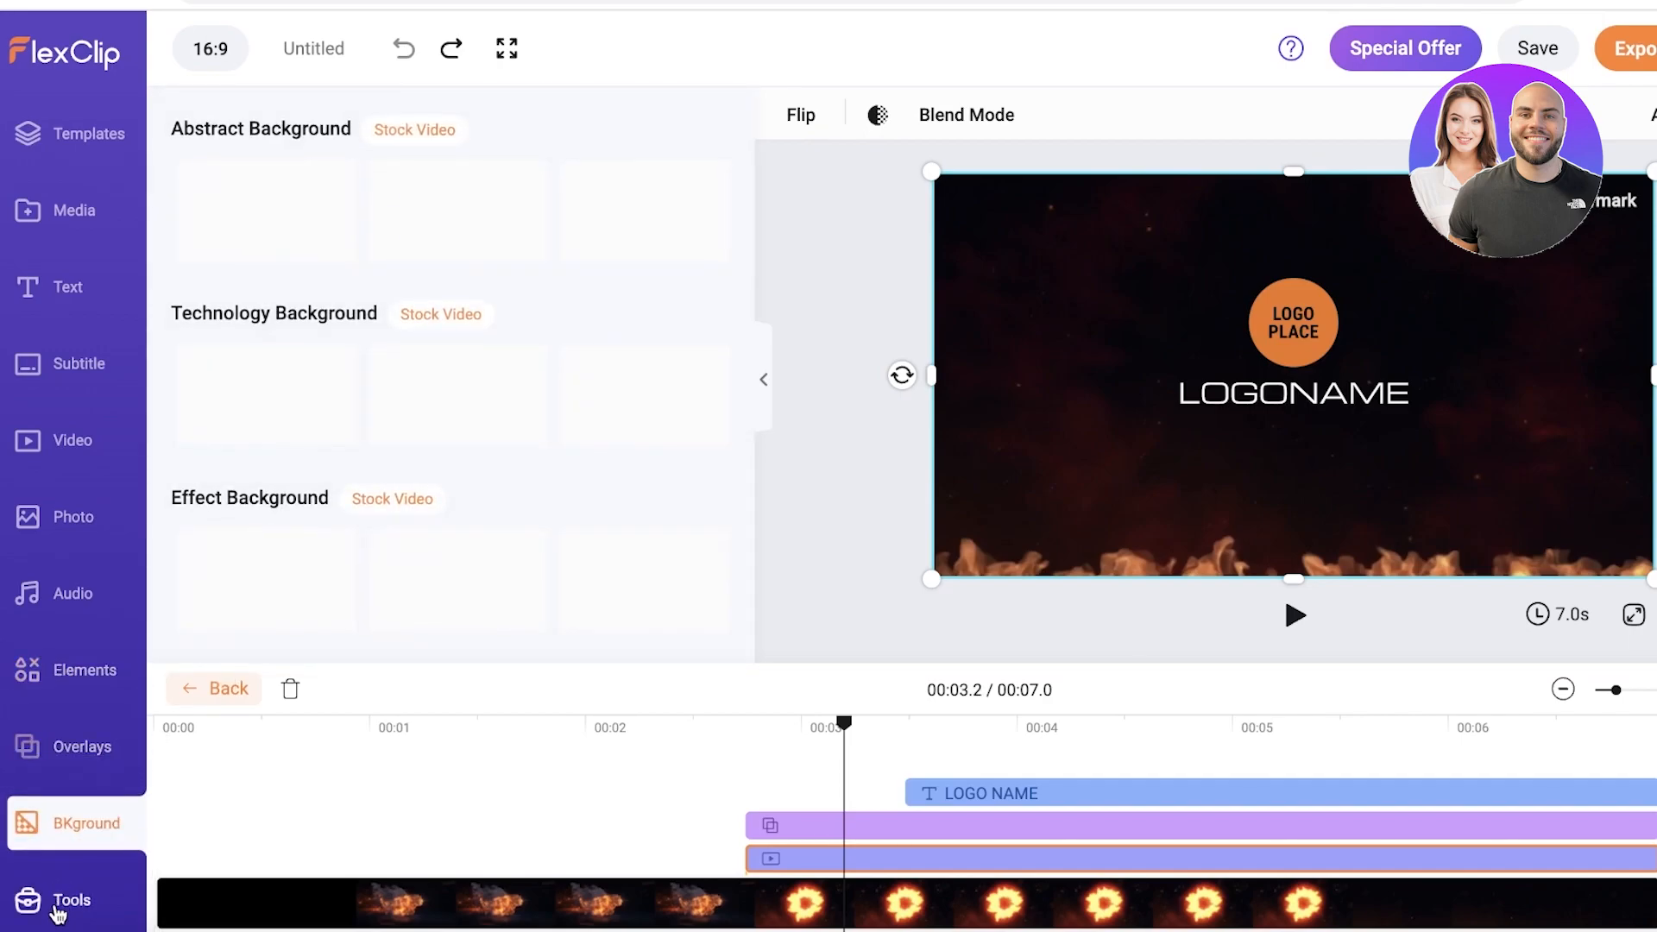
pyautogui.click(71, 899)
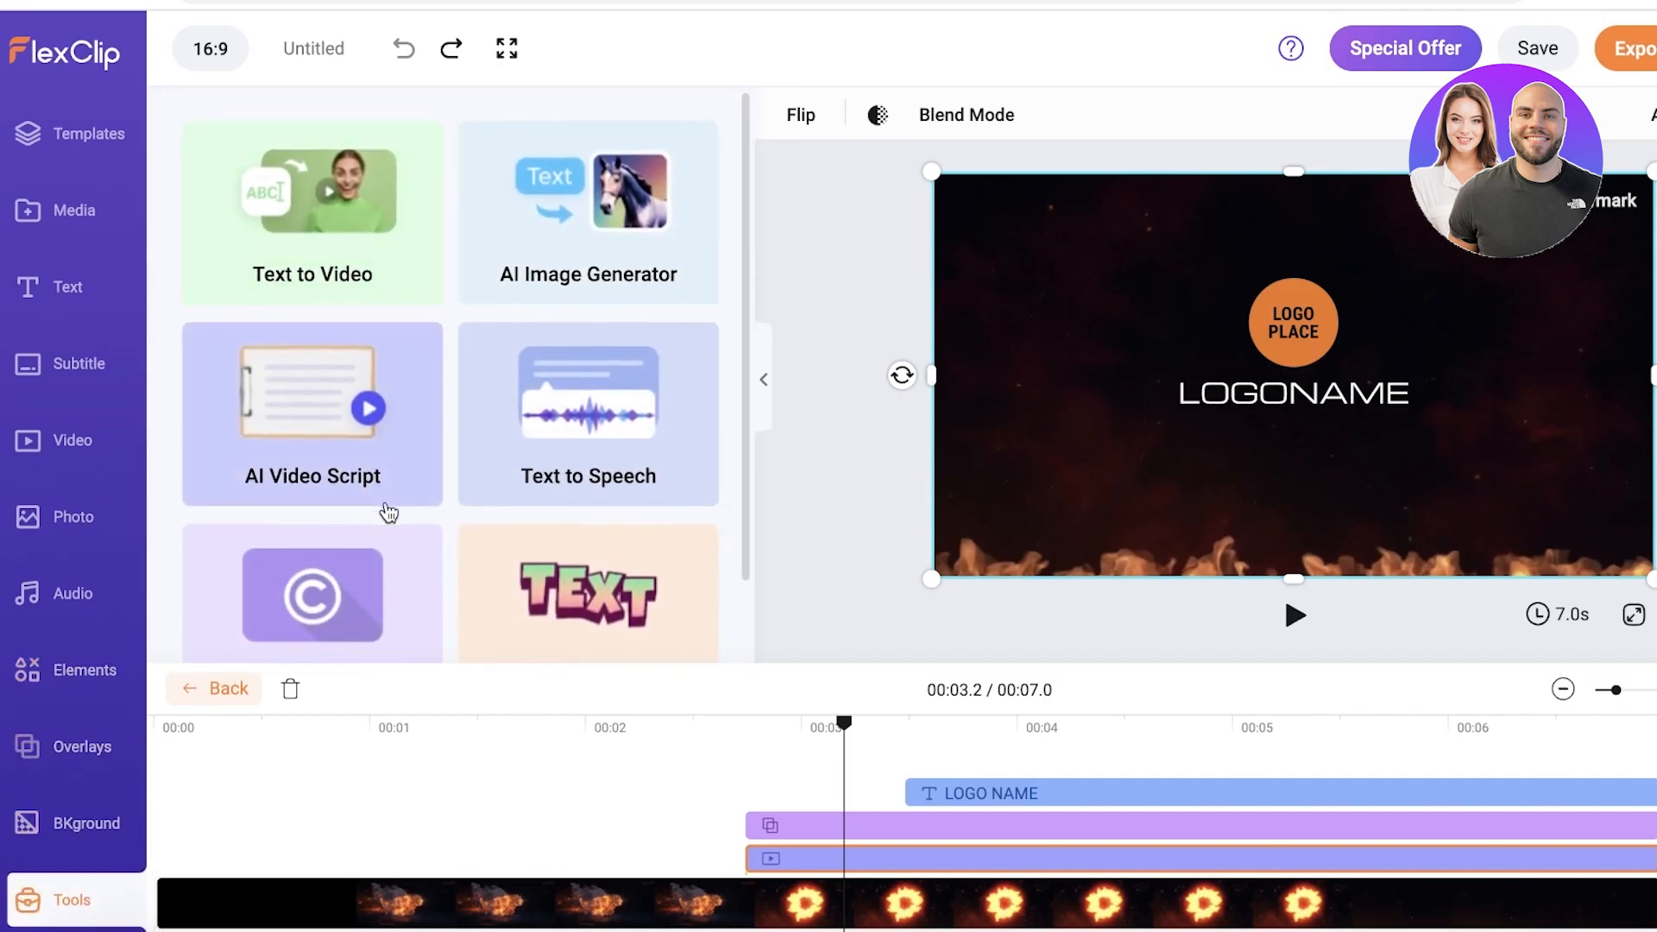
pyautogui.moveTo(512, 426)
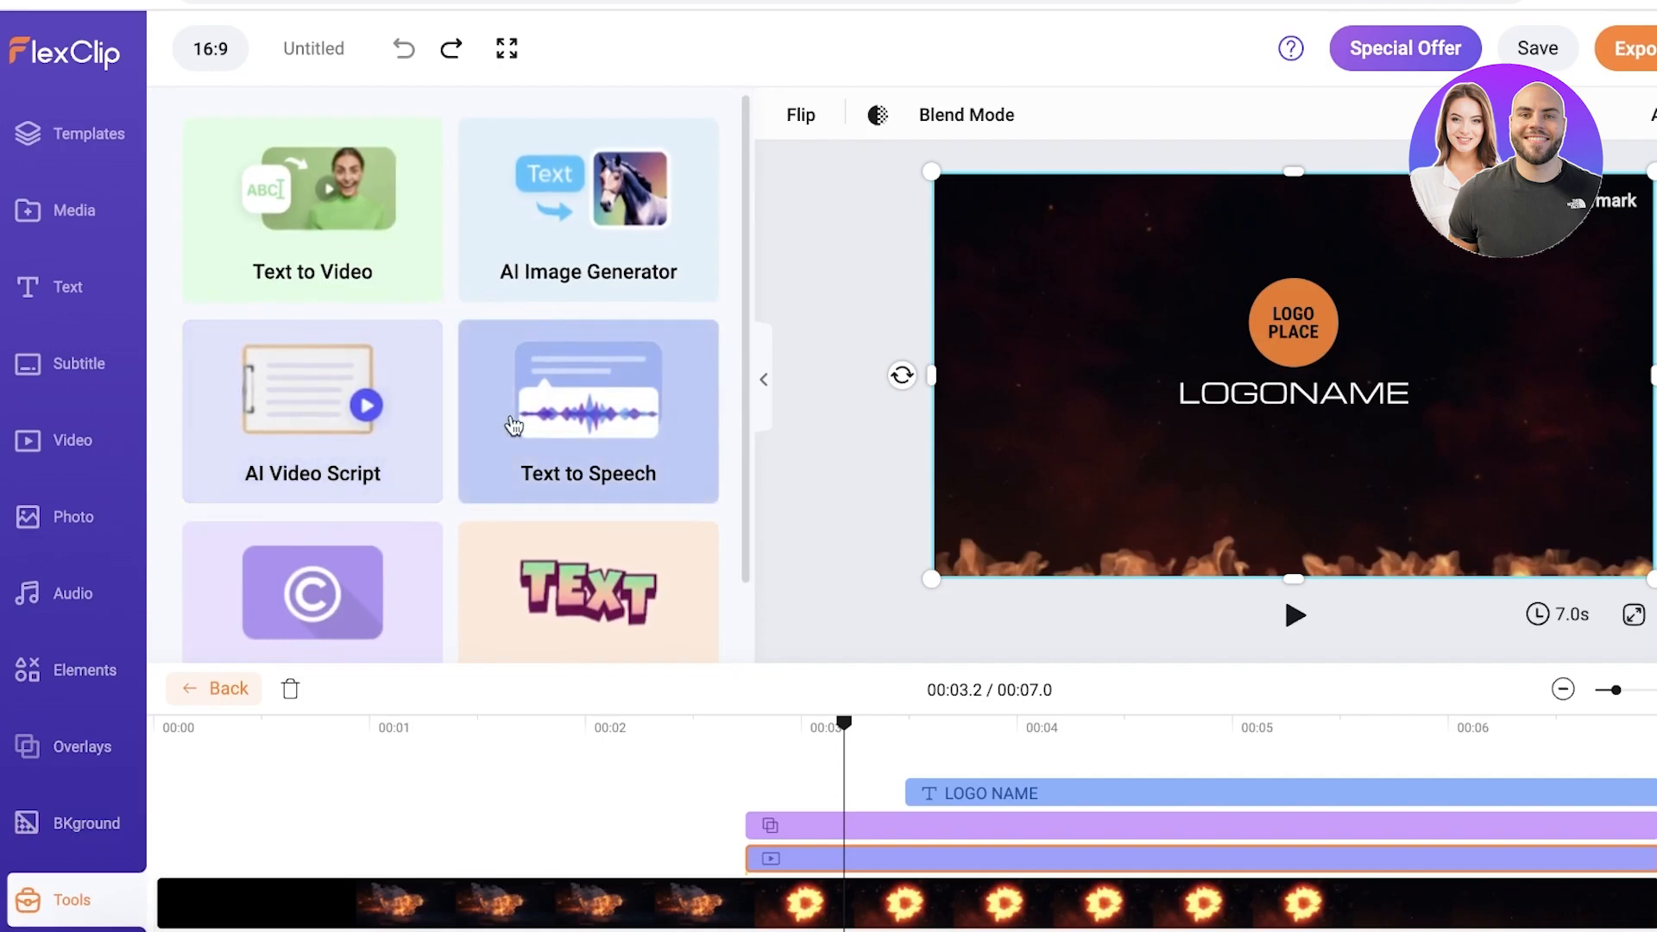
pyautogui.scroll(-3)
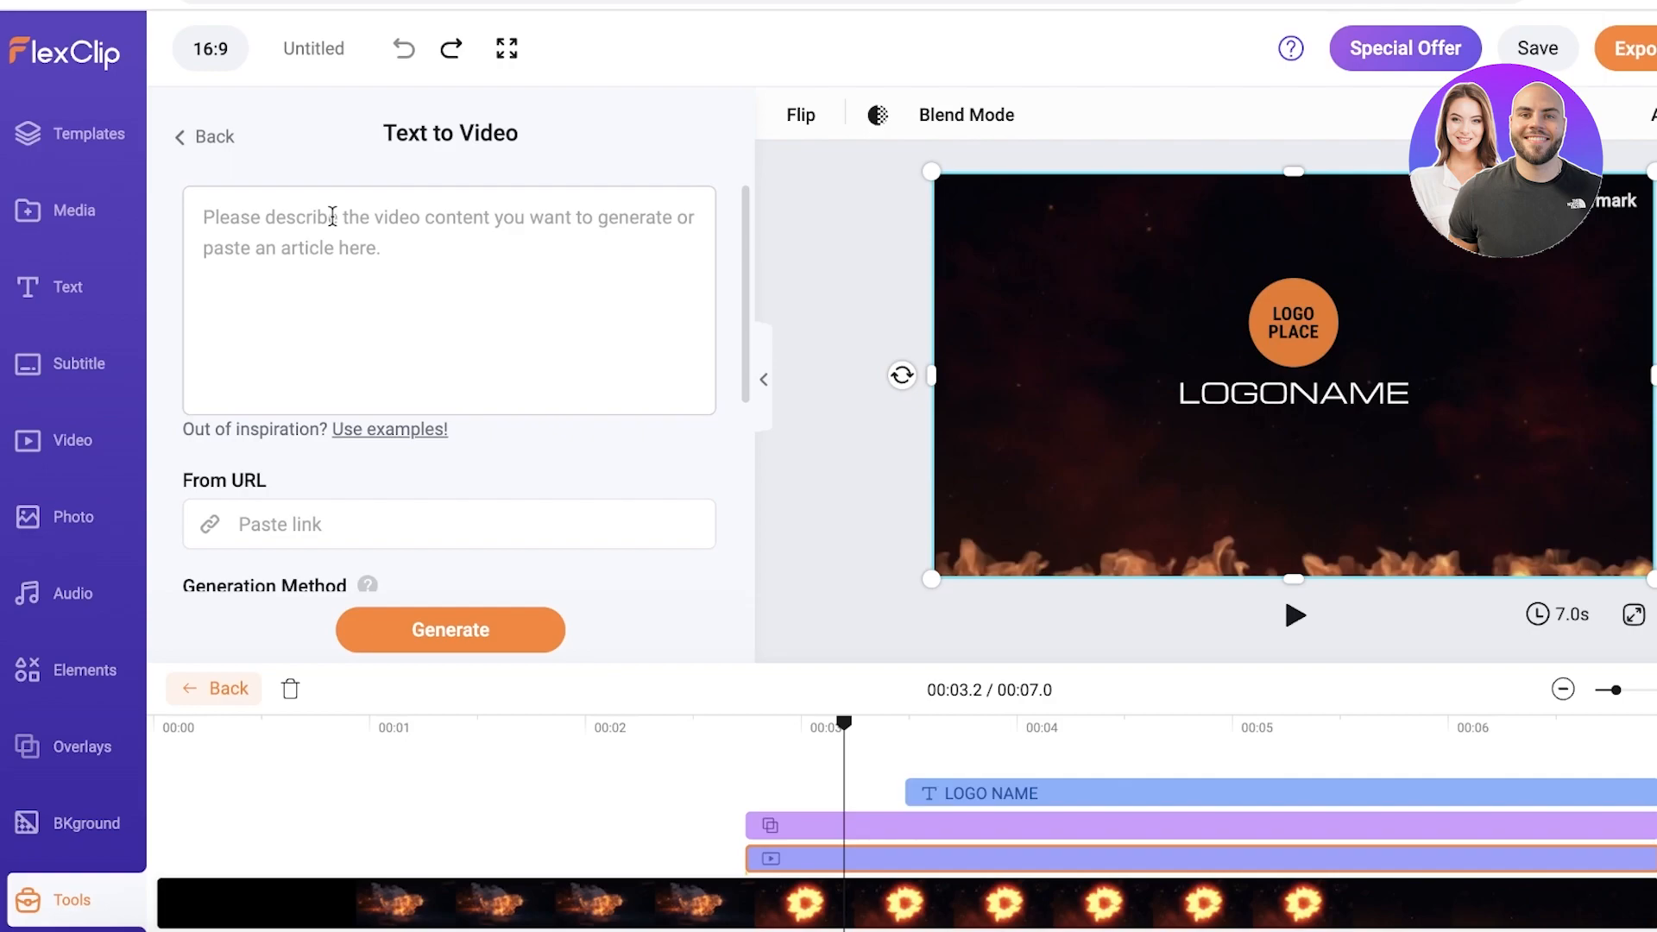
# Step: Fill the Christmas discount-codes example prompt, review subtitle styles, and generate with AI Creation
pyautogui.click(388, 430)
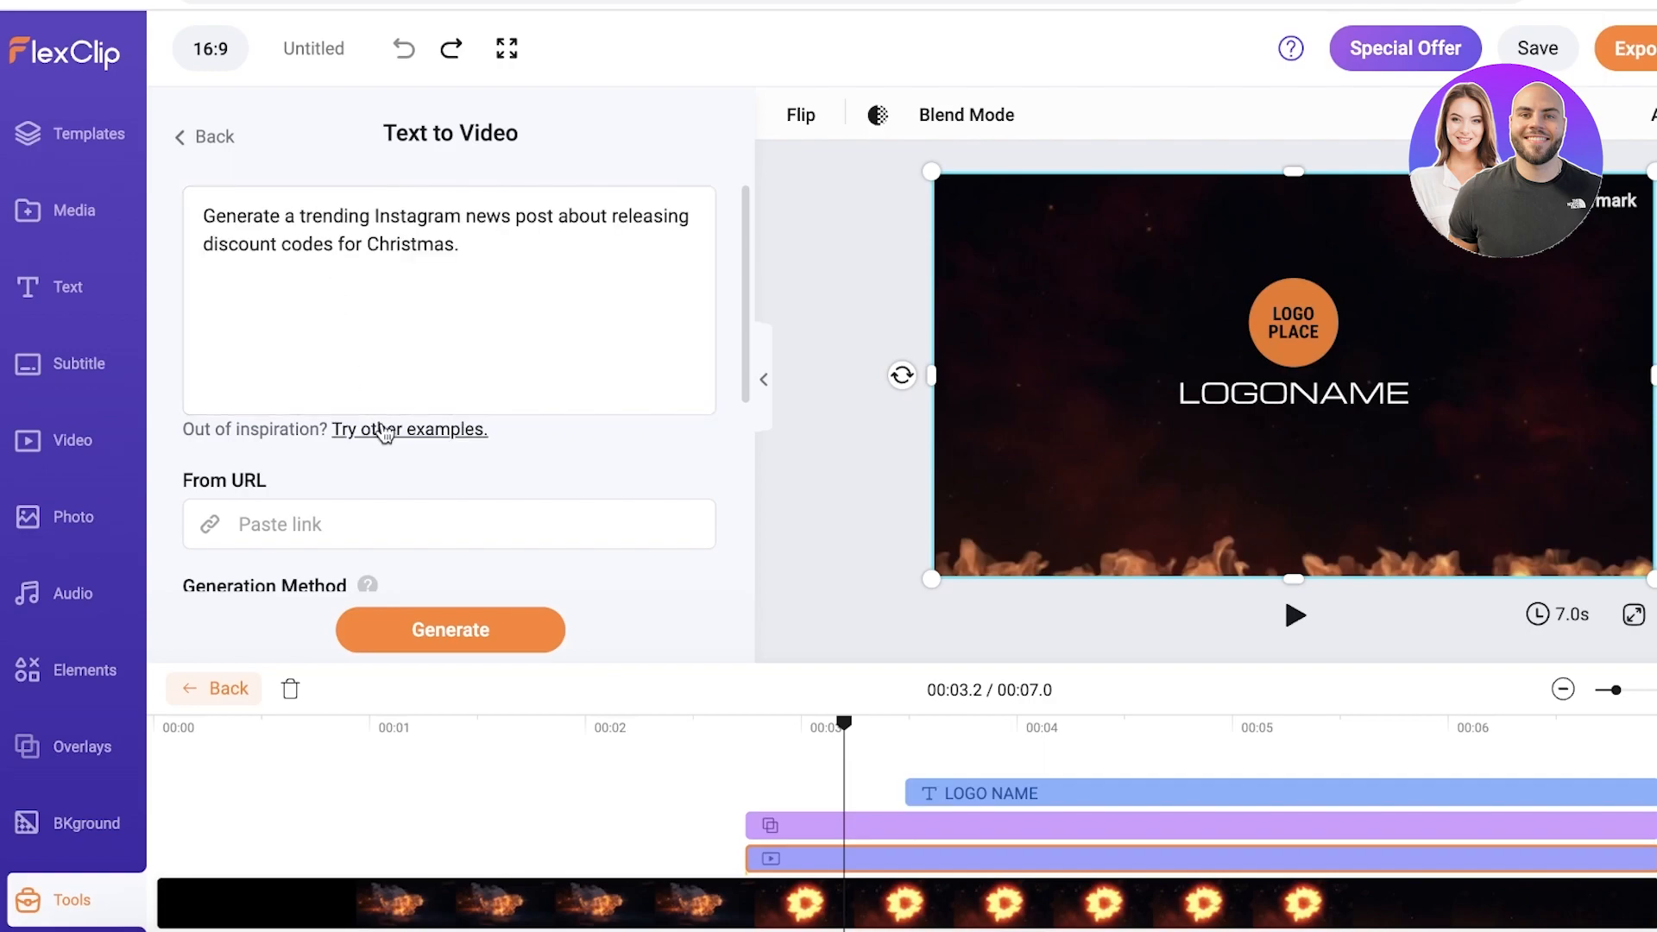
pyautogui.moveTo(505, 487)
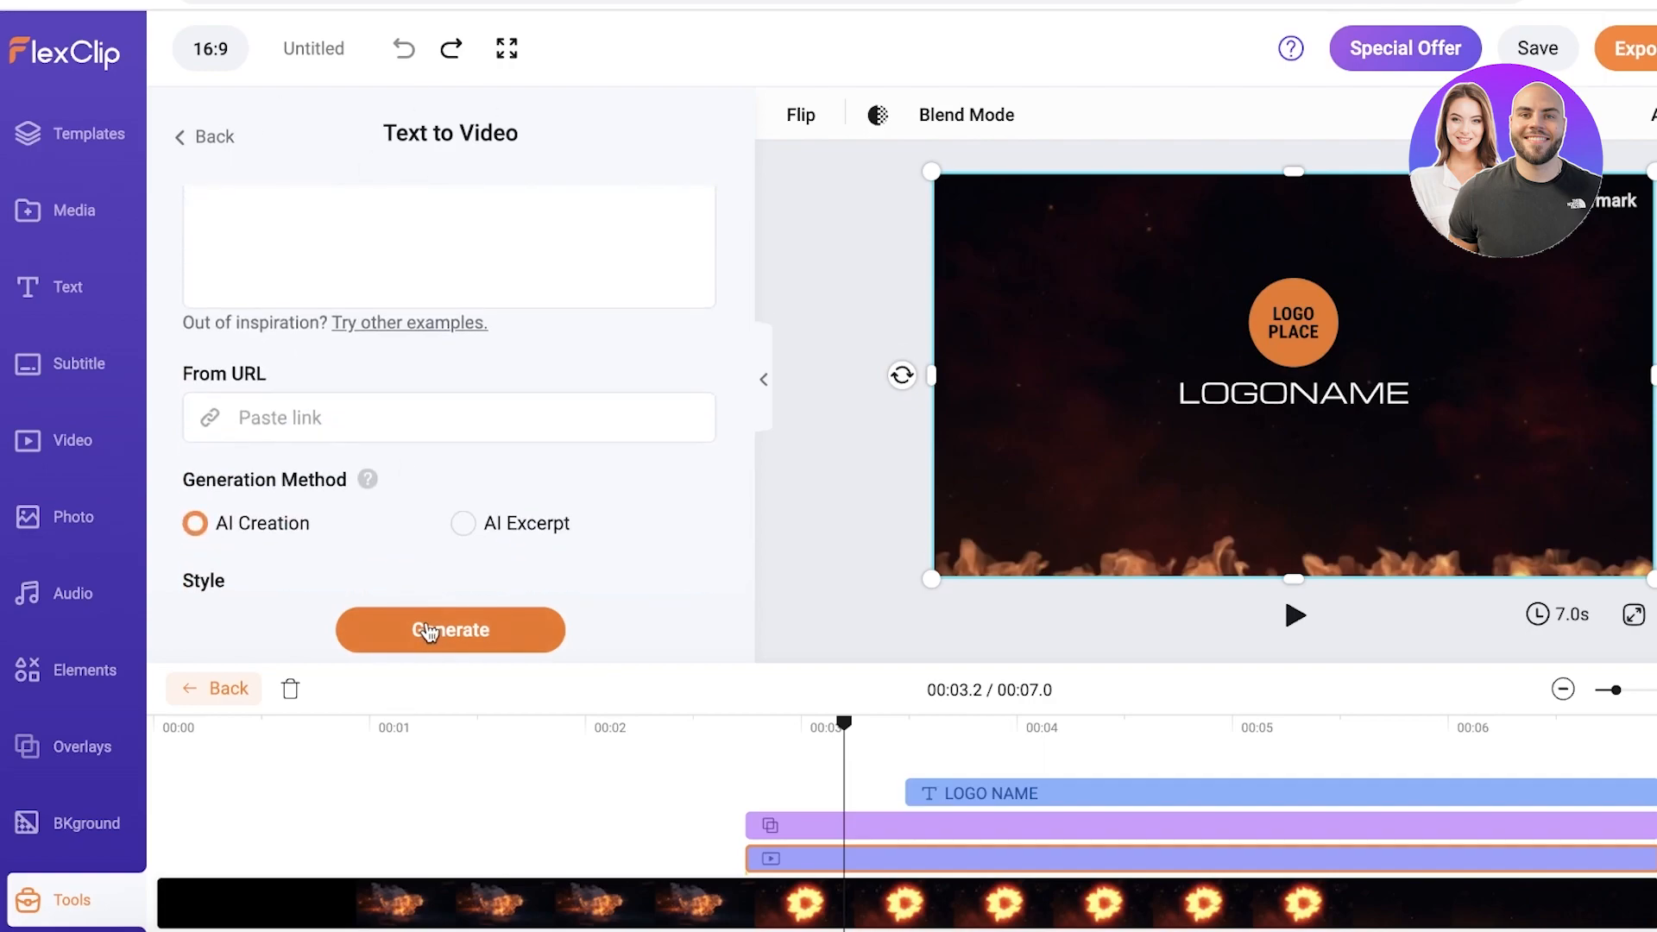
pyautogui.click(449, 630)
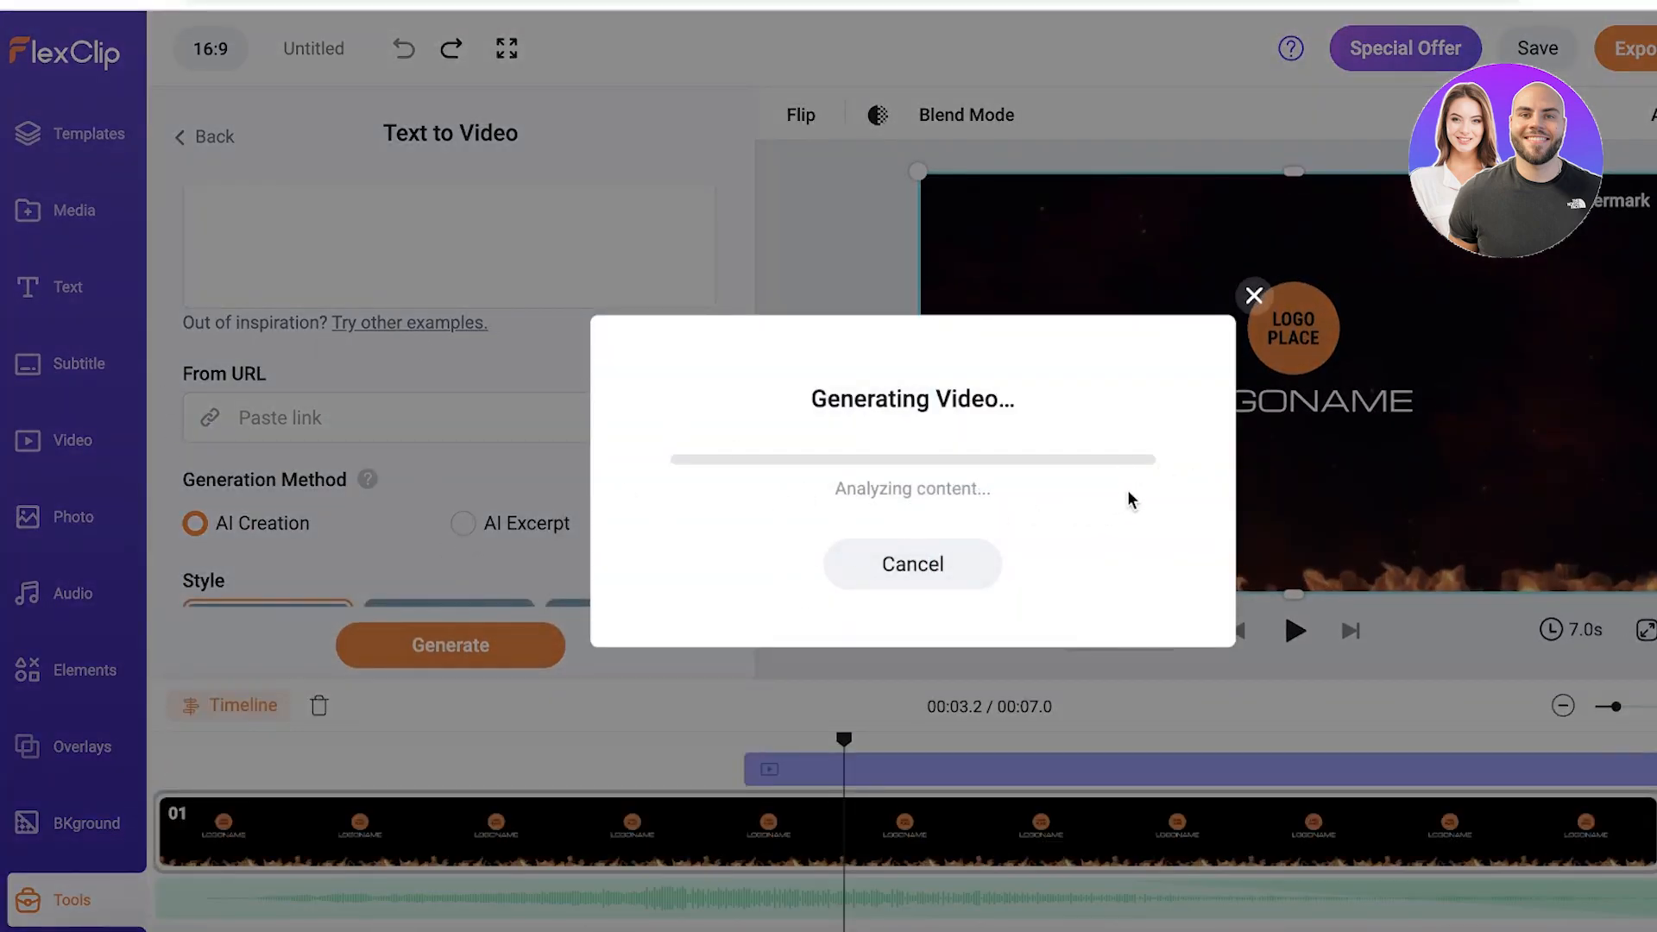
pyautogui.click(911, 562)
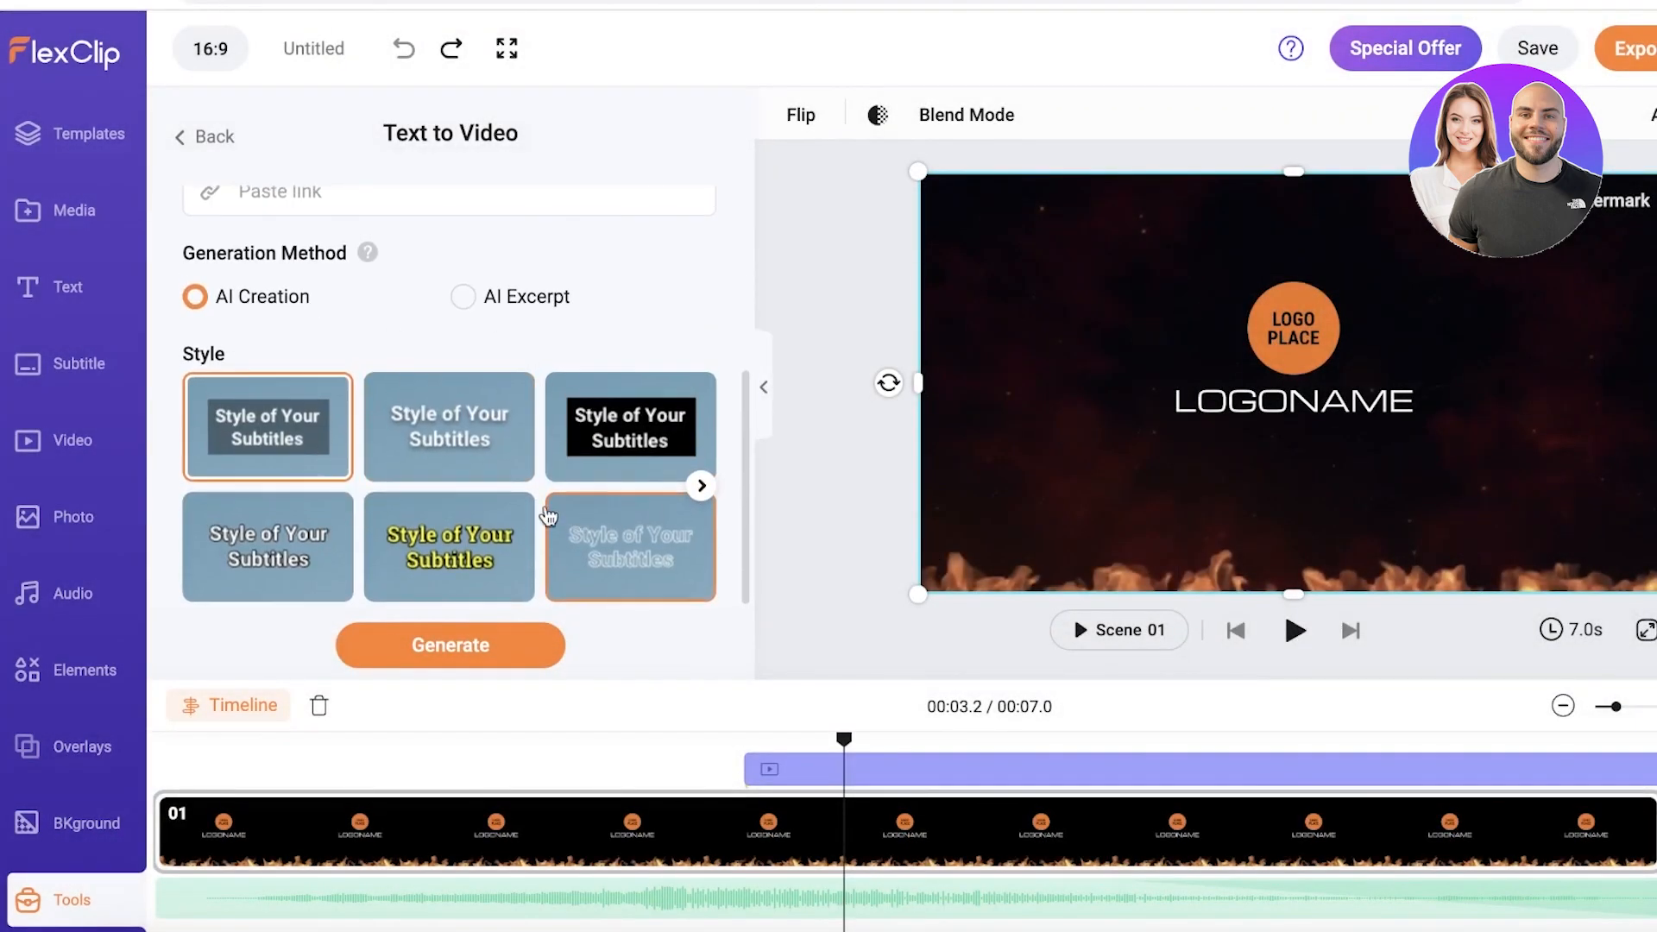
pyautogui.click(700, 485)
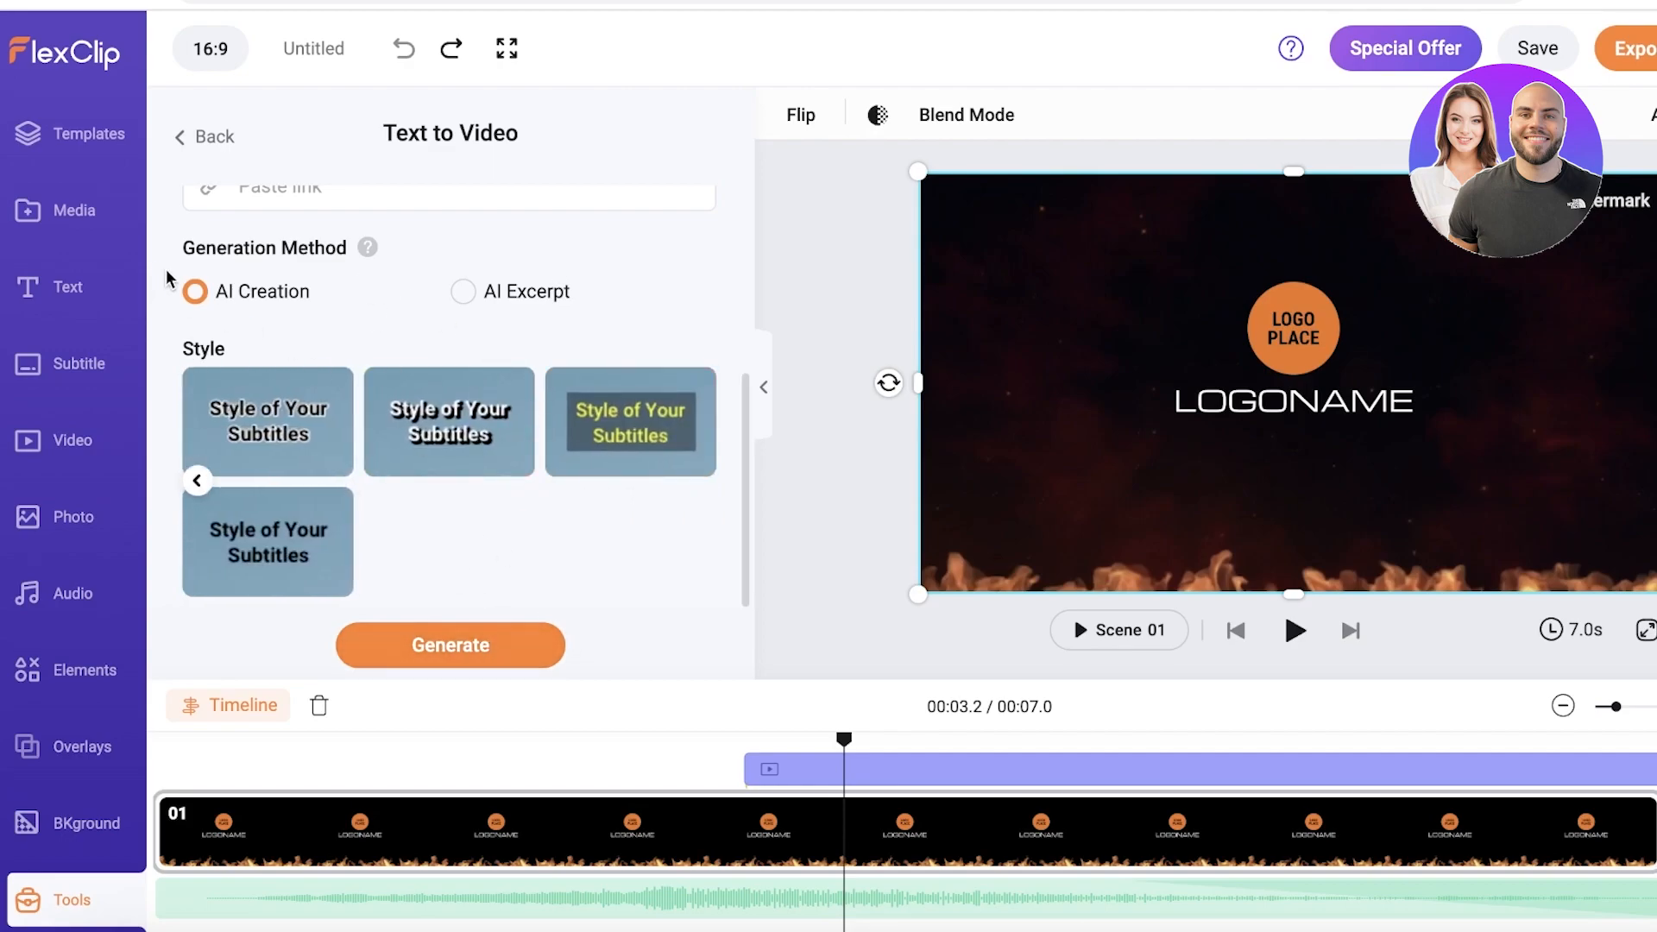
pyautogui.moveTo(511, 302)
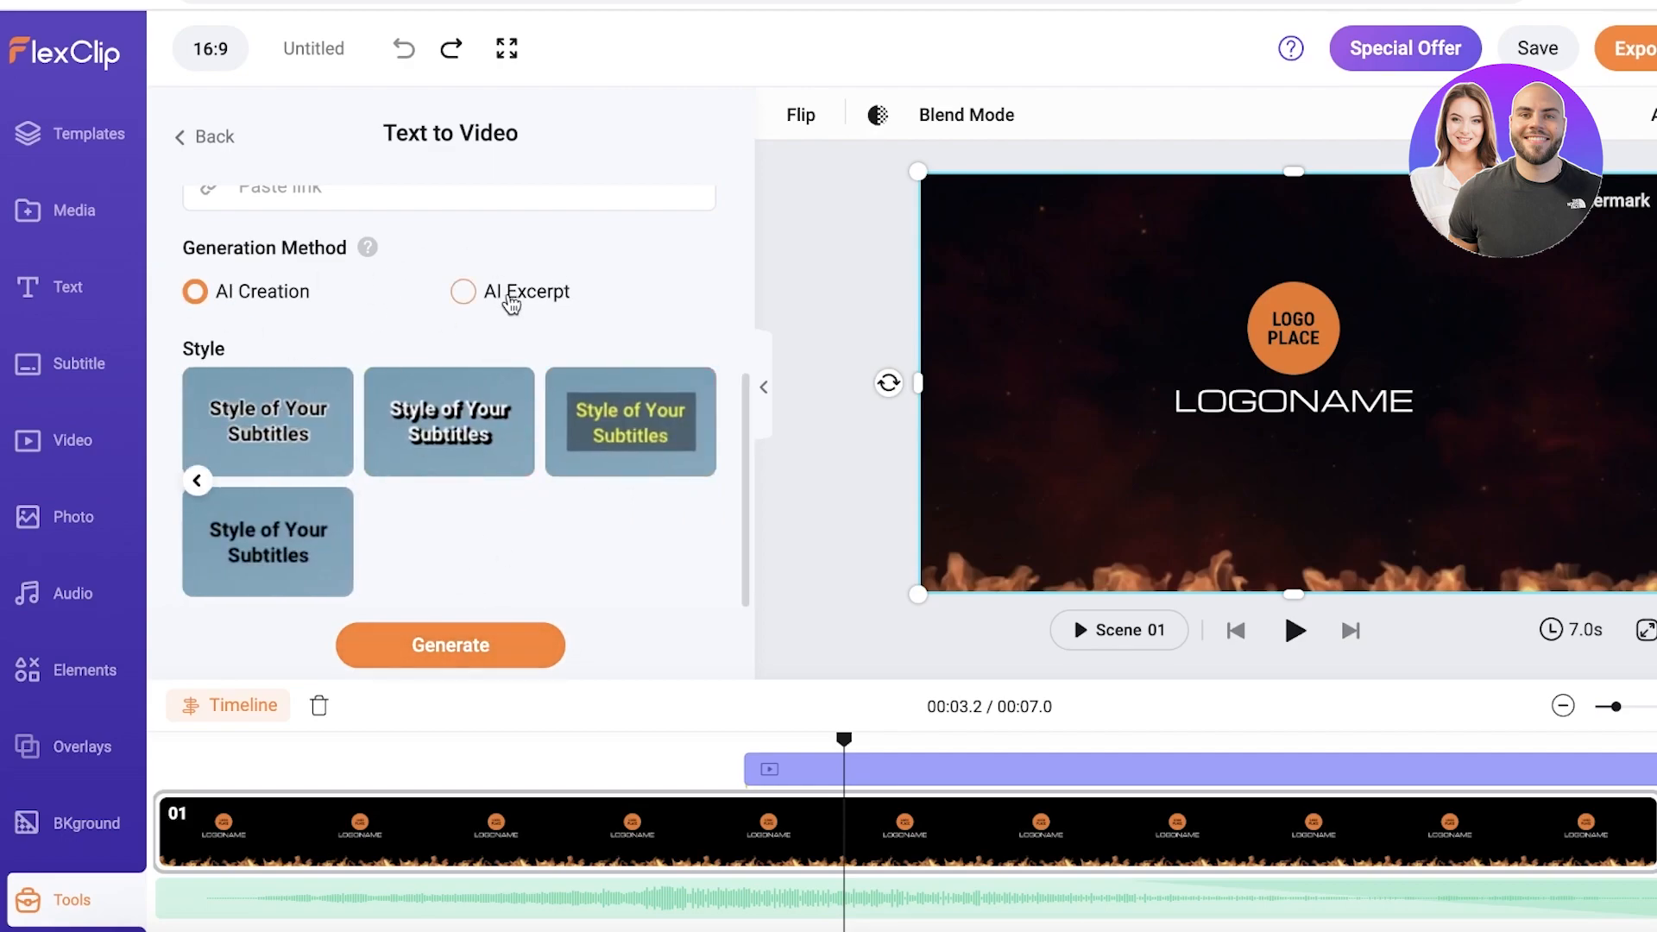
pyautogui.scroll(3)
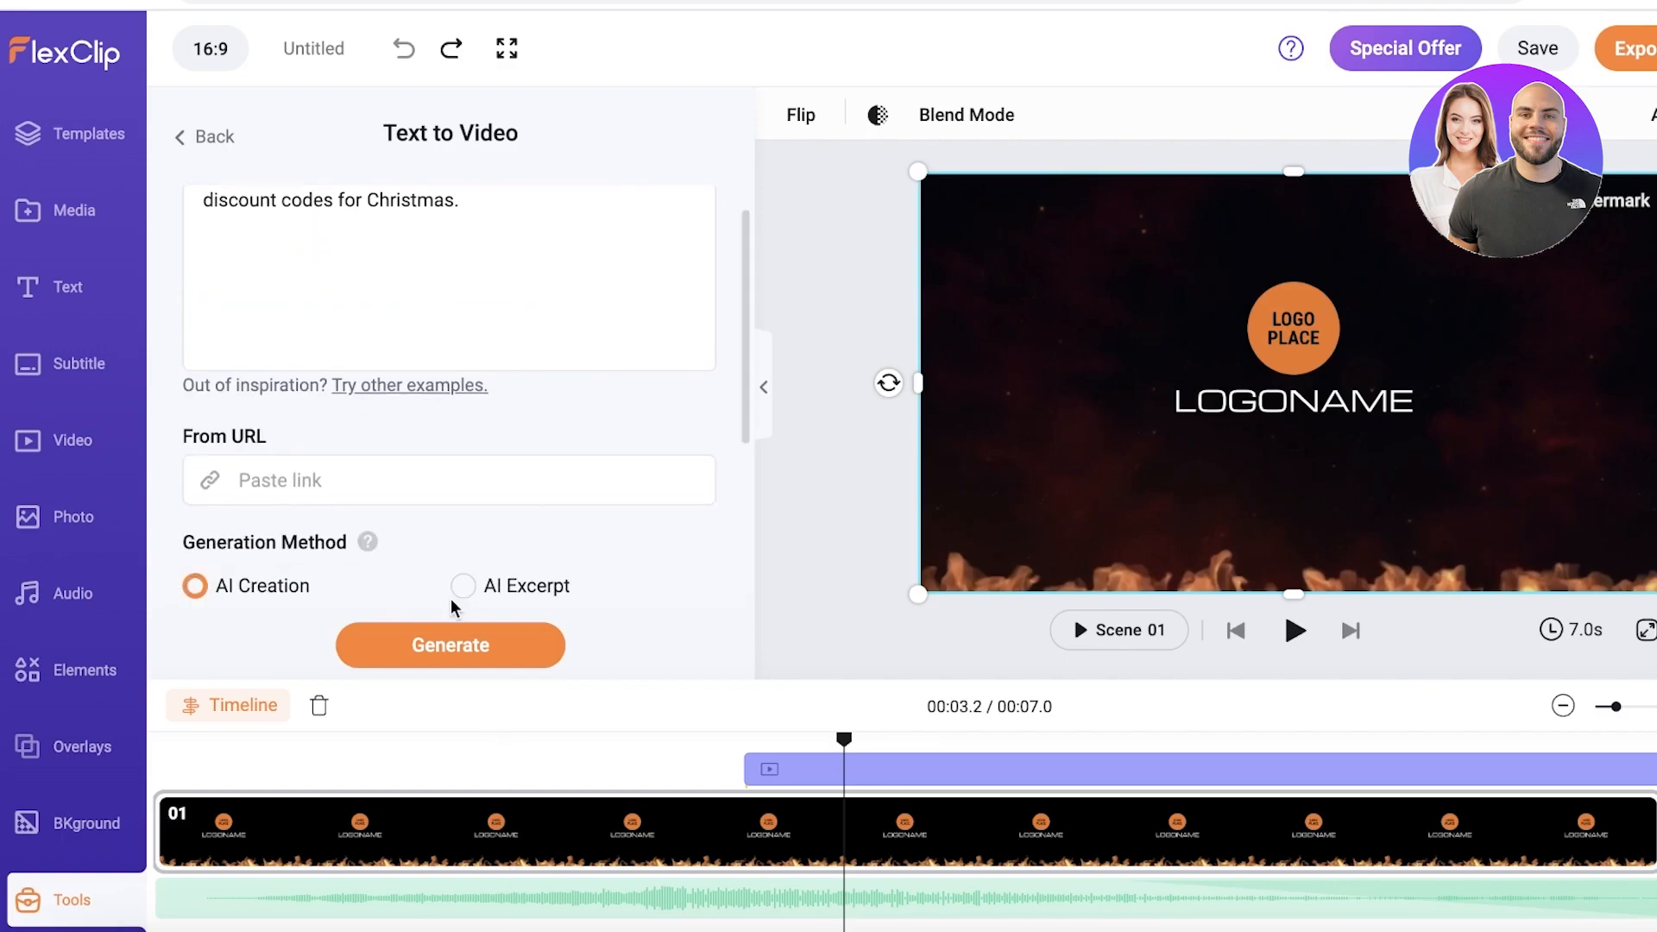
pyautogui.click(448, 644)
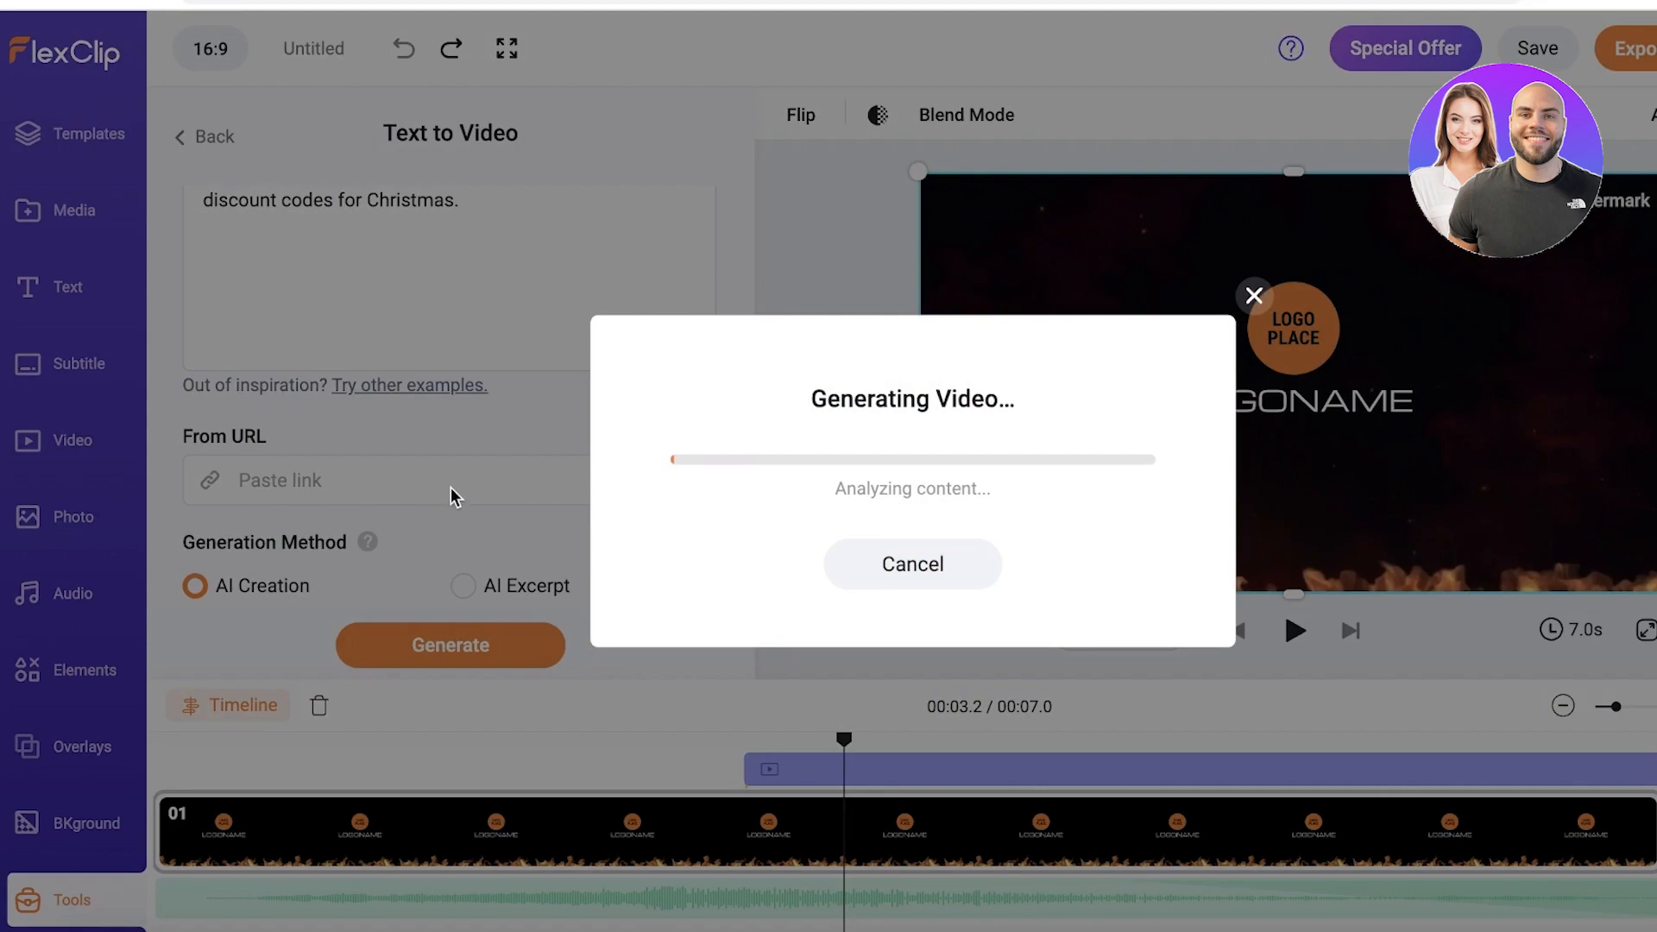
pyautogui.moveTo(383, 516)
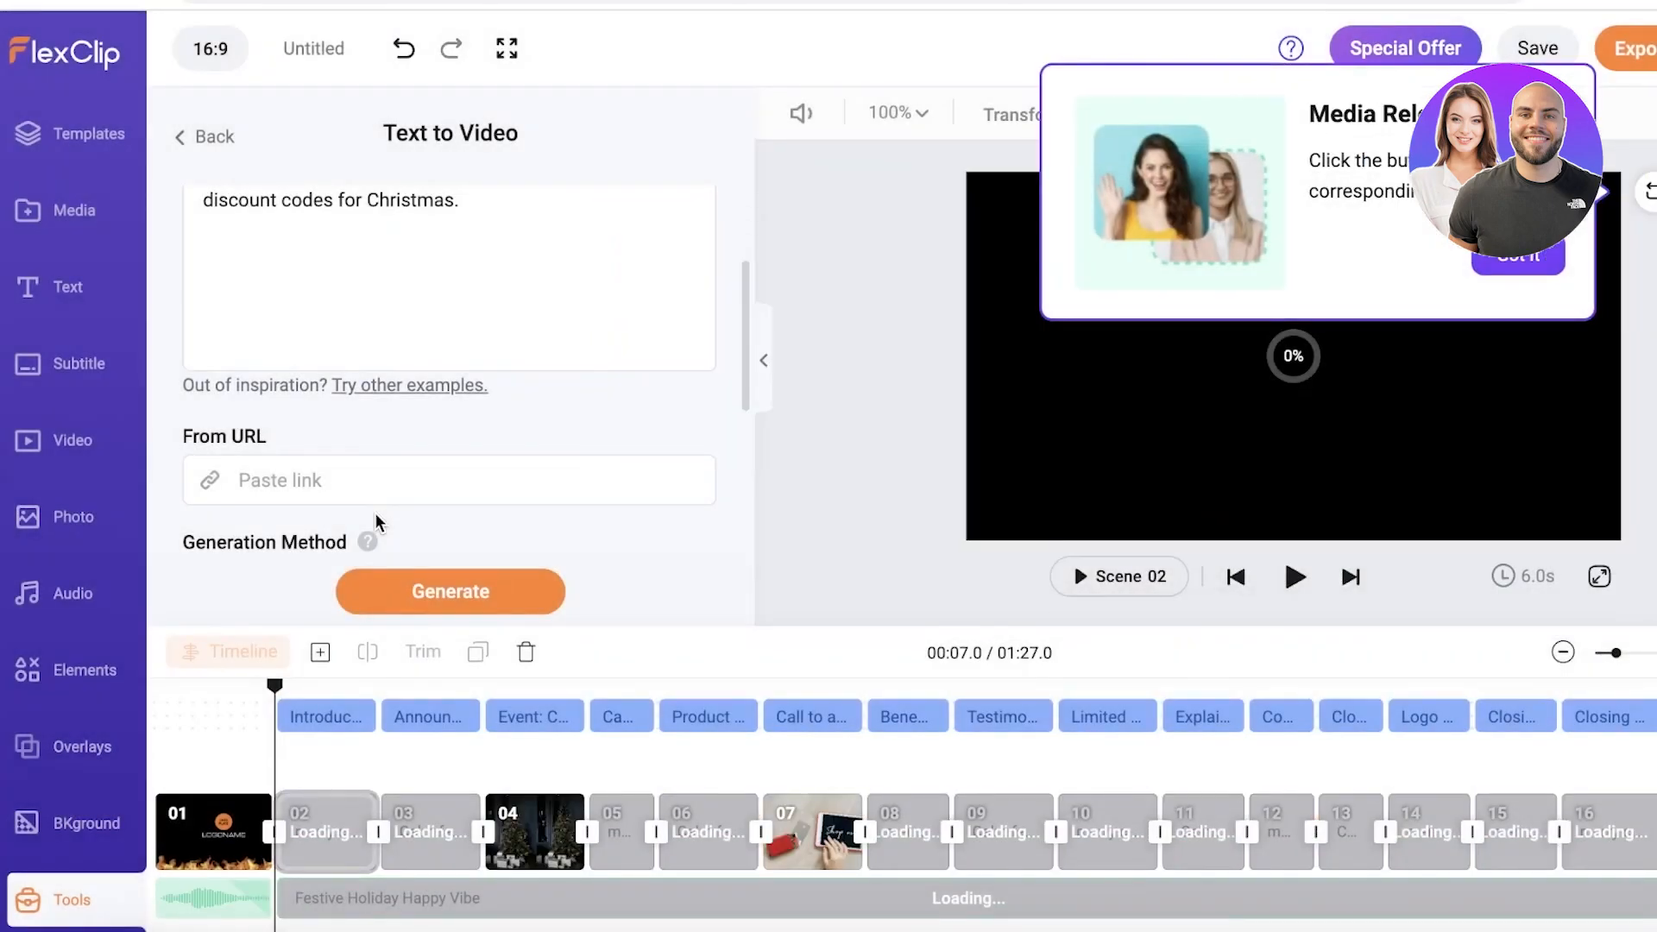
# Step: Dismiss the Media Relaunch tip and briefly play the generated preview
pyautogui.click(1516, 257)
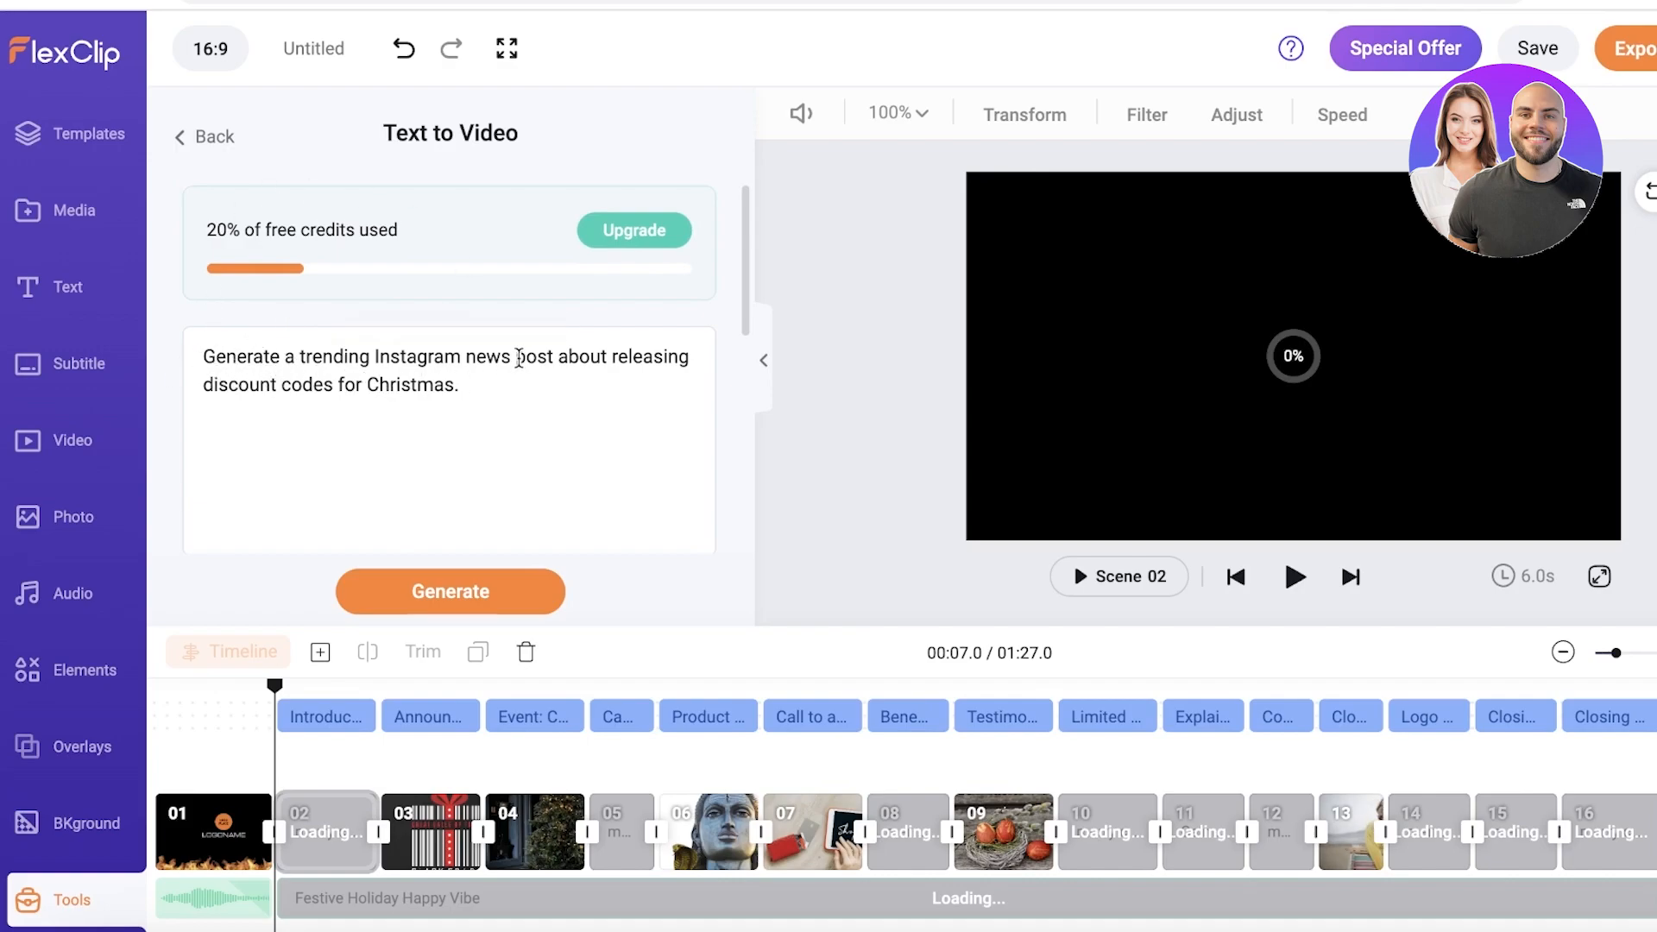
pyautogui.click(1536, 48)
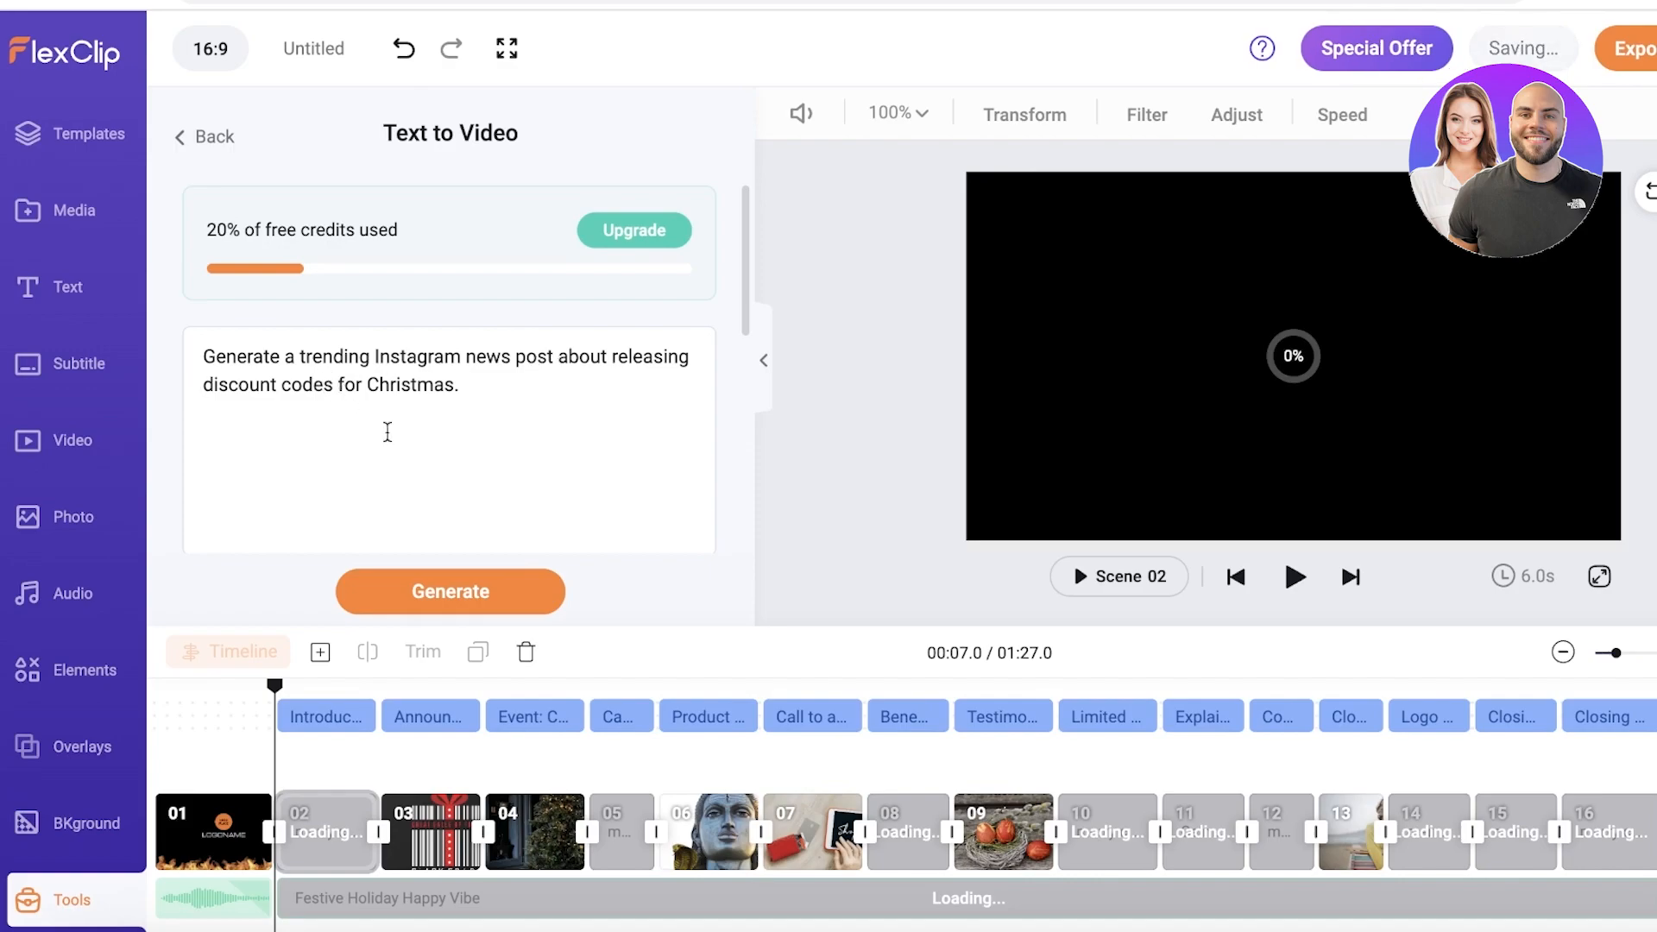
pyautogui.click(1292, 576)
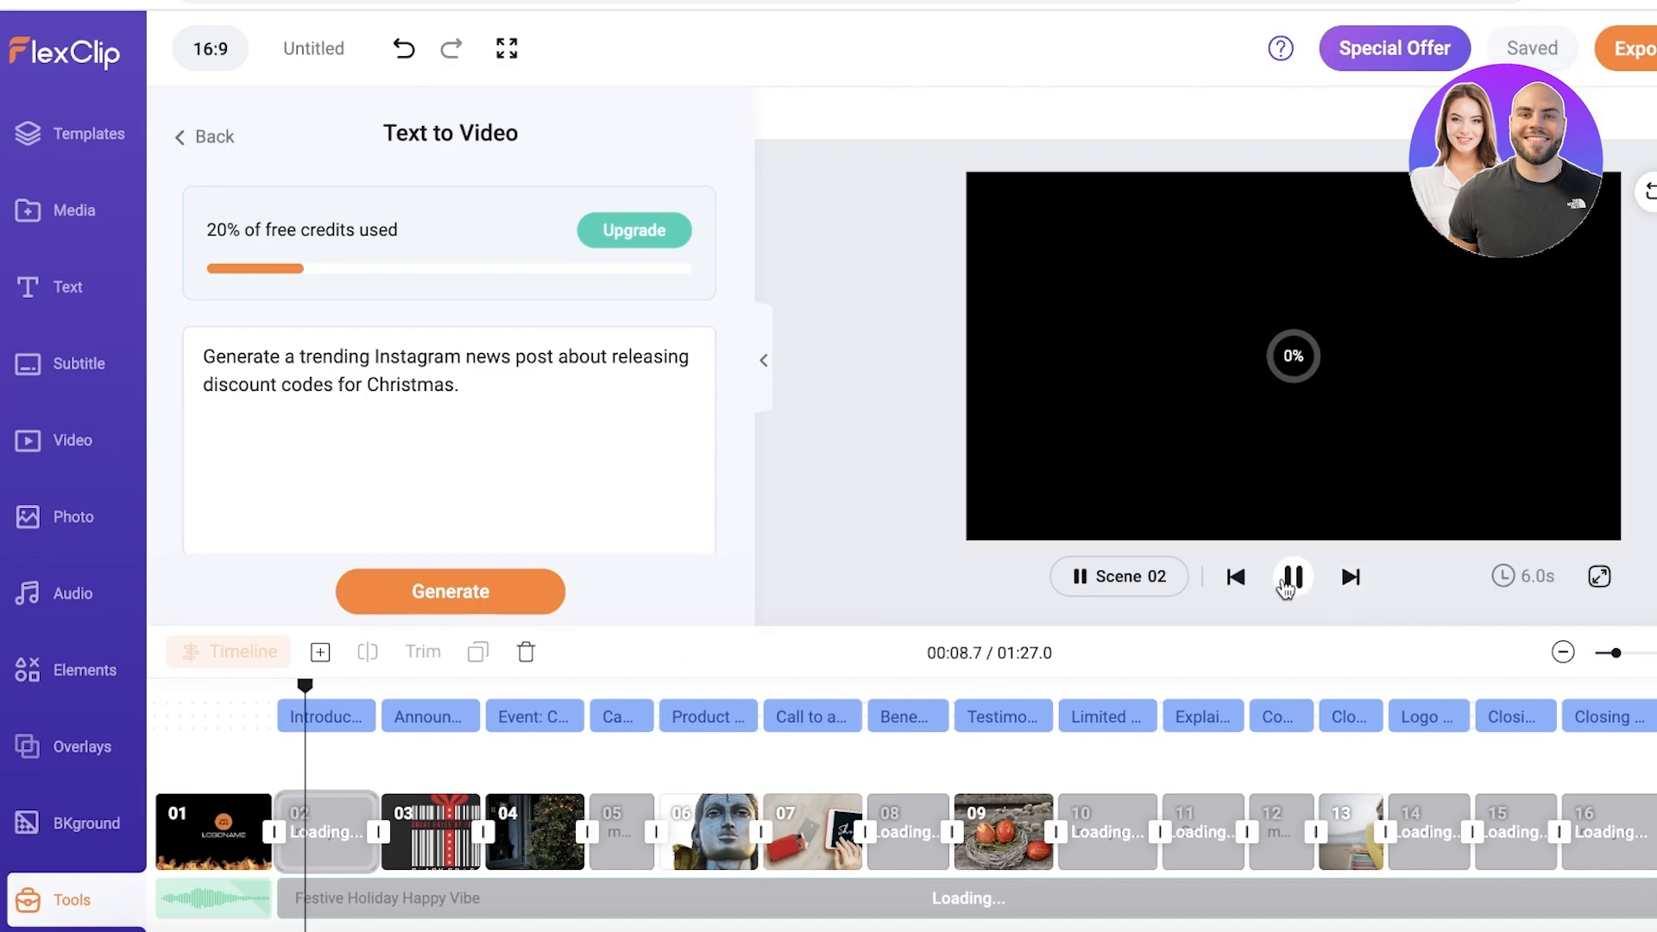
pyautogui.click(1291, 576)
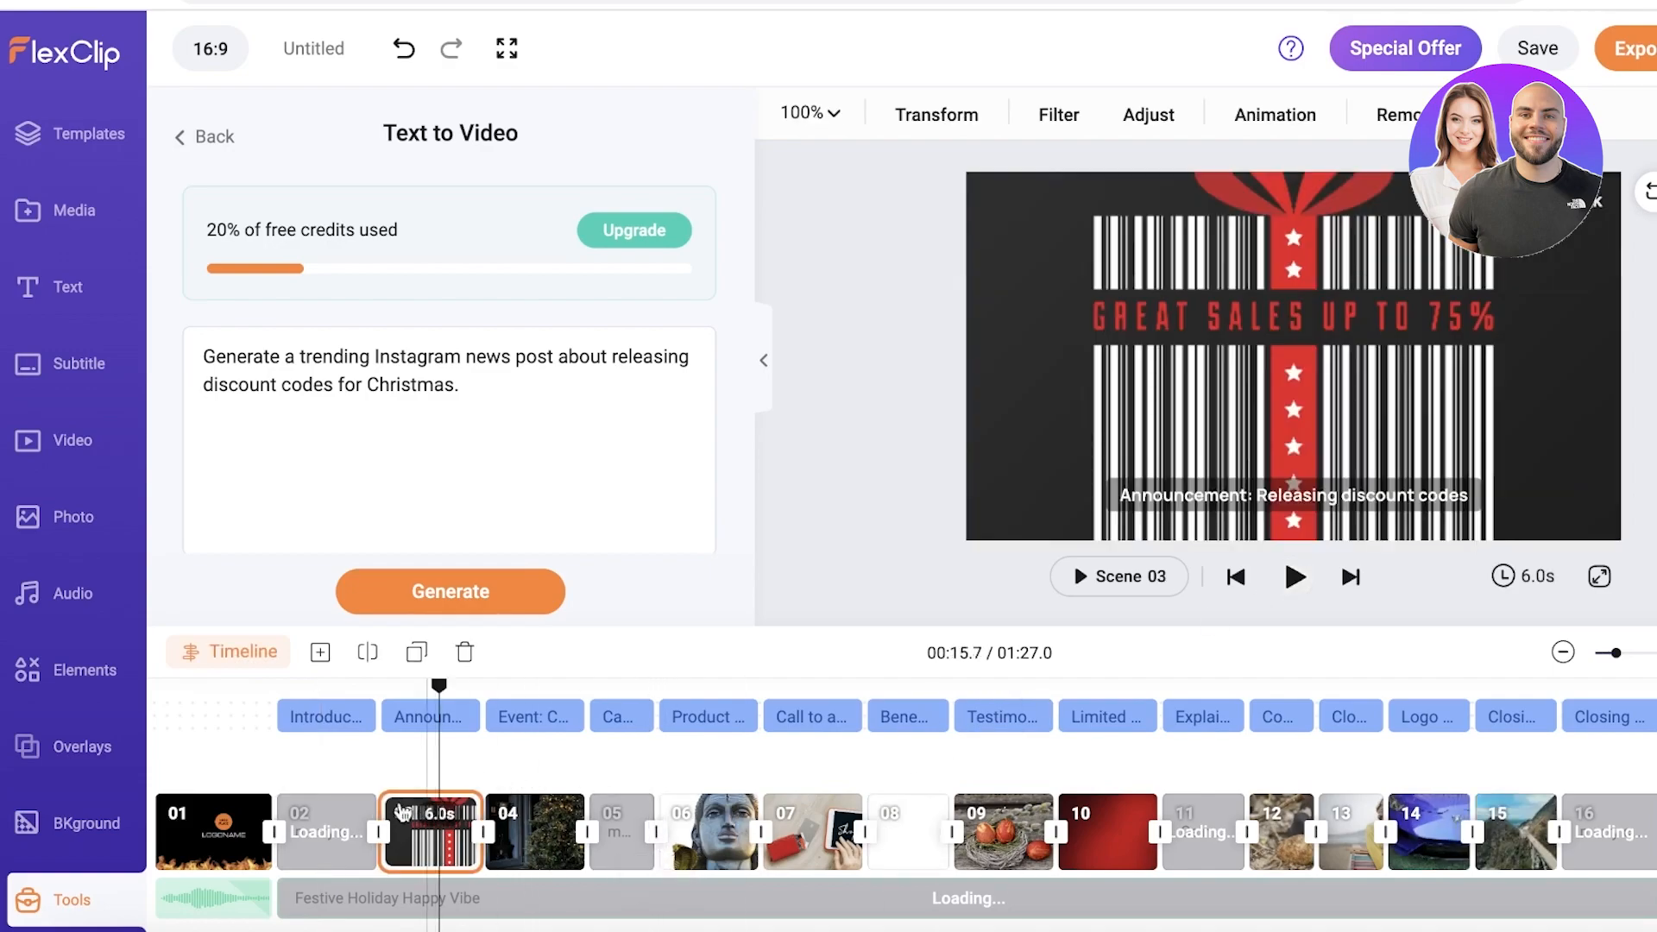
# Step: Preview scenes 02, 04 and 03, then list the timed subtitles
pyautogui.click(327, 830)
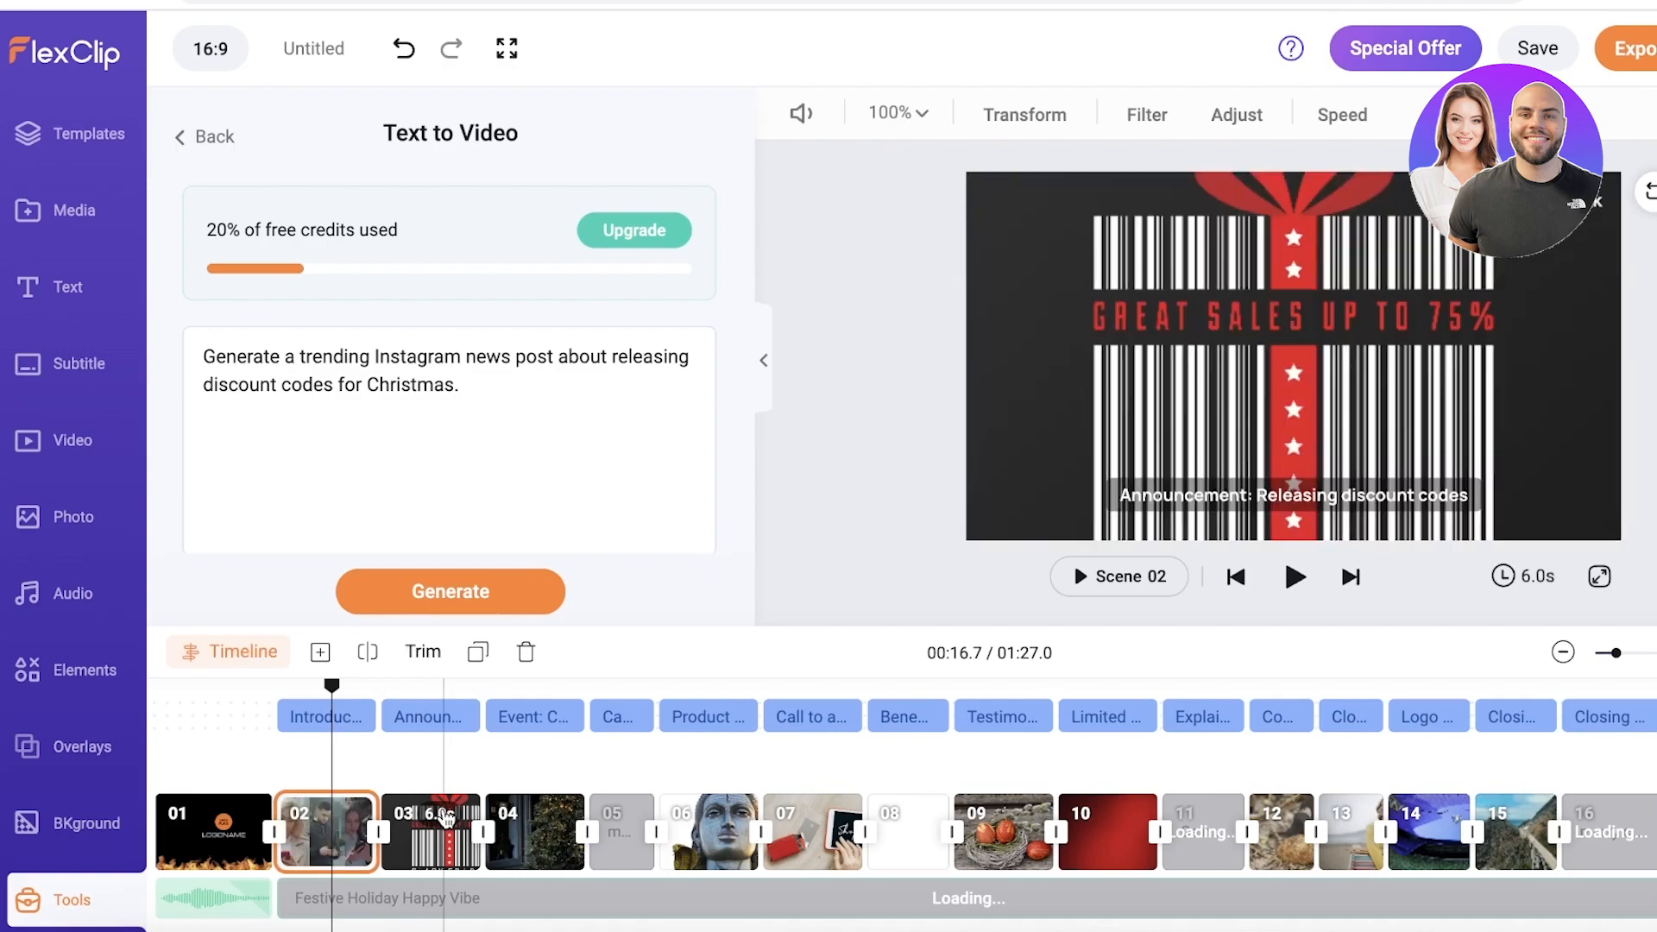
pyautogui.click(534, 832)
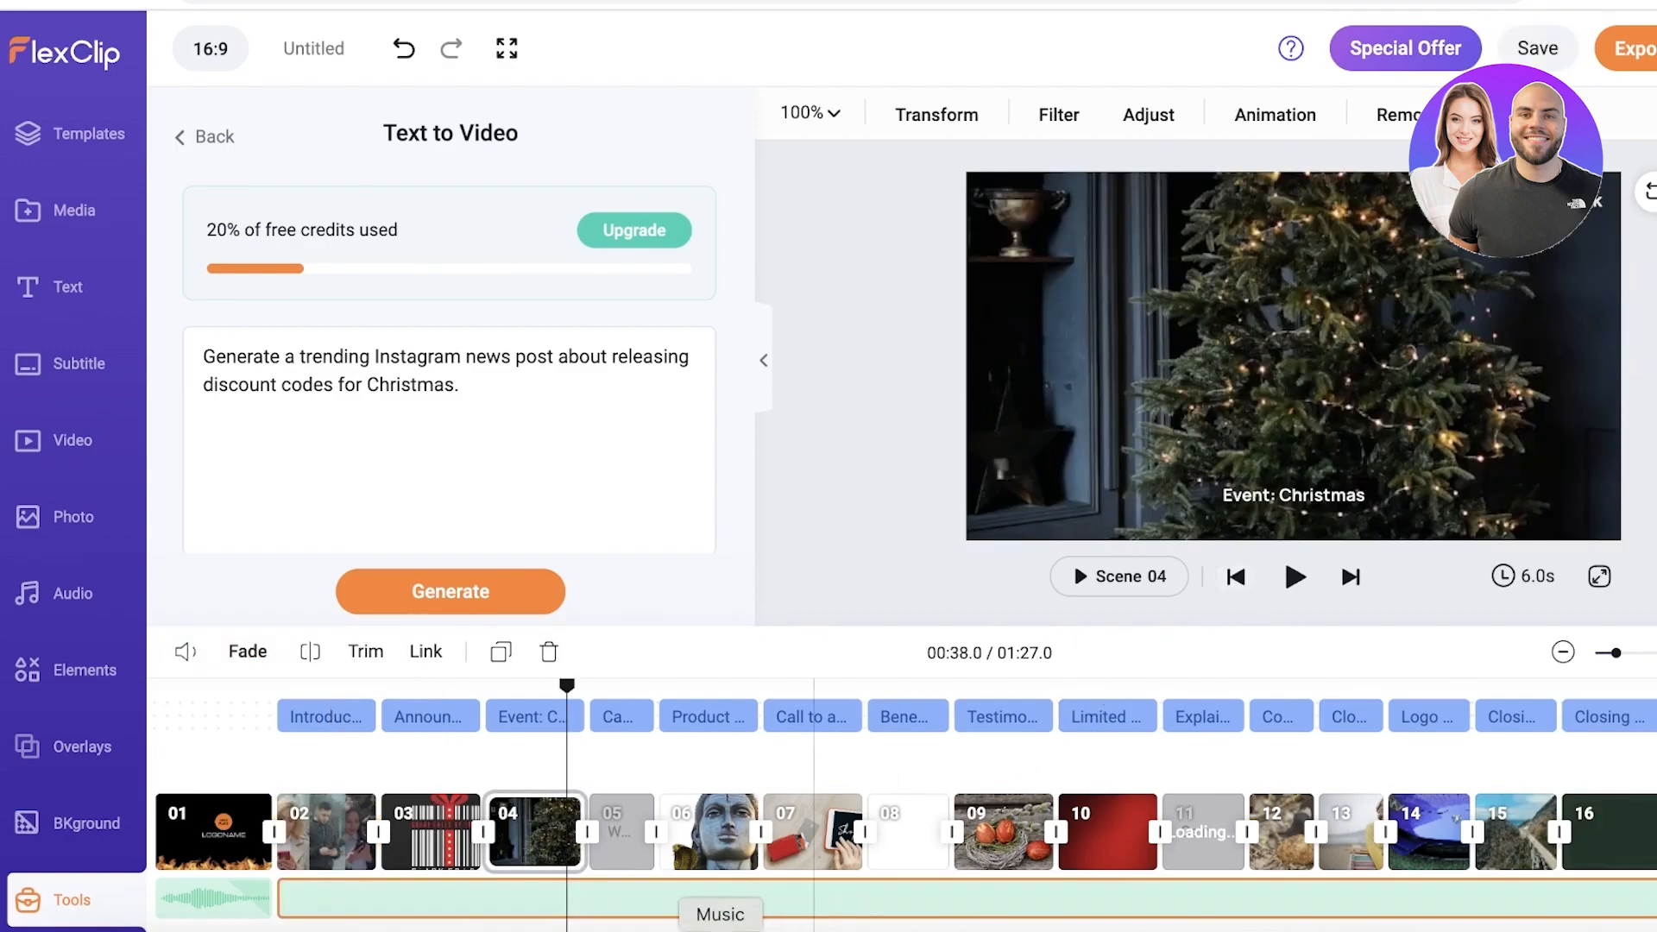
pyautogui.click(708, 830)
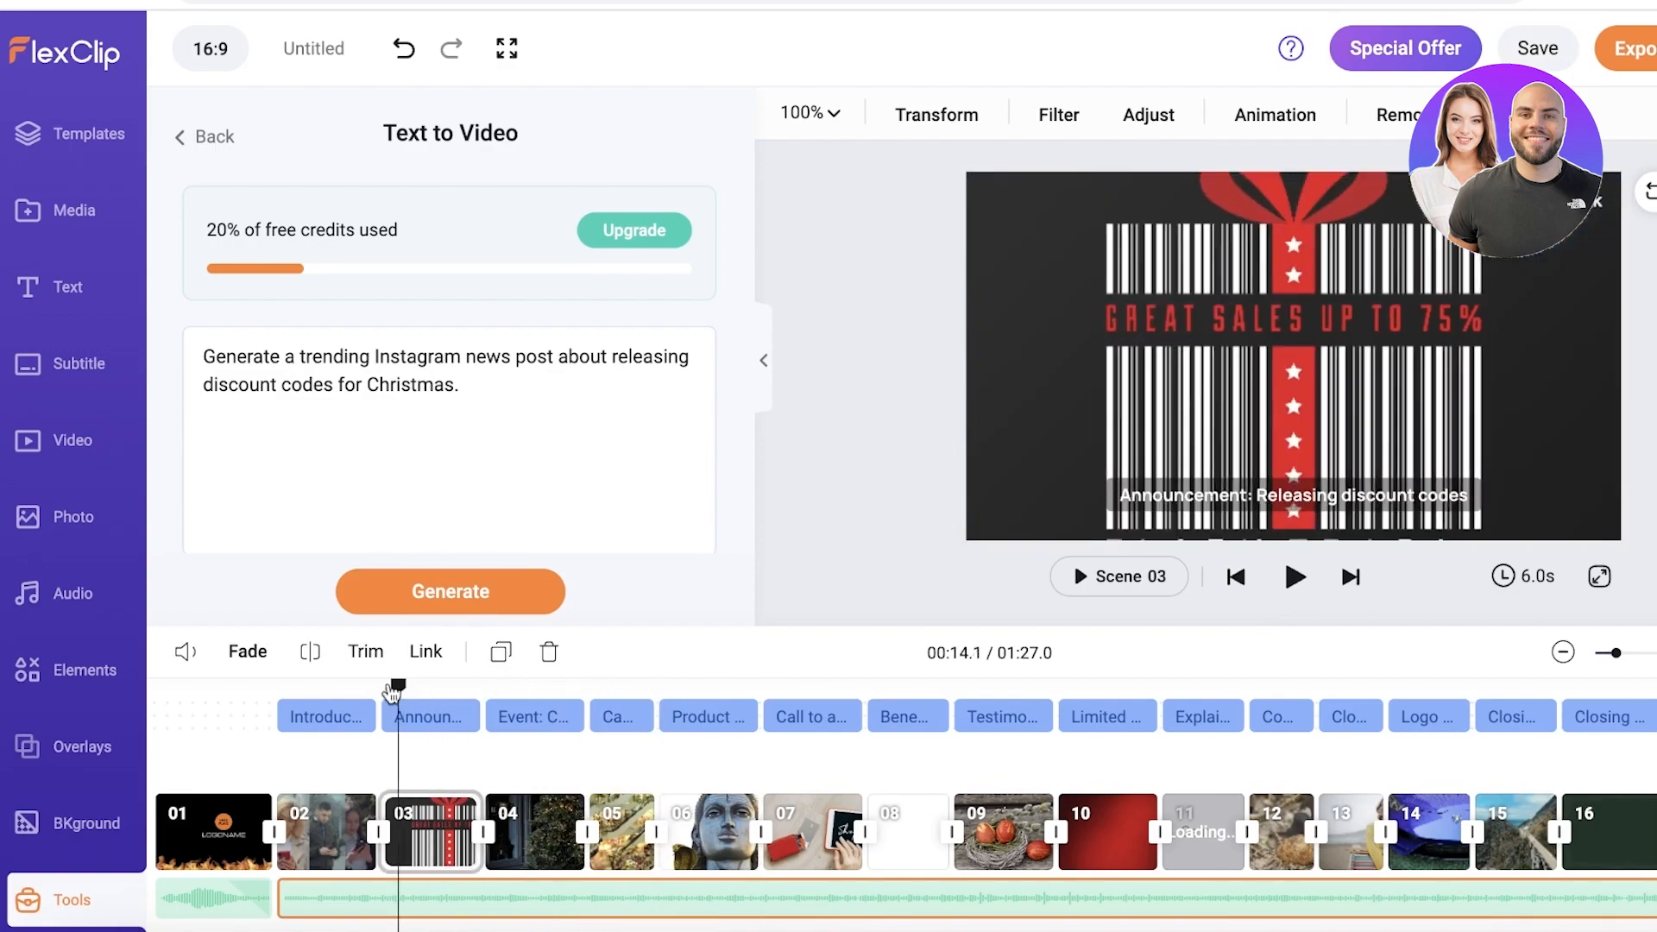
pyautogui.click(76, 364)
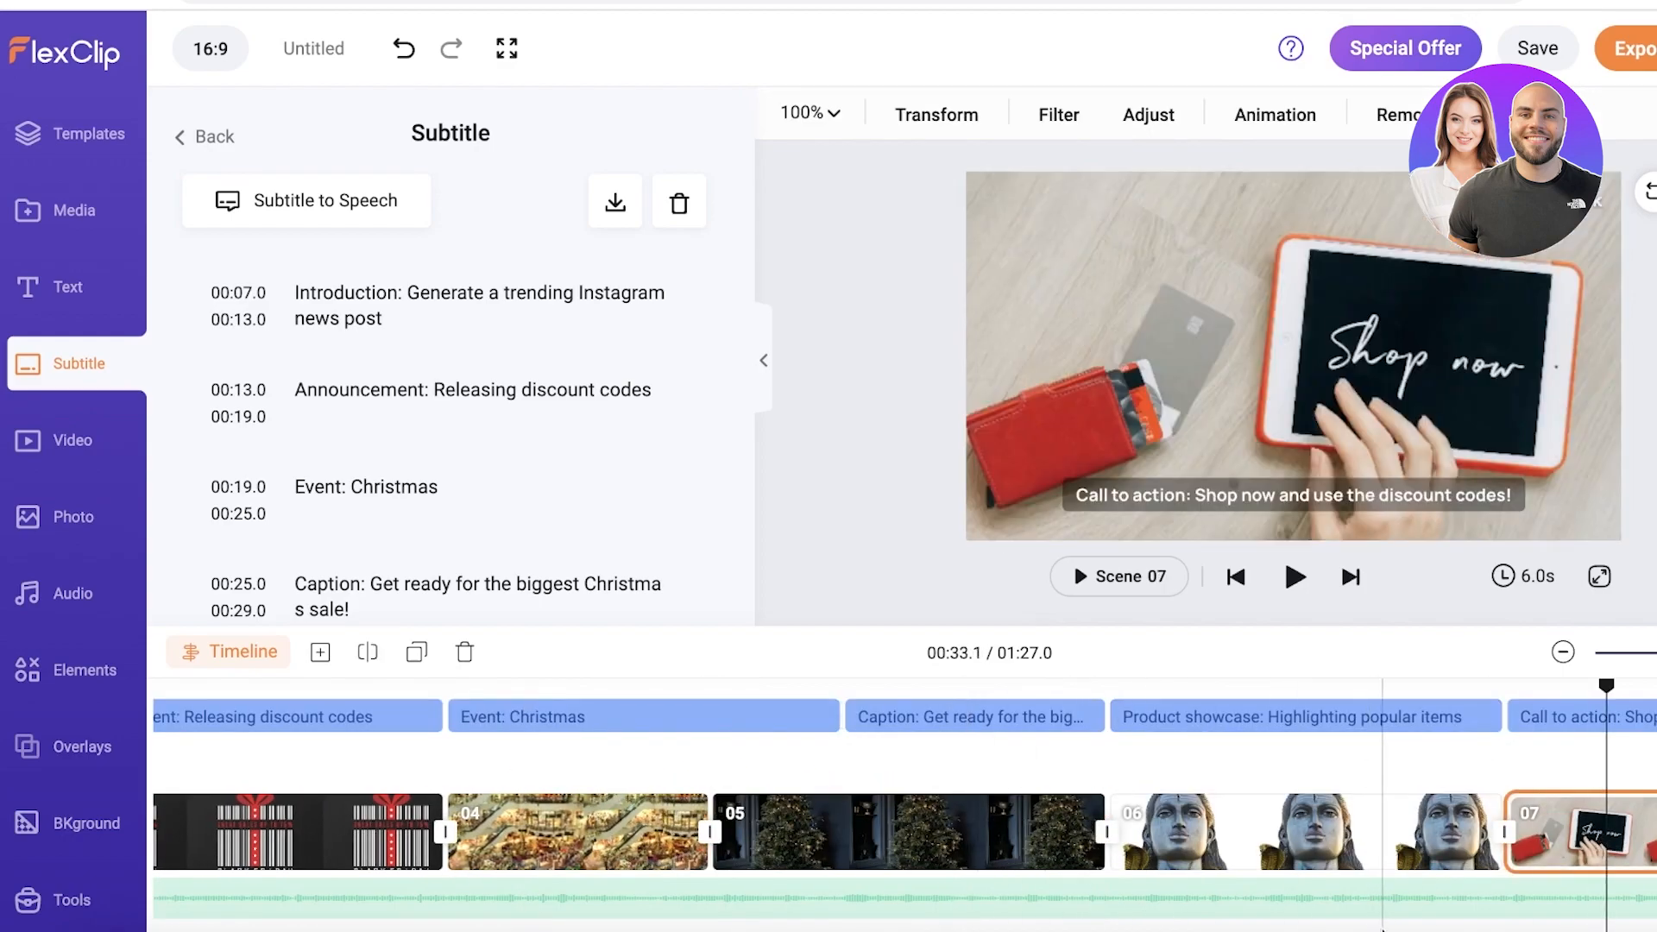
# Step: Browse the Audio, Text, Templates and Media panels of the project
pyautogui.click(1536, 48)
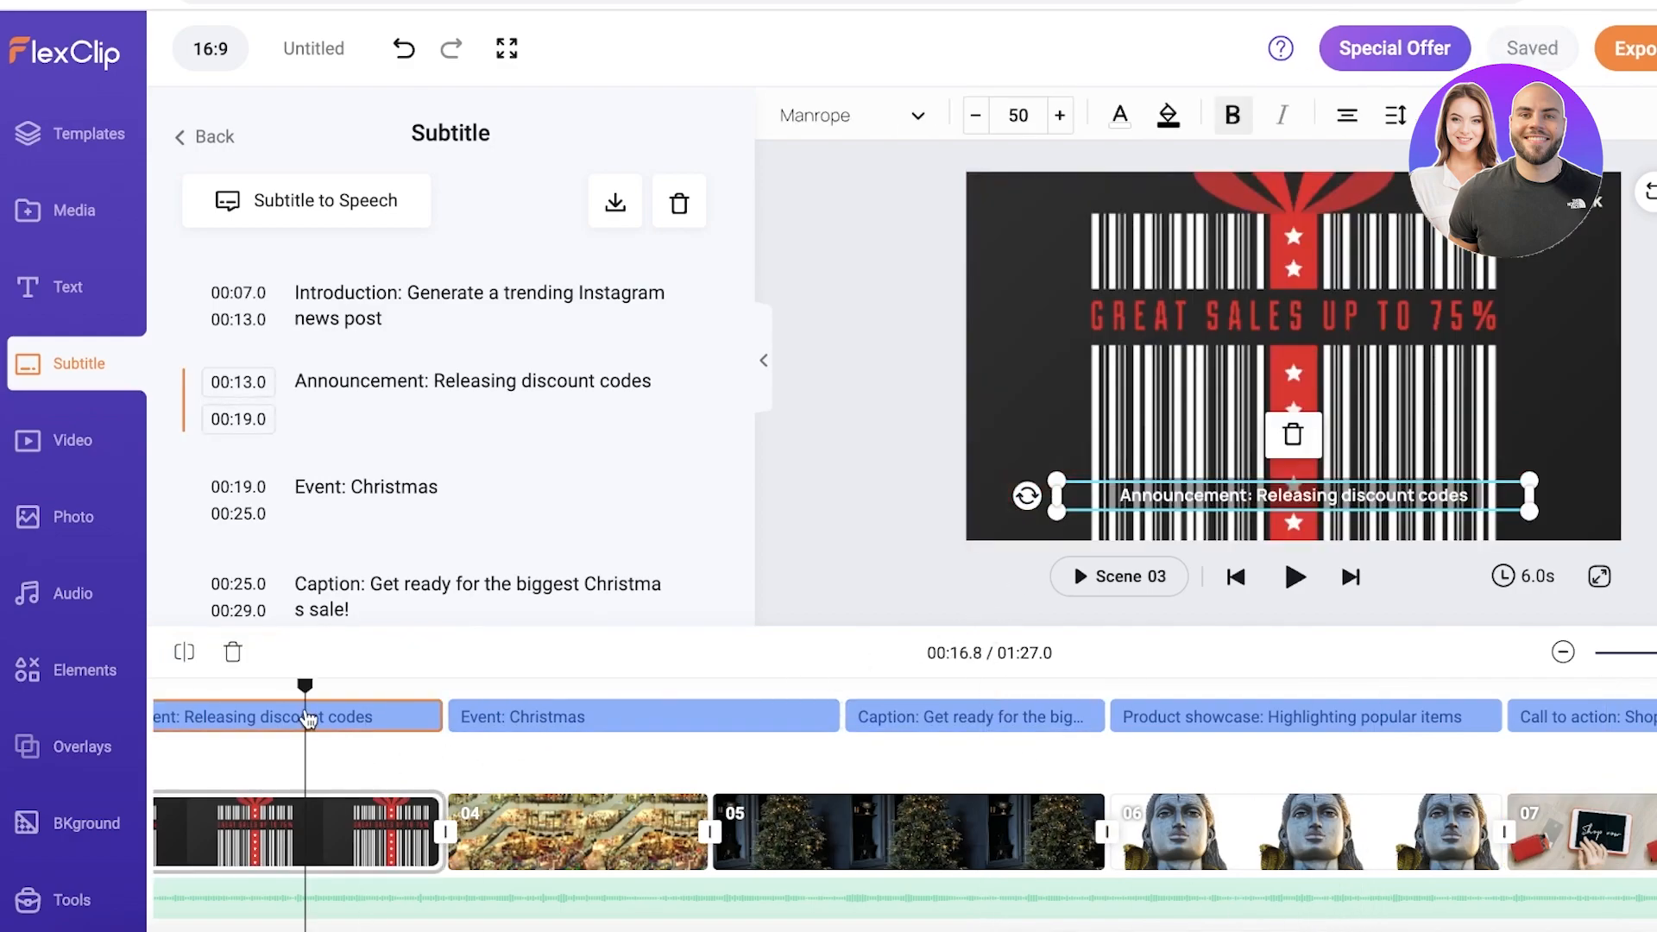
pyautogui.moveTo(72, 612)
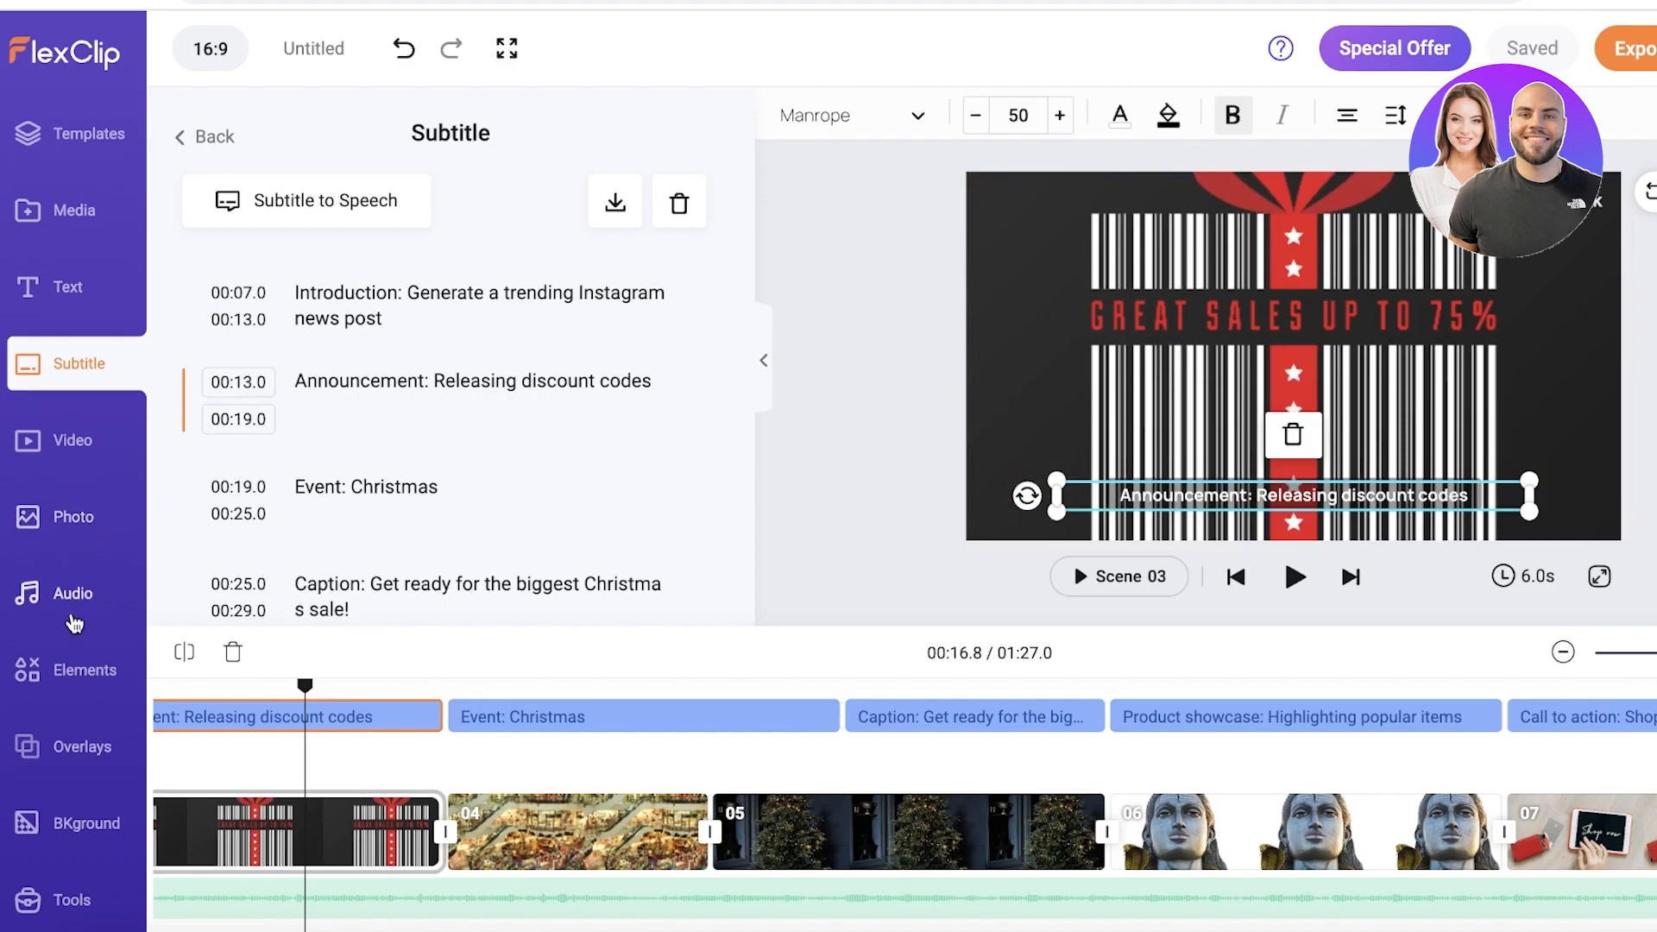
pyautogui.click(72, 592)
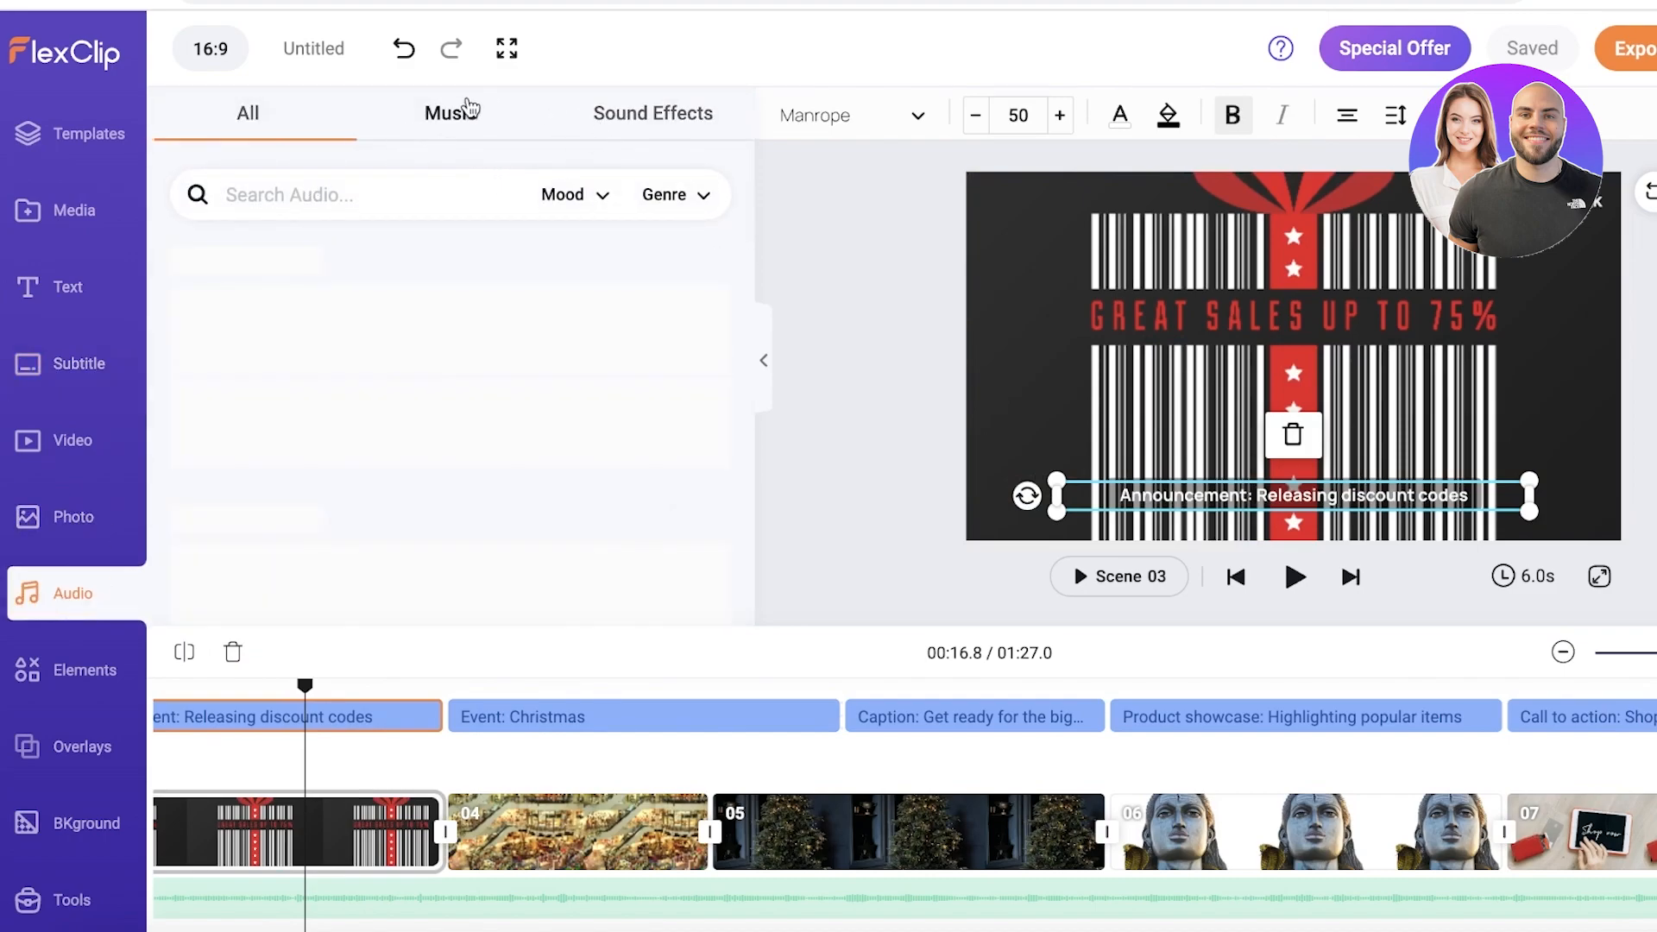
pyautogui.click(67, 286)
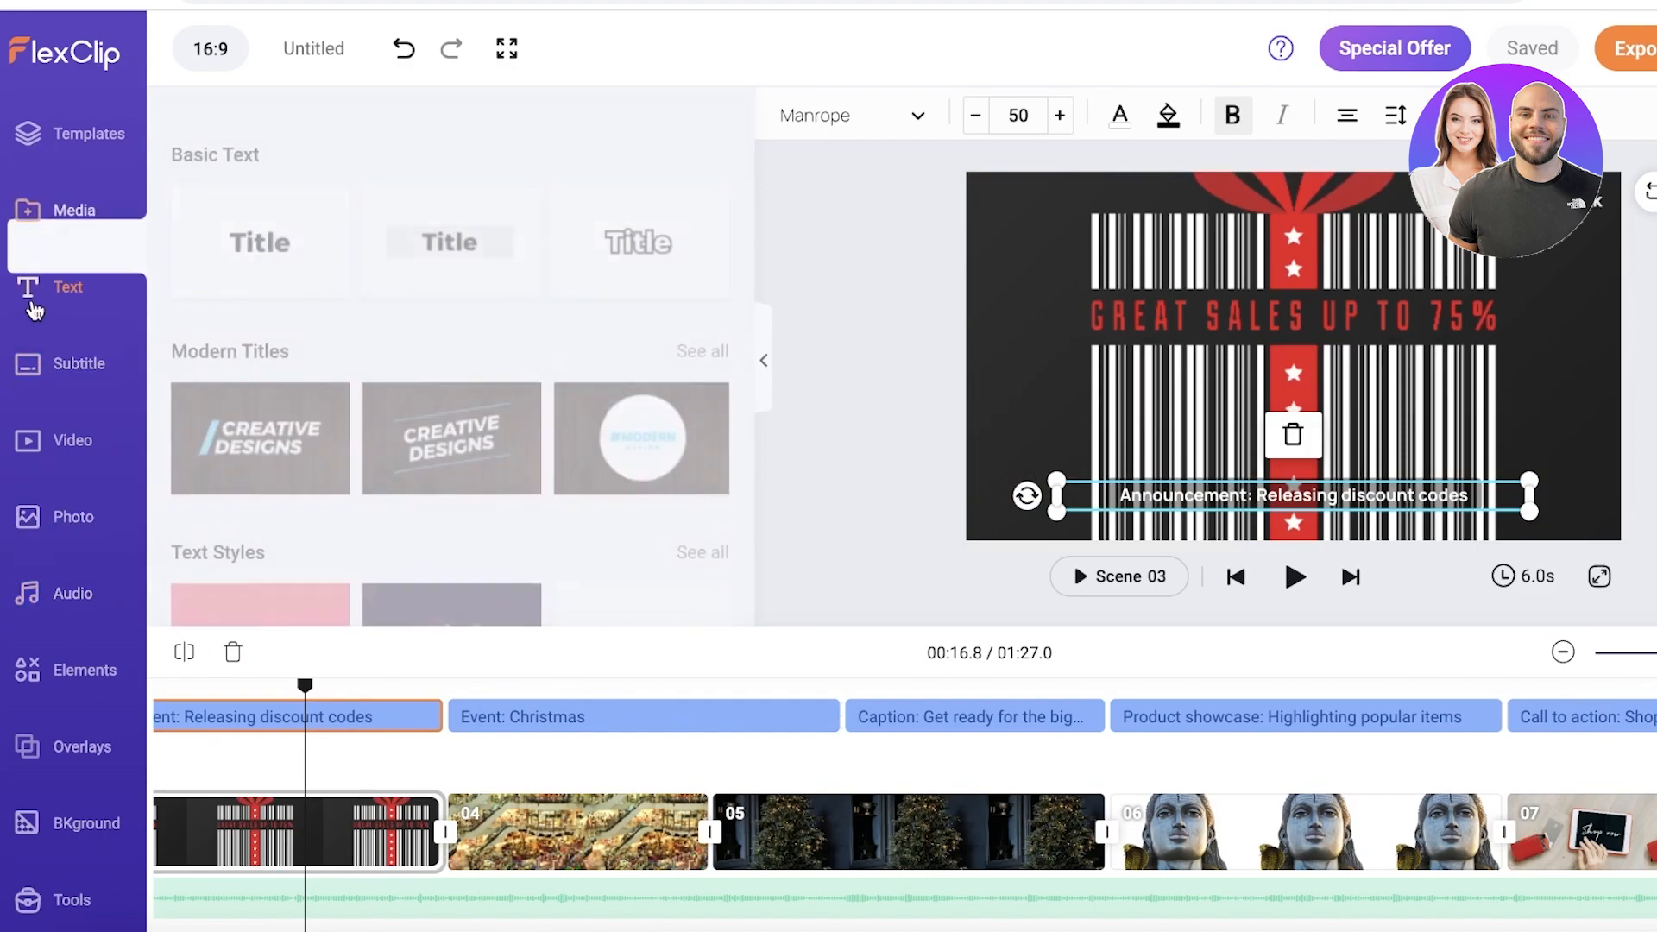
pyautogui.click(65, 133)
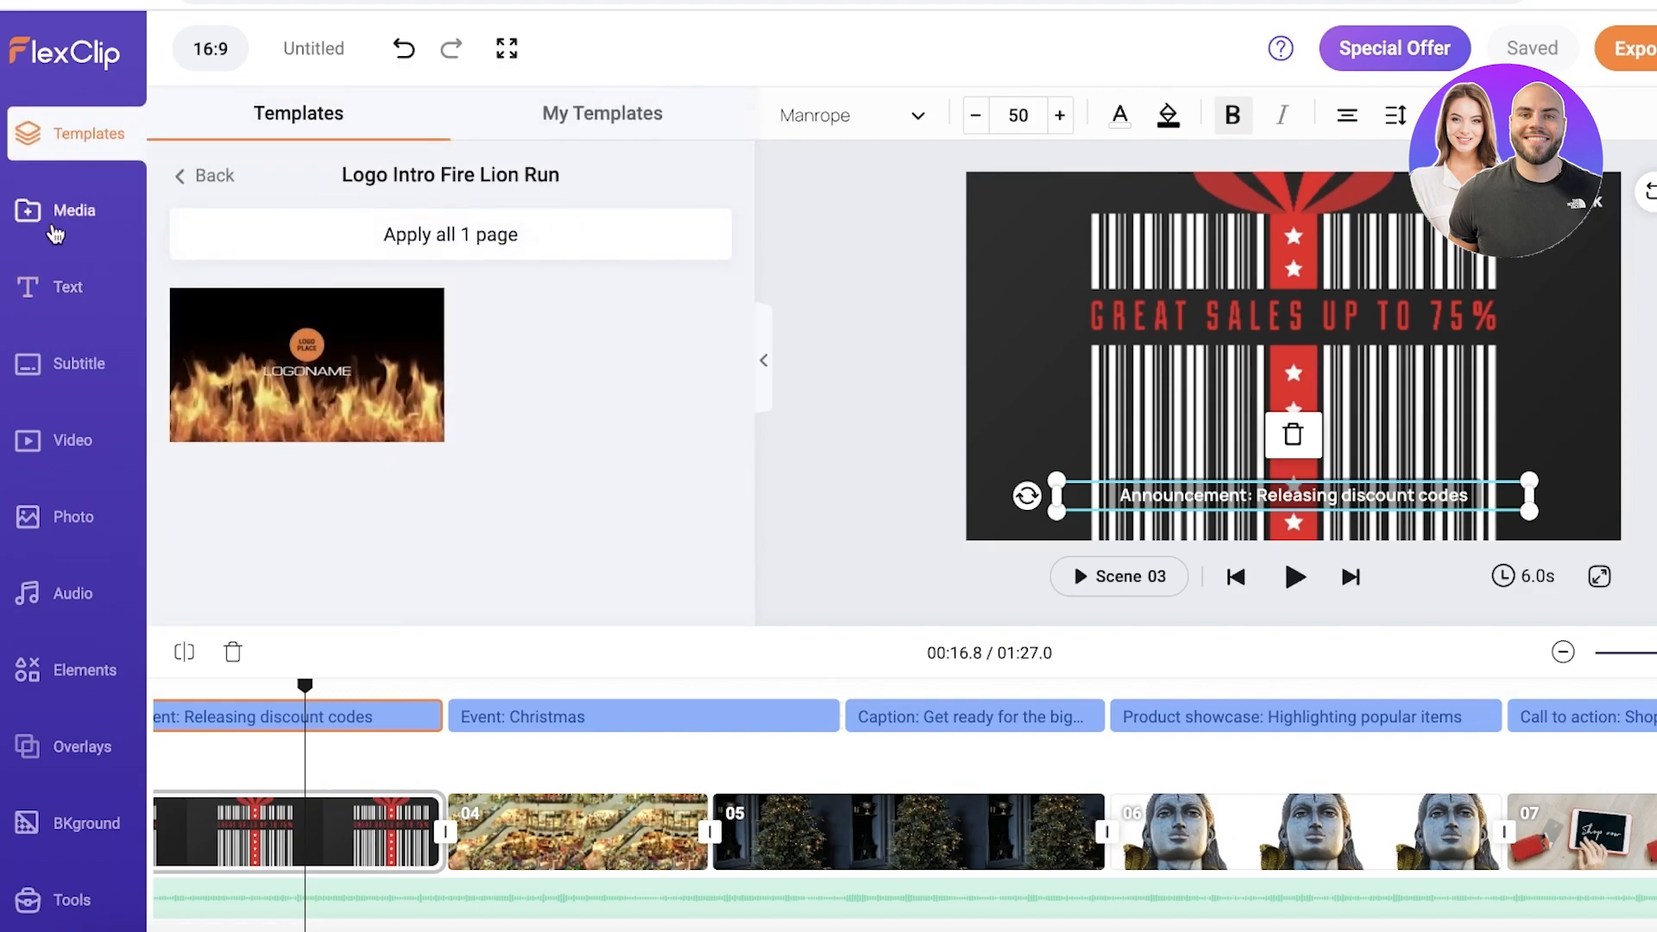
pyautogui.click(75, 223)
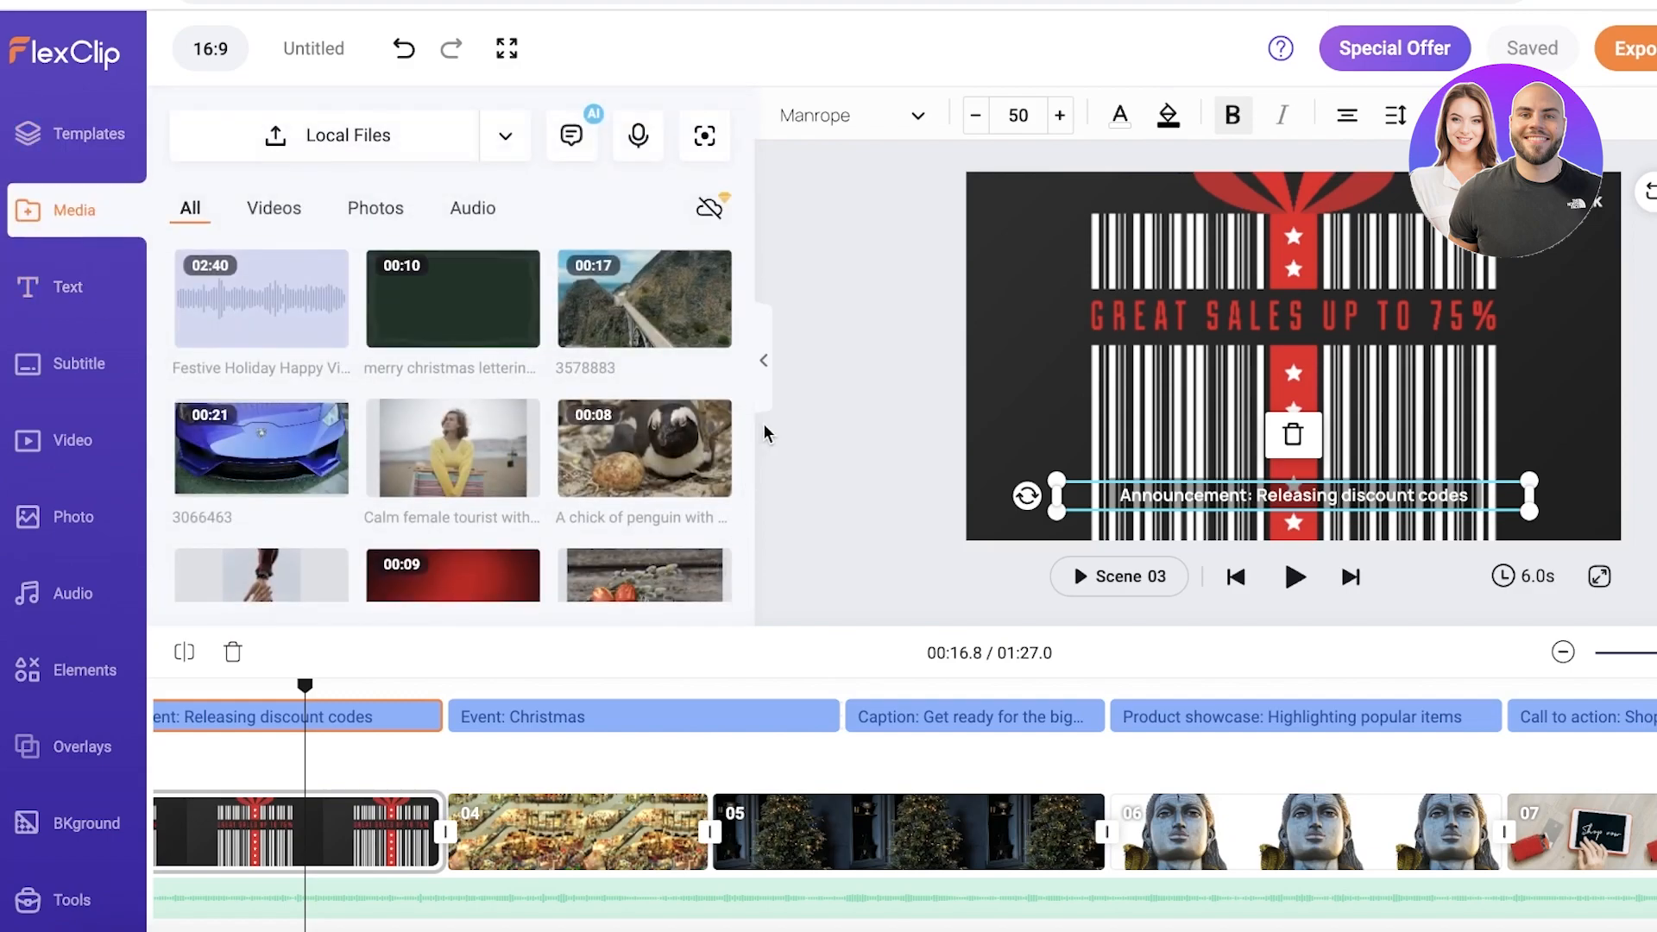
# Step: Show the opening logo scene, return to the template page and select the barcode sales scene
pyautogui.click(1234, 577)
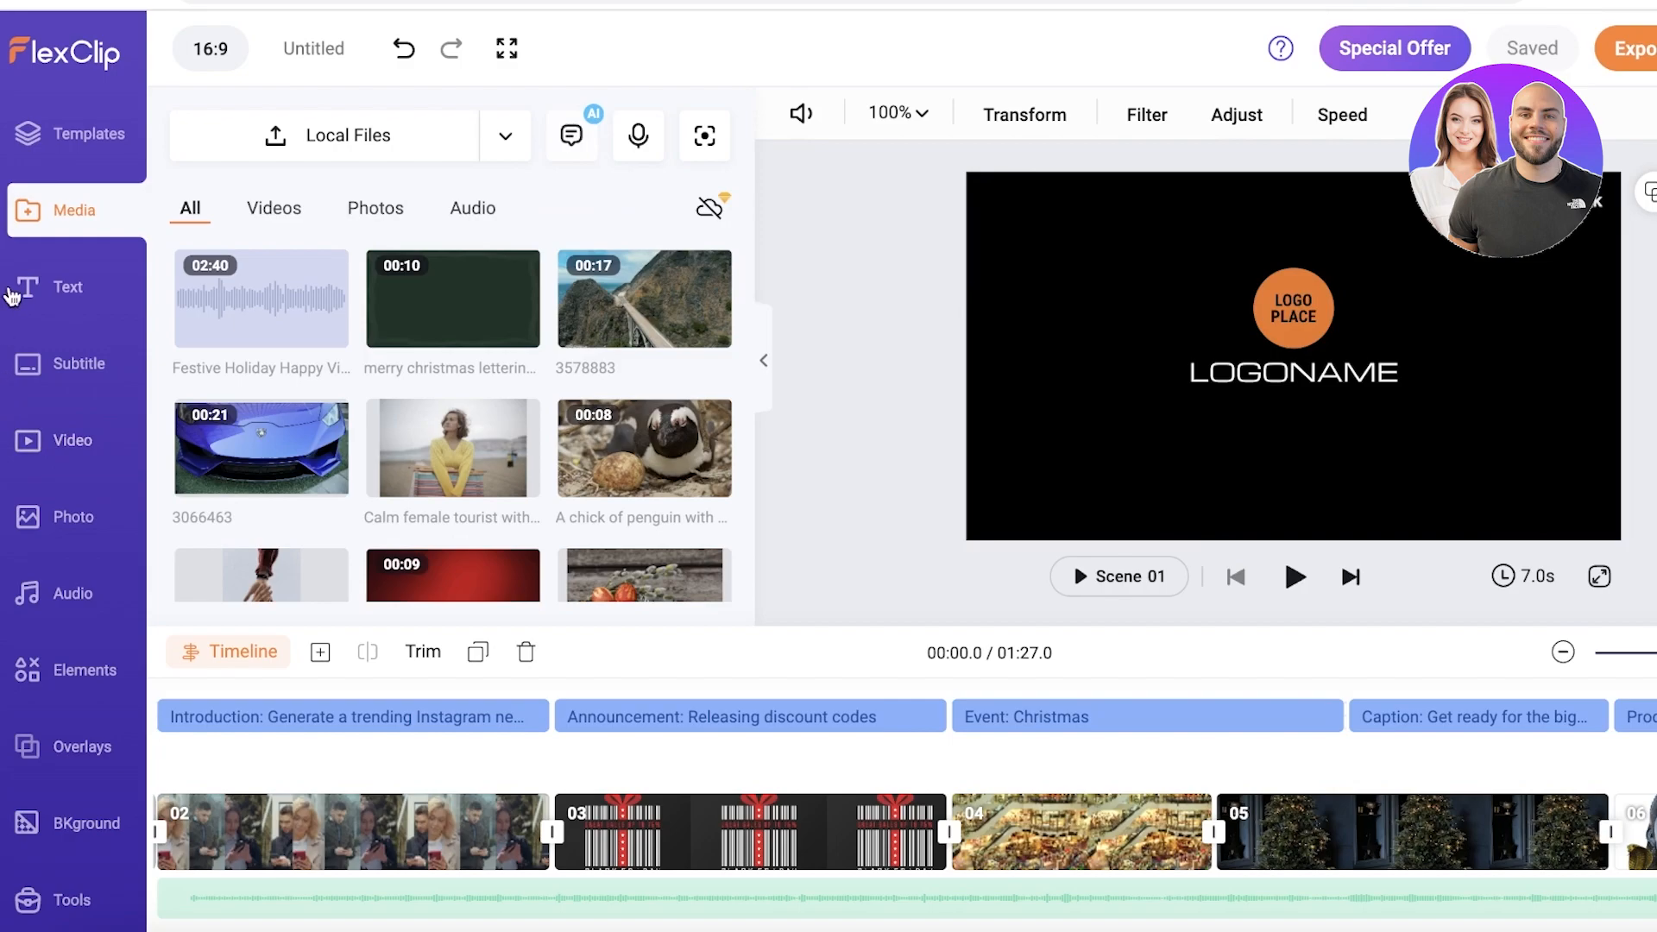
pyautogui.moveTo(41, 132)
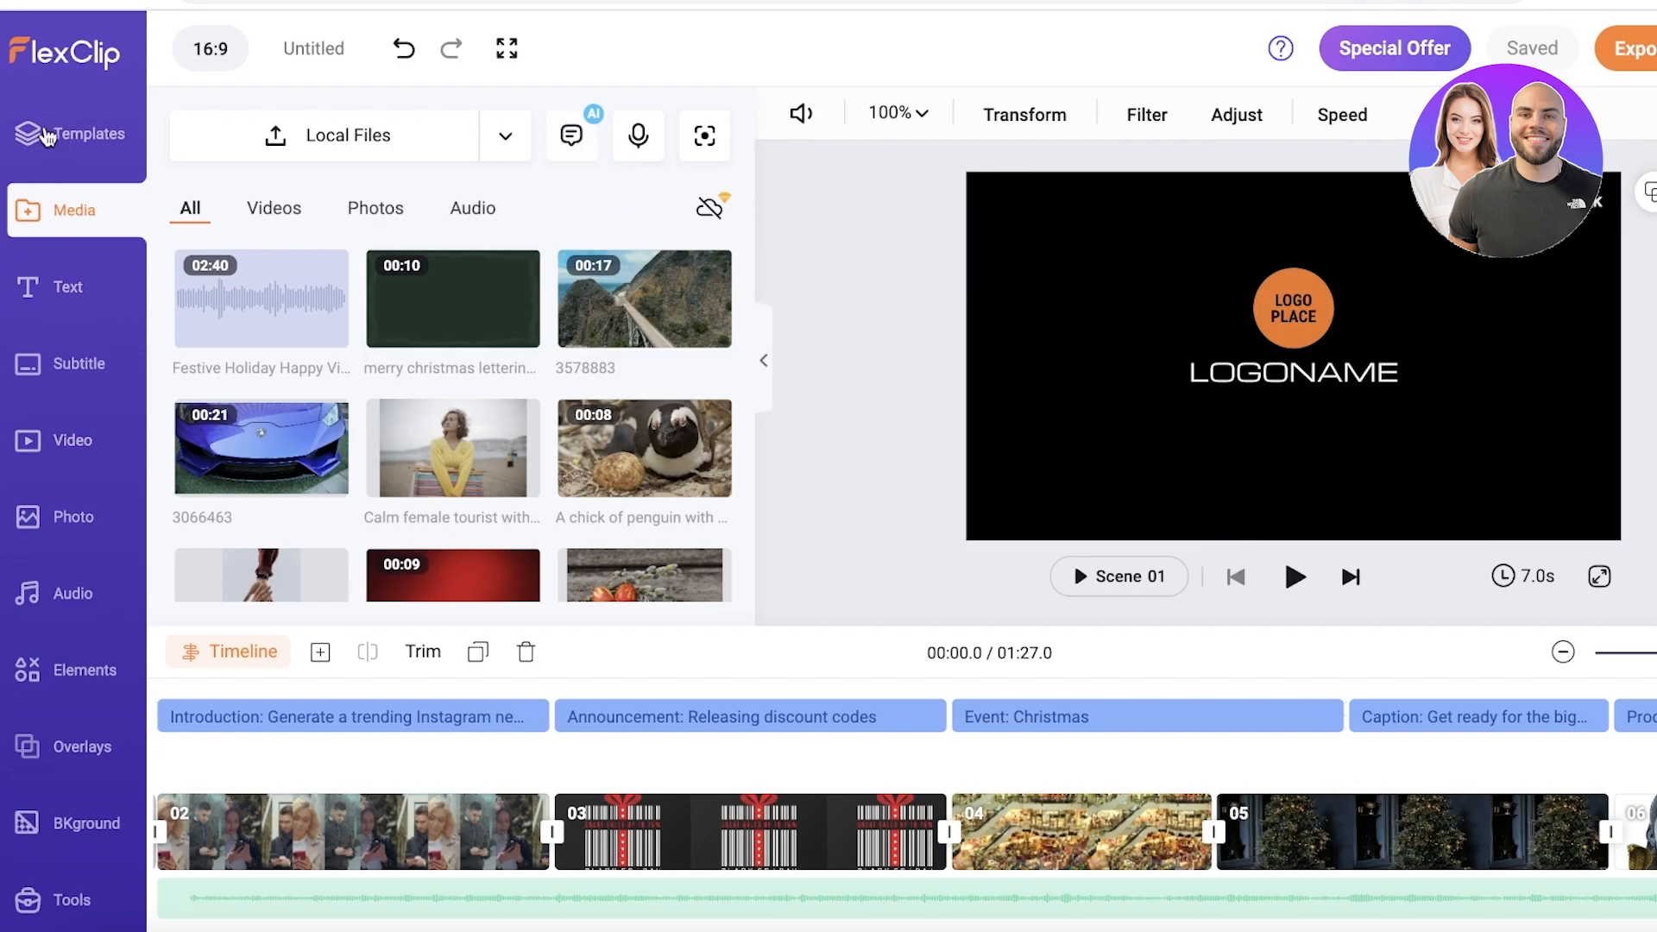
pyautogui.click(72, 133)
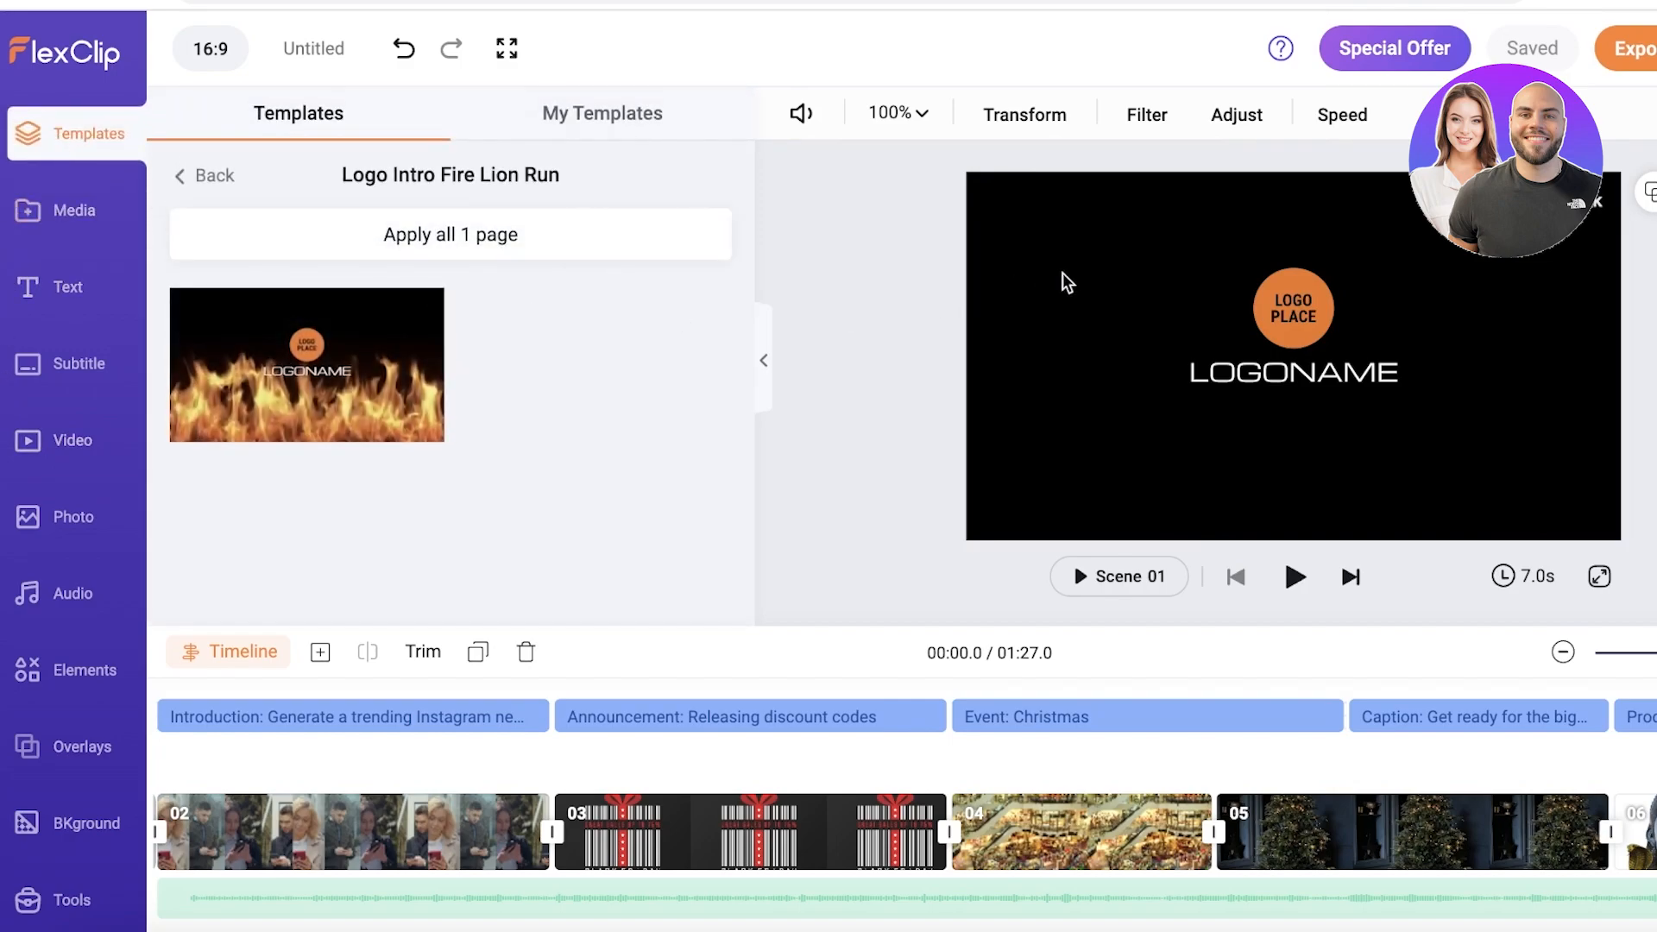
pyautogui.click(750, 832)
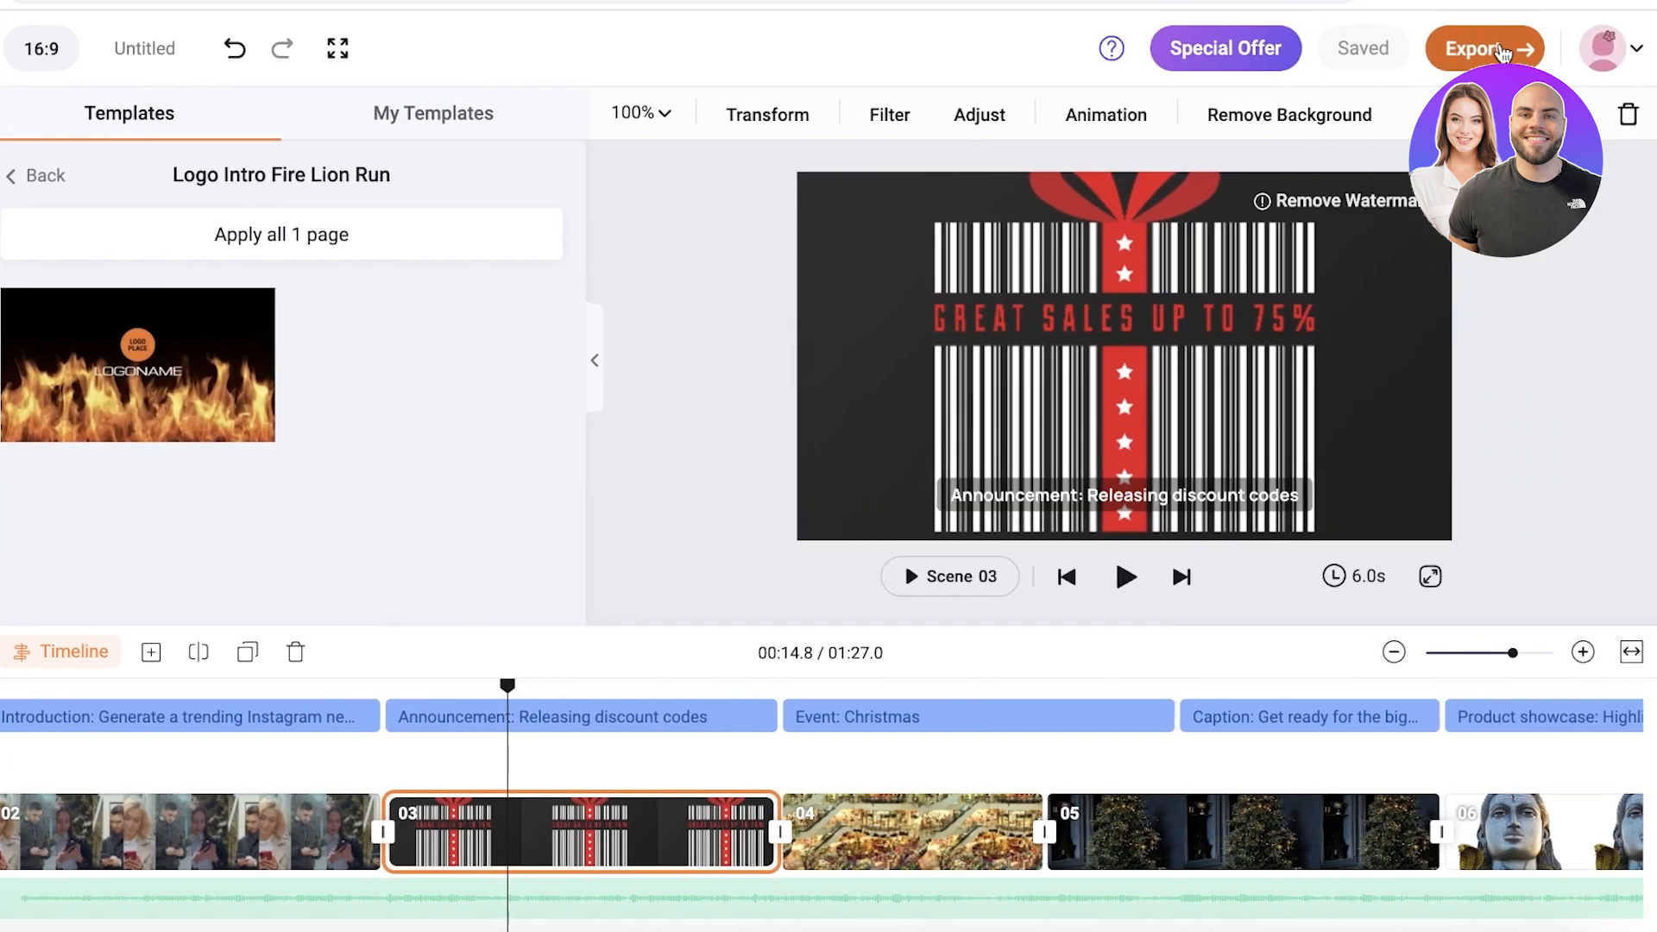
# Step: Bring up the Select Export Format panel offering 480p, 720p and 1080p quality
pyautogui.click(1484, 49)
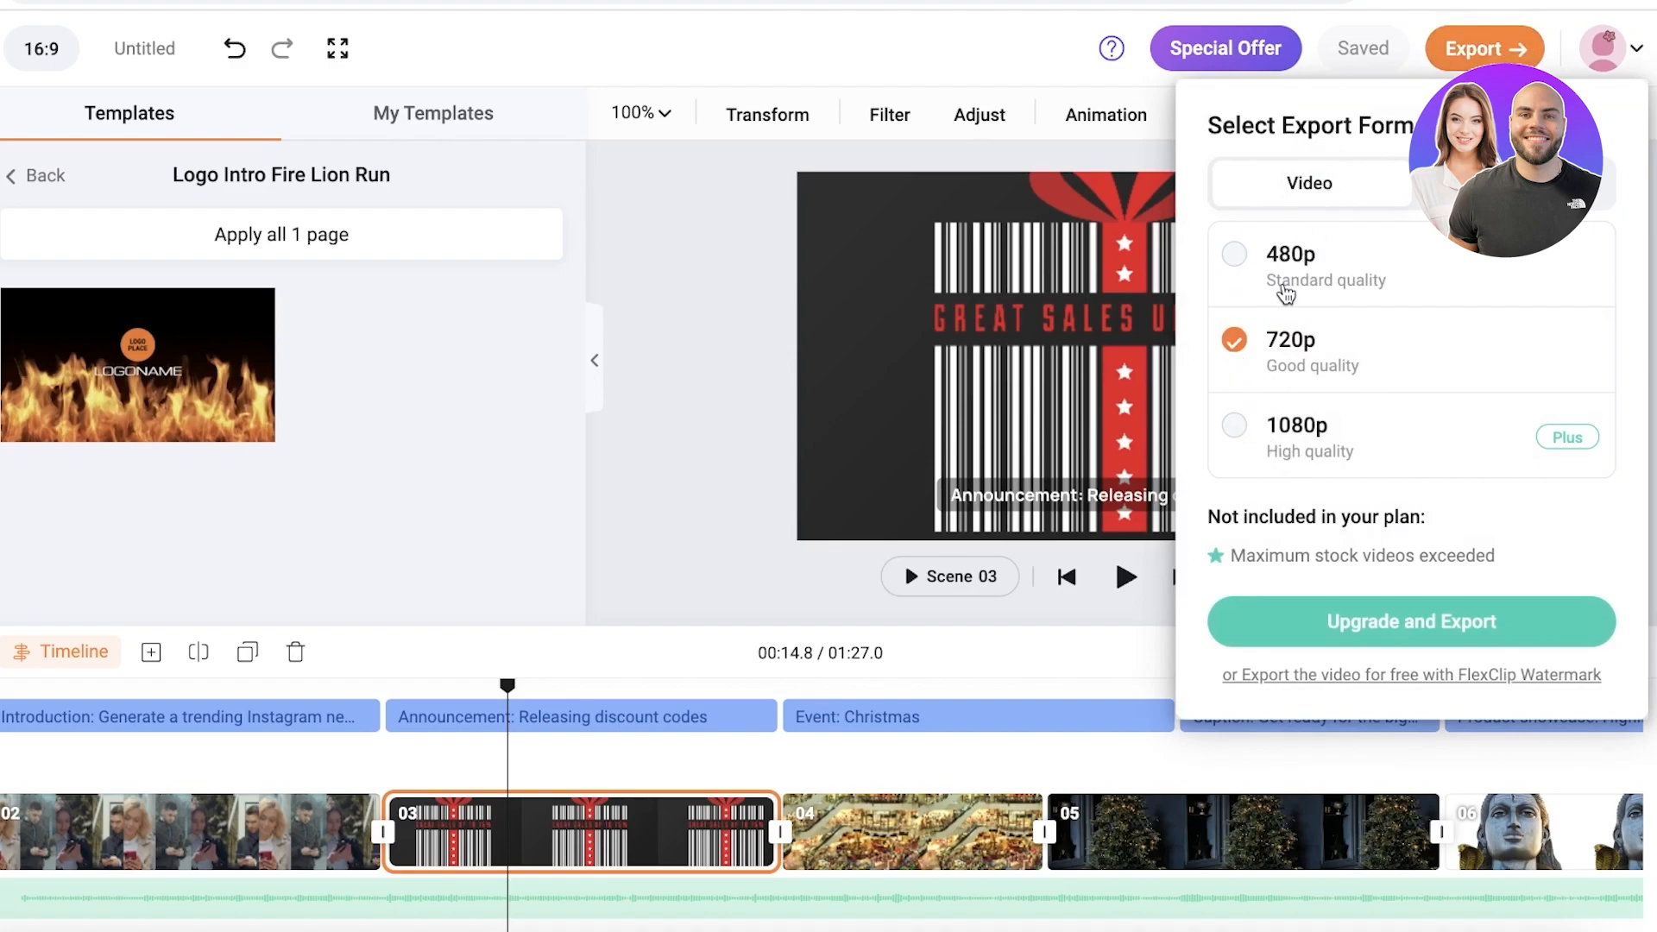
pyautogui.moveTo(1265, 336)
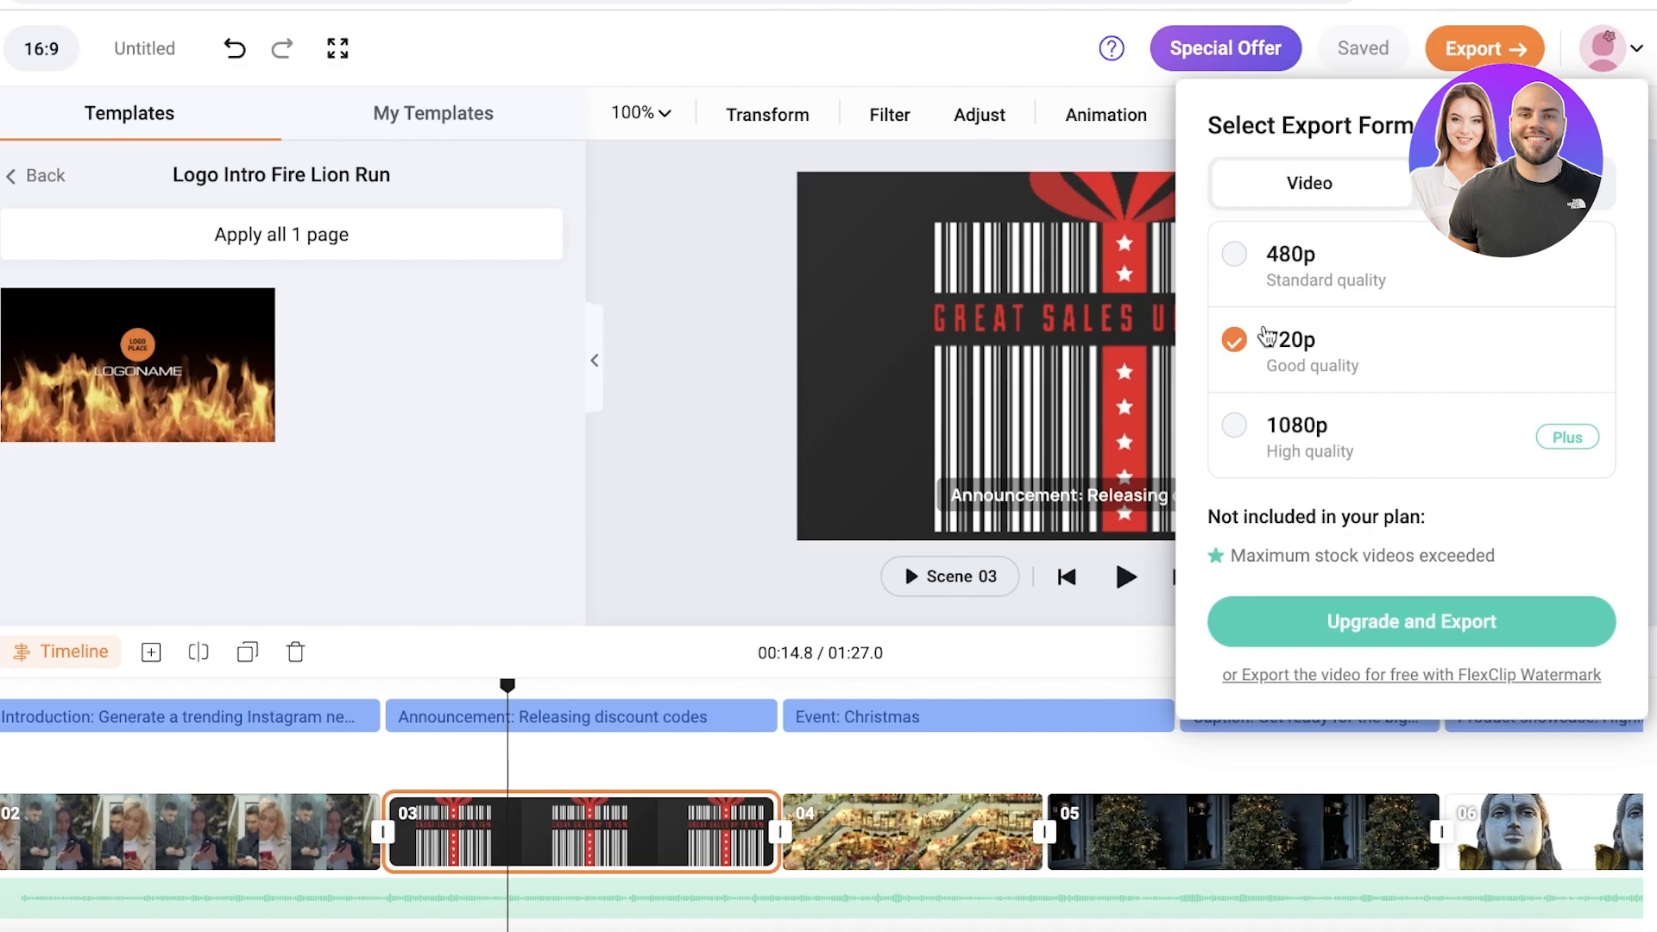
pyautogui.moveTo(1227, 452)
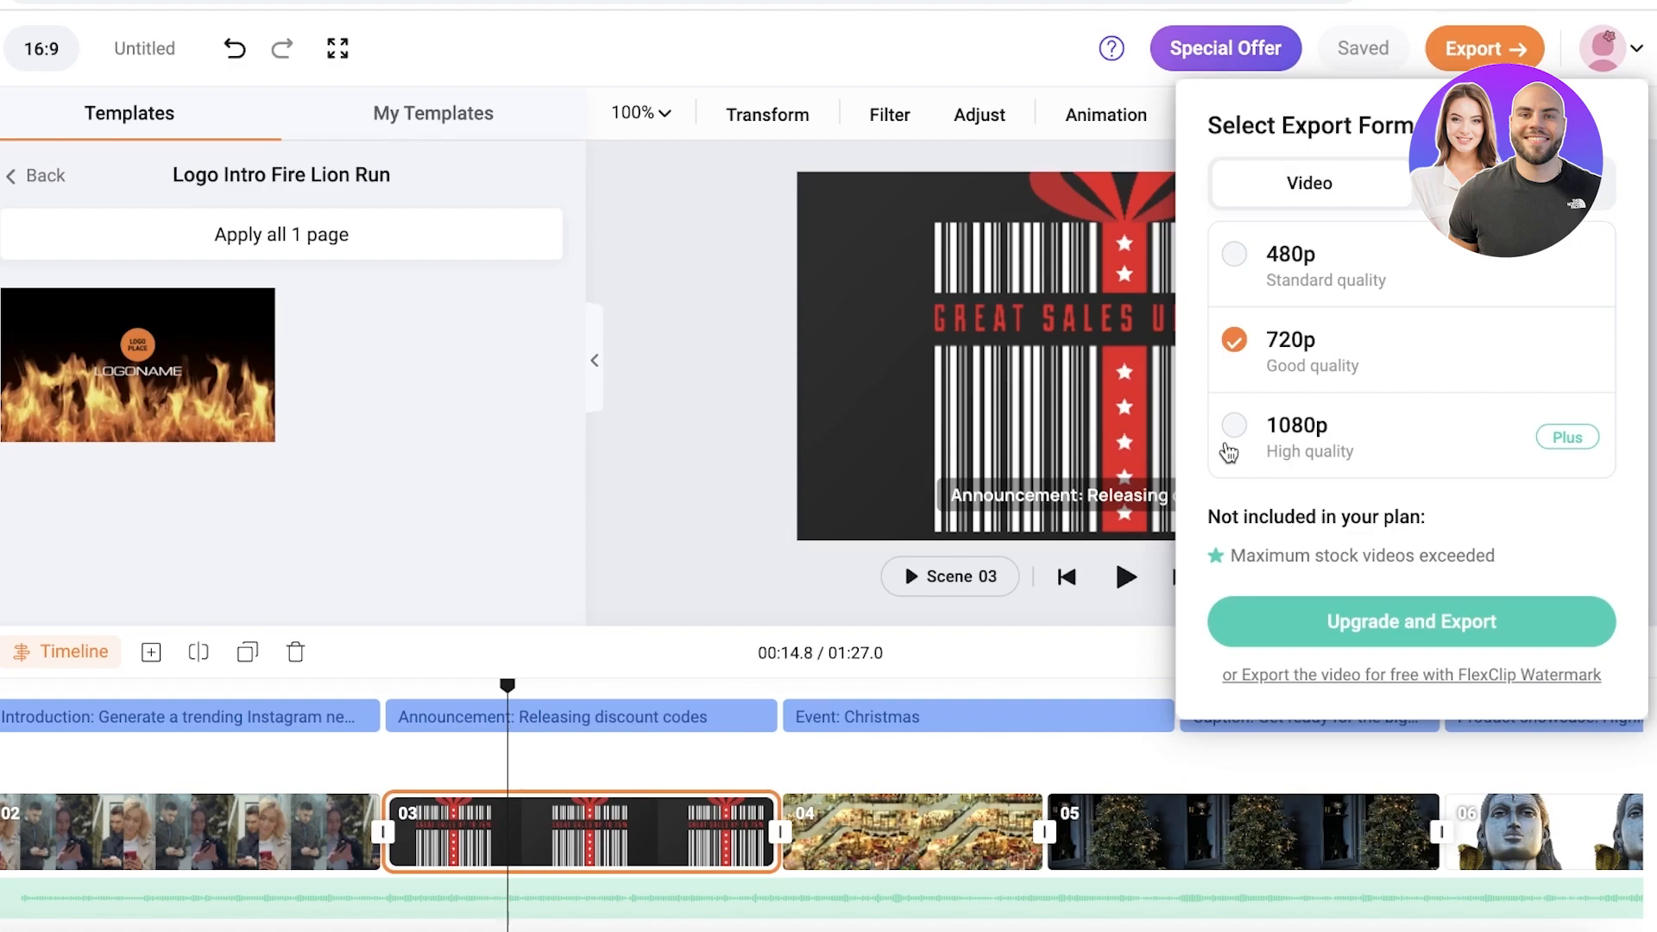
pyautogui.moveTo(784, 409)
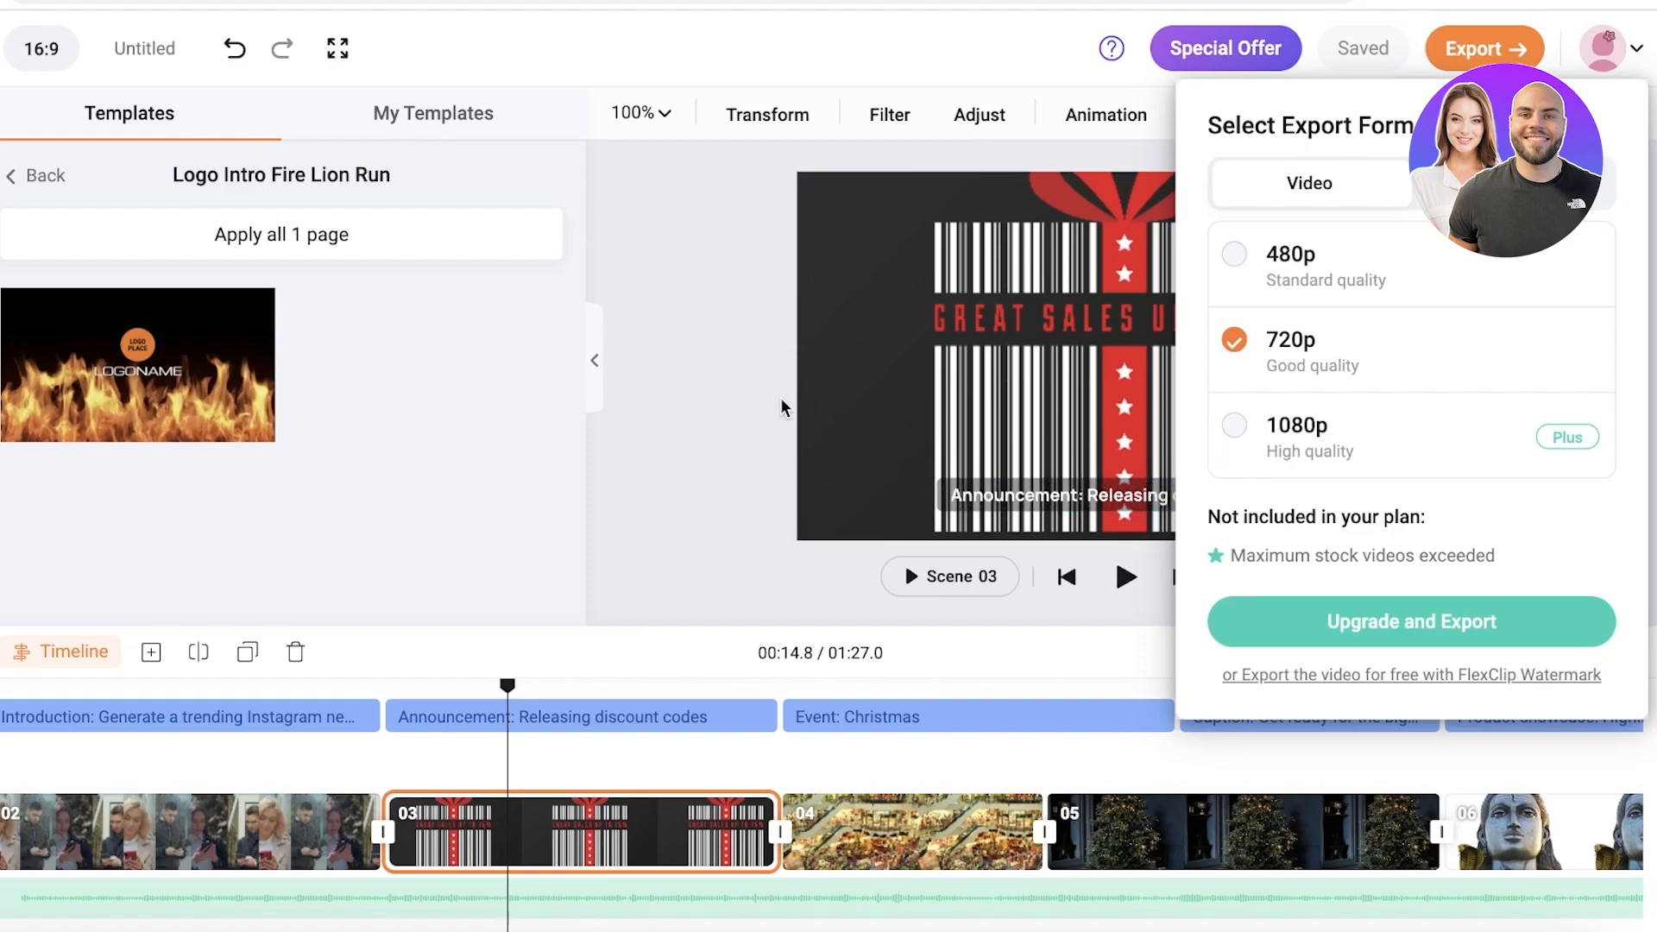
pyautogui.moveTo(741, 392)
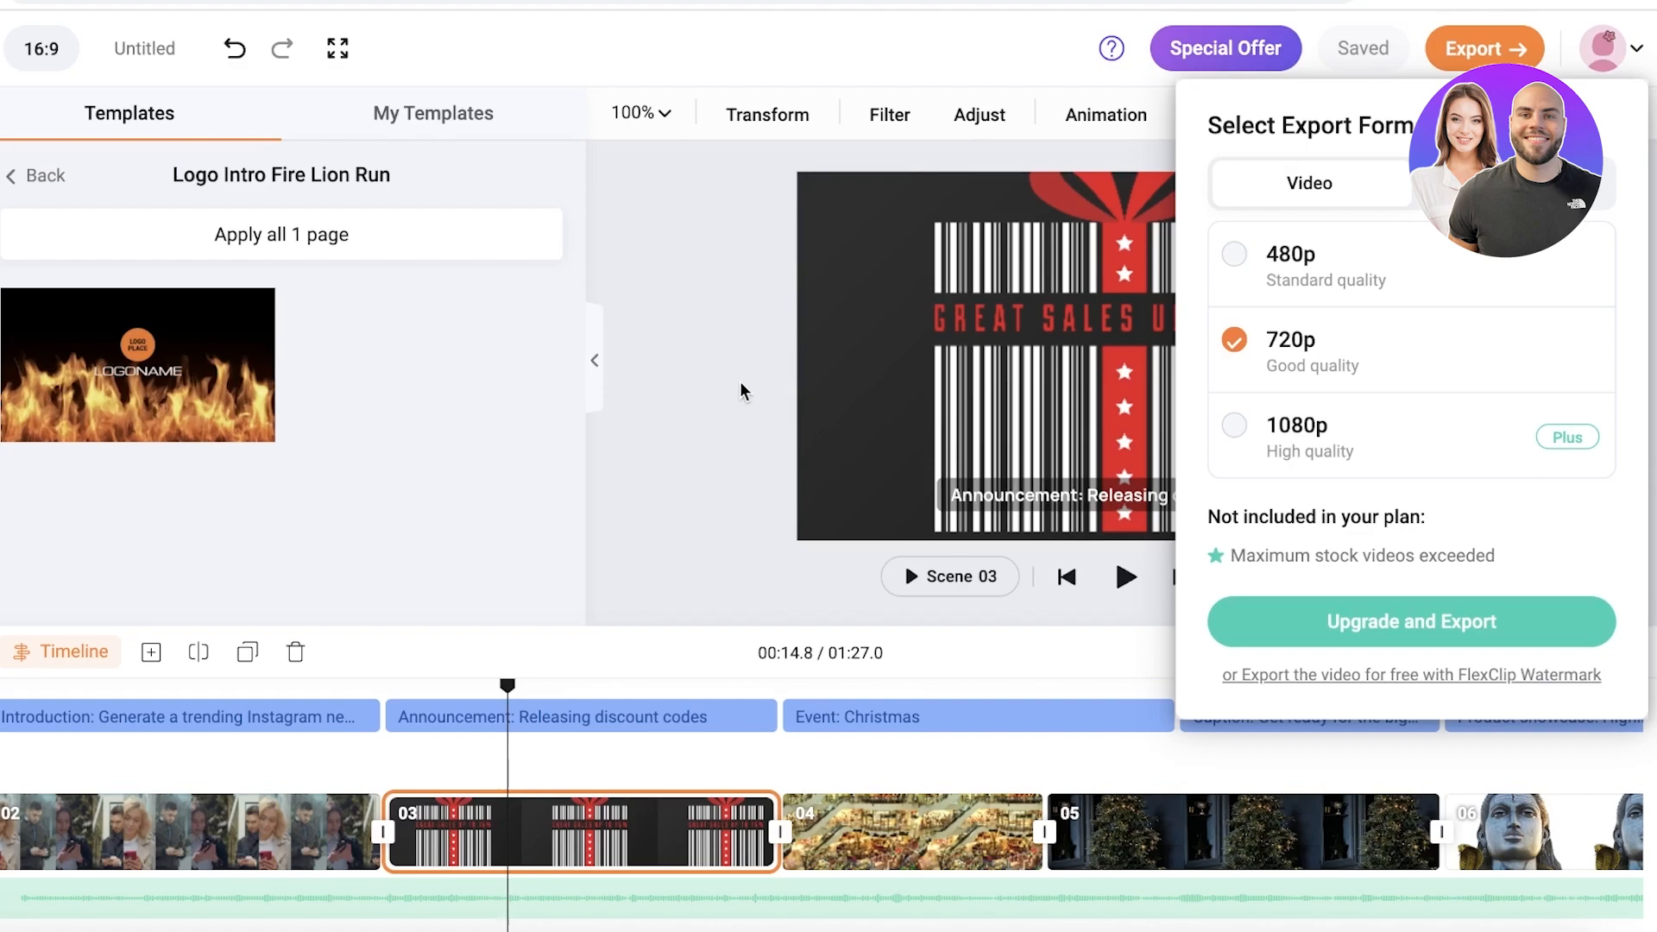
pyautogui.moveTo(733, 395)
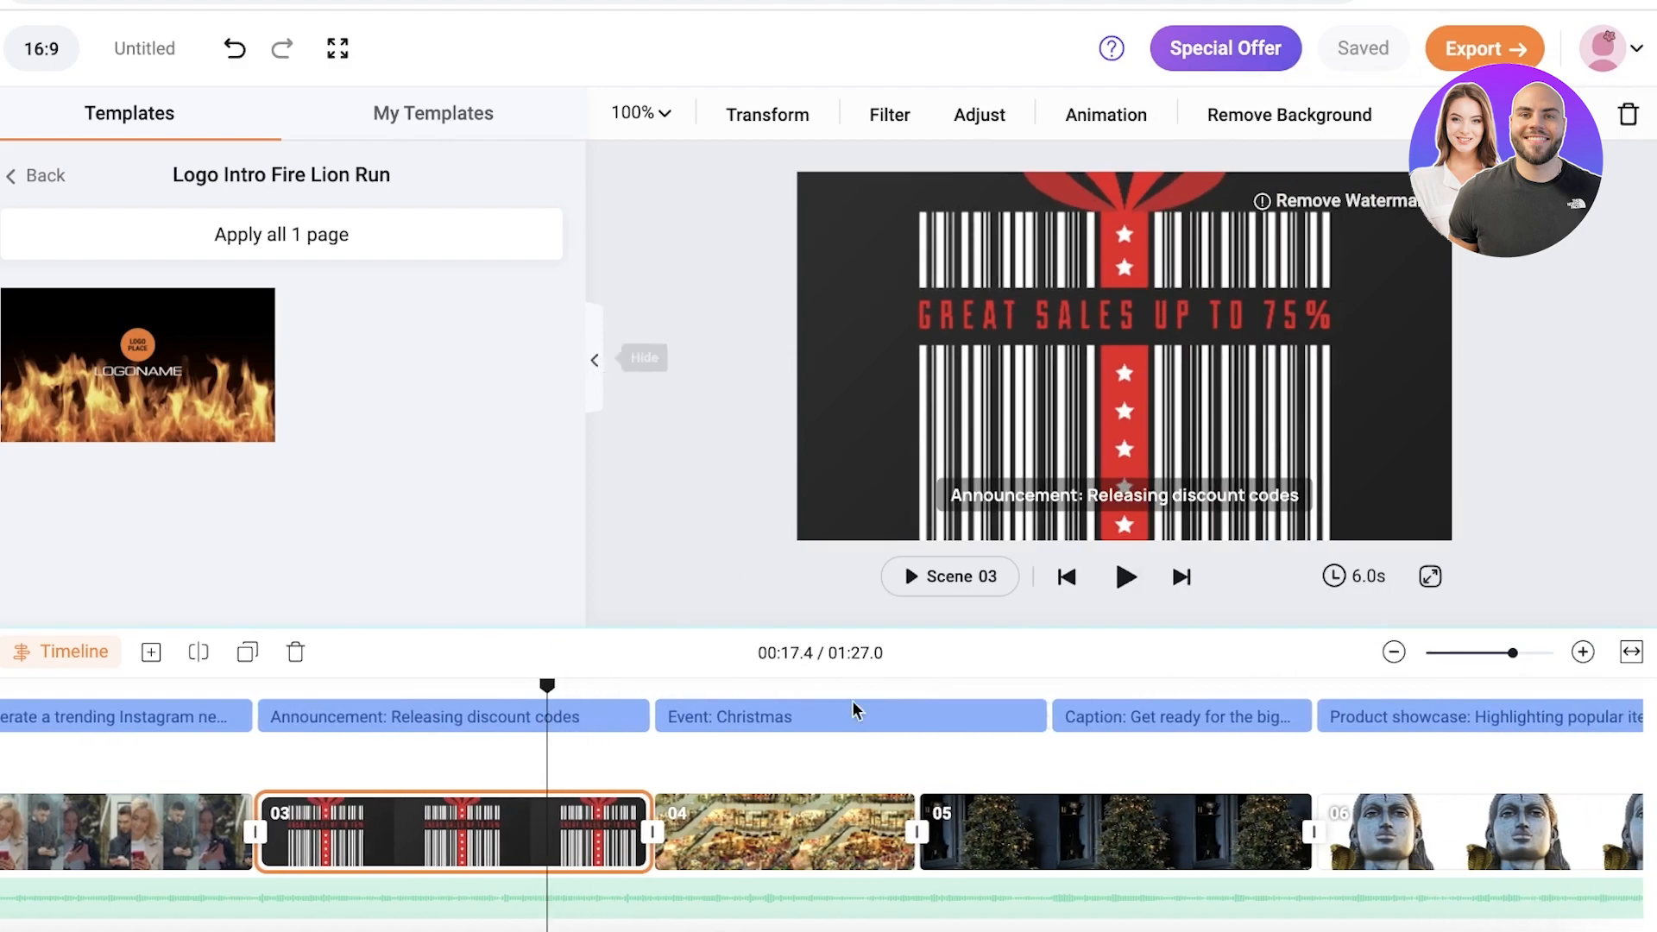
pyautogui.click(766, 114)
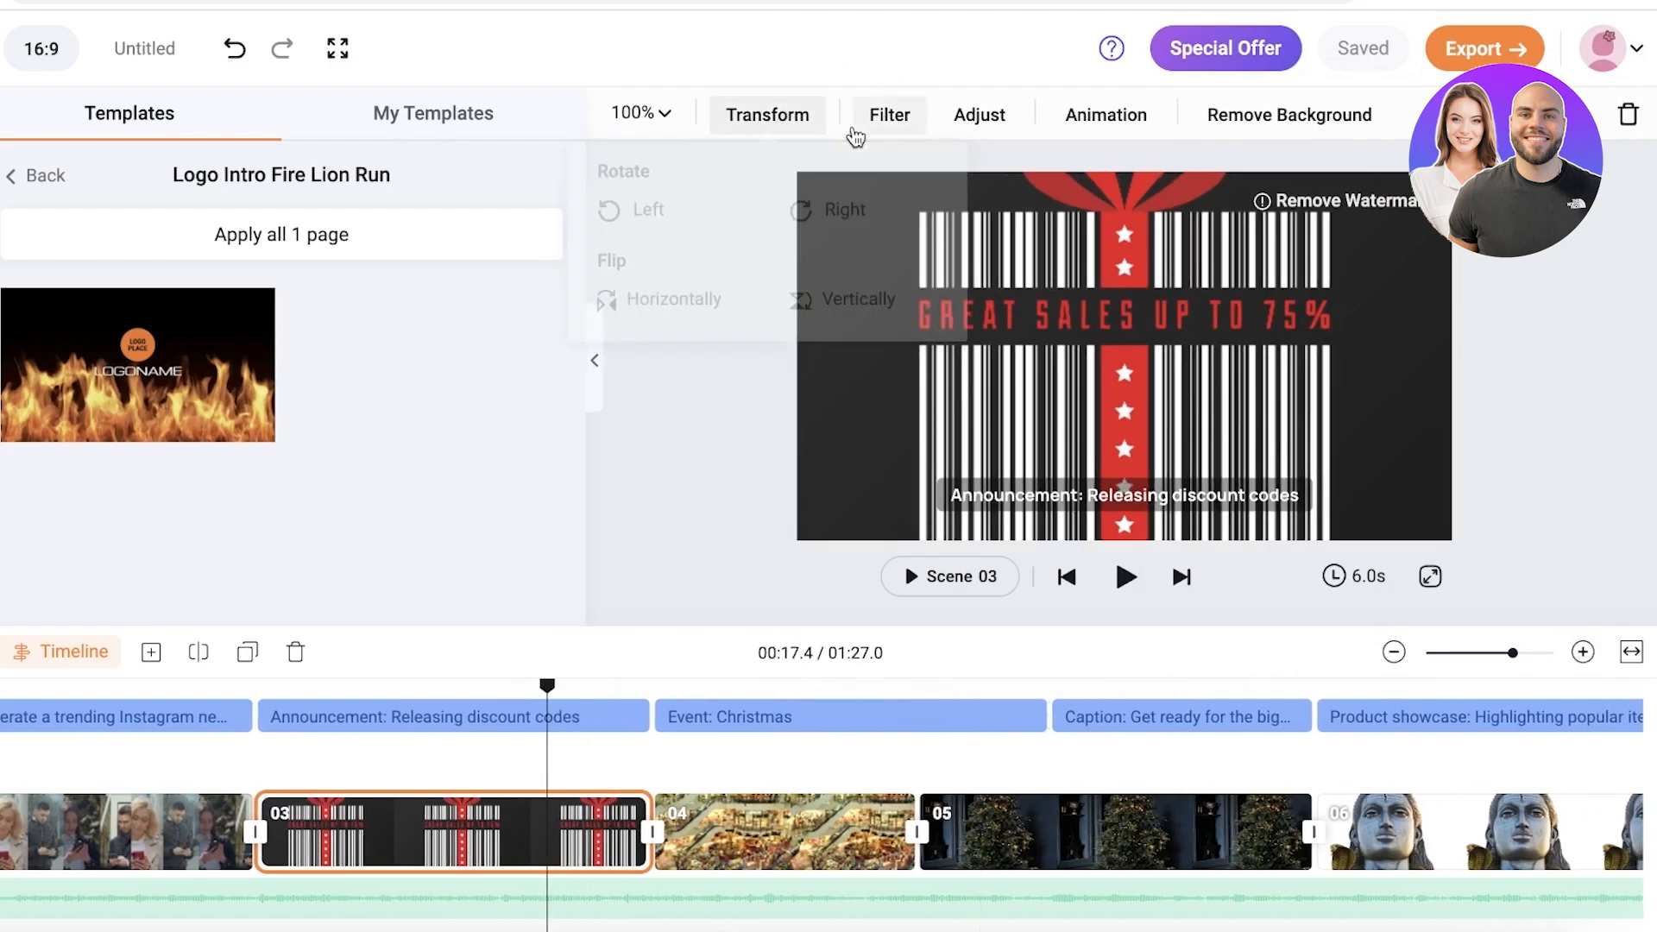
pyautogui.click(977, 114)
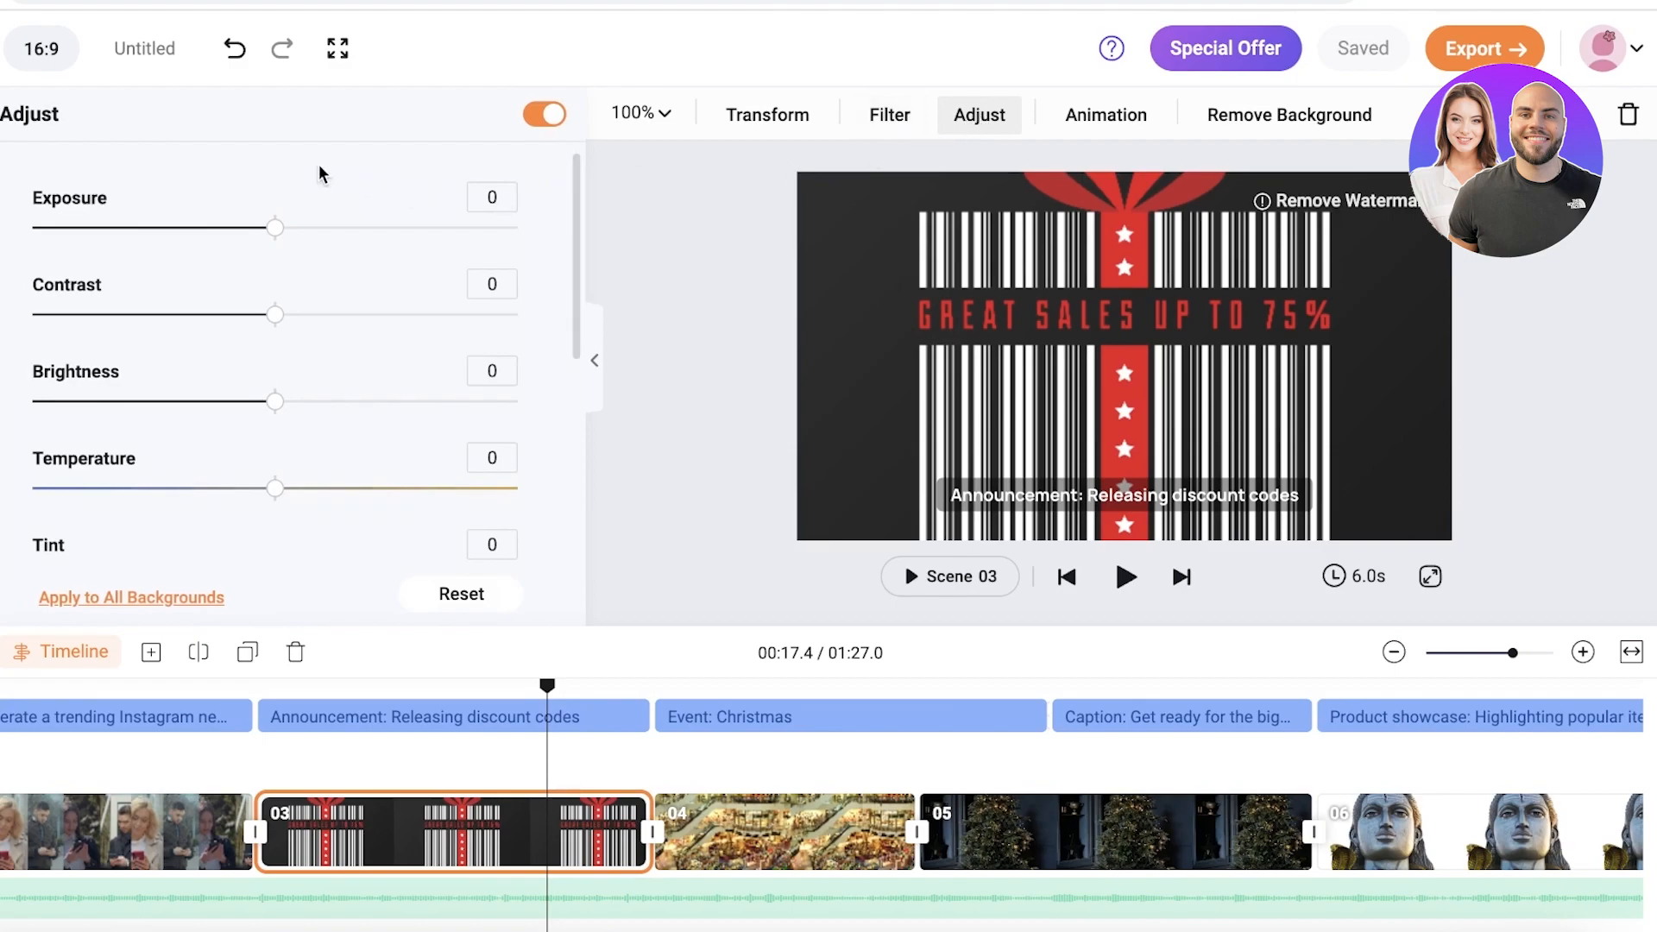
pyautogui.moveTo(242, 302)
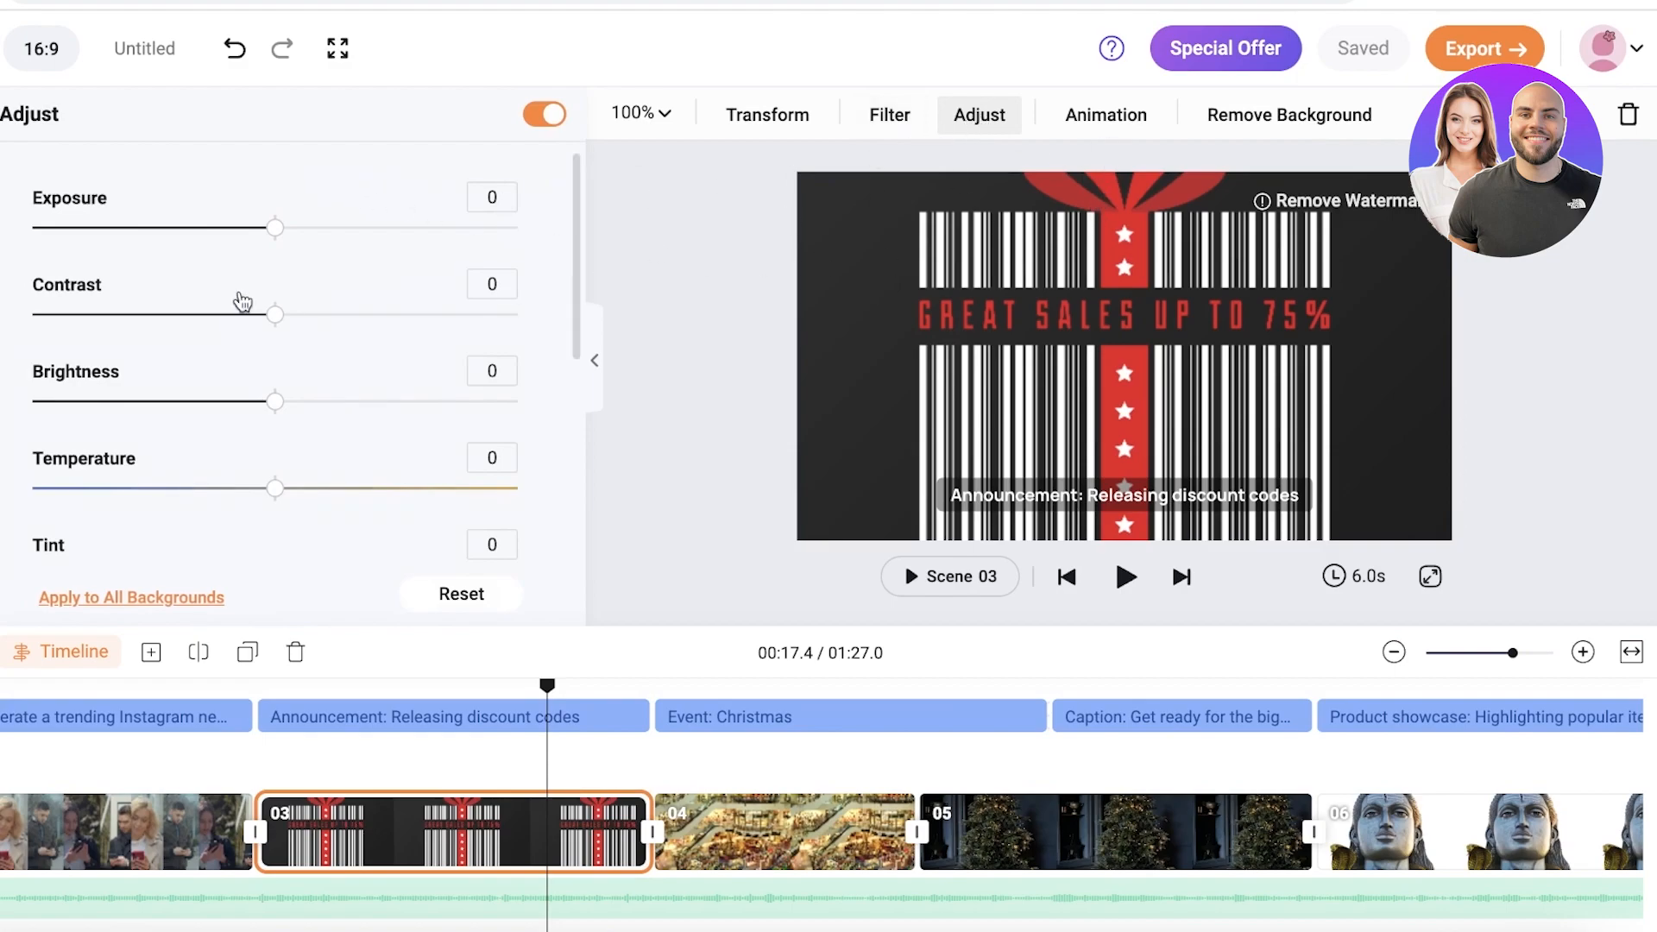
pyautogui.click(1104, 114)
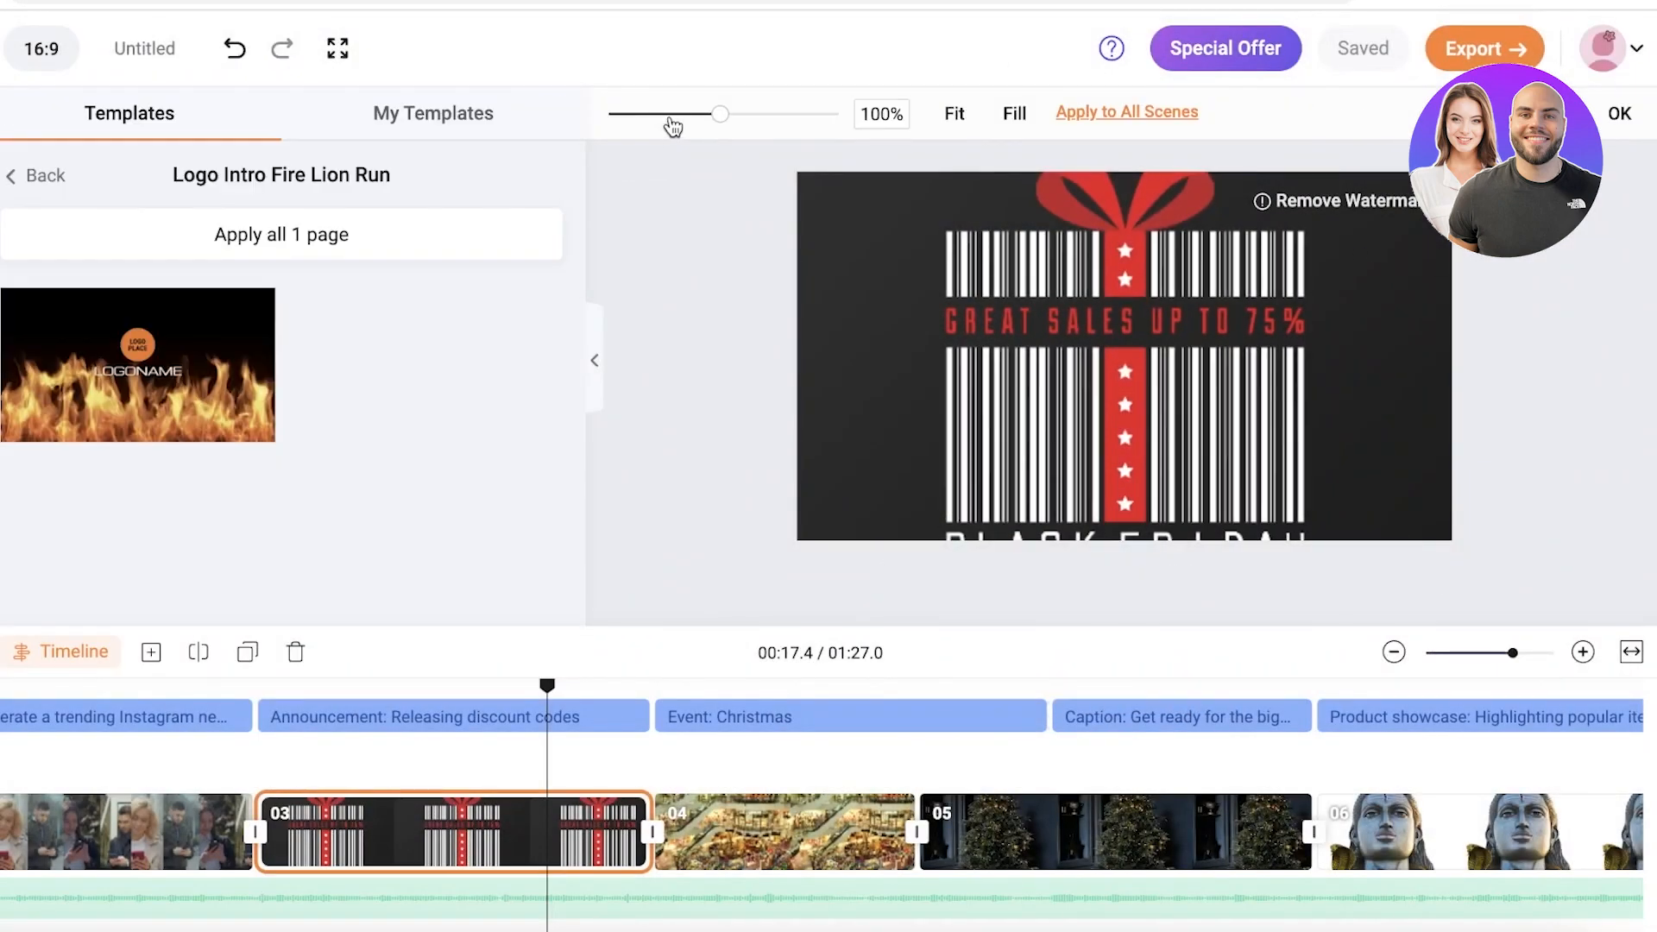
pyautogui.click(1123, 359)
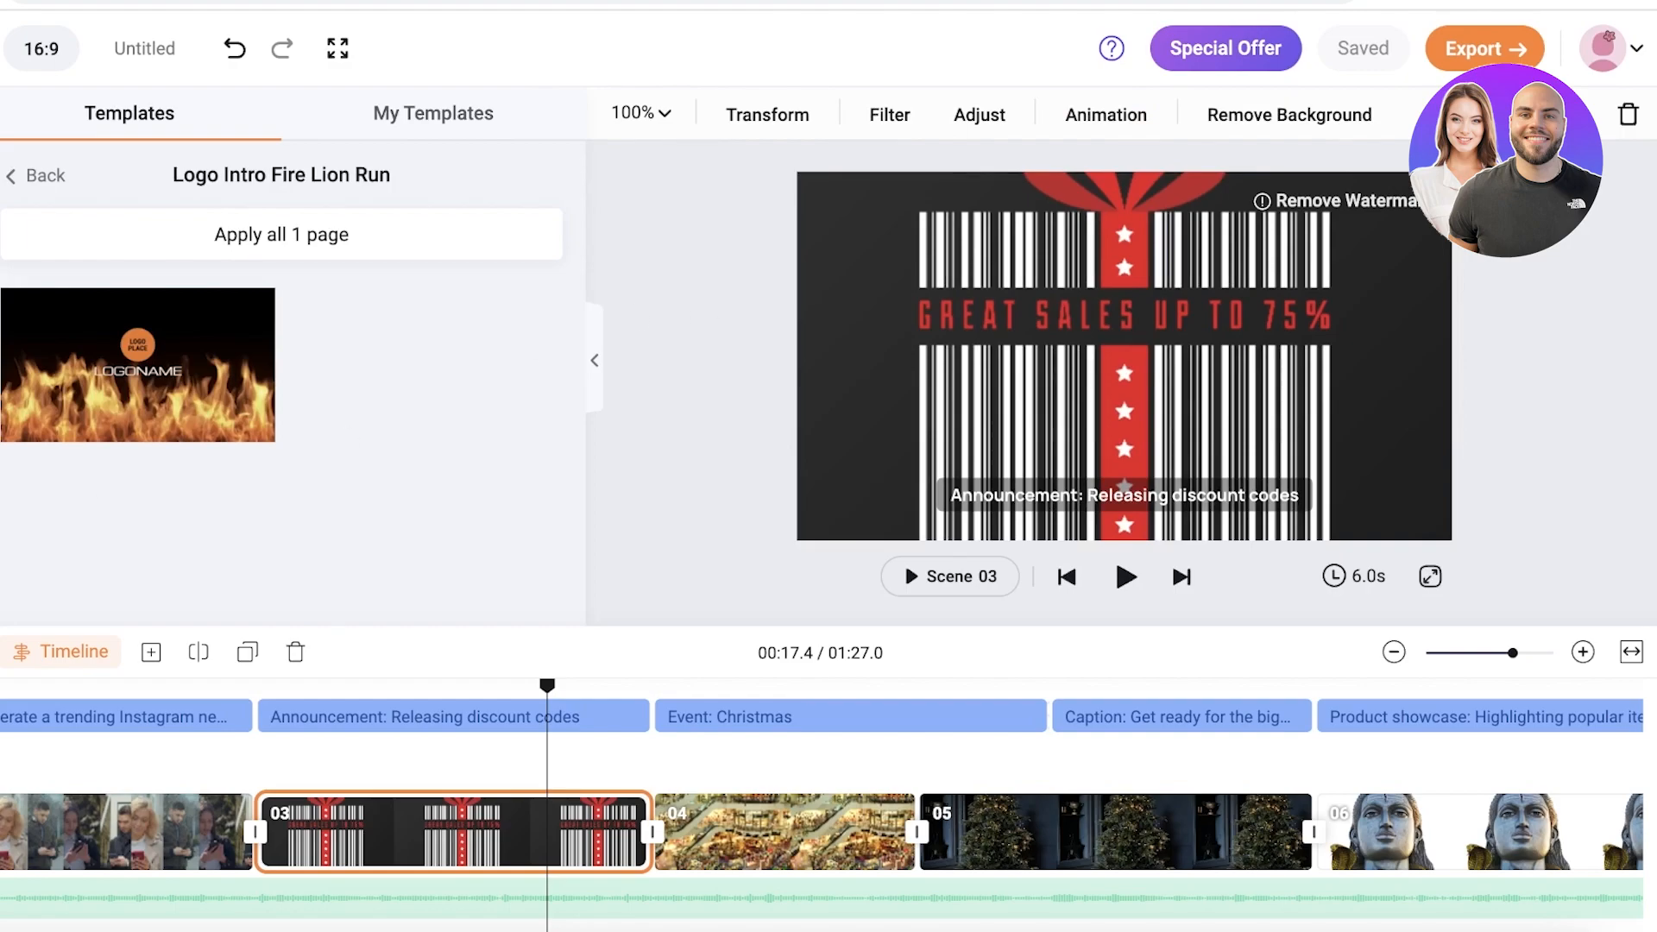
pyautogui.moveTo(949, 576)
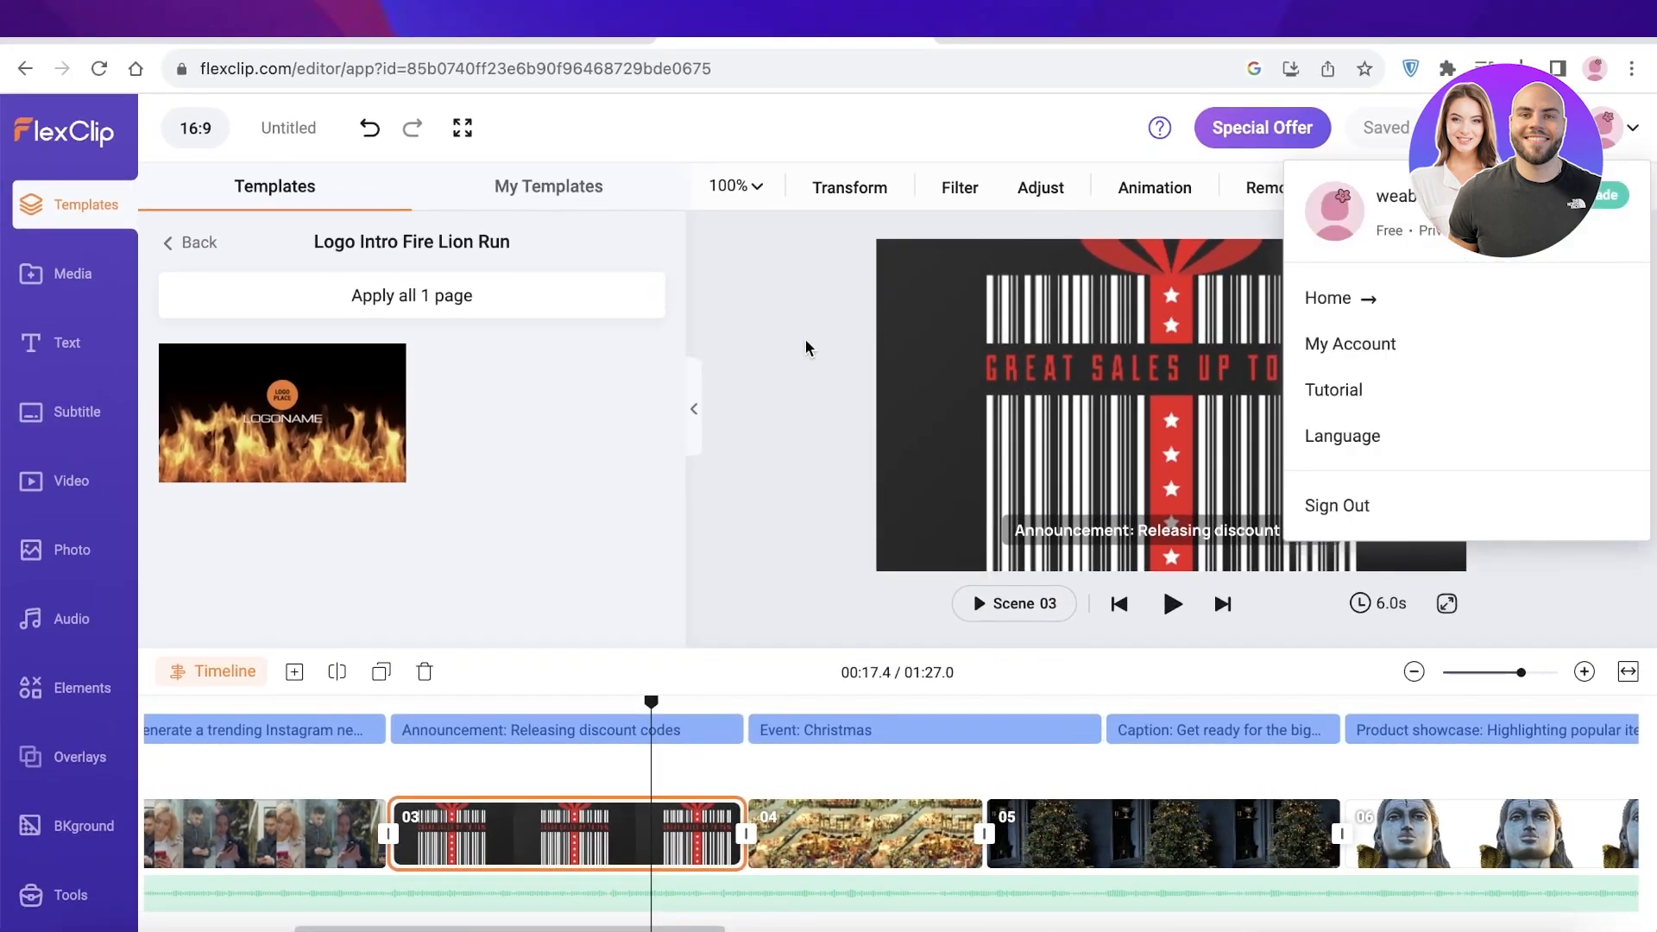
# Step: Return to the FlexClip home dashboard showing the Untitled project under recent projects
pyautogui.click(1329, 299)
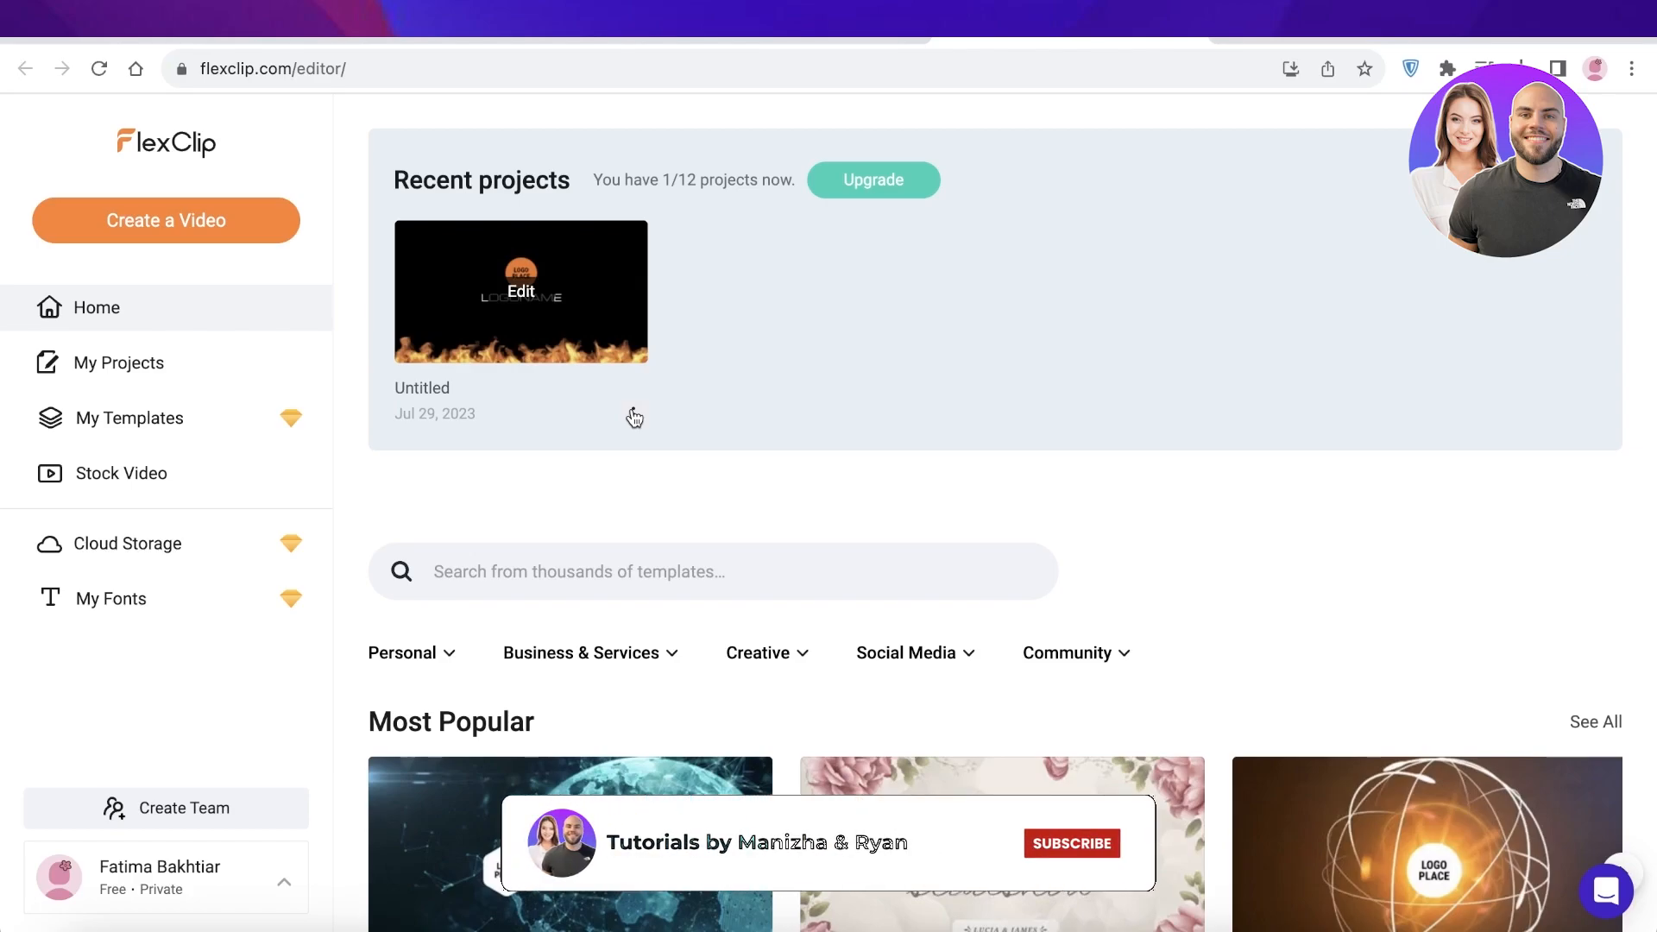
pyautogui.click(1070, 842)
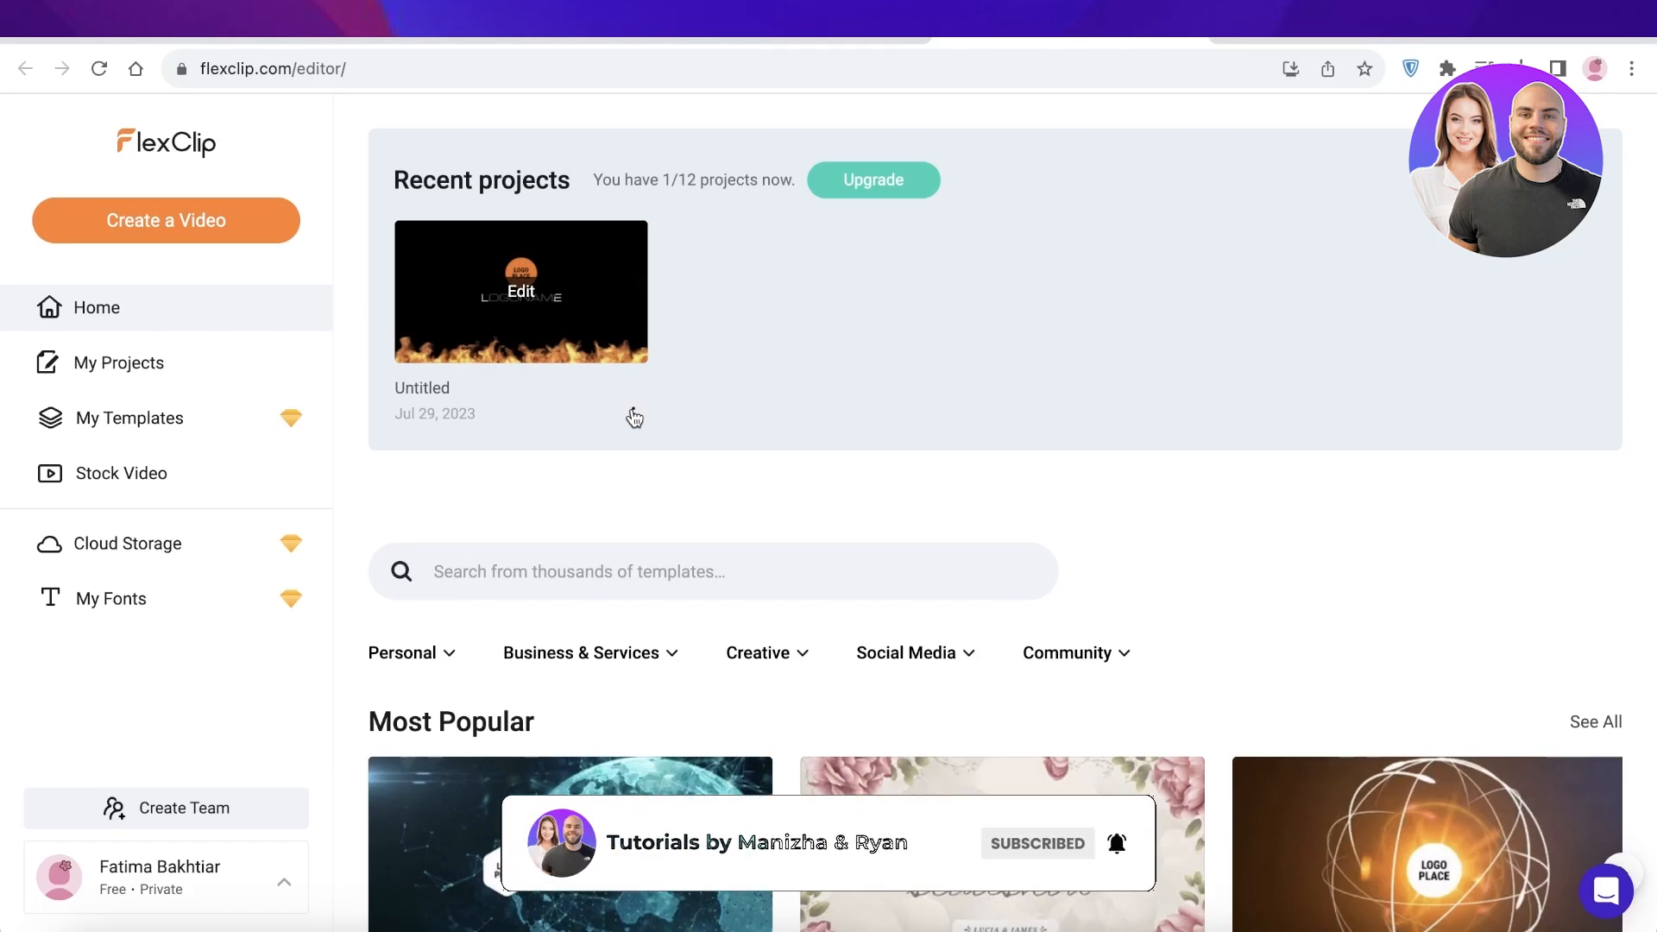
pyautogui.moveTo(1263, 331)
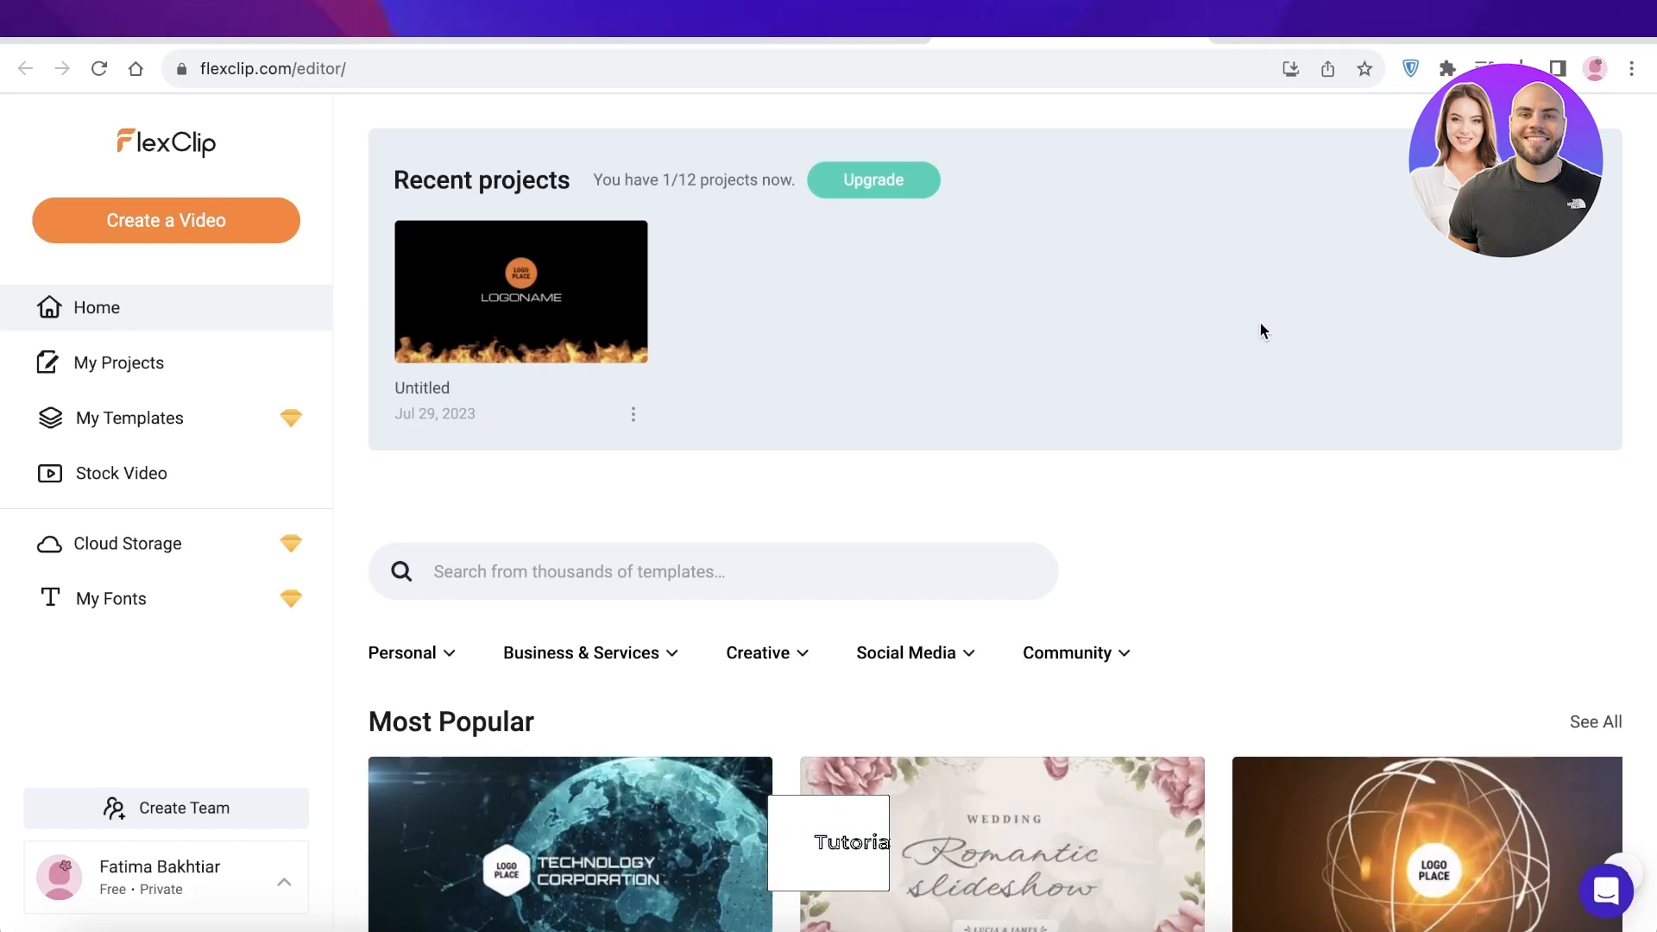